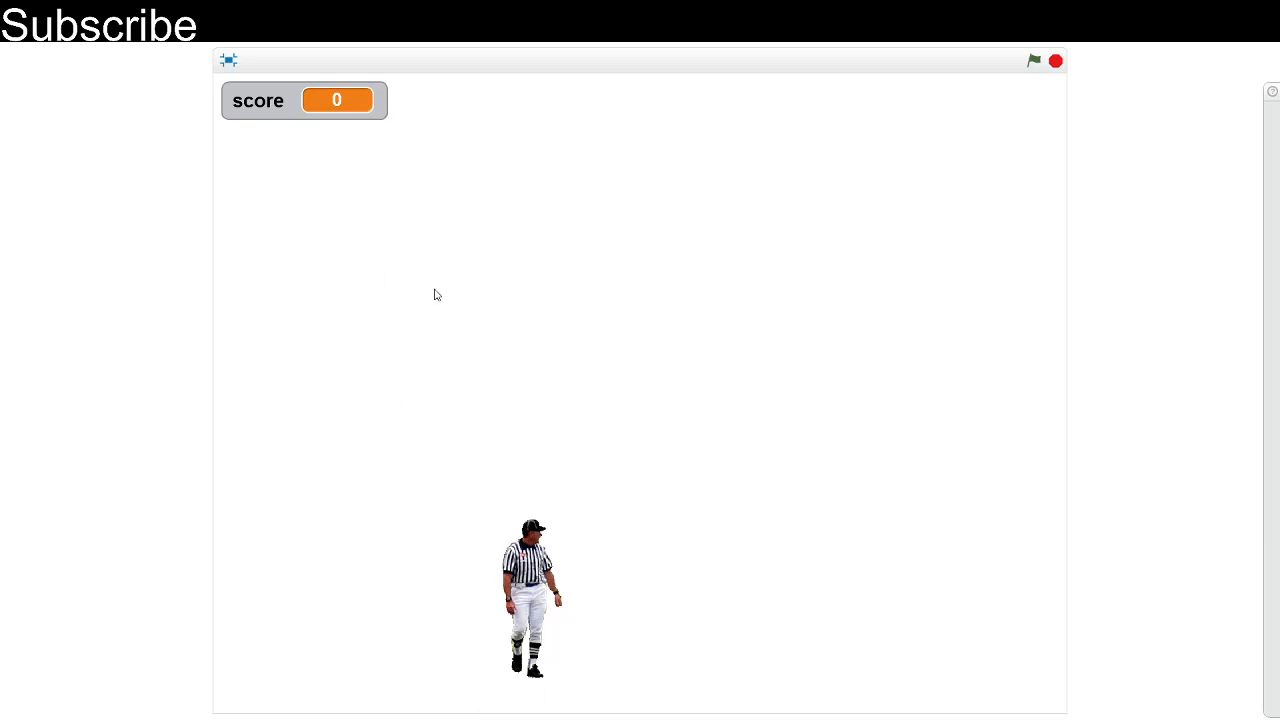
{"action": "mouse_move", "coordinate": [940, 56]}
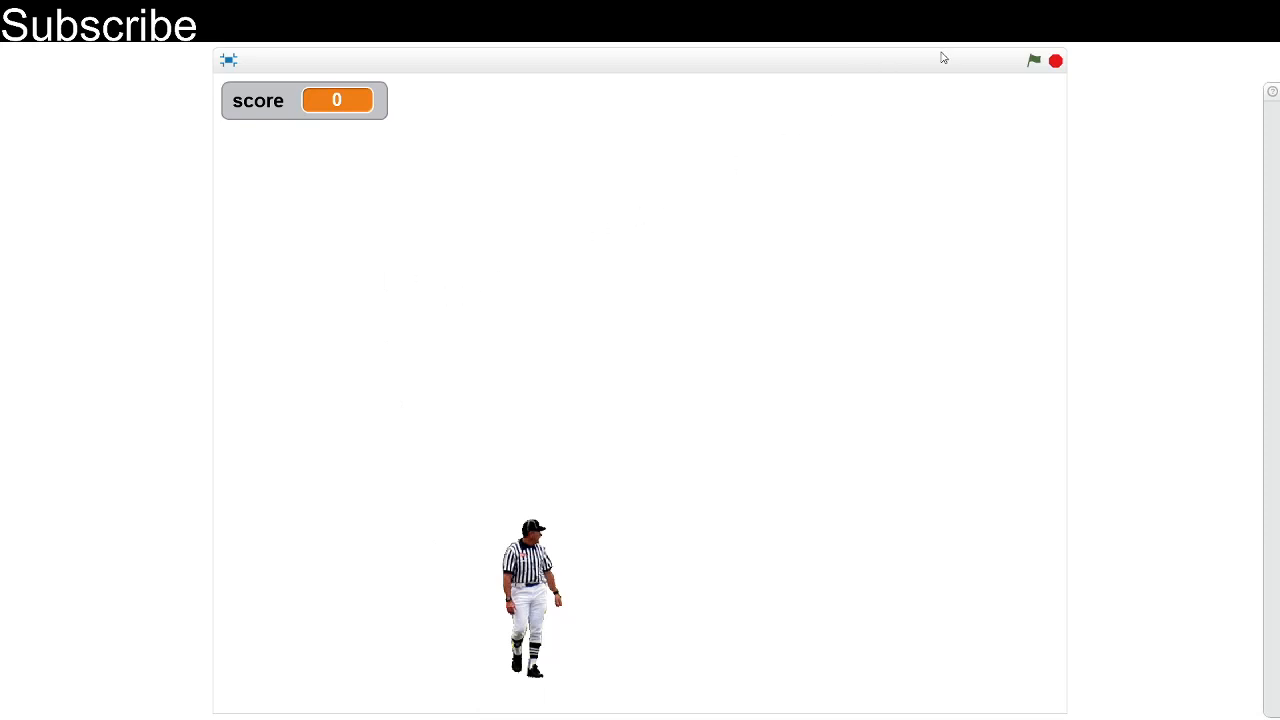
Step: Run the finished game and answer yes to the referee's rules question
{"action": "left_click", "coordinate": [1034, 60]}
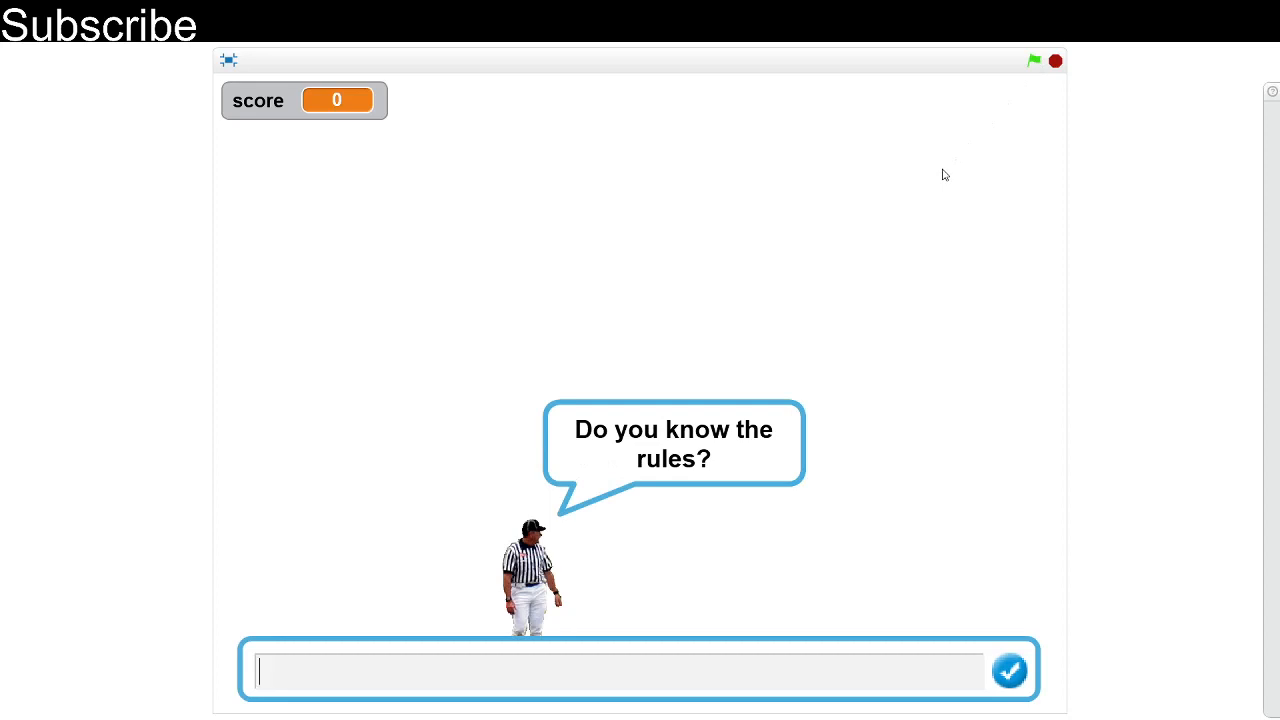
{"action": "type", "text": "yes"}
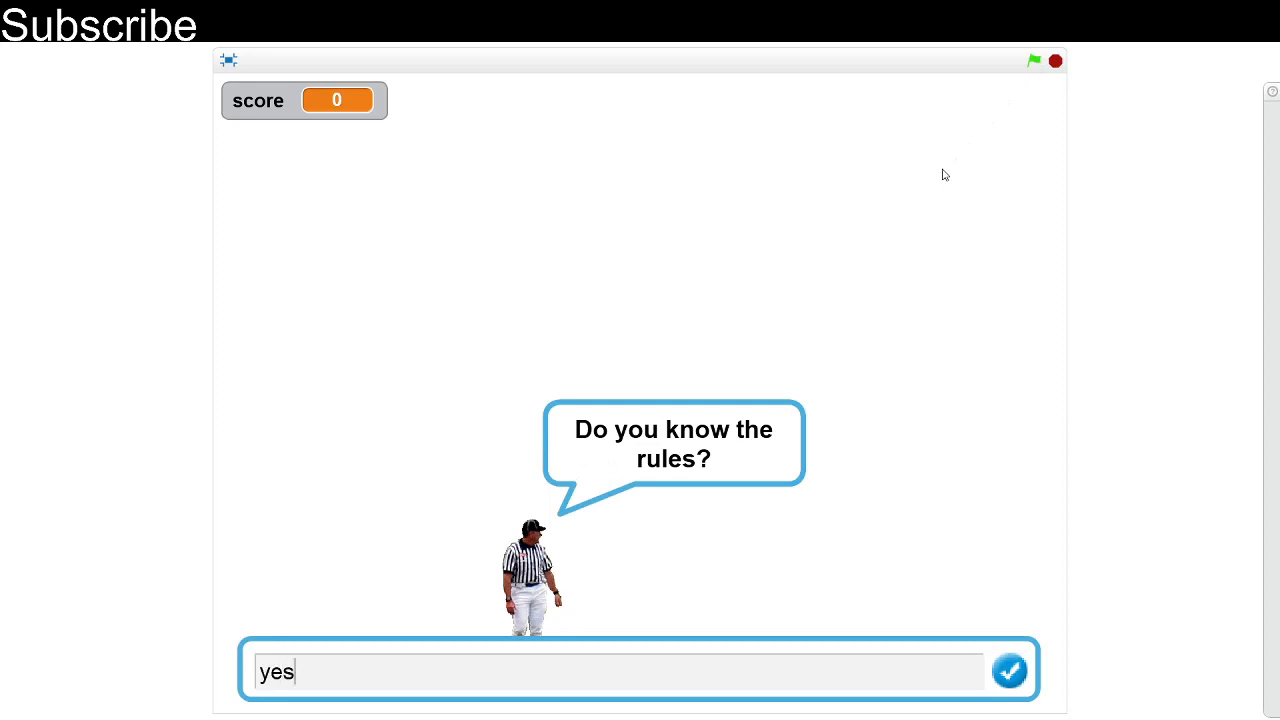
{"action": "left_click", "coordinate": [1012, 670]}
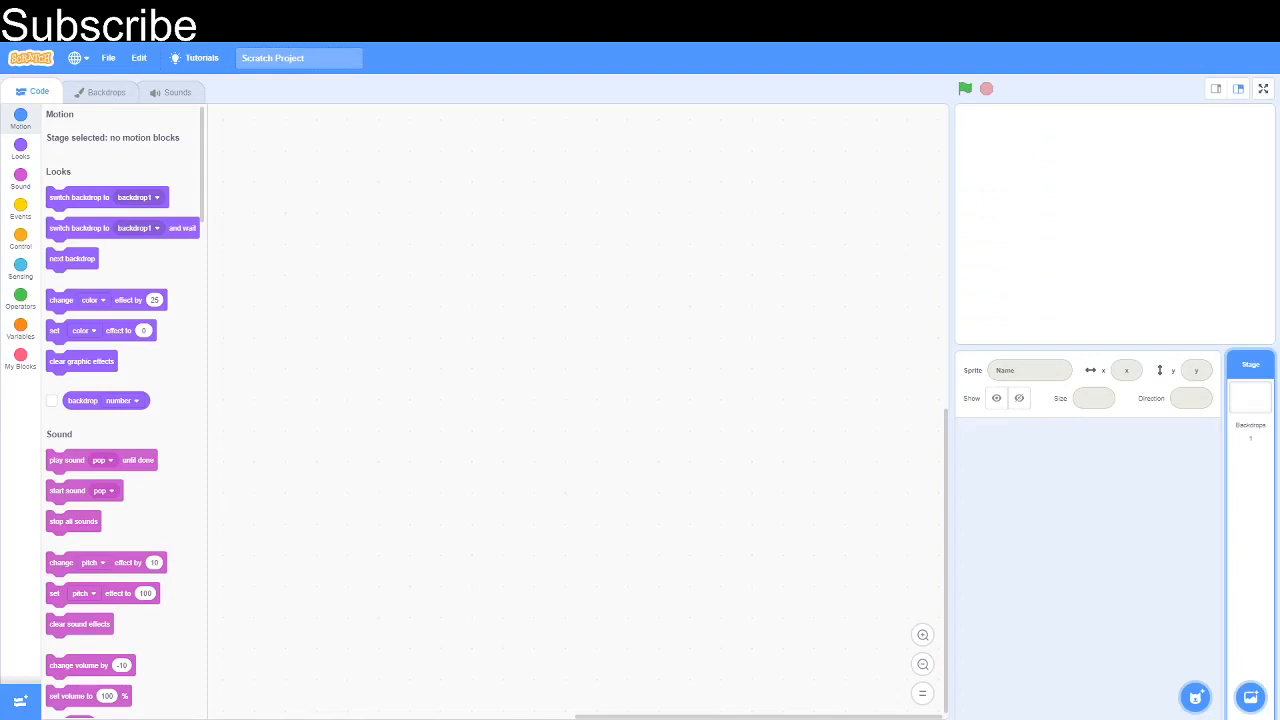
{"action": "mouse_move", "coordinate": [1196, 694]}
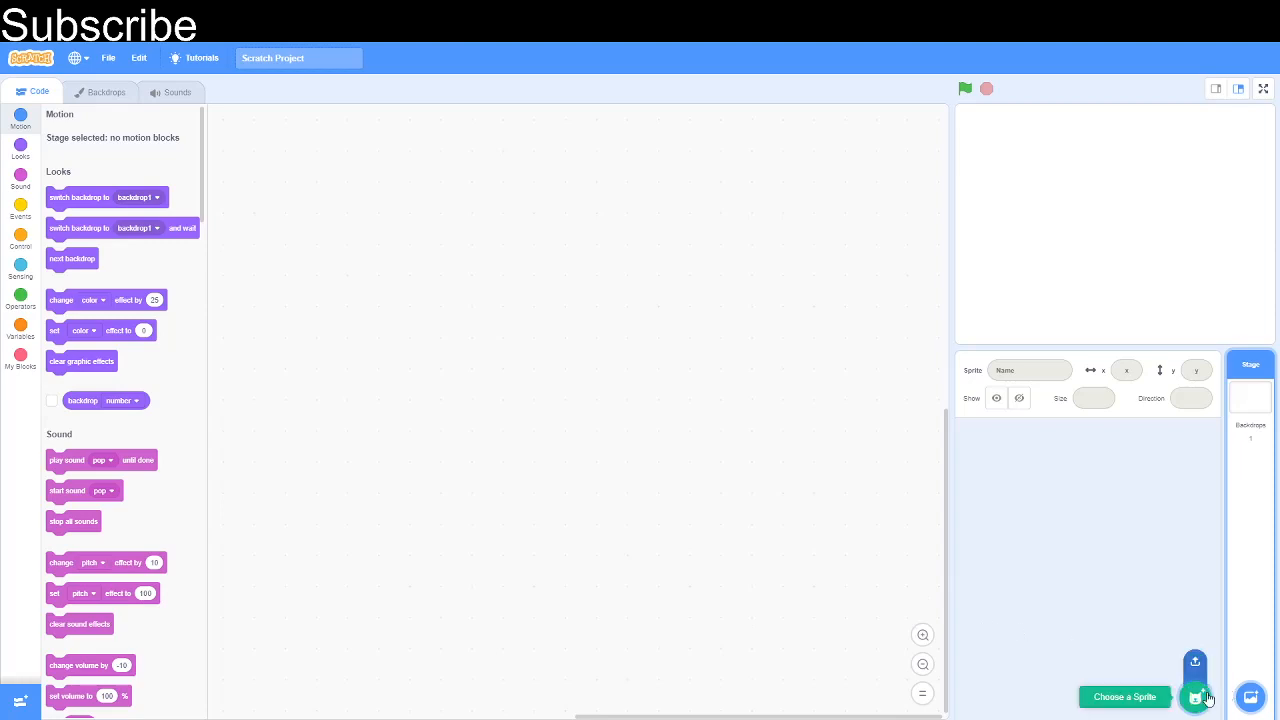
Step: Add the Crab sprite from the library and give it a start-position script
{"action": "left_click", "coordinate": [1194, 696]}
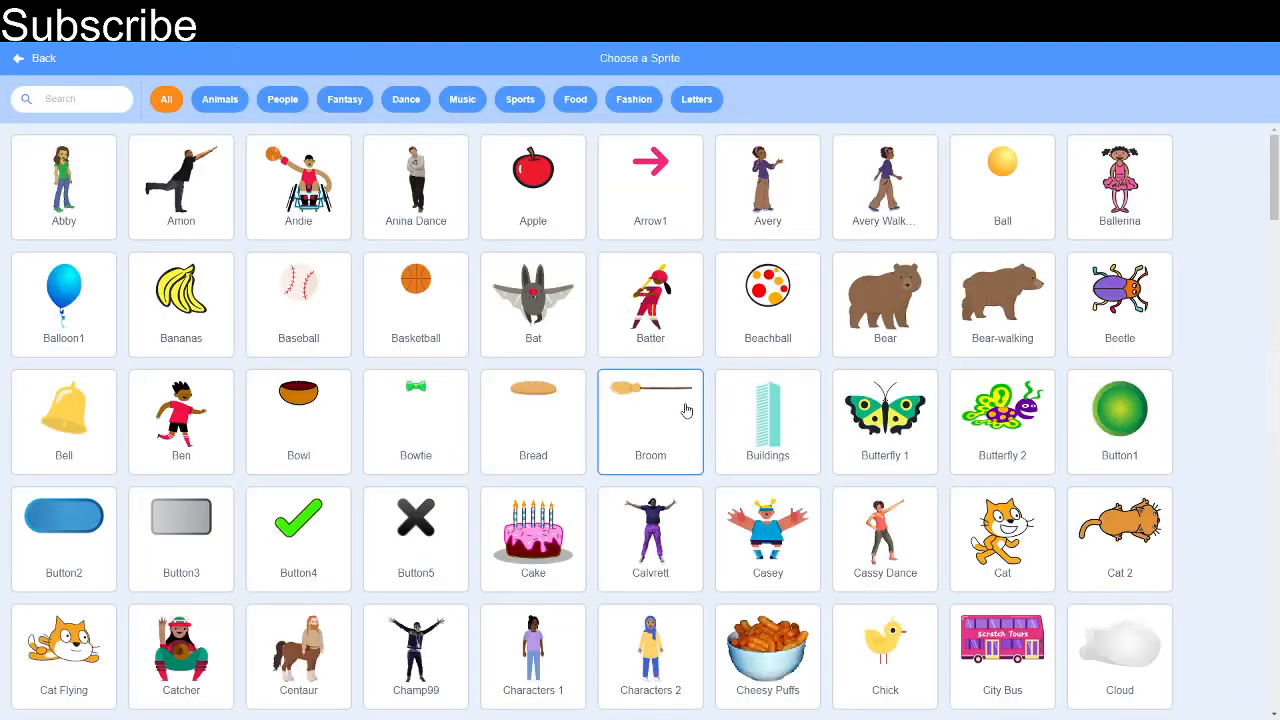
{"action": "scroll", "scroll_direction": "down", "scroll_amount": 3}
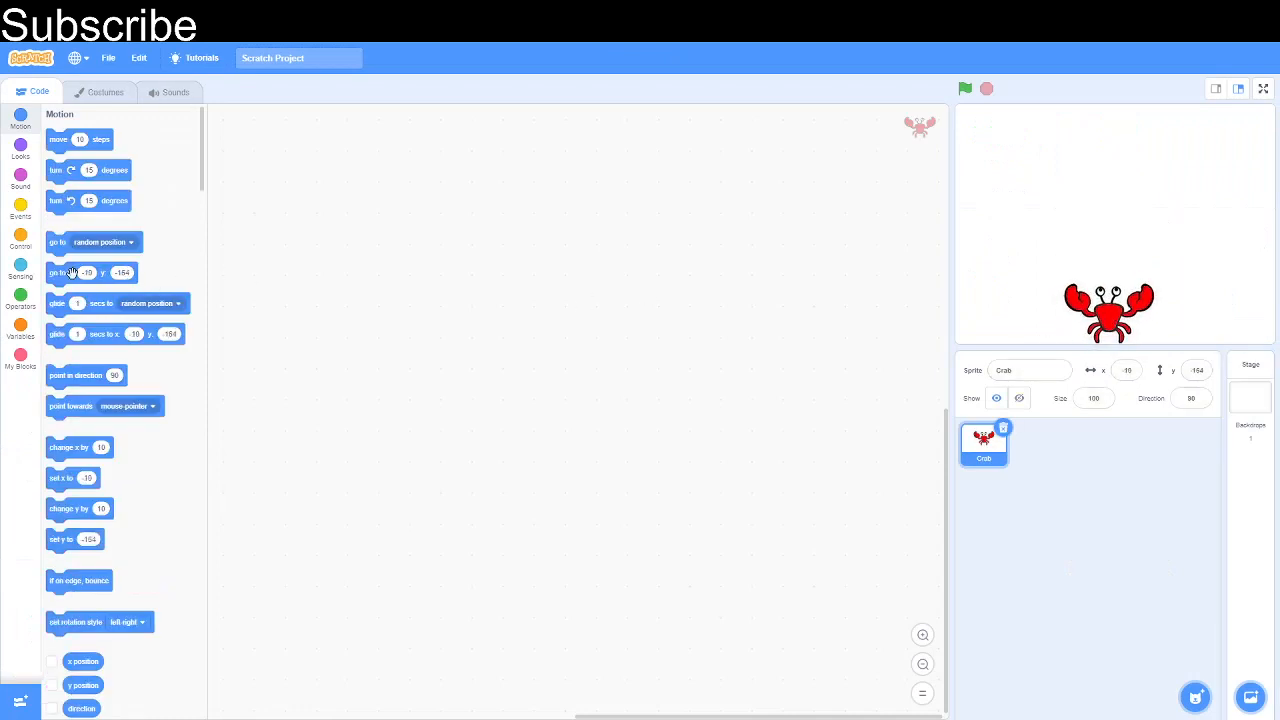
{"action": "left_click_drag", "start_coordinate": [90, 272], "coordinate": [404, 200]}
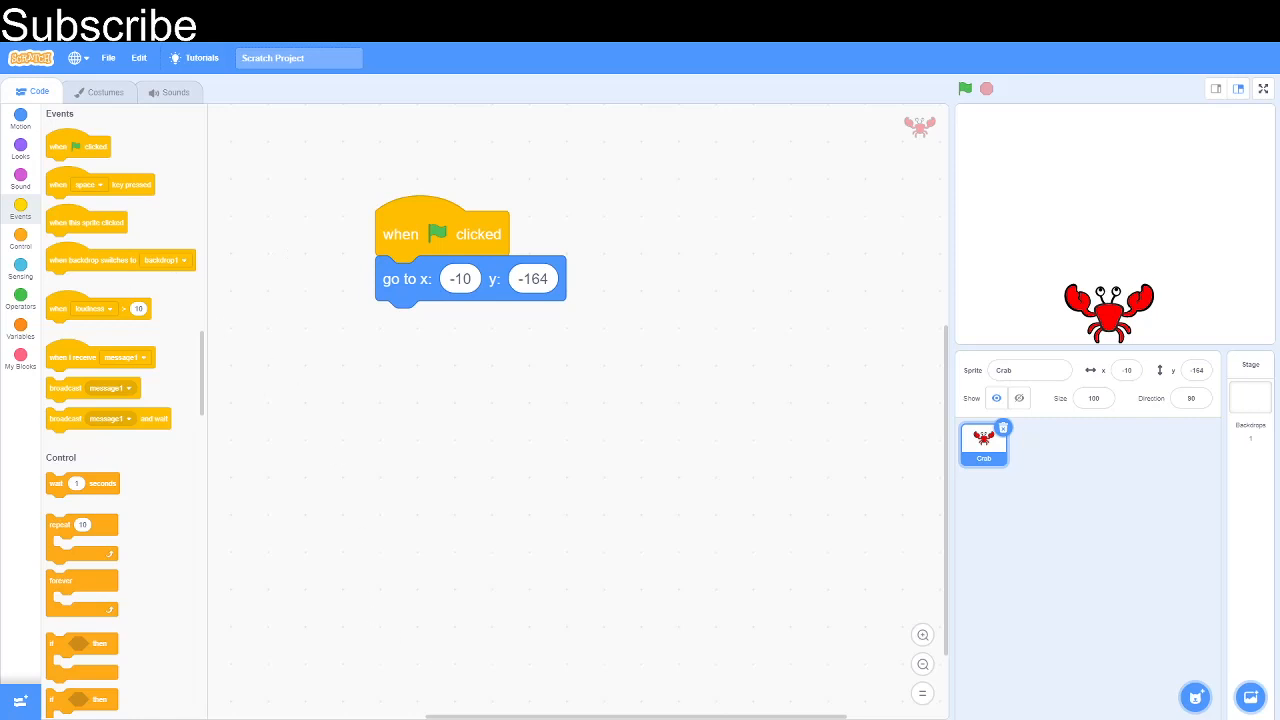
{"action": "mouse_move", "coordinate": [4, 168]}
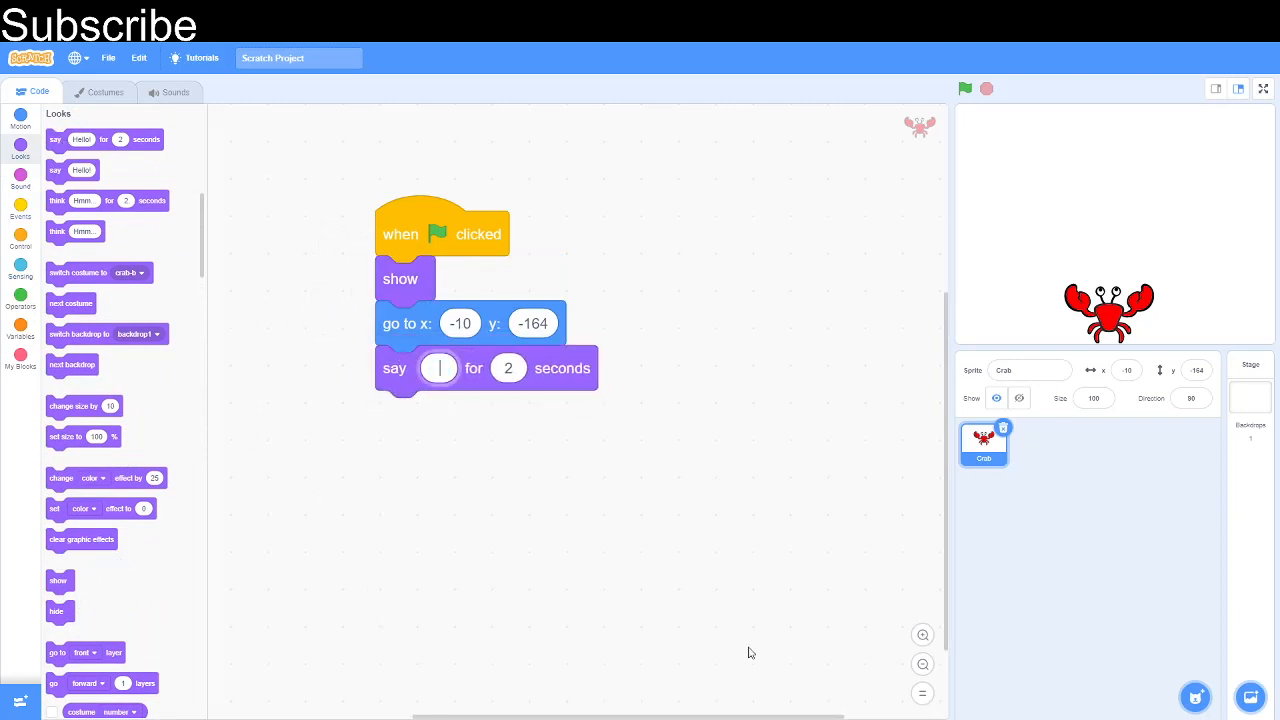
Step: Make the crab say Hello, welcome to dodgeball and ask Do you know the rules?
{"action": "type", "text": "Hello, welcome to dodge"}
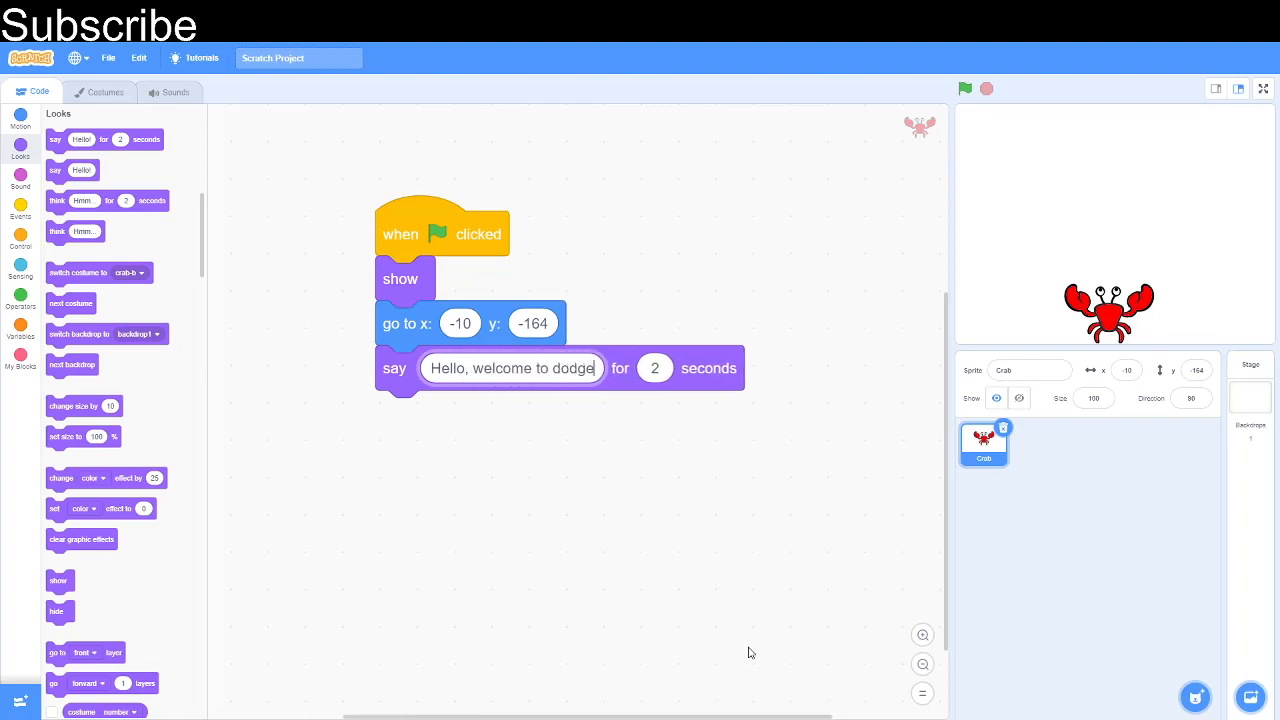
{"action": "type", "text": "ball"}
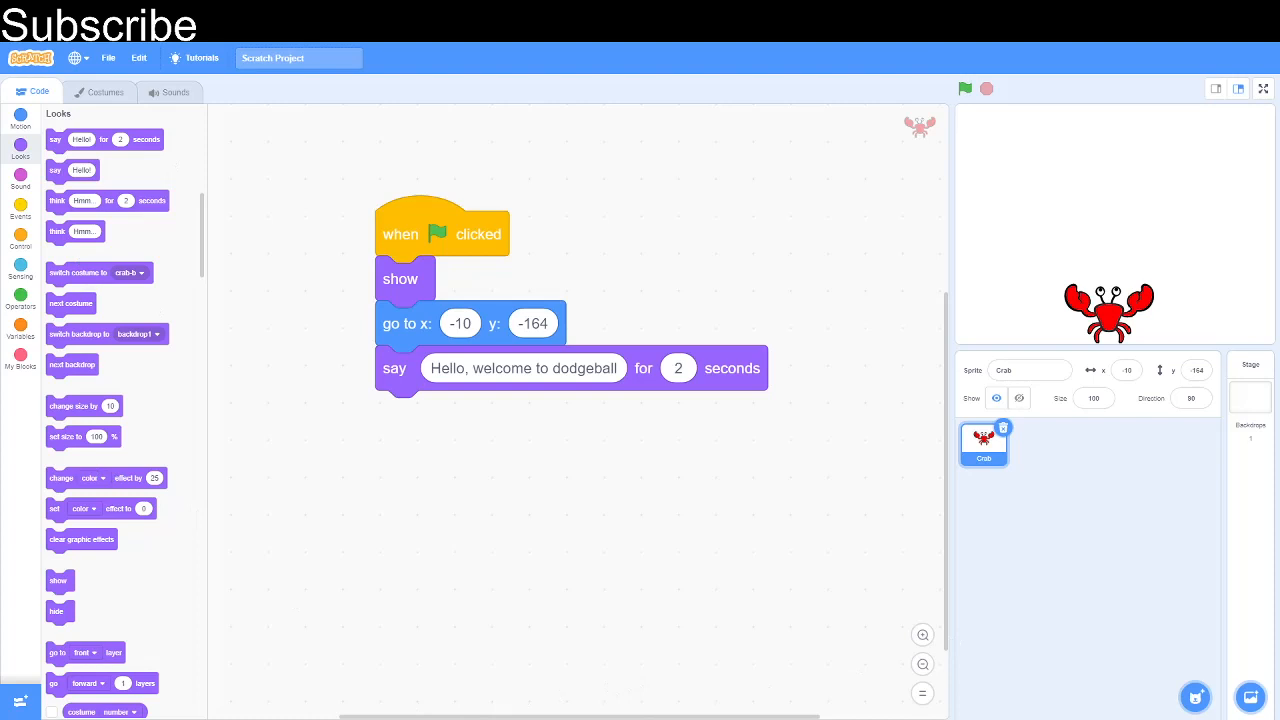
{"action": "left_click", "coordinate": [20, 242]}
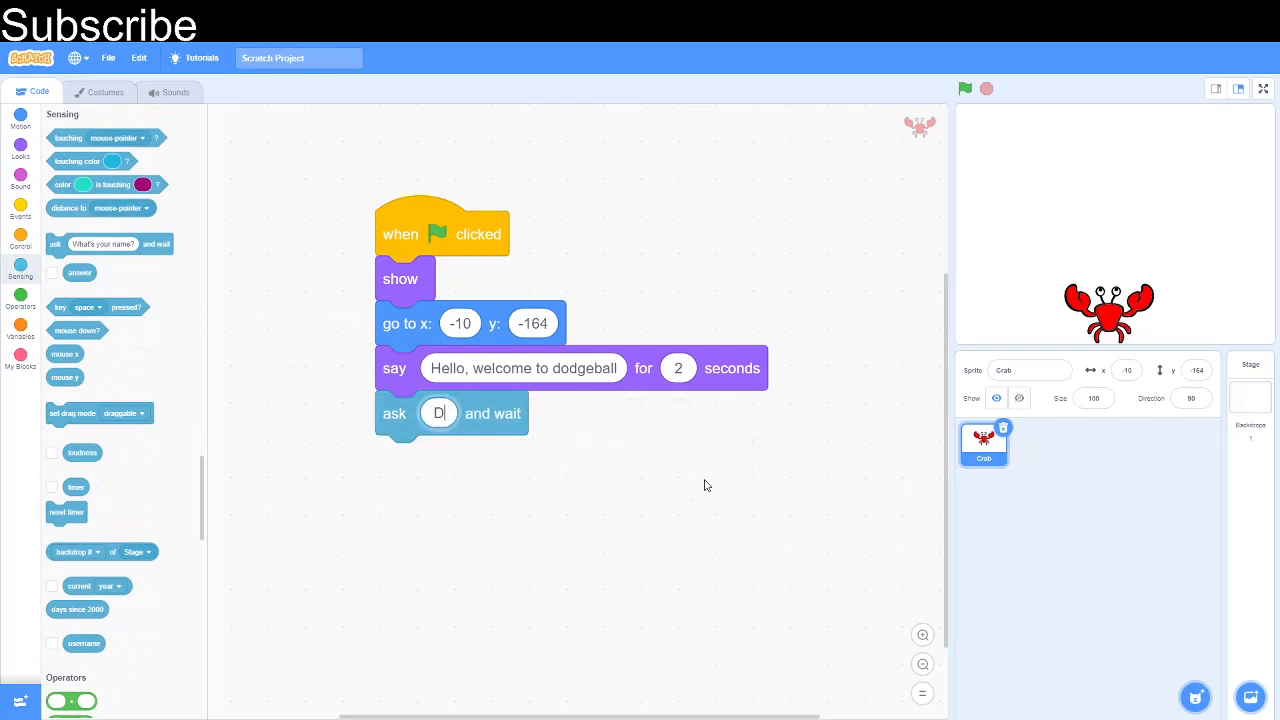
{"action": "type", "text": "Do you know"}
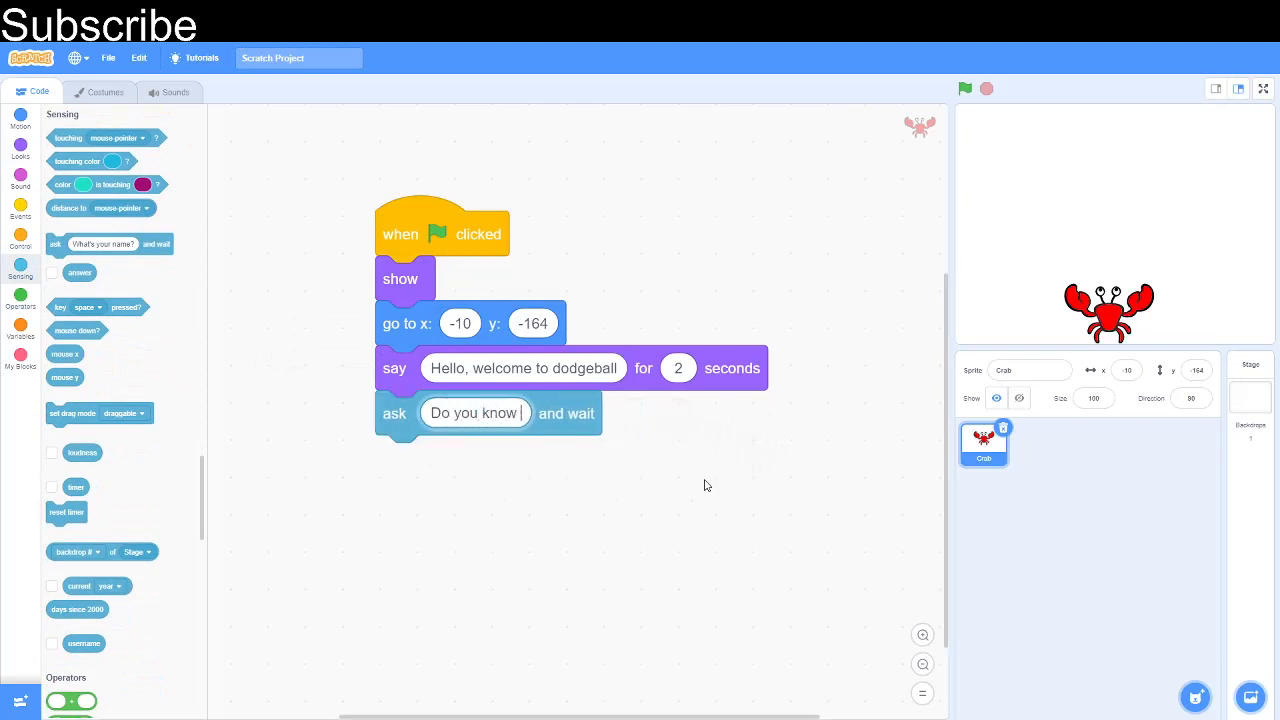
{"action": "type", "text": "the rules?"}
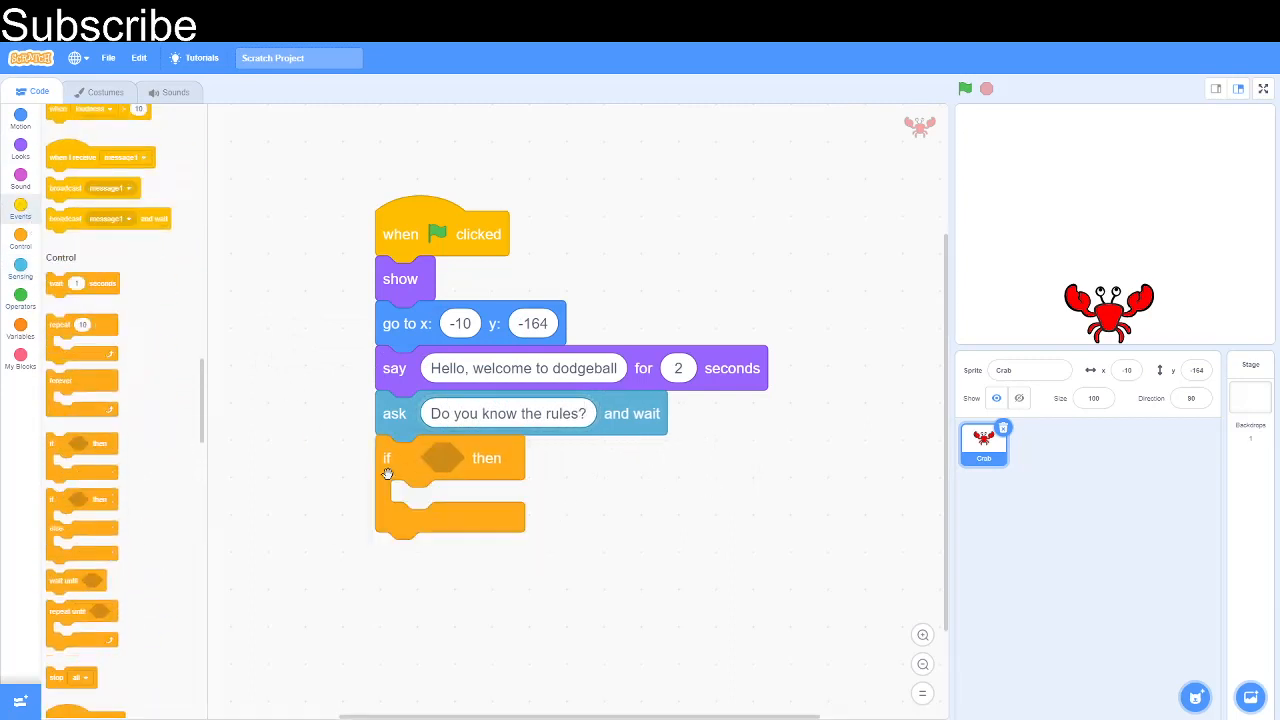
Step: If the answer equals no, have the crab say Rules
{"action": "left_click", "coordinate": [20, 294]}
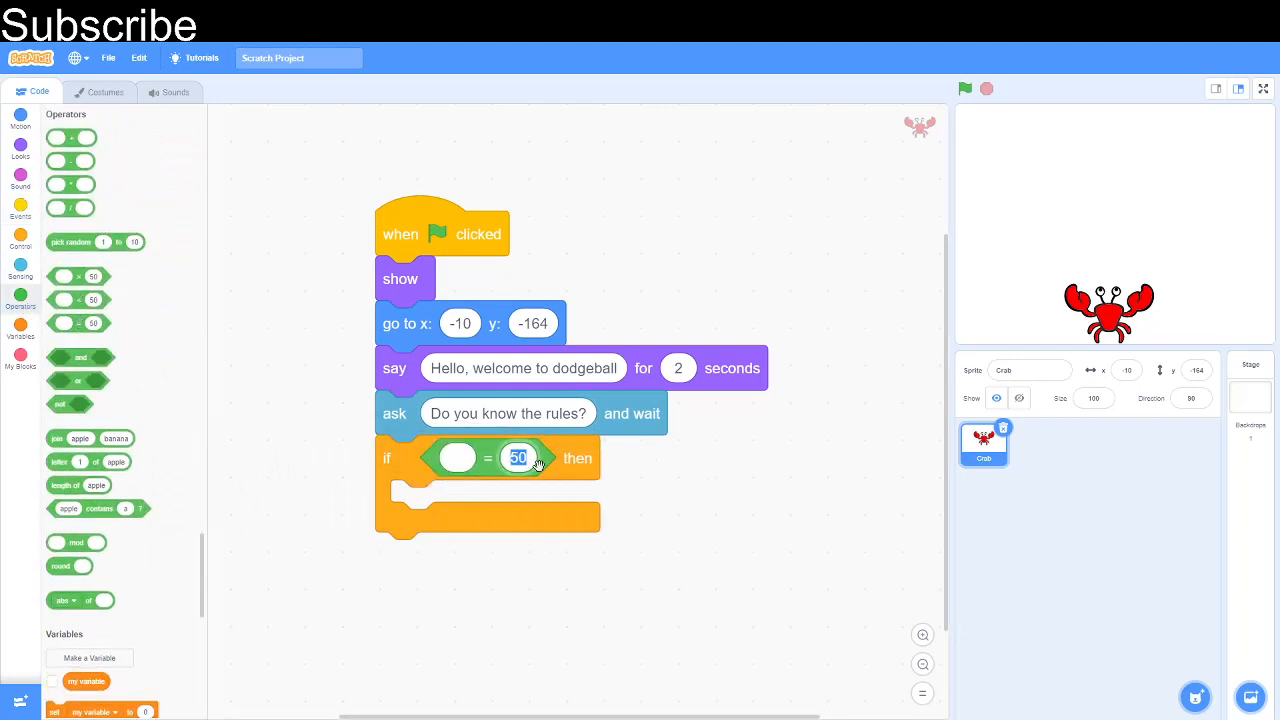
{"action": "type", "text": "no"}
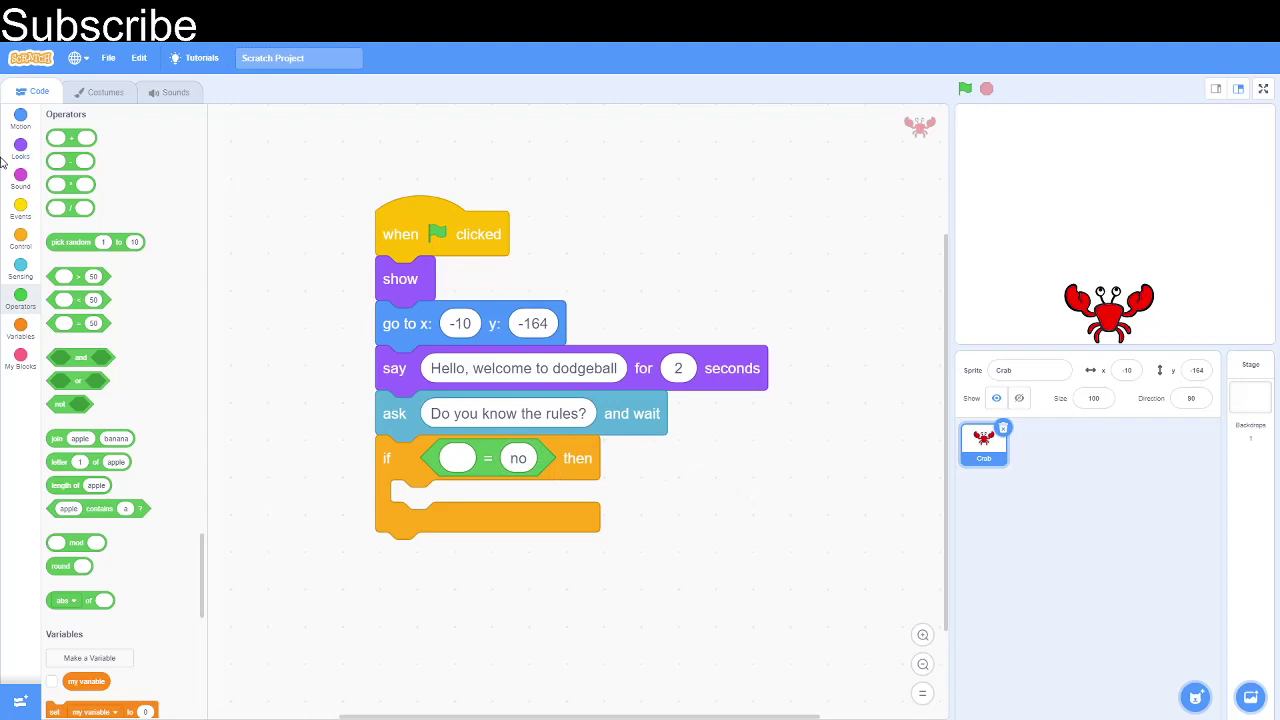
{"action": "left_click", "coordinate": [20, 268]}
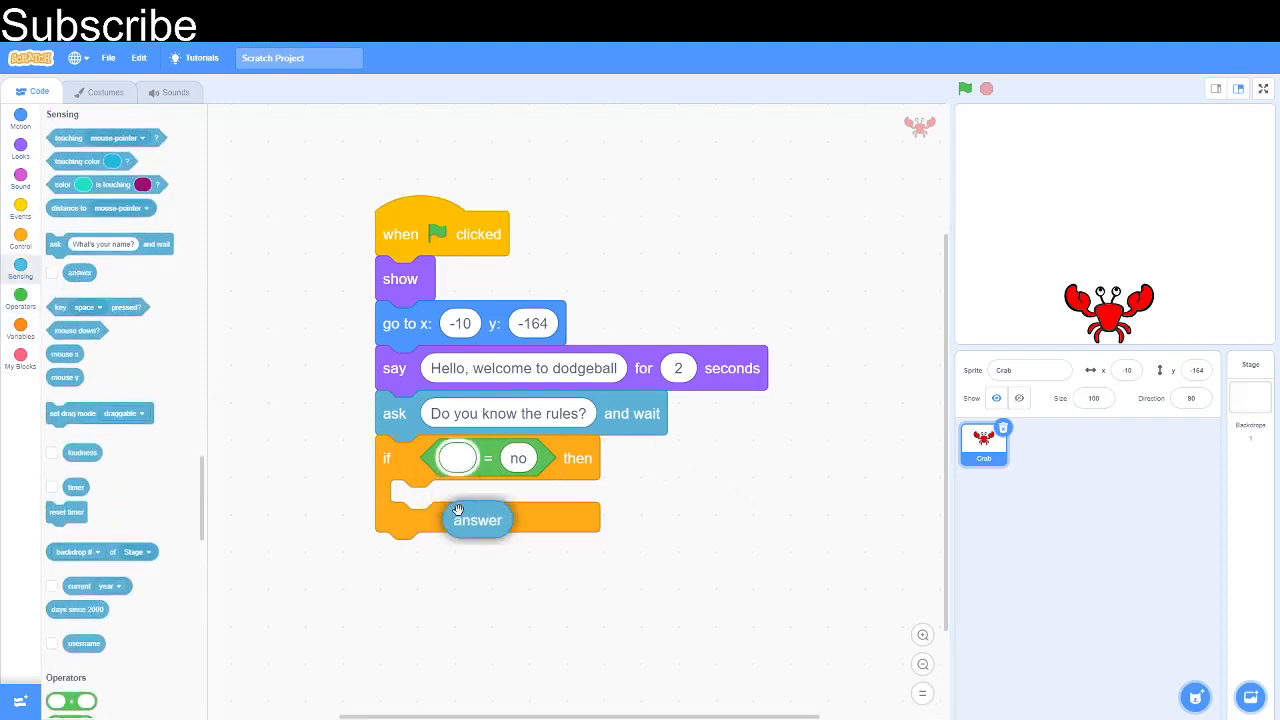
{"action": "left_click_drag", "start_coordinate": [478, 520], "coordinate": [456, 458]}
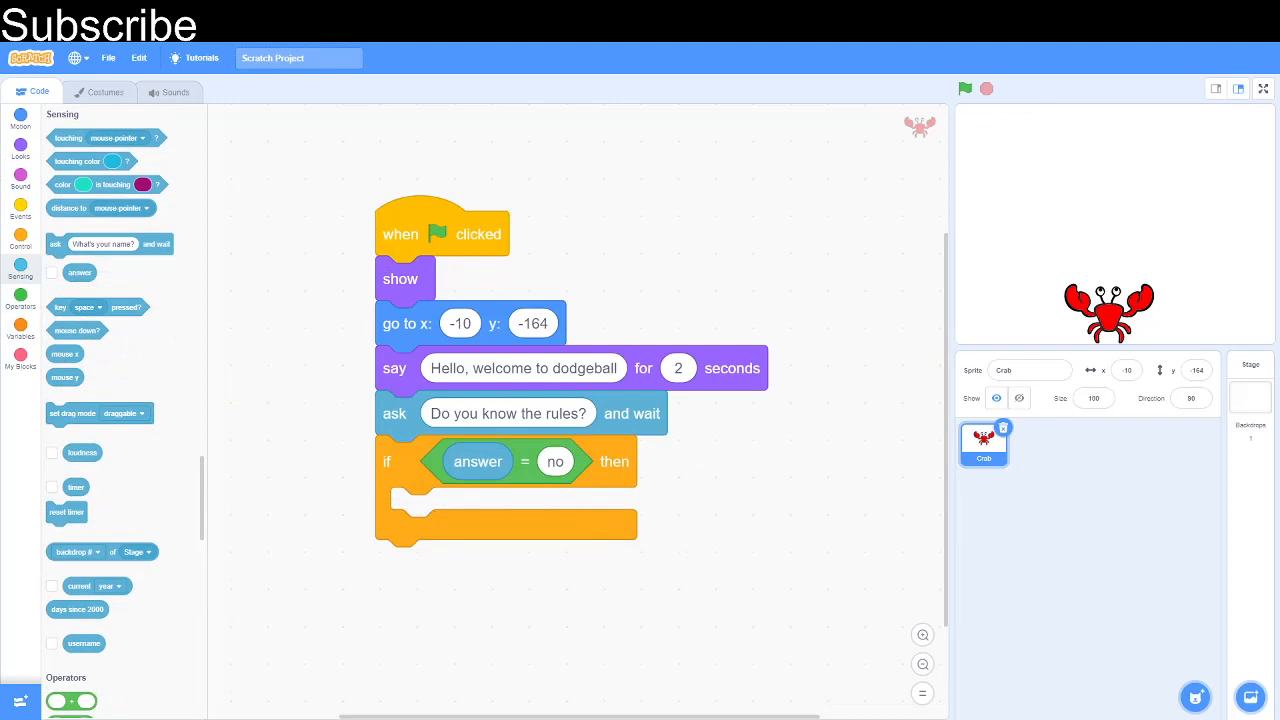
{"action": "left_click", "coordinate": [20, 156]}
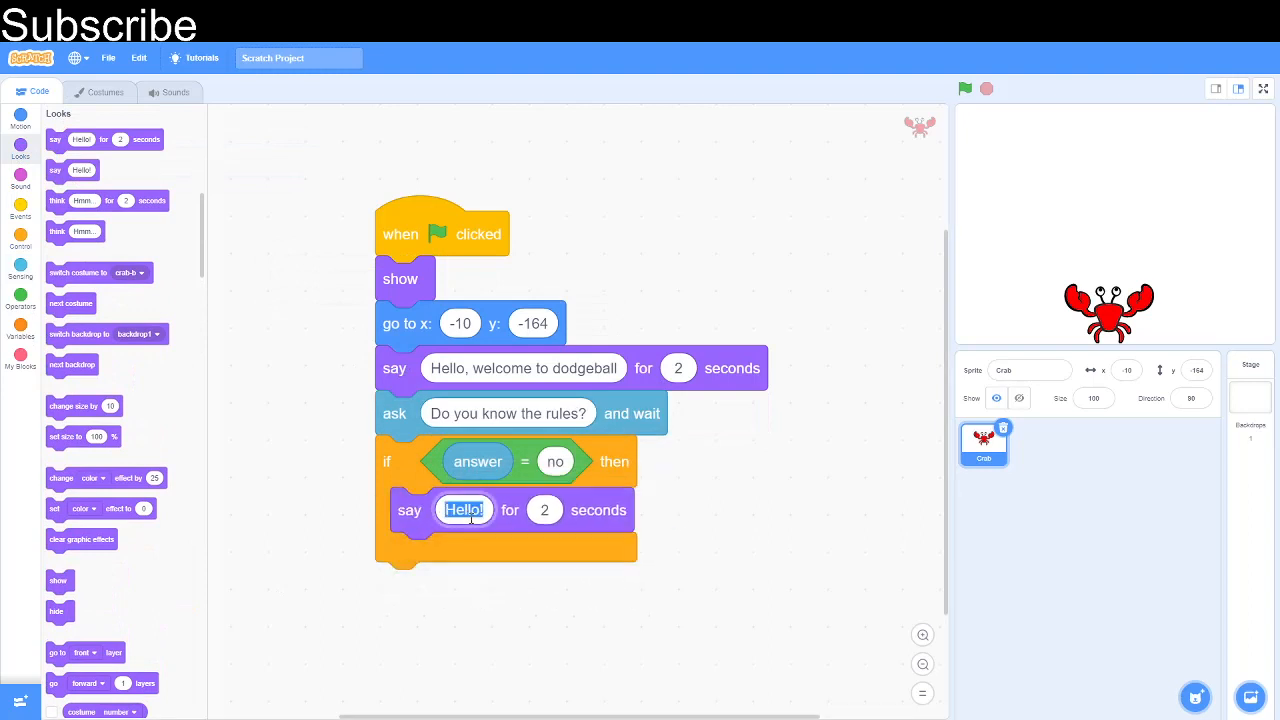
{"action": "type", "text": "Rules"}
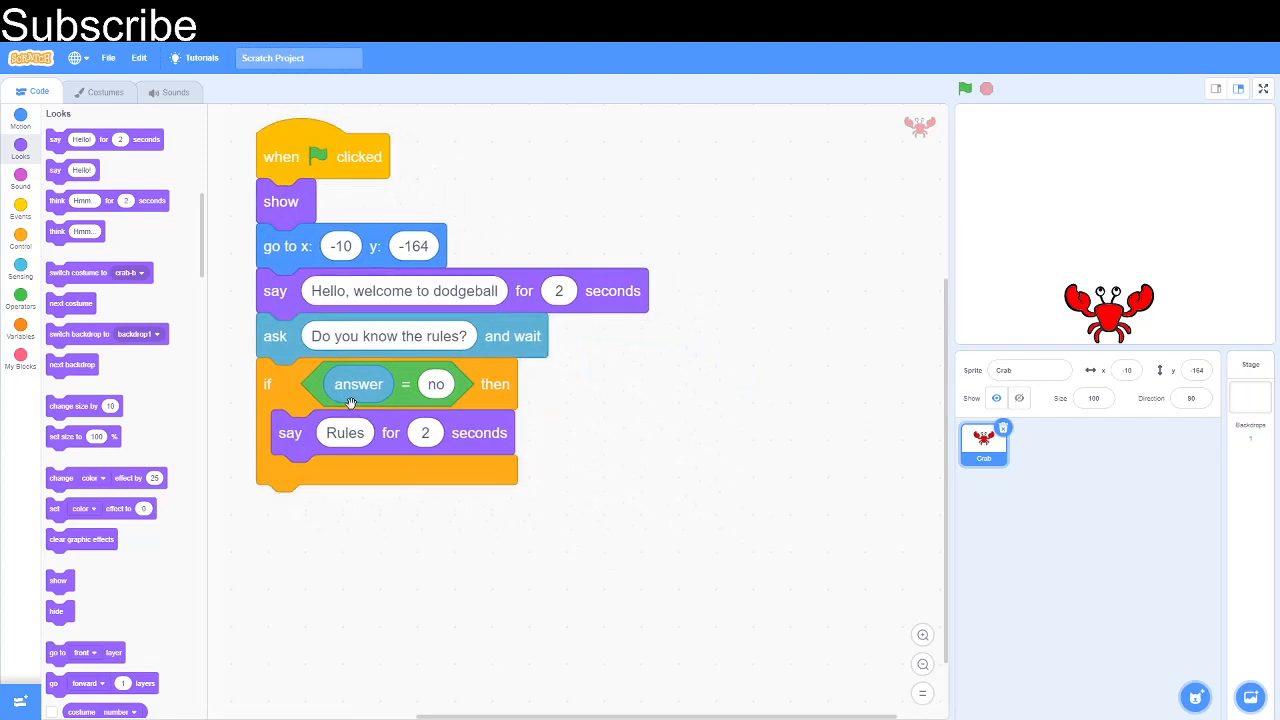
{"action": "mouse_move", "coordinate": [352, 400]}
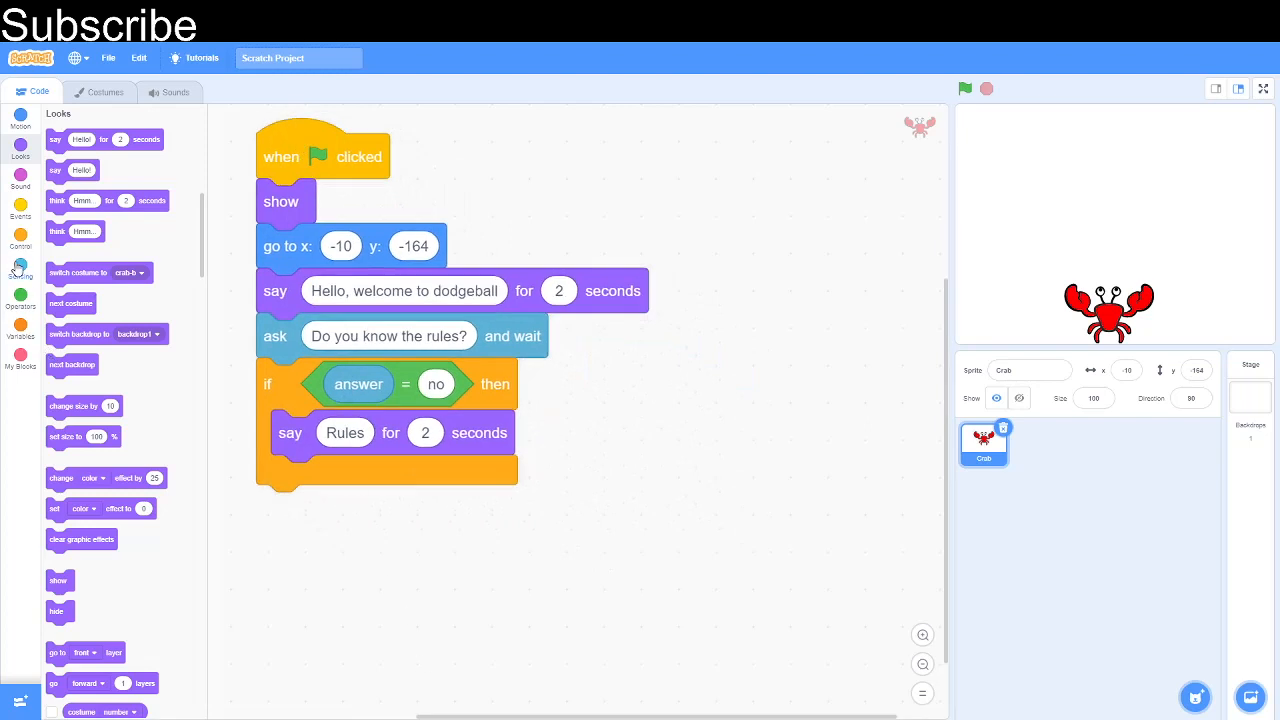
{"action": "left_click", "coordinate": [20, 216]}
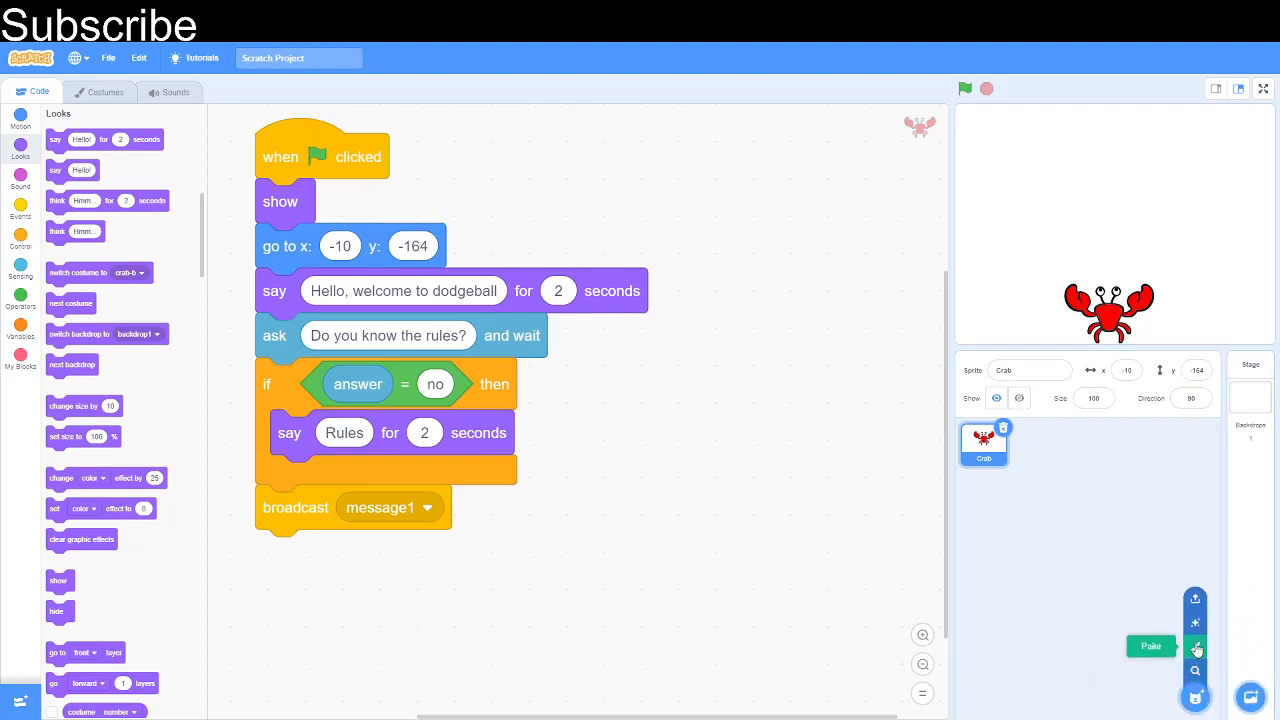
Step: Paint a new bitmap sprite reading Beginner in red with a red rectangle outline
{"action": "left_click", "coordinate": [1196, 648]}
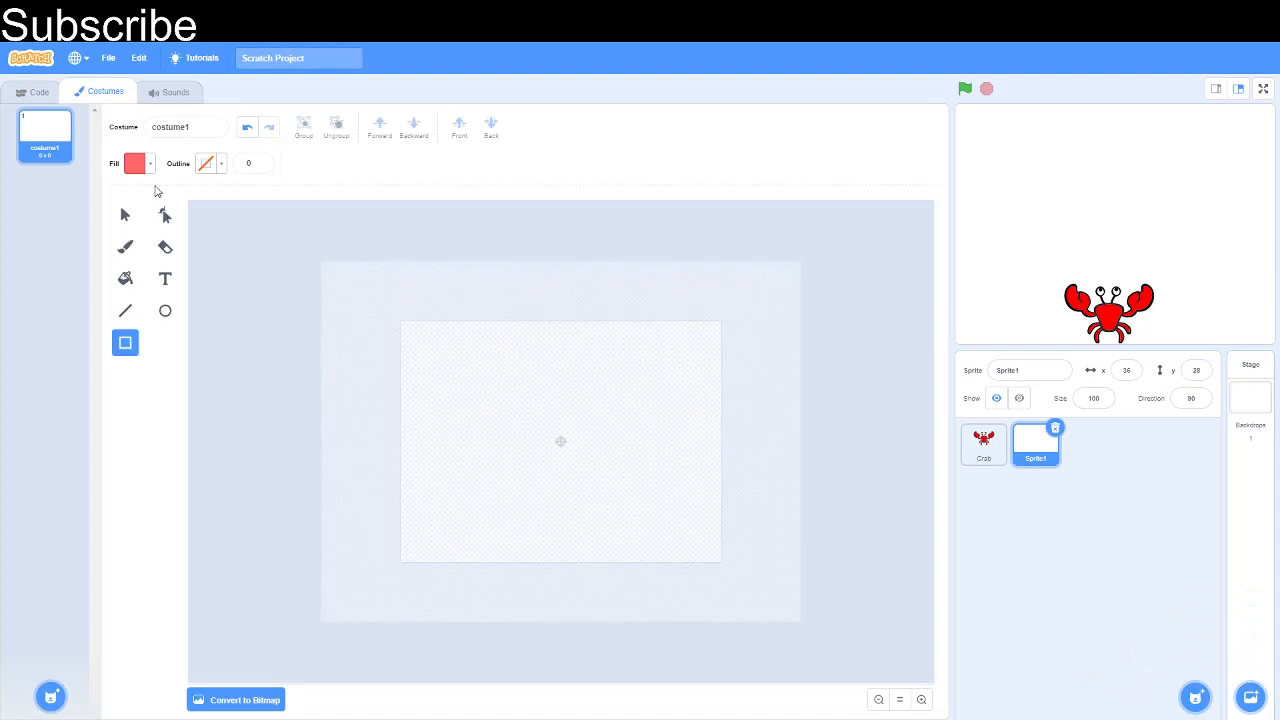
{"action": "left_click", "coordinate": [236, 700]}
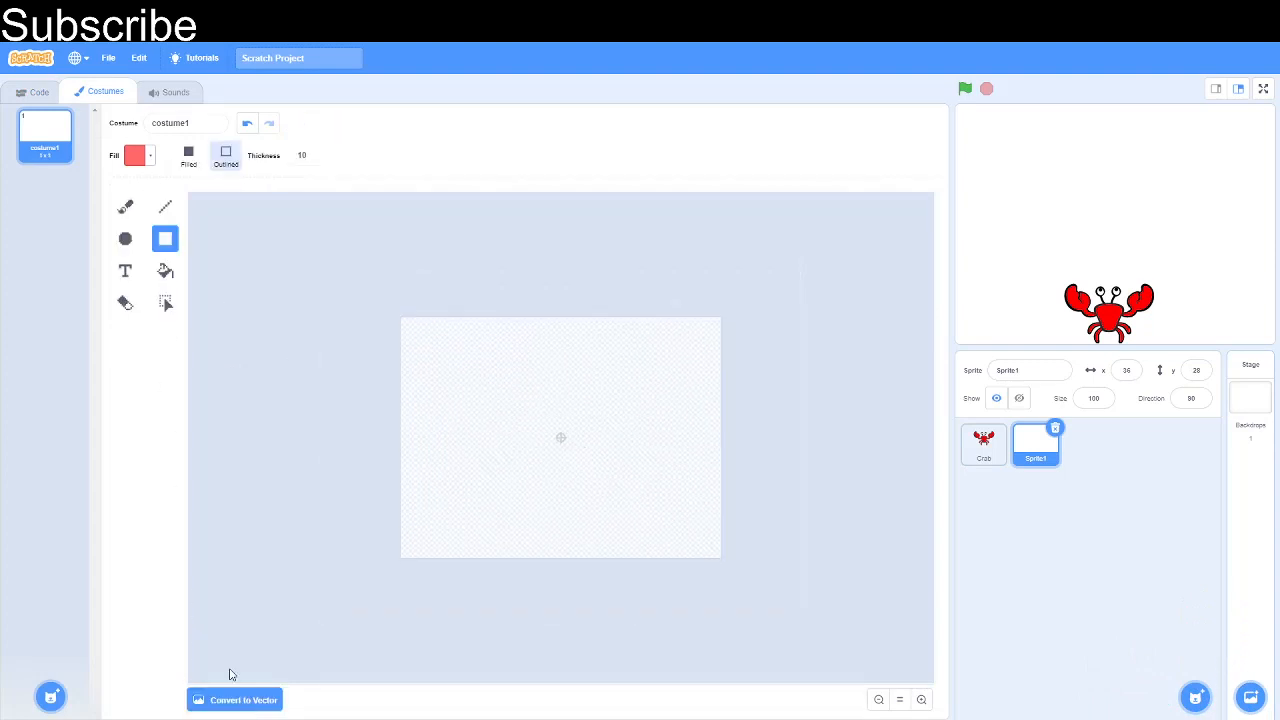
{"action": "left_click", "coordinate": [124, 270]}
{"action": "type", "text": "Beginner"}
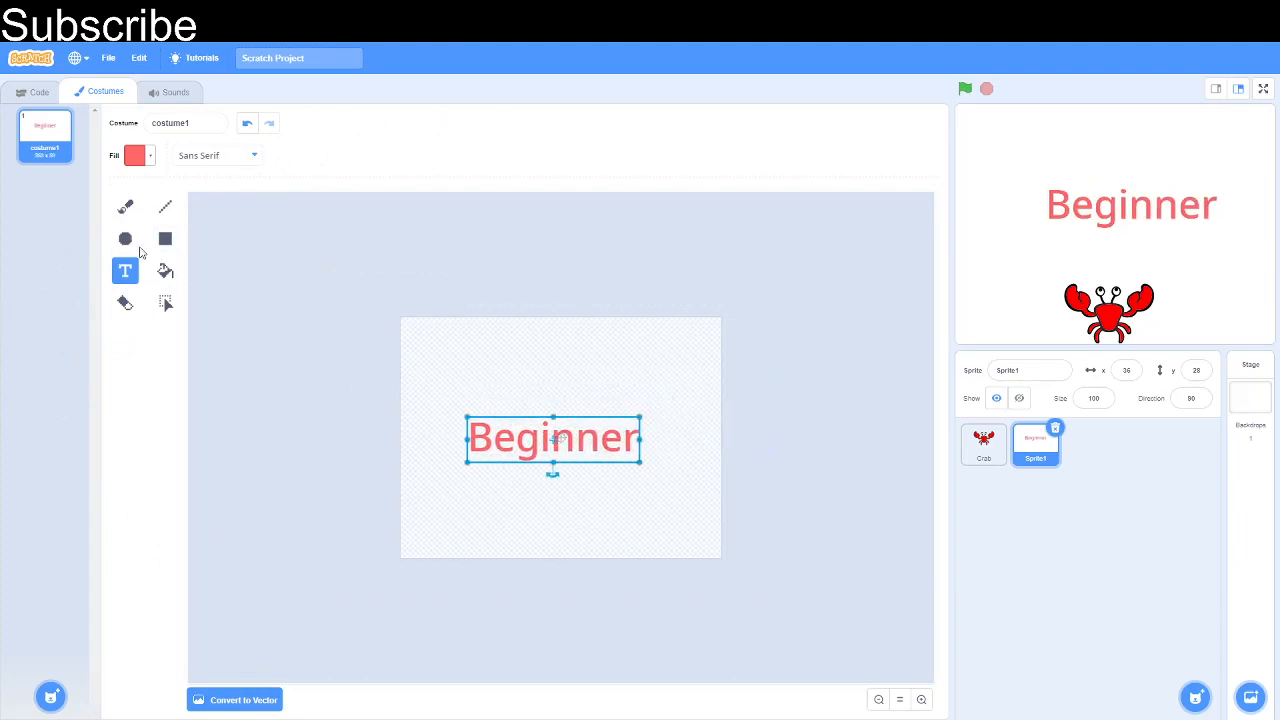
{"action": "left_click", "coordinate": [164, 238]}
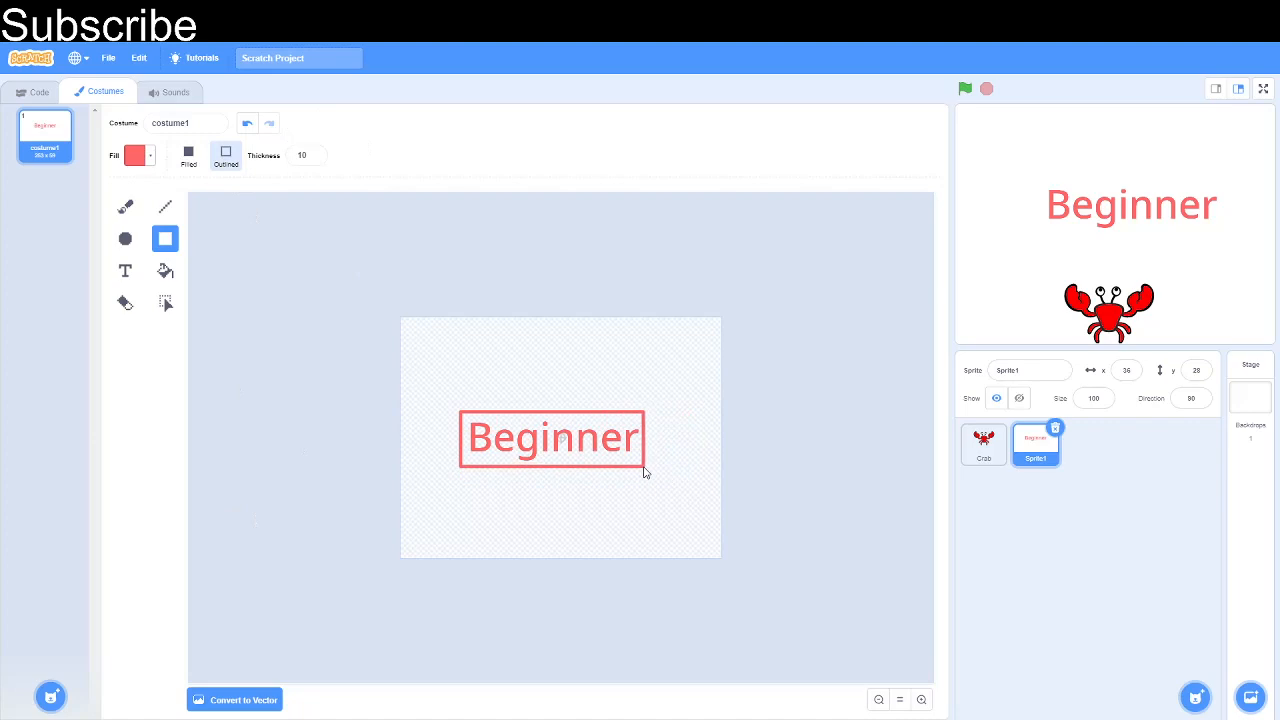
{"action": "left_click", "coordinate": [36, 92]}
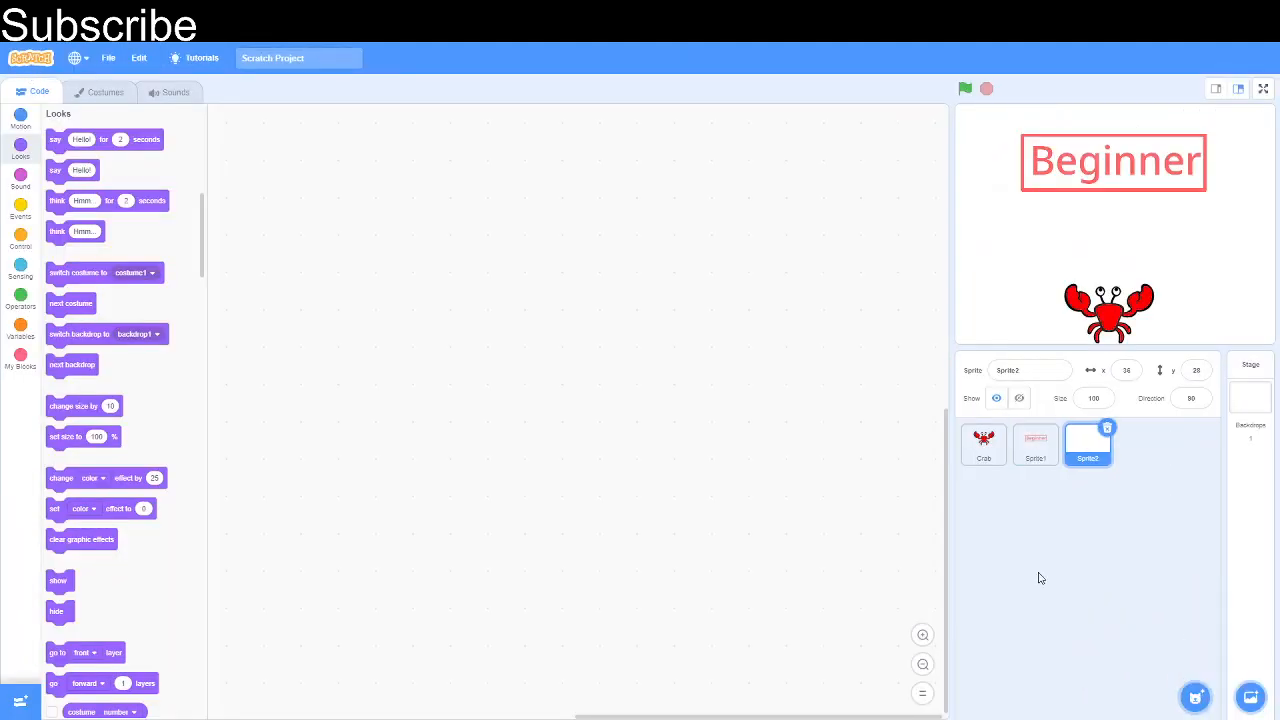
Step: Paint another sprite reading Advanced in green with a rectangle border
{"action": "left_click", "coordinate": [104, 92]}
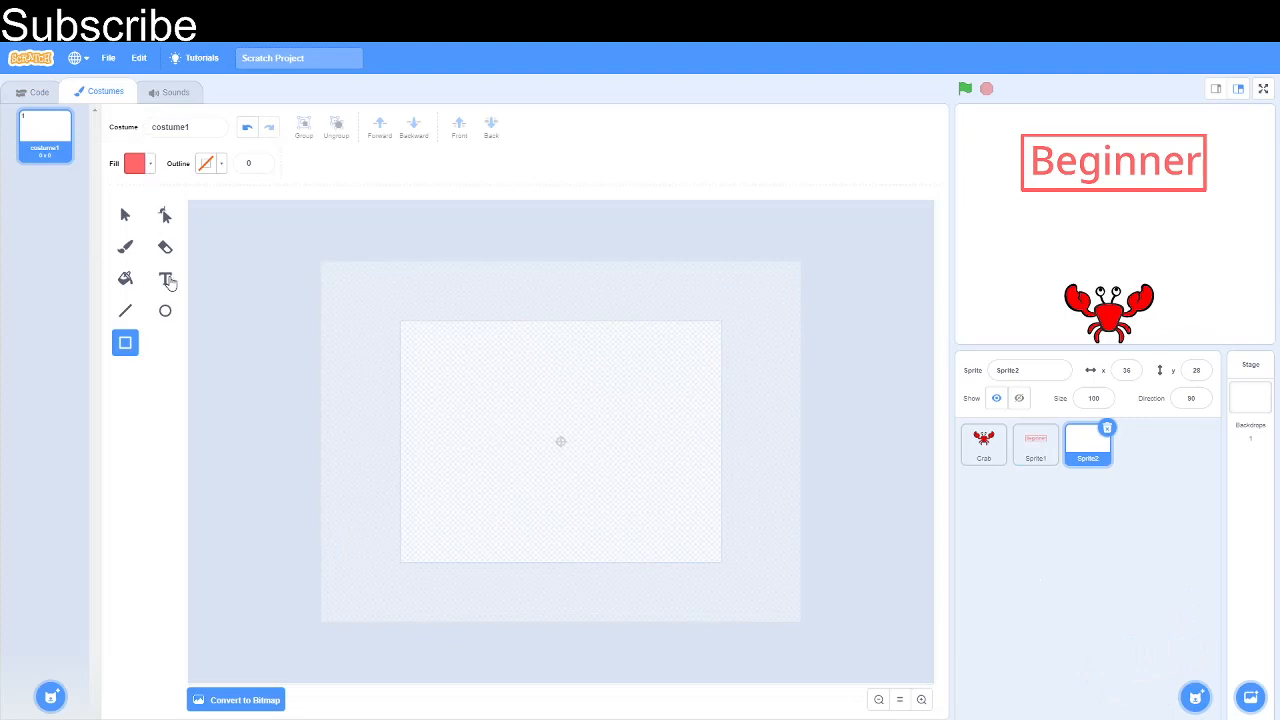
{"action": "left_click", "coordinate": [164, 280]}
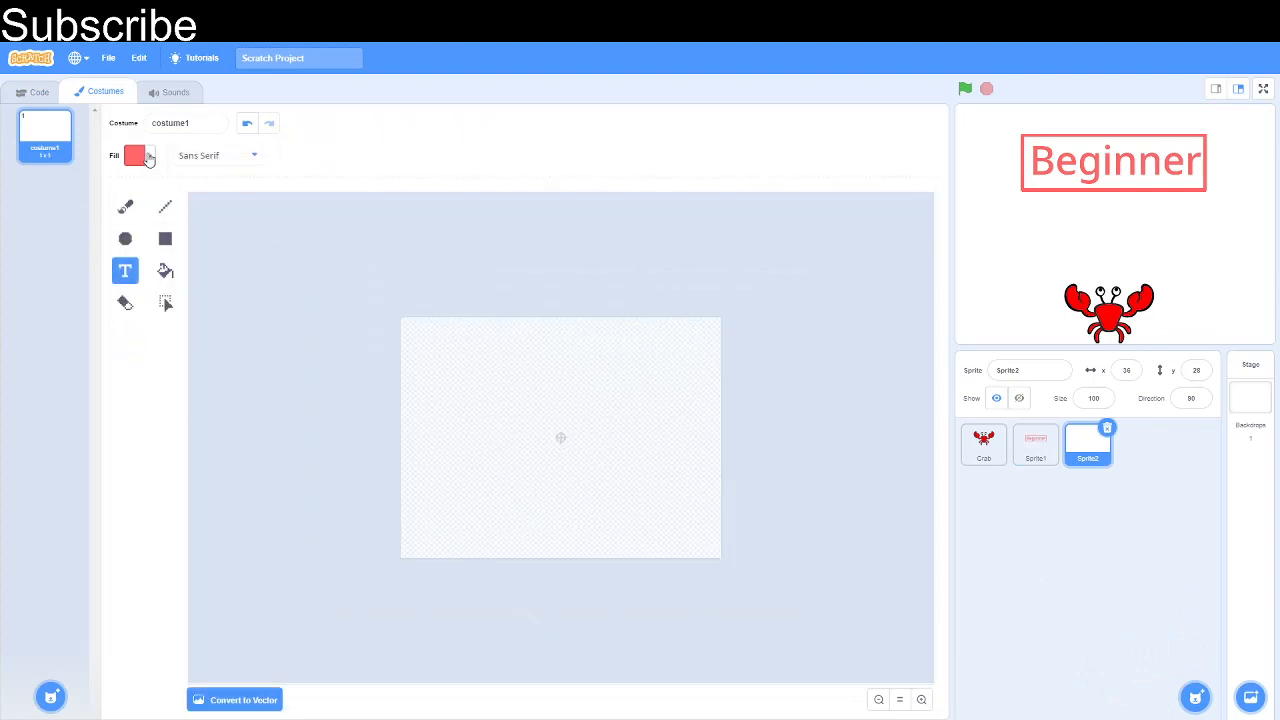
{"action": "left_click", "coordinate": [136, 156]}
{"action": "type", "text": "Advanced"}
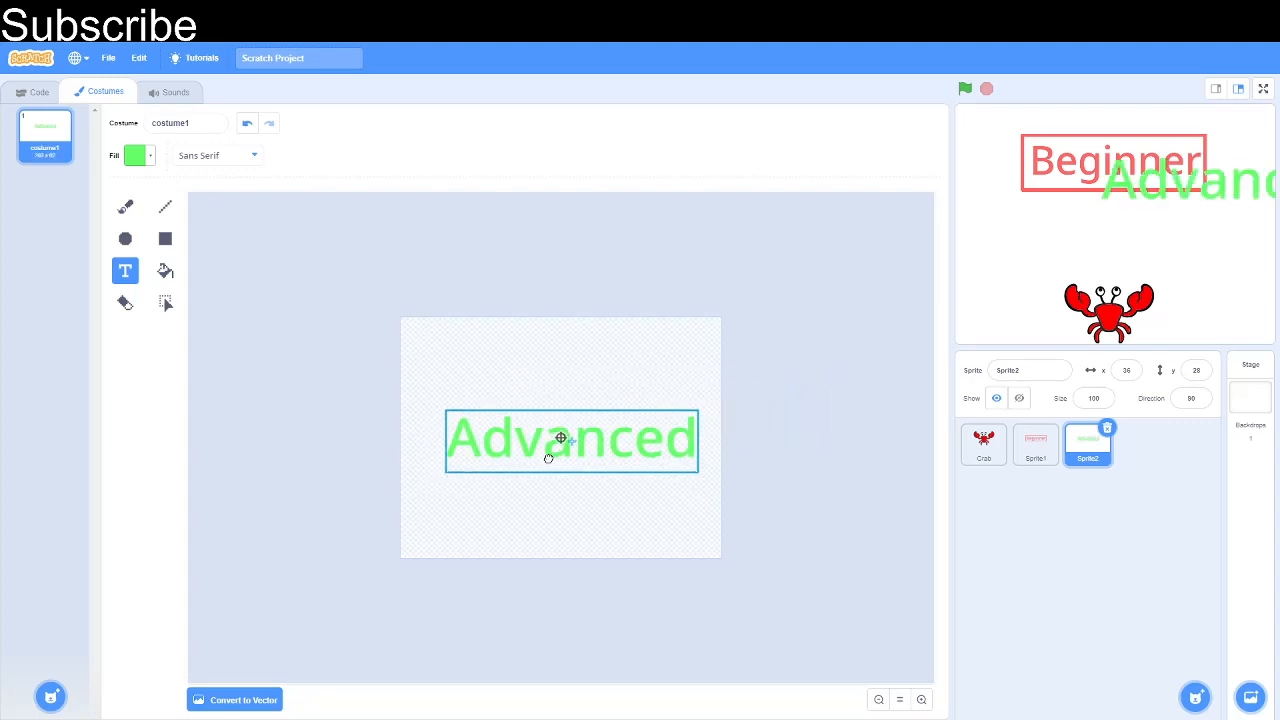
{"action": "left_click", "coordinate": [164, 238]}
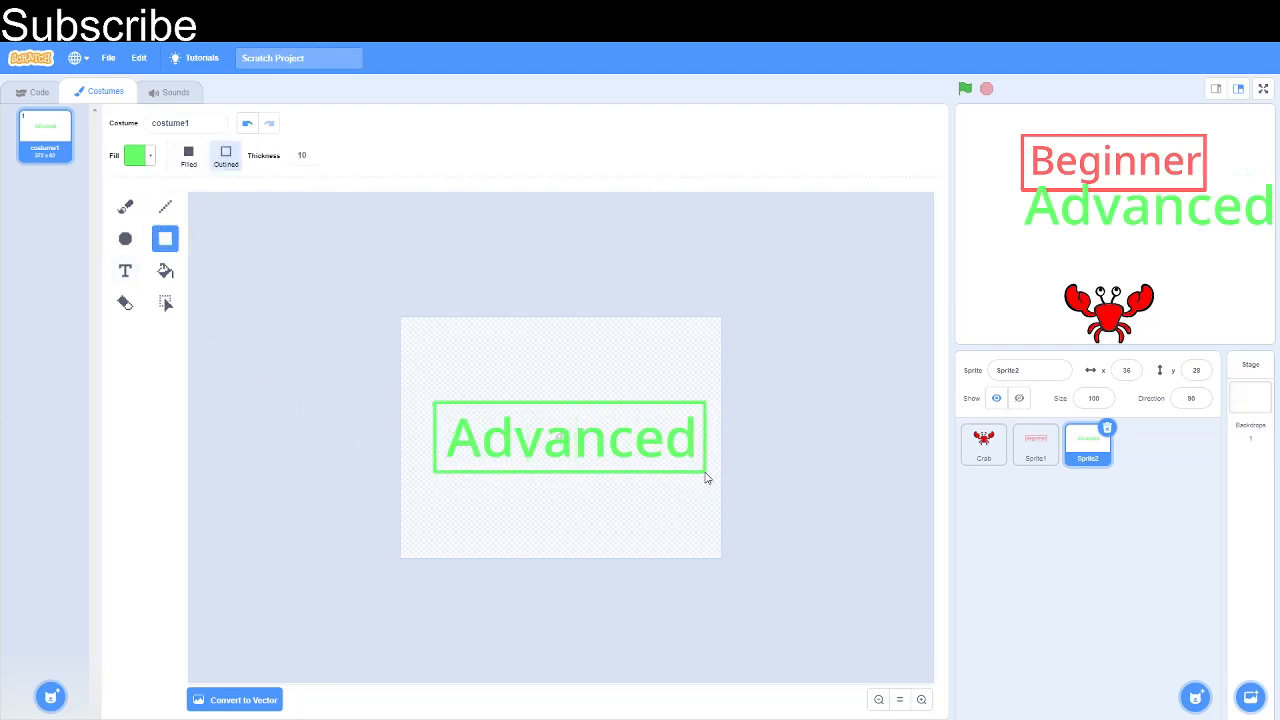
{"action": "left_click", "coordinate": [36, 92]}
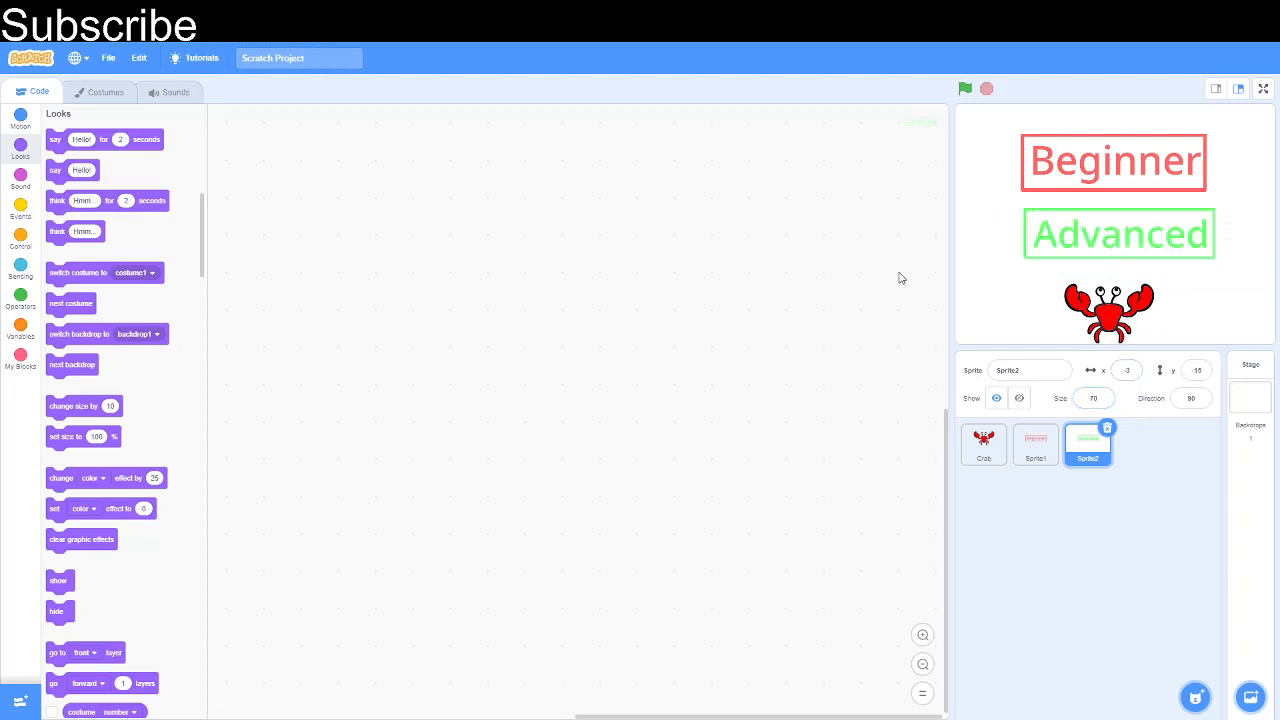
{"action": "mouse_move", "coordinate": [1030, 450]}
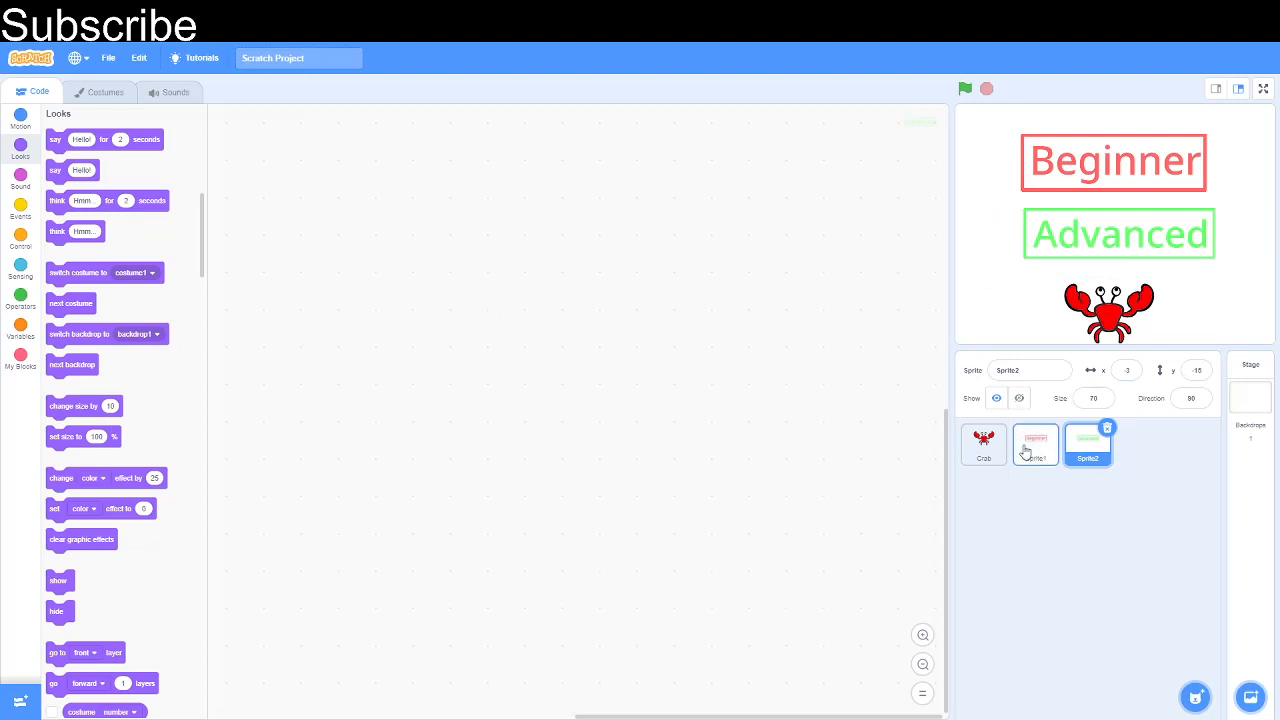
Step: Make the Beginner button hide at game start and show on receiving message1
{"action": "left_click", "coordinate": [1036, 444]}
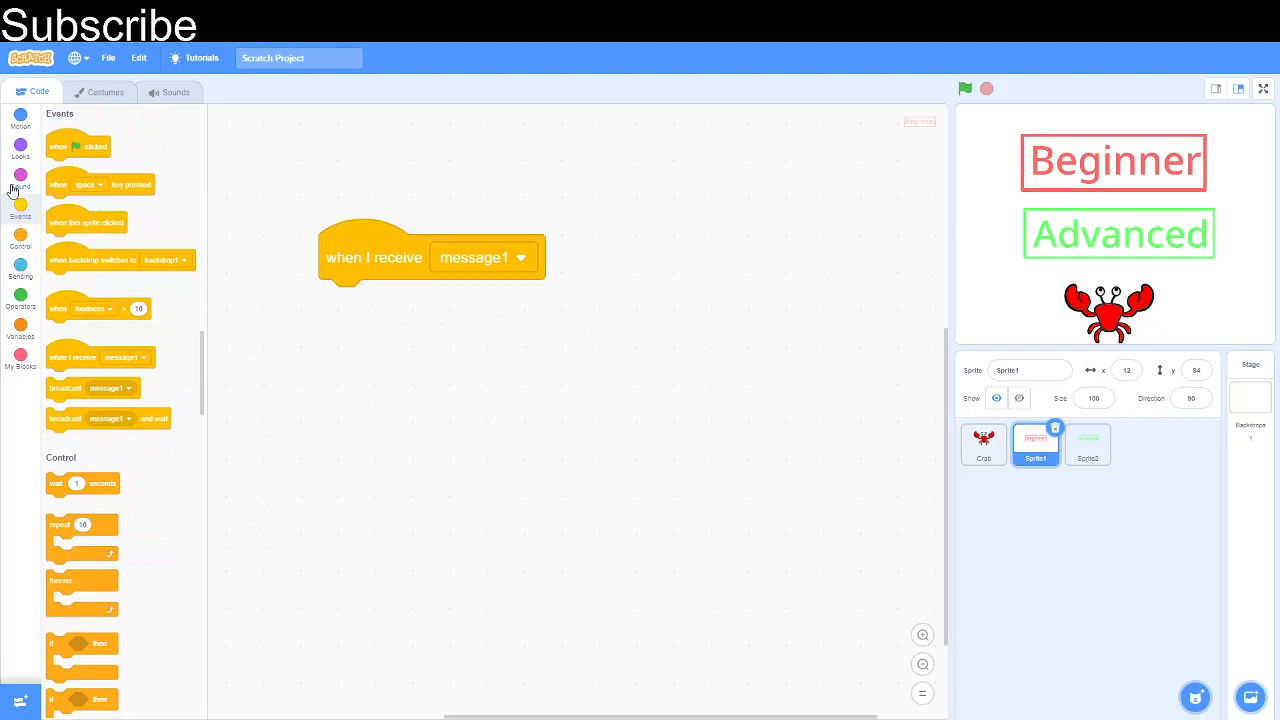
{"action": "left_click", "coordinate": [20, 150]}
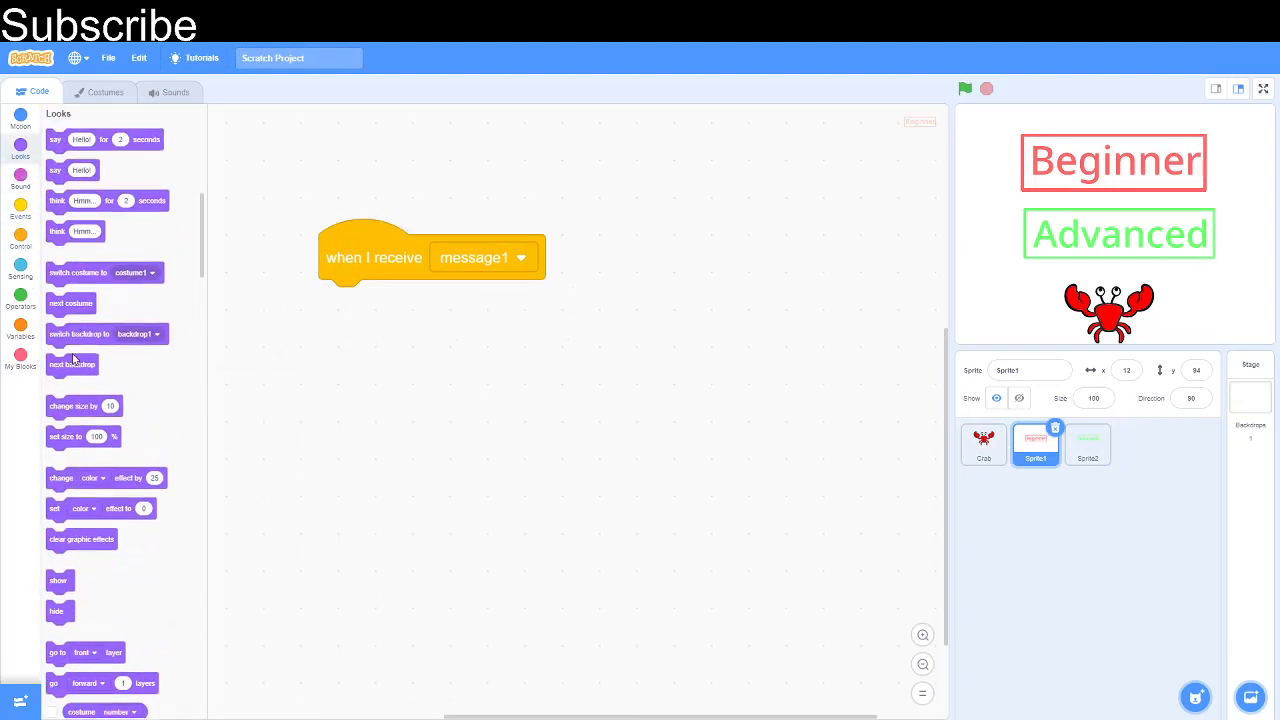
{"action": "left_click_drag", "start_coordinate": [58, 580], "coordinate": [344, 302]}
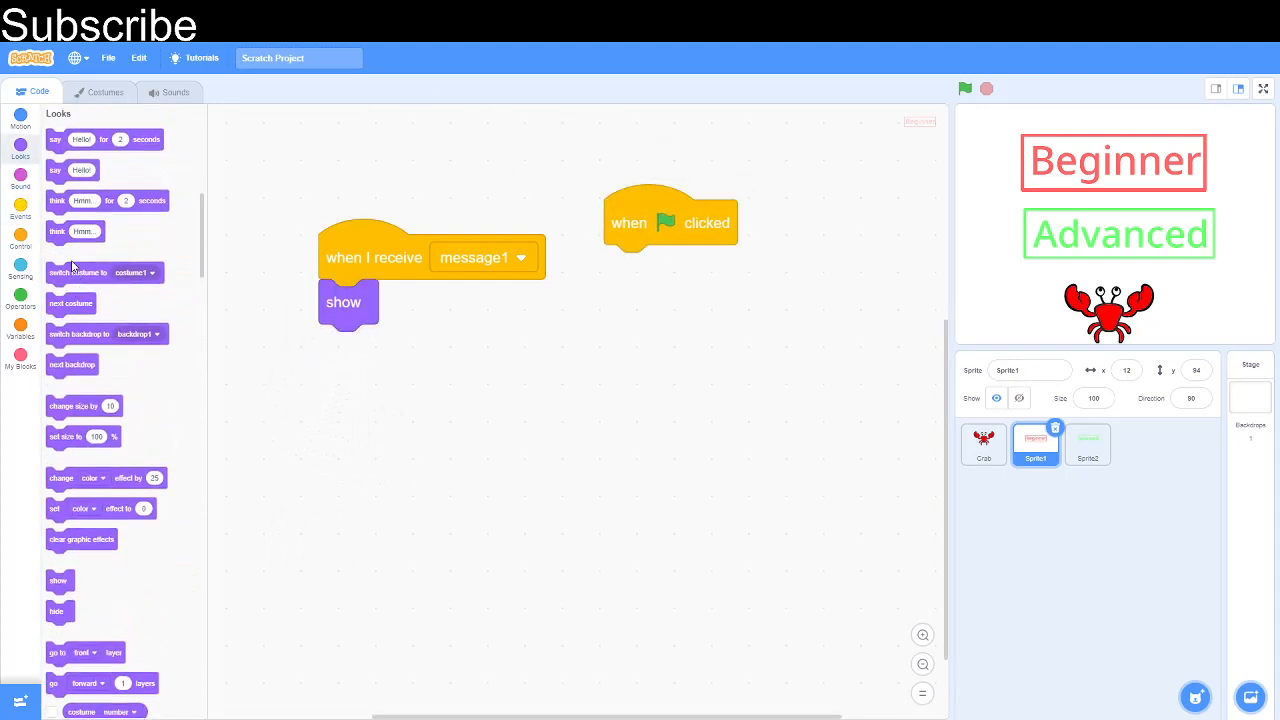
{"action": "mouse_move", "coordinate": [84, 436]}
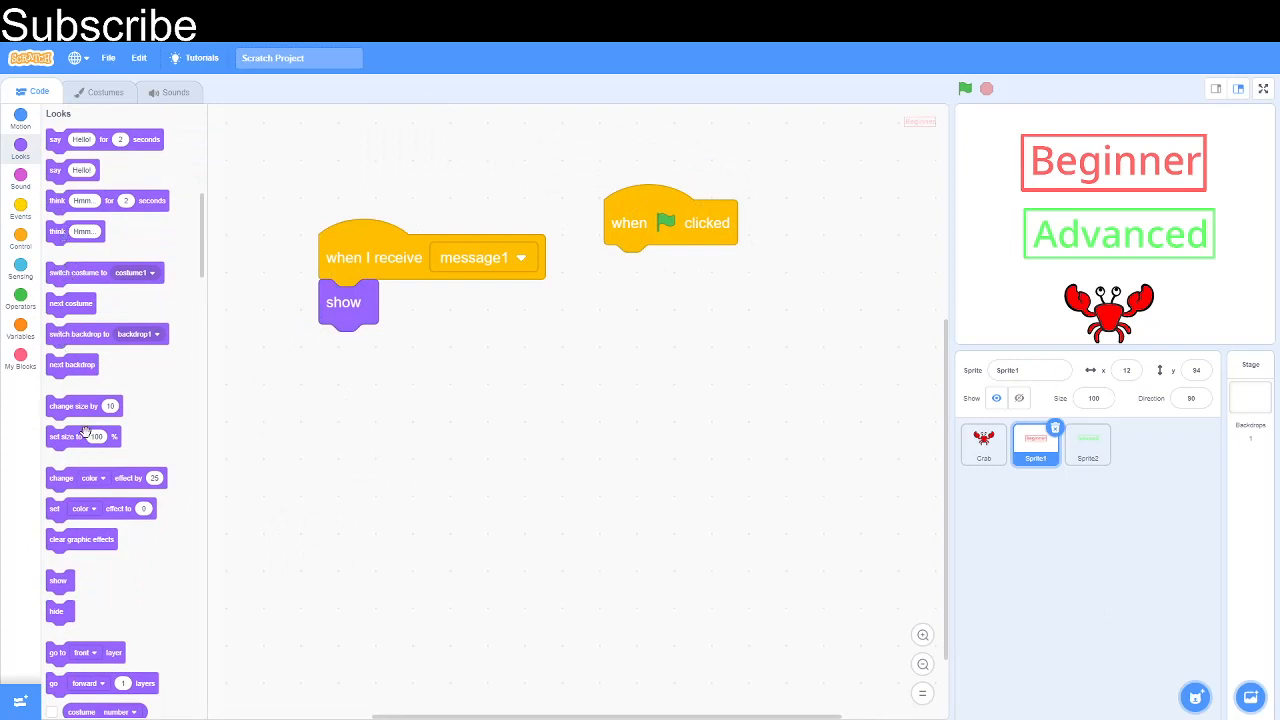
{"action": "left_click_drag", "start_coordinate": [56, 612], "coordinate": [624, 274]}
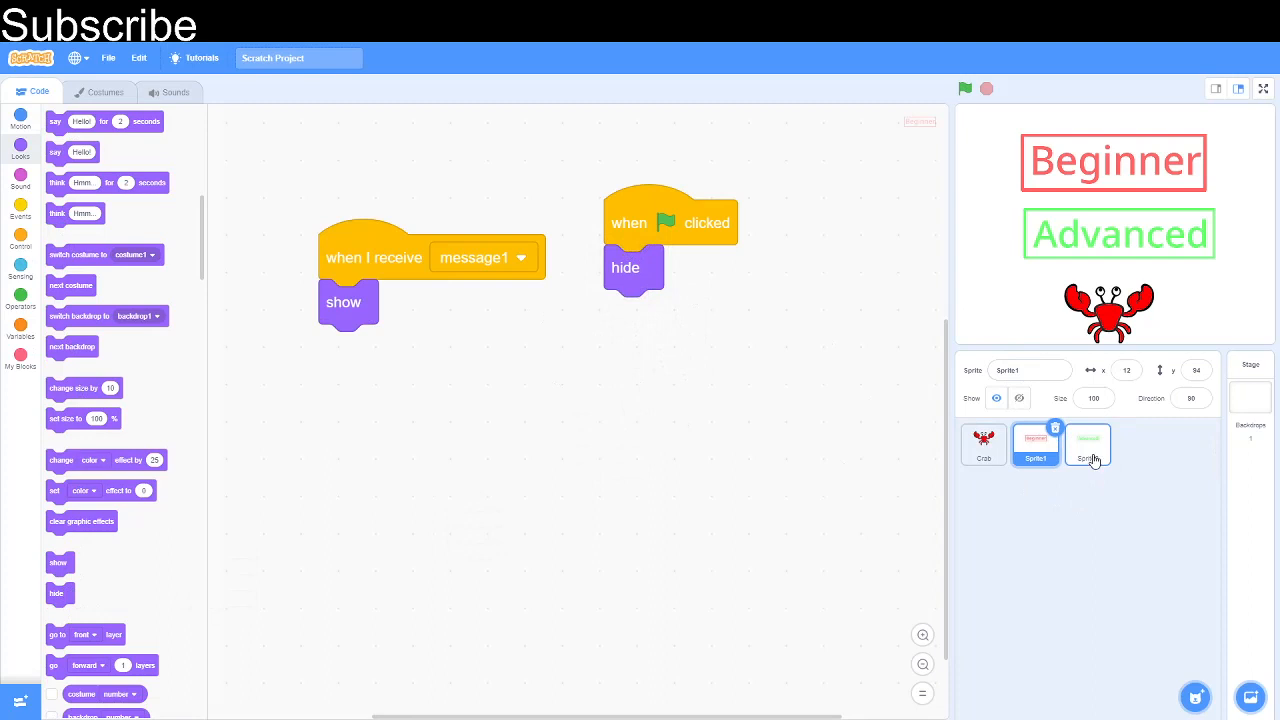
Step: Do the same for the Advanced button and test-run the project
{"action": "left_click", "coordinate": [1088, 444]}
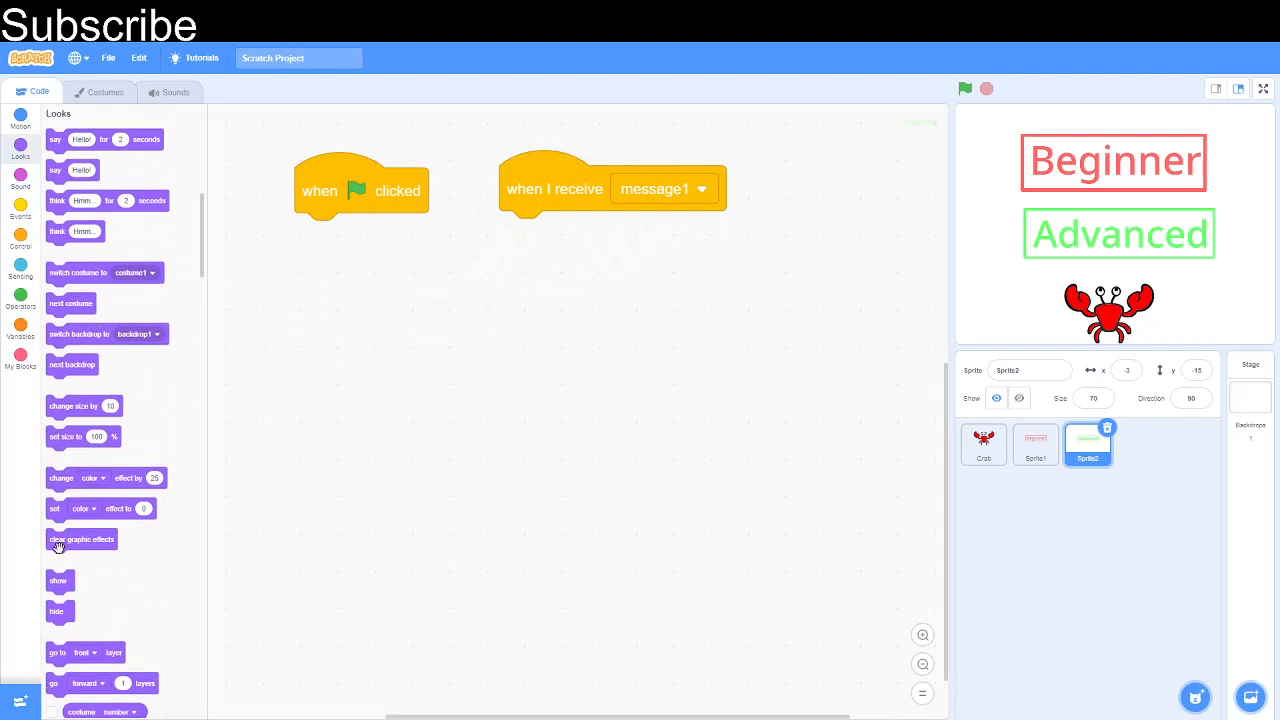
{"action": "left_click_drag", "start_coordinate": [56, 612], "coordinate": [316, 236]}
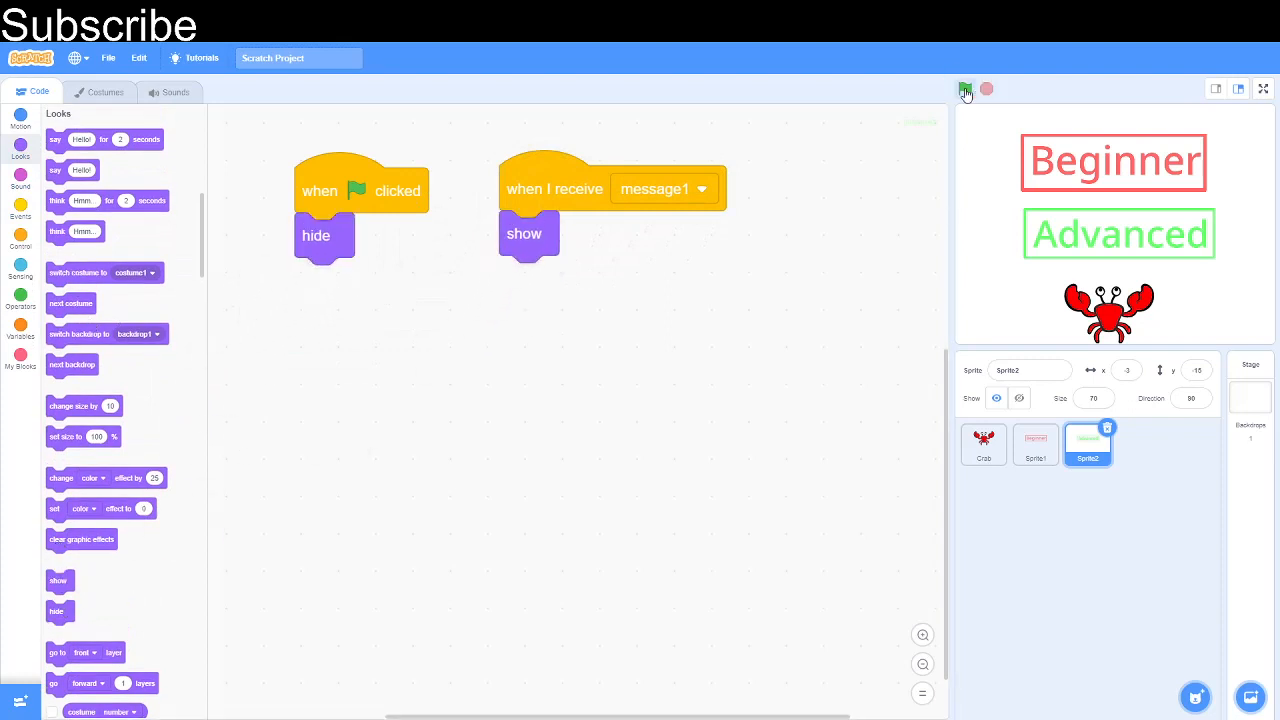
{"action": "left_click", "coordinate": [964, 88]}
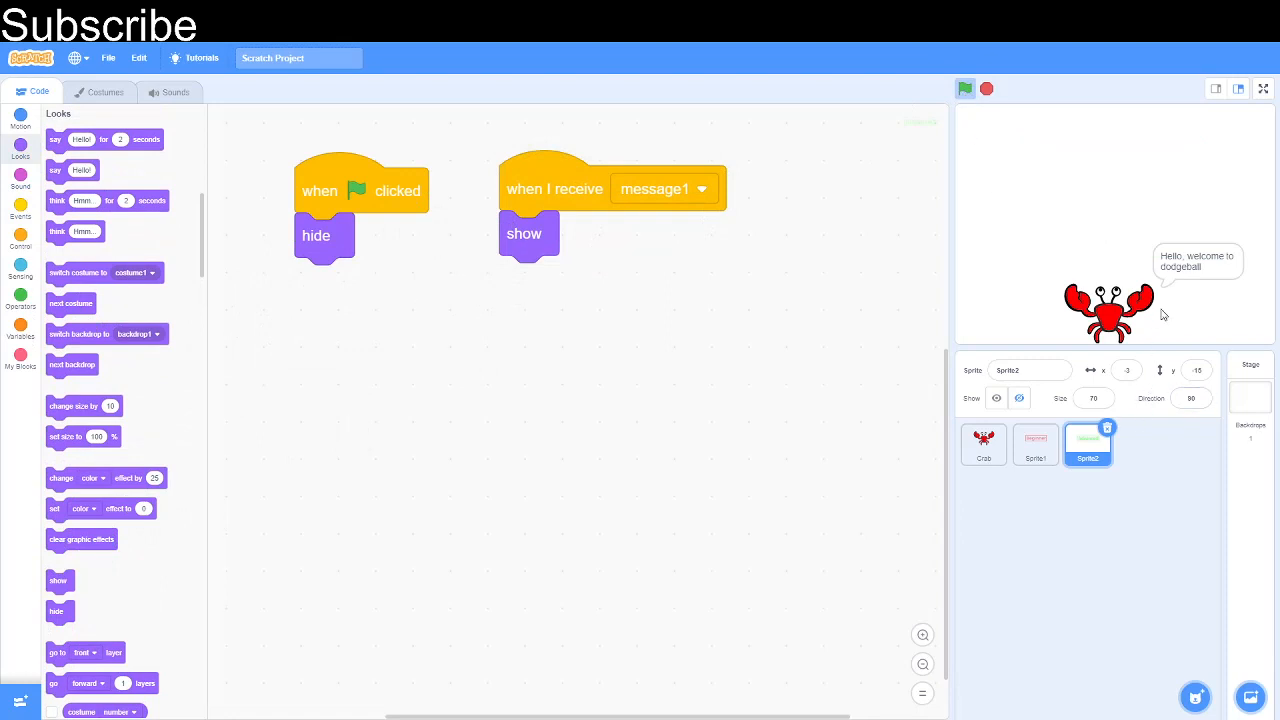
{"action": "left_click", "coordinate": [968, 88]}
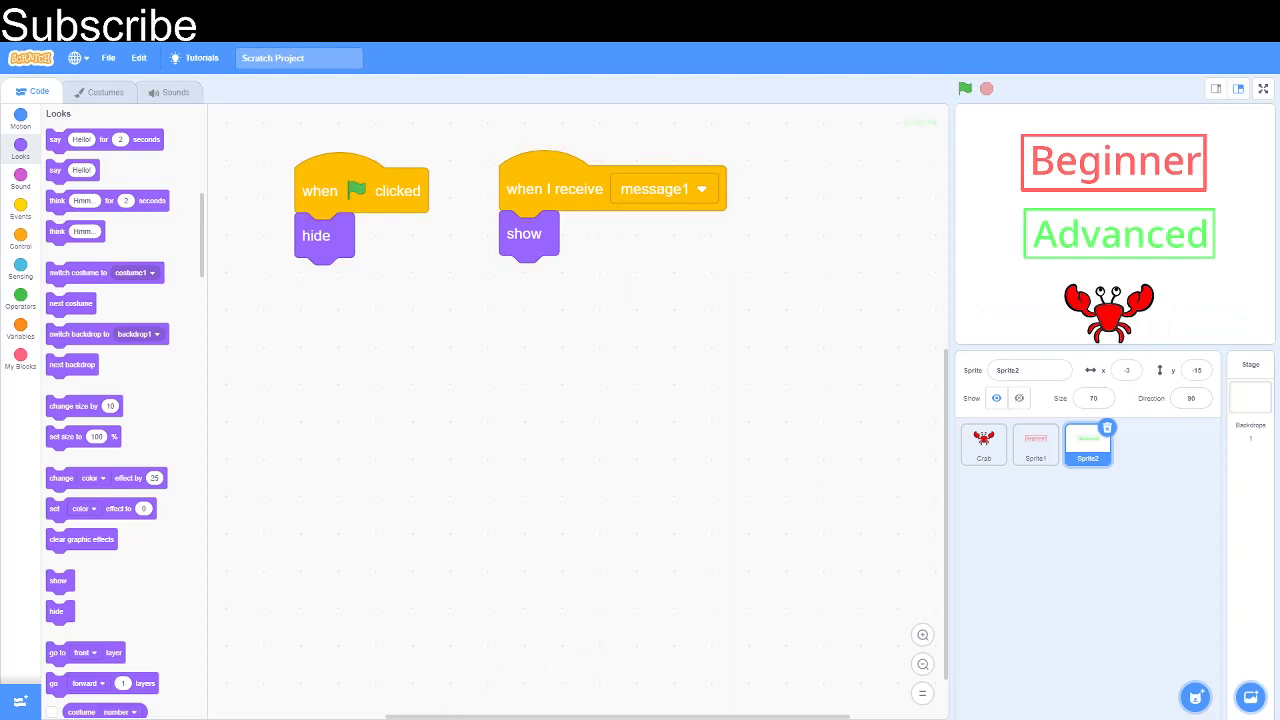
Step: Make clicking Beginner broadcast beginner and then done
{"action": "left_click", "coordinate": [1036, 444]}
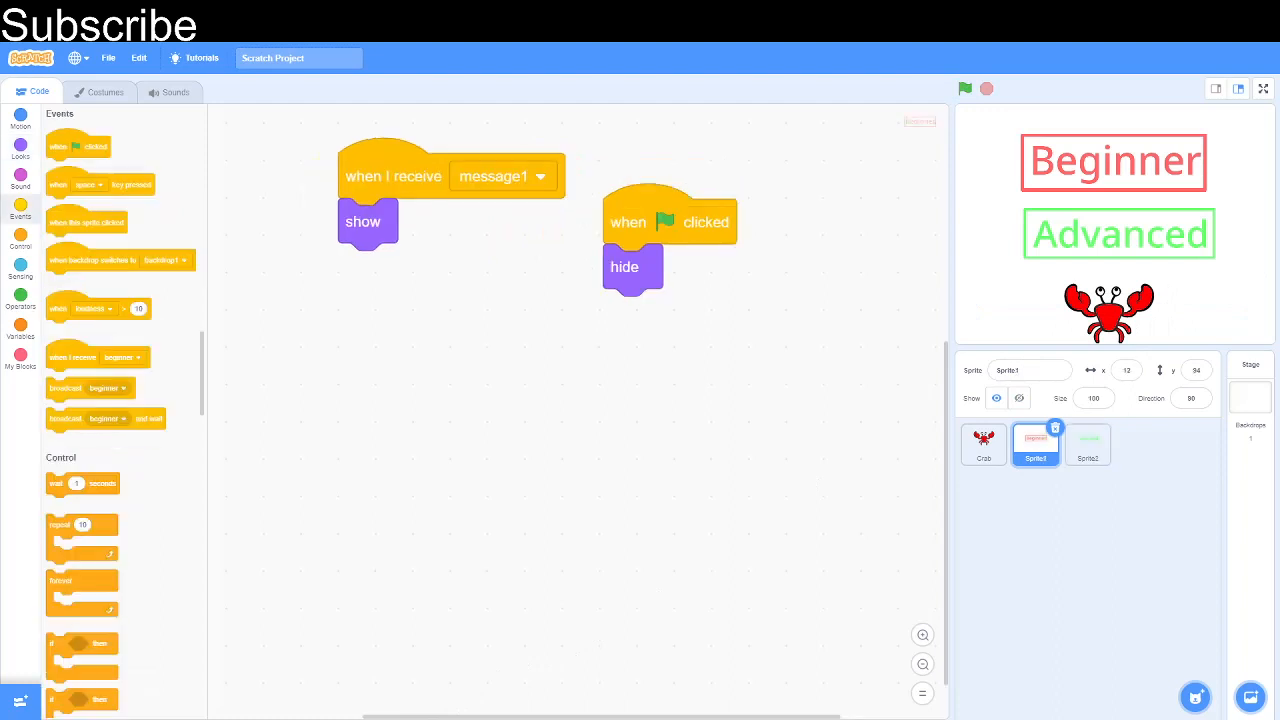
{"action": "mouse_move", "coordinate": [44, 292]}
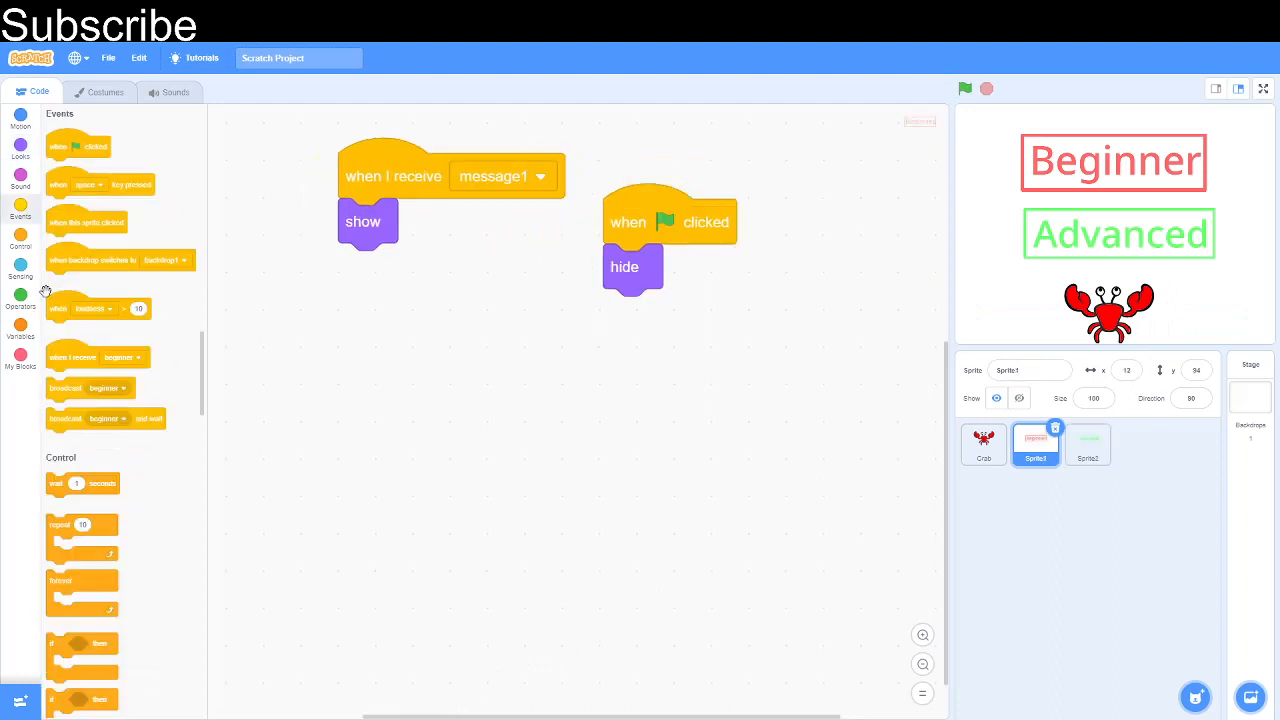
{"action": "mouse_move", "coordinate": [112, 224]}
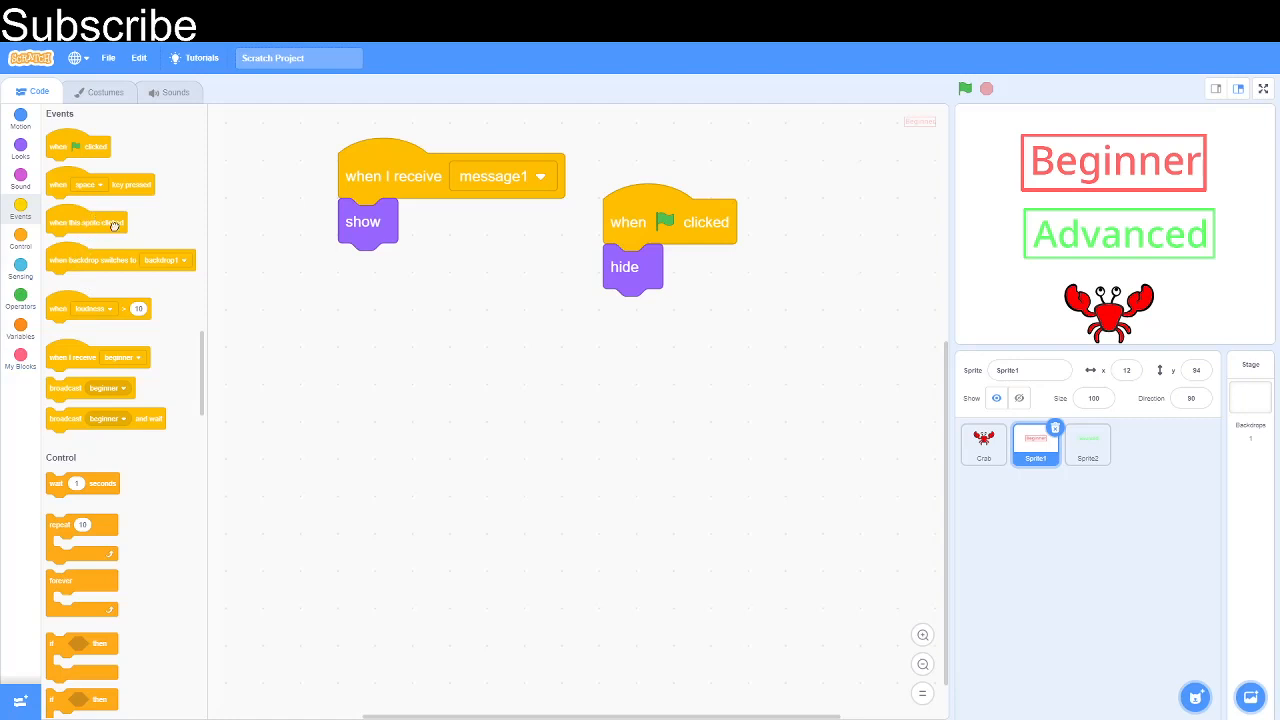
{"action": "left_click_drag", "start_coordinate": [88, 222], "coordinate": [392, 348]}
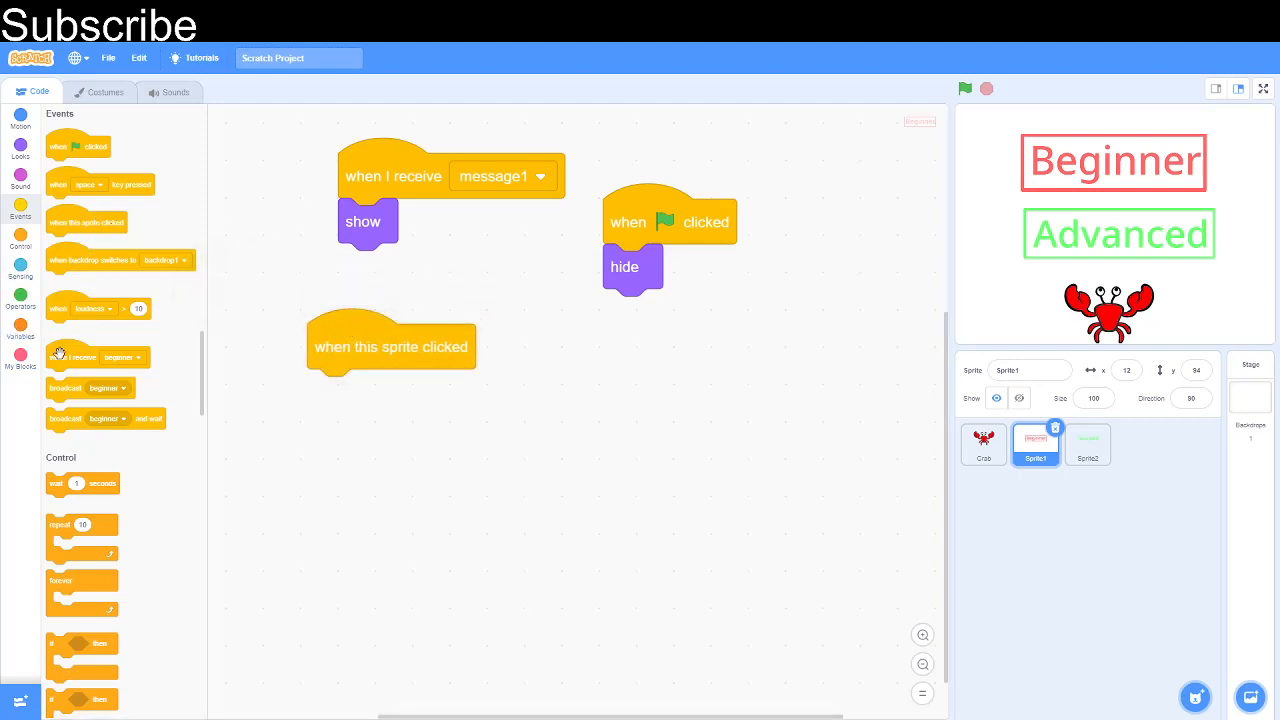
{"action": "left_click_drag", "start_coordinate": [64, 388], "coordinate": [316, 408]}
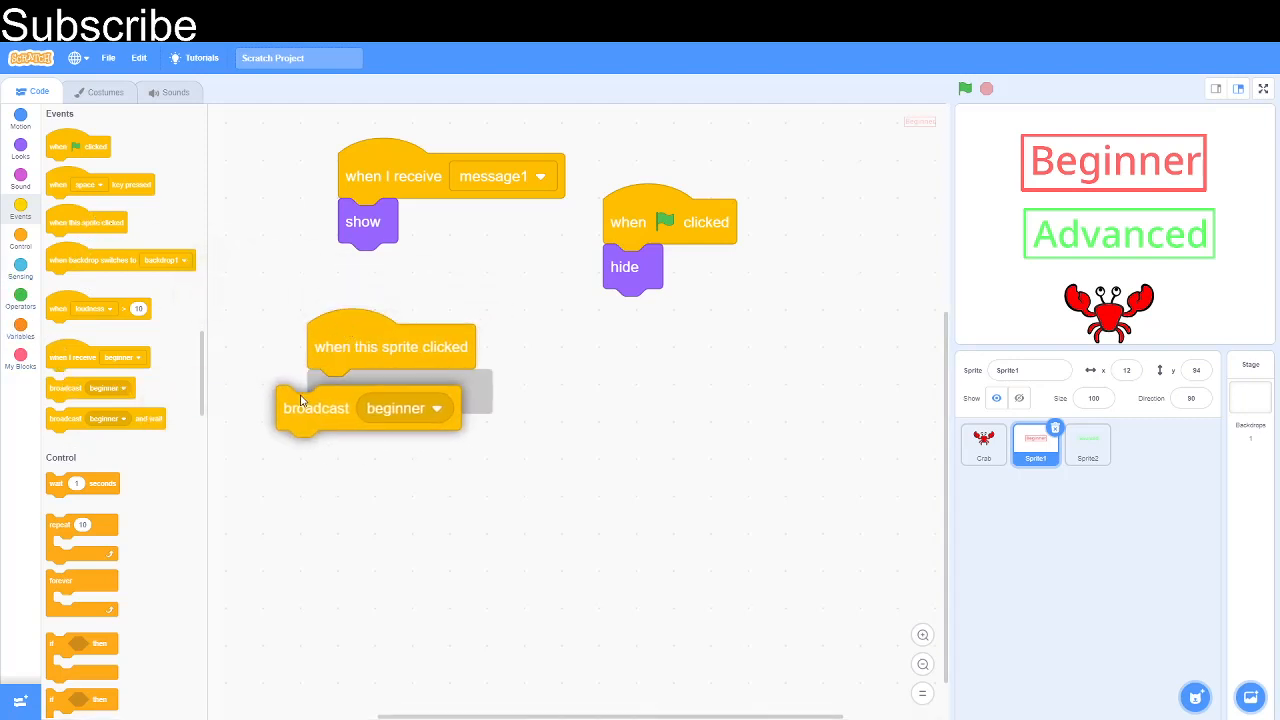
{"action": "left_click", "coordinate": [468, 408]}
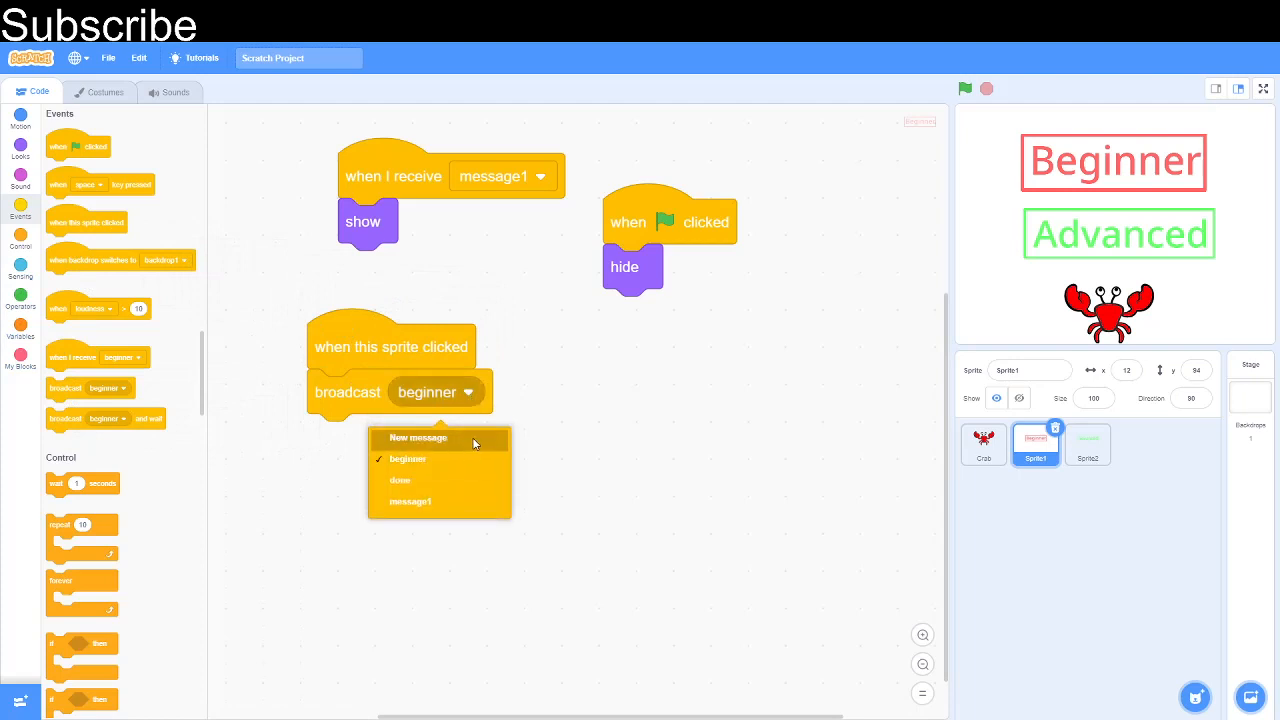
{"action": "mouse_move", "coordinate": [580, 384]}
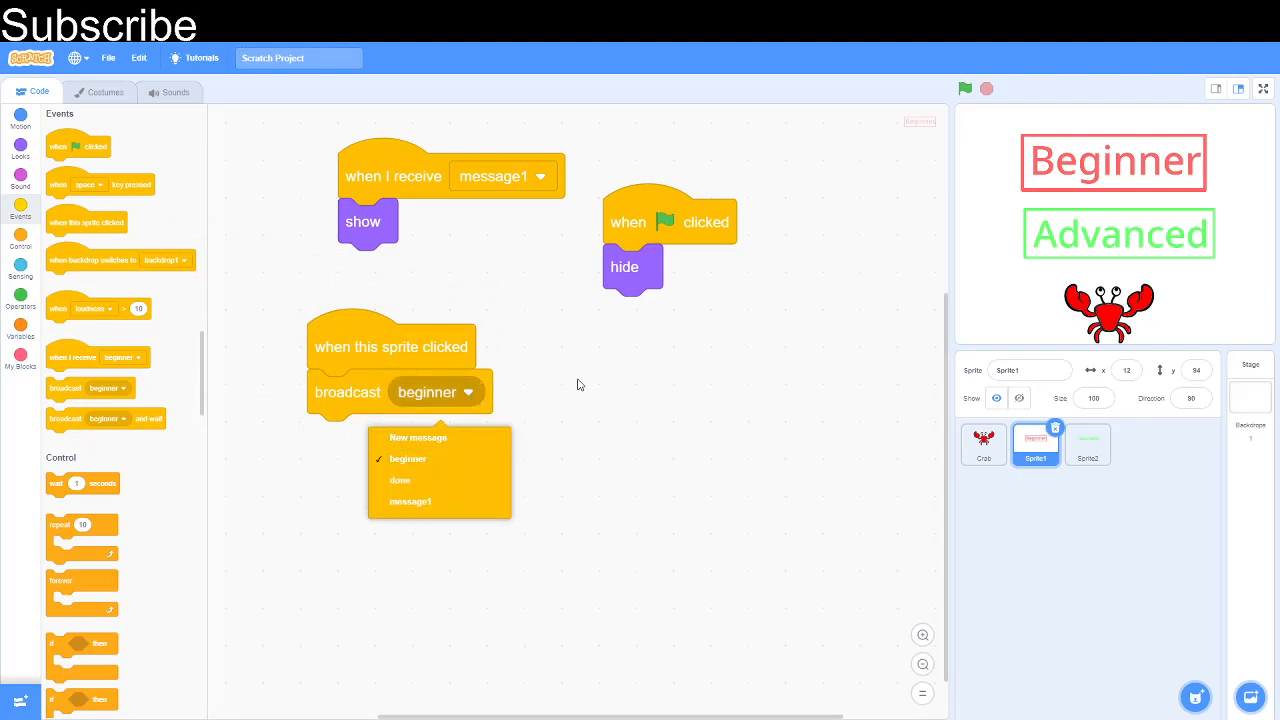
{"action": "mouse_move", "coordinate": [488, 446]}
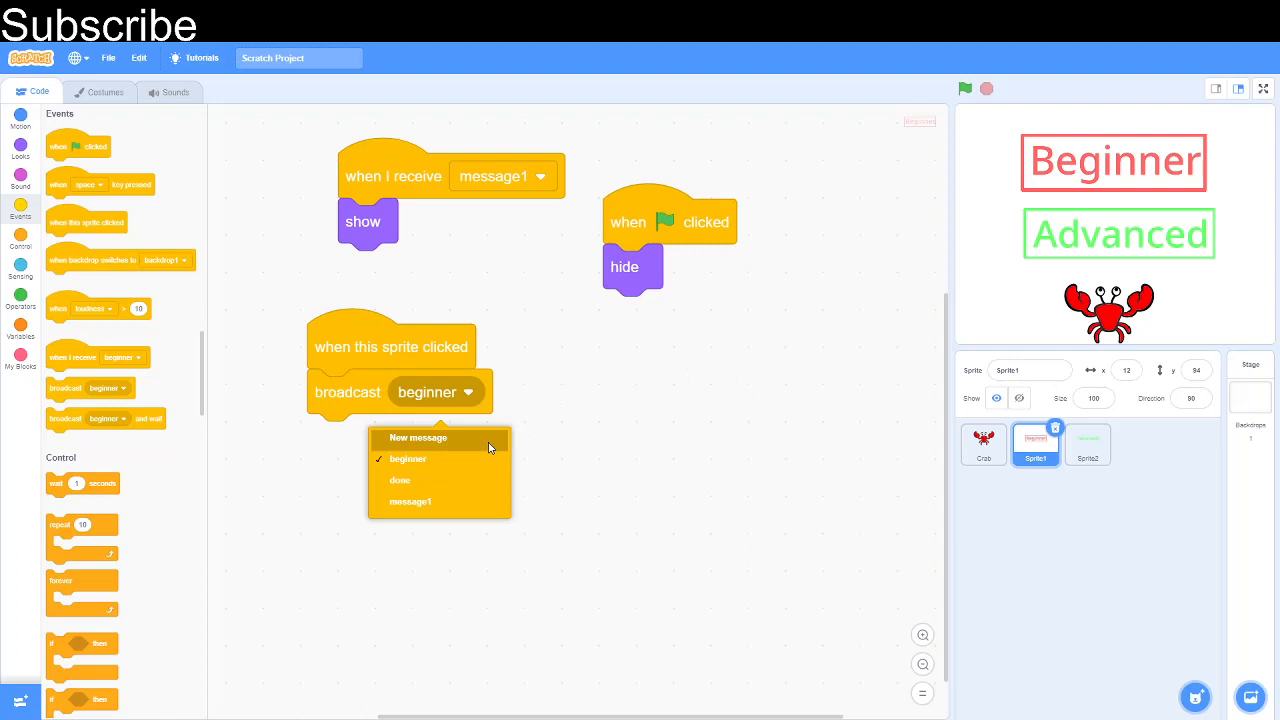
{"action": "left_click", "coordinate": [416, 438]}
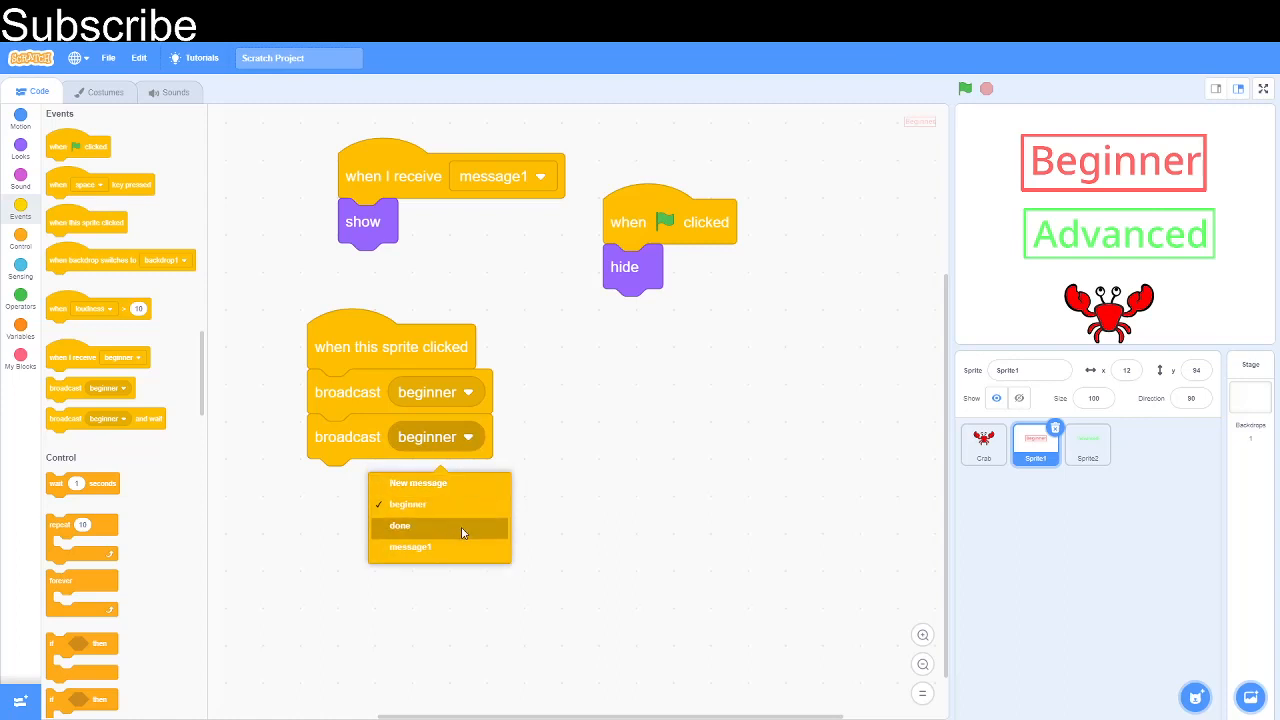
{"action": "left_click", "coordinate": [416, 526]}
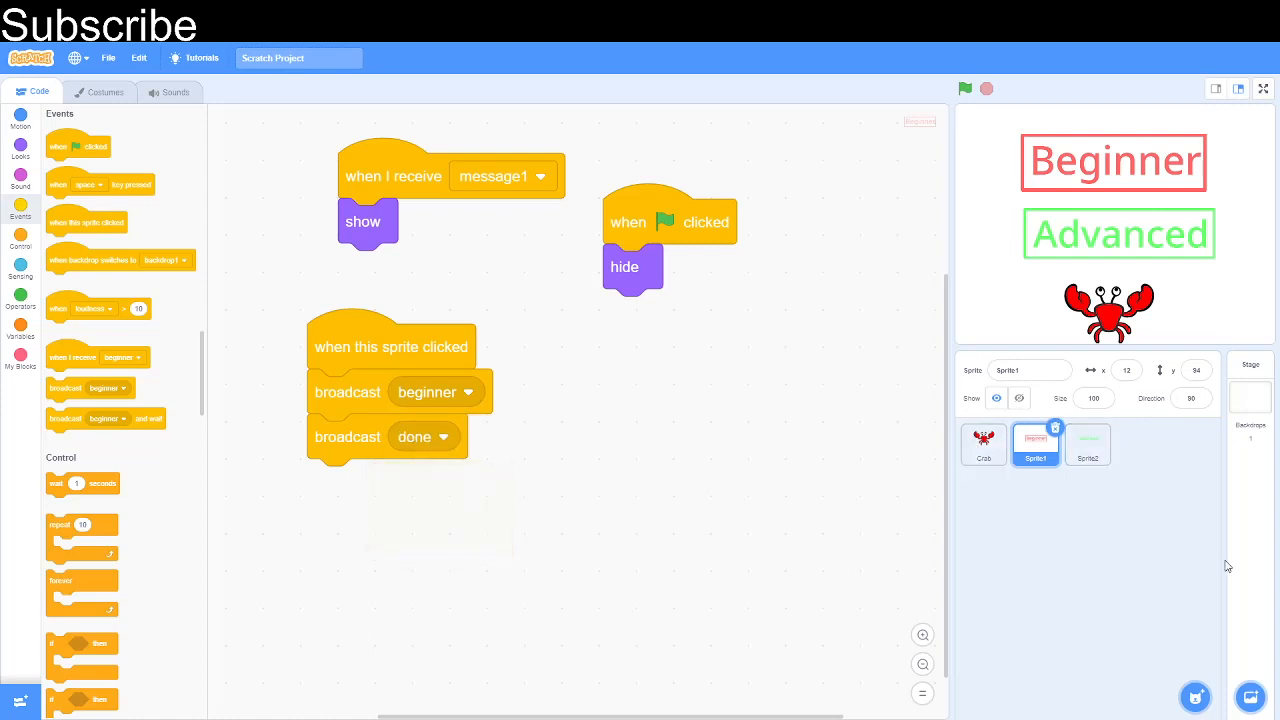
{"action": "mouse_move", "coordinate": [1094, 404]}
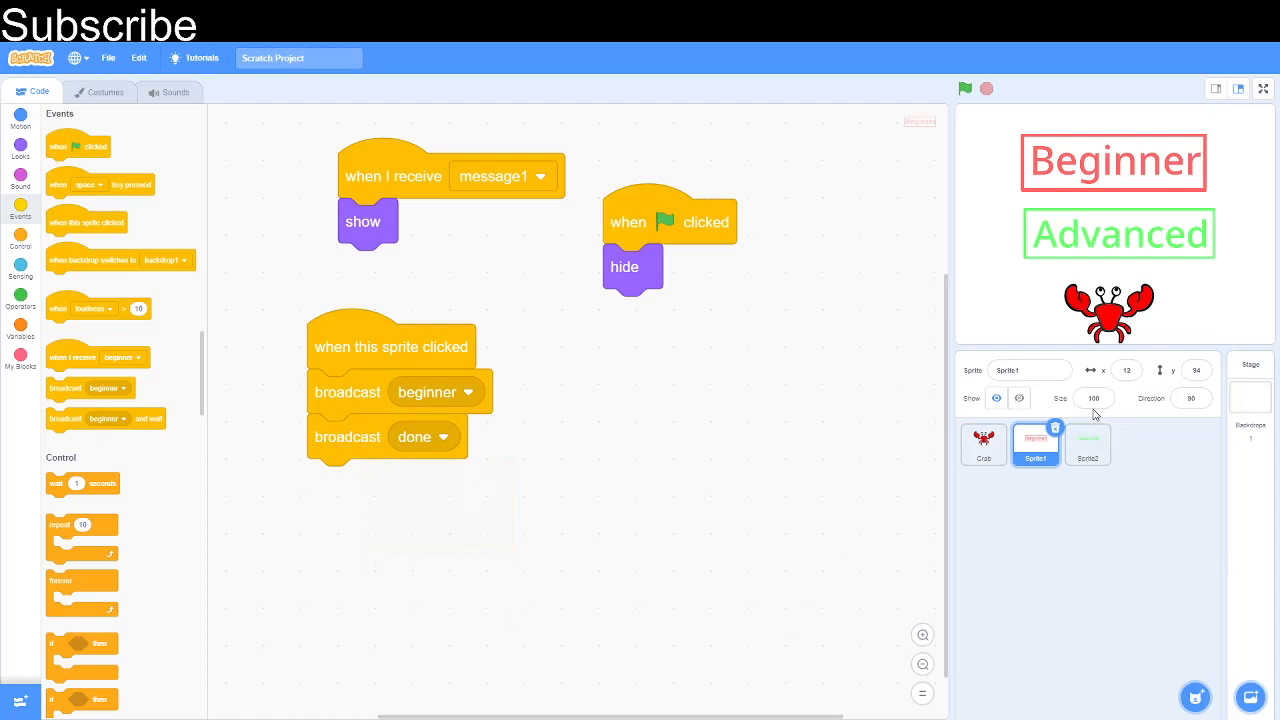
Step: Make clicking Advanced broadcast a new advanced message and then done
{"action": "left_click", "coordinate": [1088, 444]}
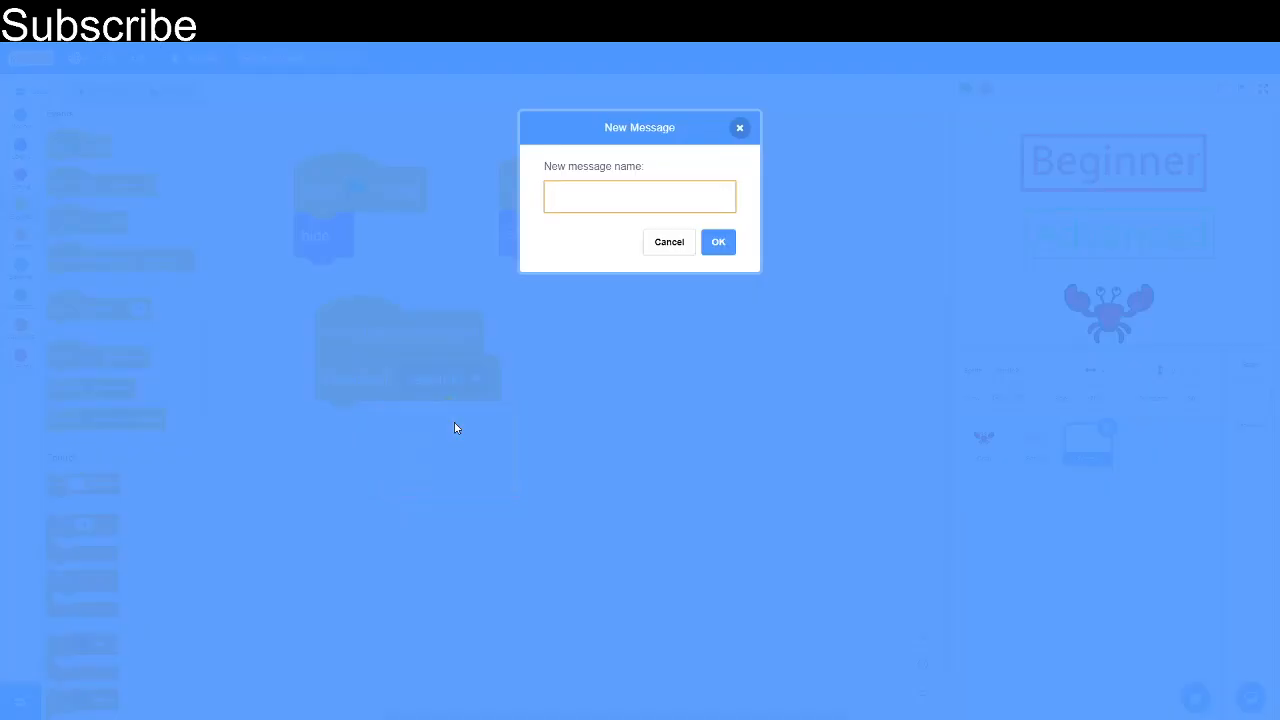
{"action": "type", "text": "advanced"}
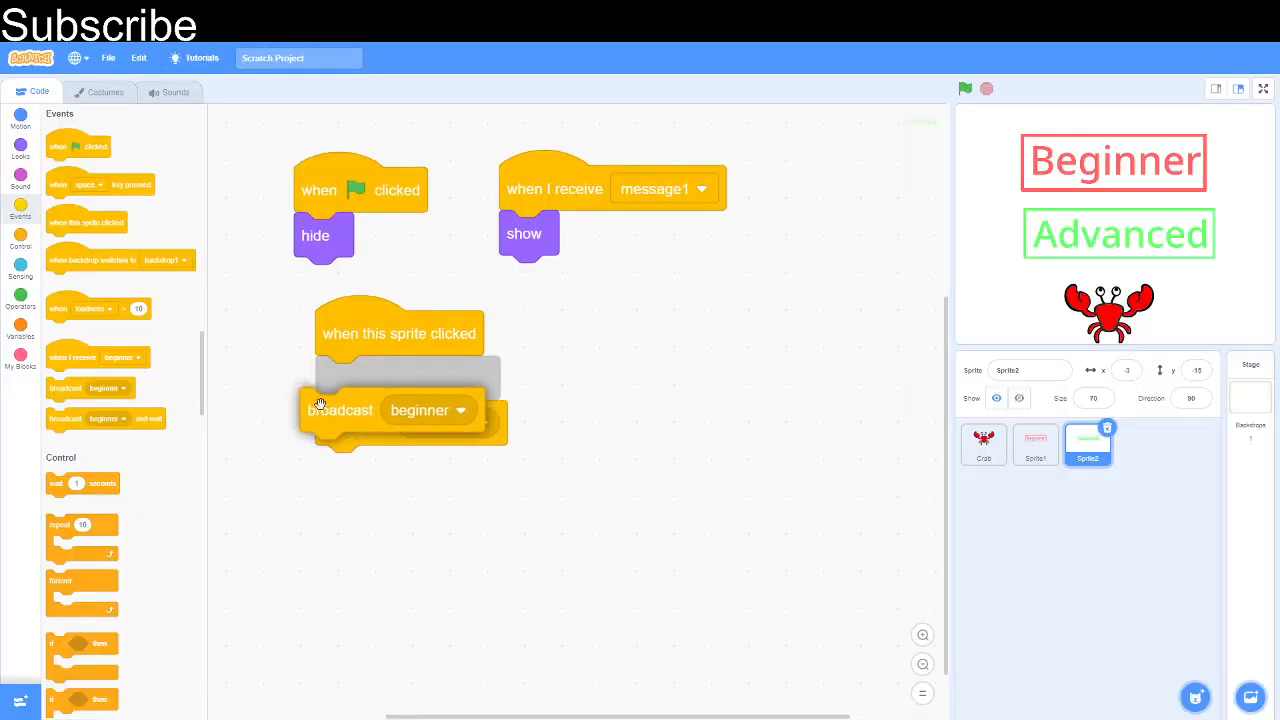
{"action": "left_click", "coordinate": [476, 424]}
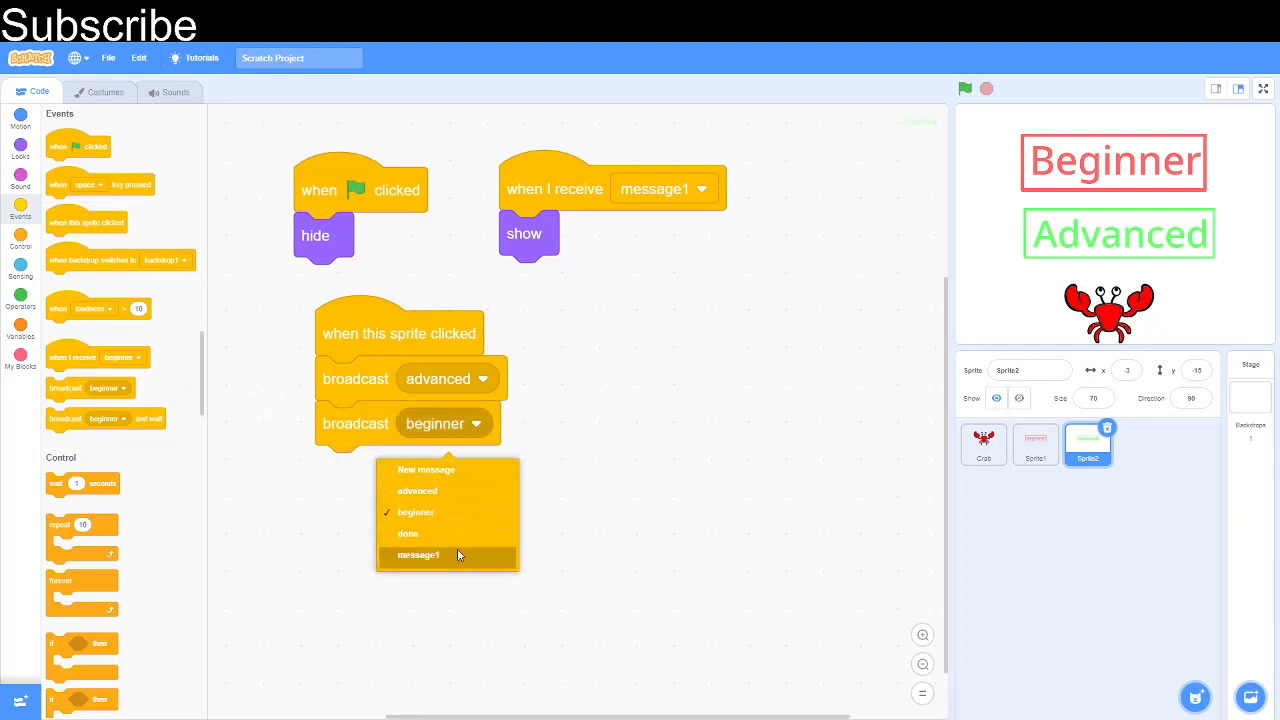
{"action": "left_click", "coordinate": [408, 532]}
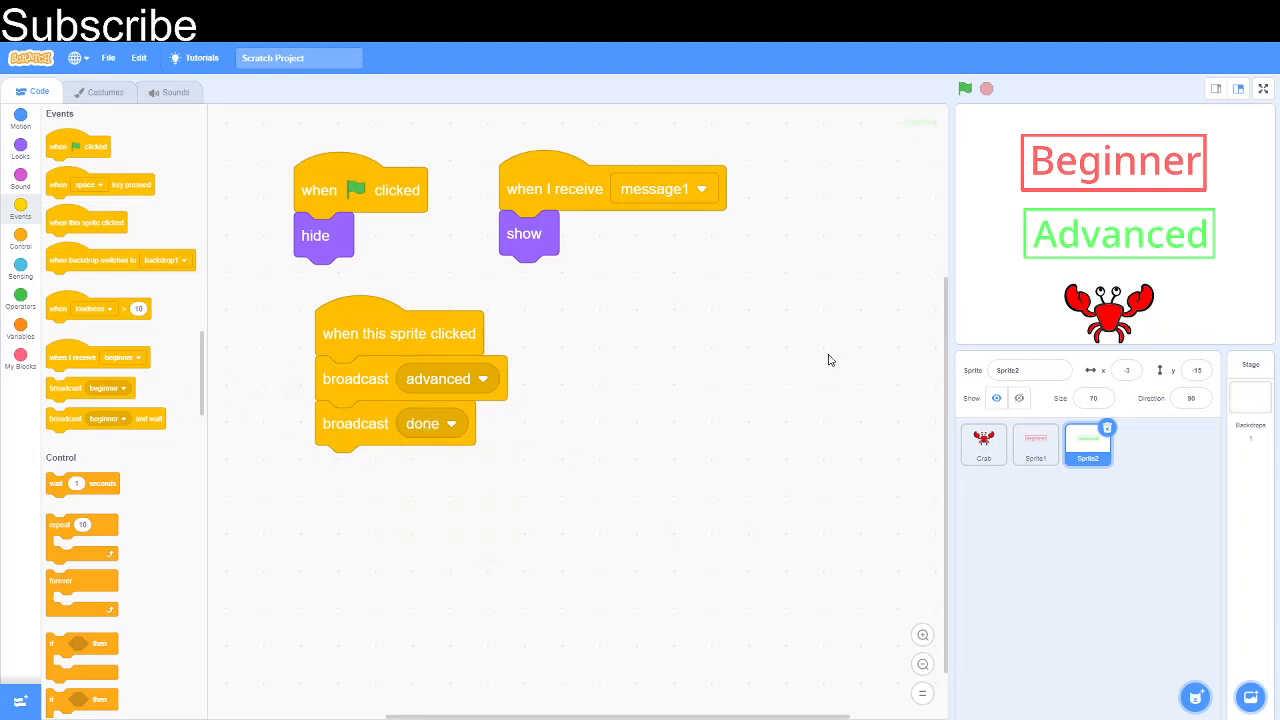
{"action": "mouse_move", "coordinate": [1034, 414]}
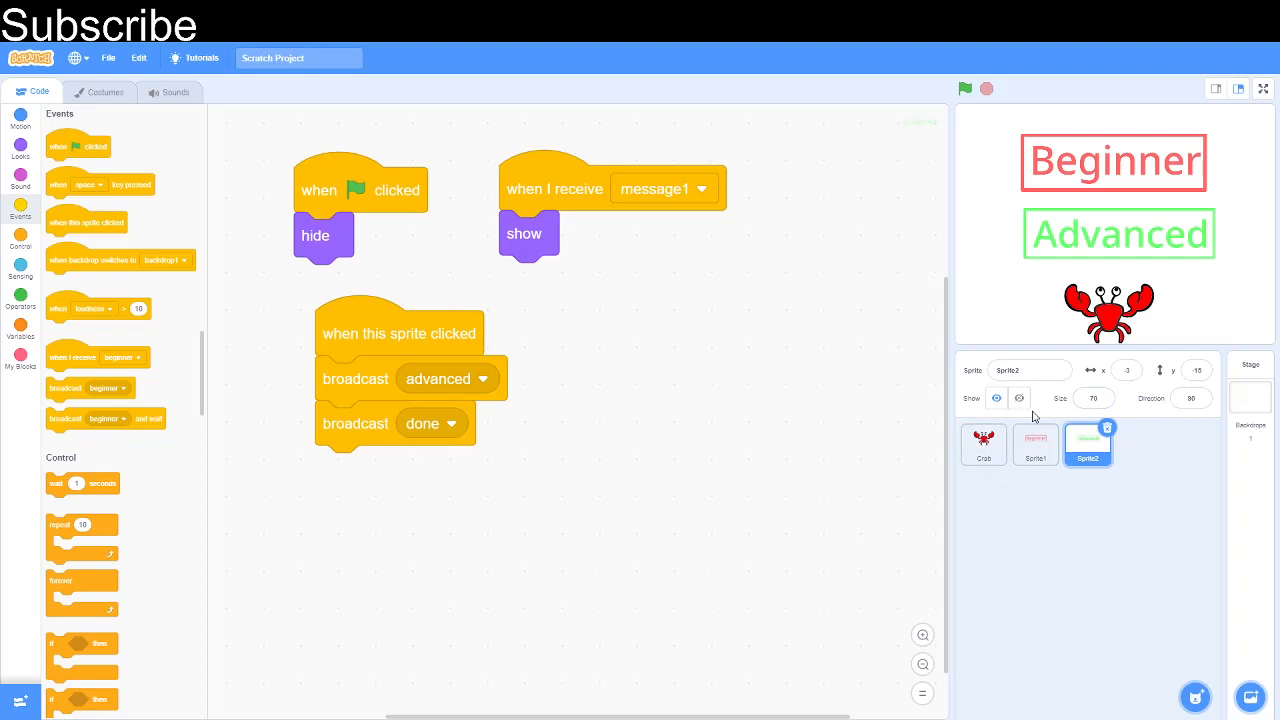
Step: Add a when I receive done → hide script to both button sprites
{"action": "left_click", "coordinate": [1036, 444]}
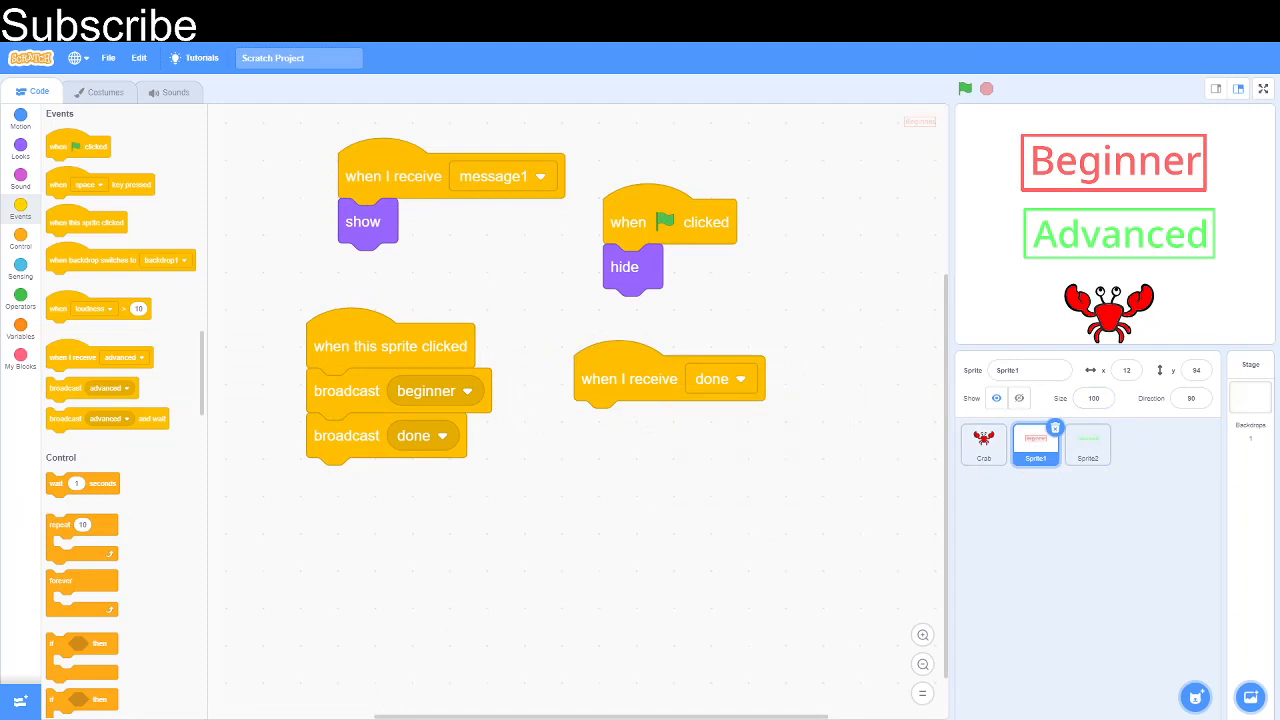
{"action": "mouse_move", "coordinate": [32, 162]}
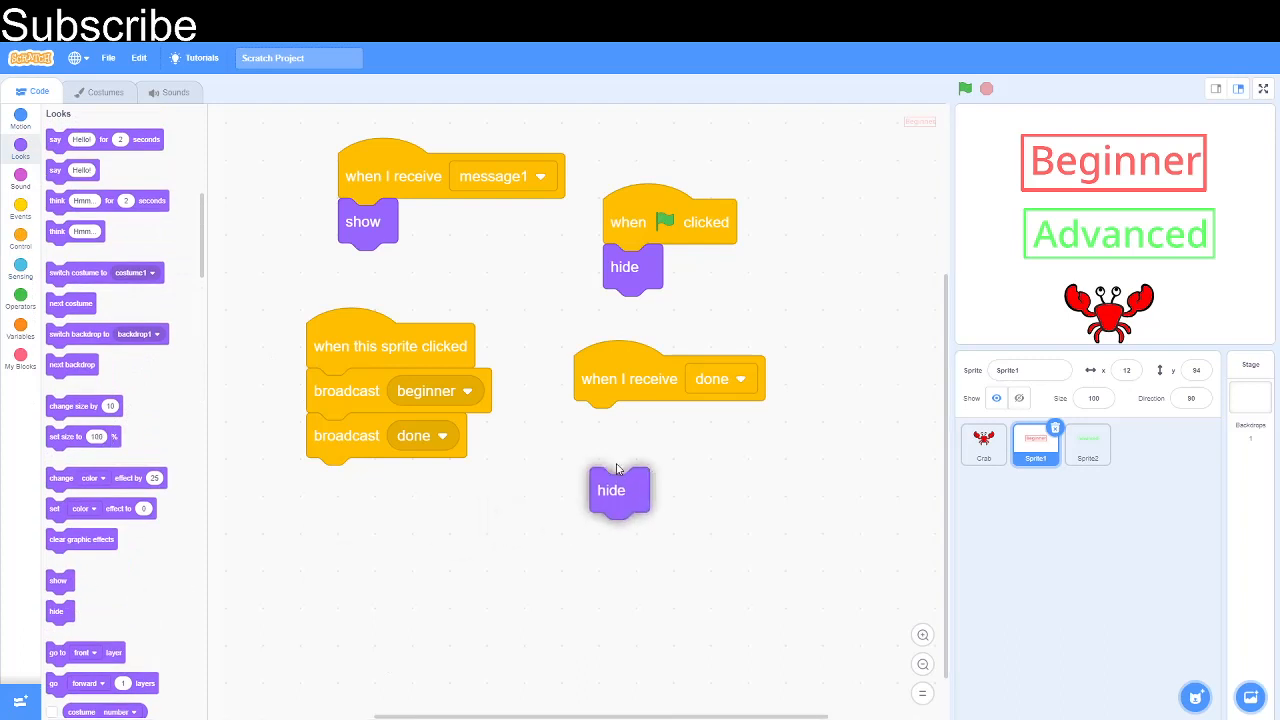
{"action": "left_click", "coordinate": [1088, 444]}
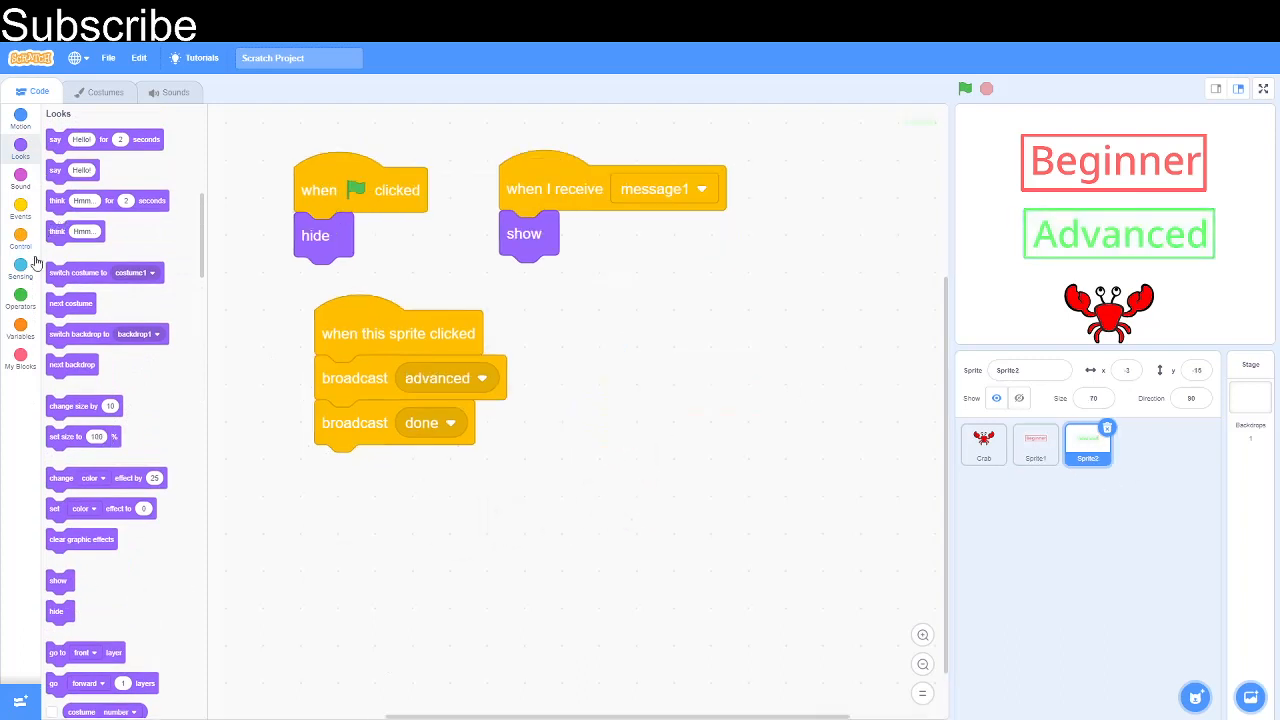
{"action": "left_click", "coordinate": [20, 216]}
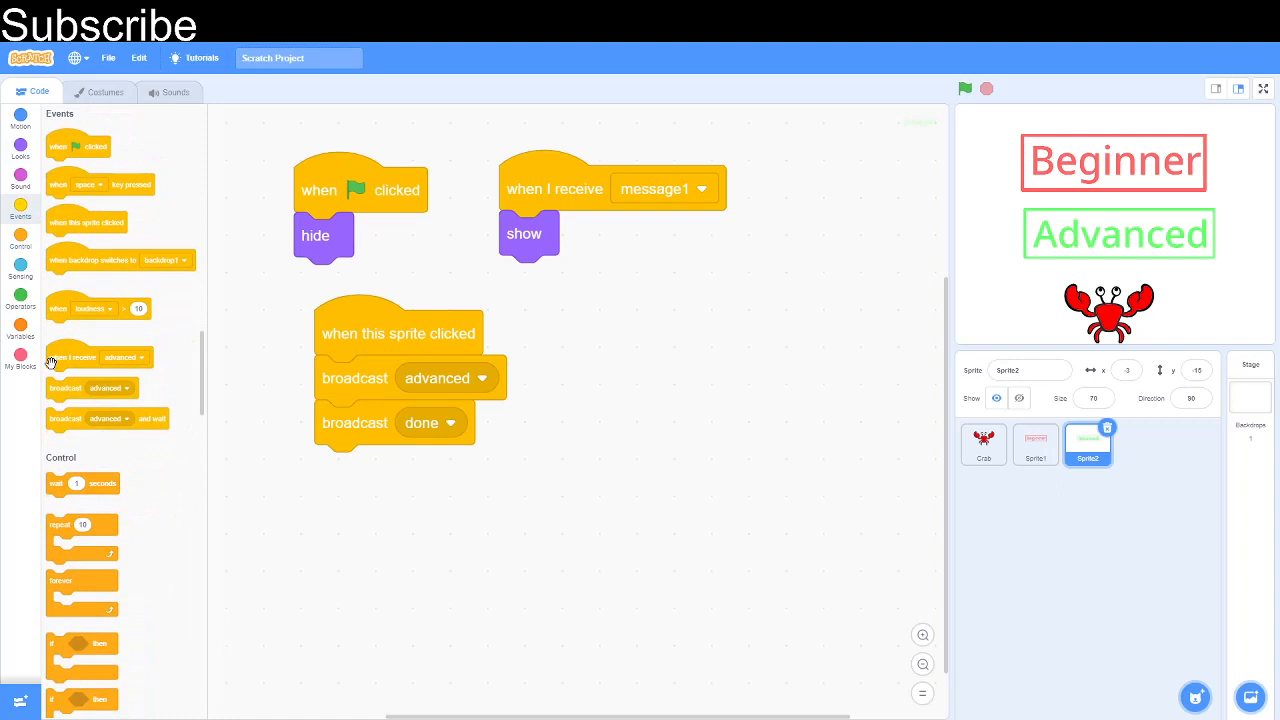
{"action": "left_click_drag", "start_coordinate": [76, 356], "coordinate": [628, 362]}
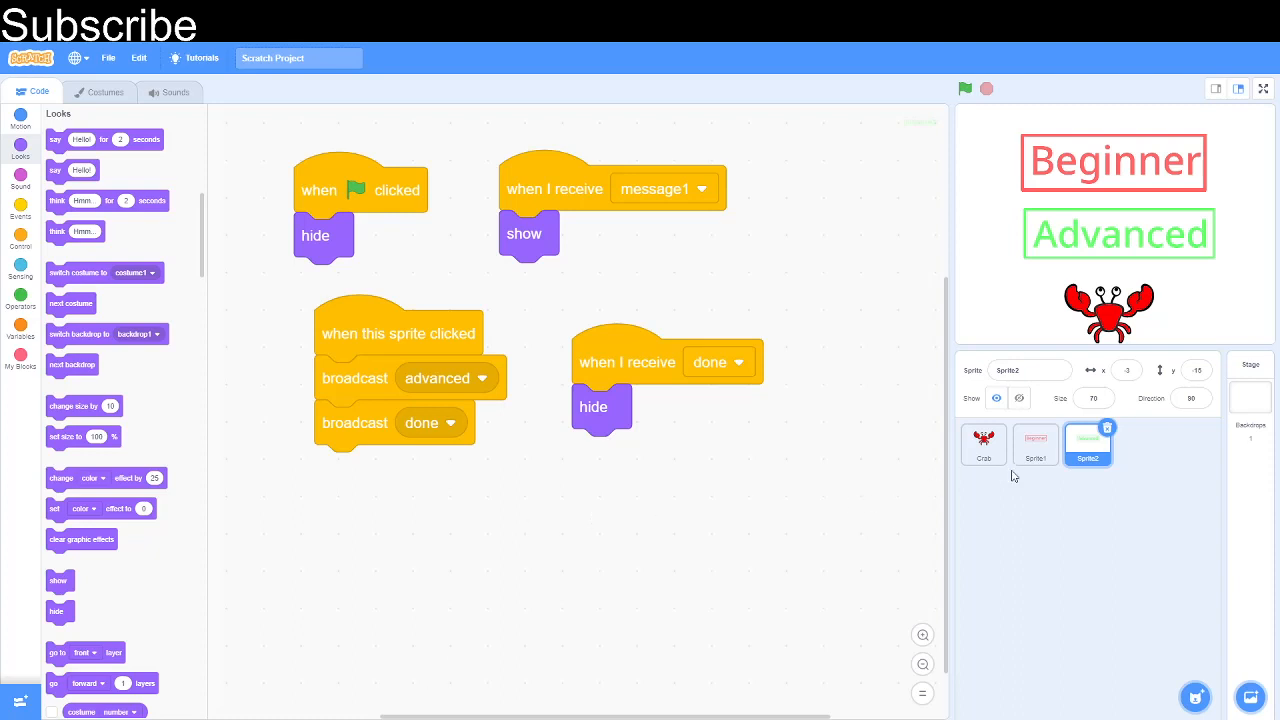
Step: Give the crab a when I receive done trigger with a forever loop holding two empty ifs
{"action": "left_click", "coordinate": [984, 444]}
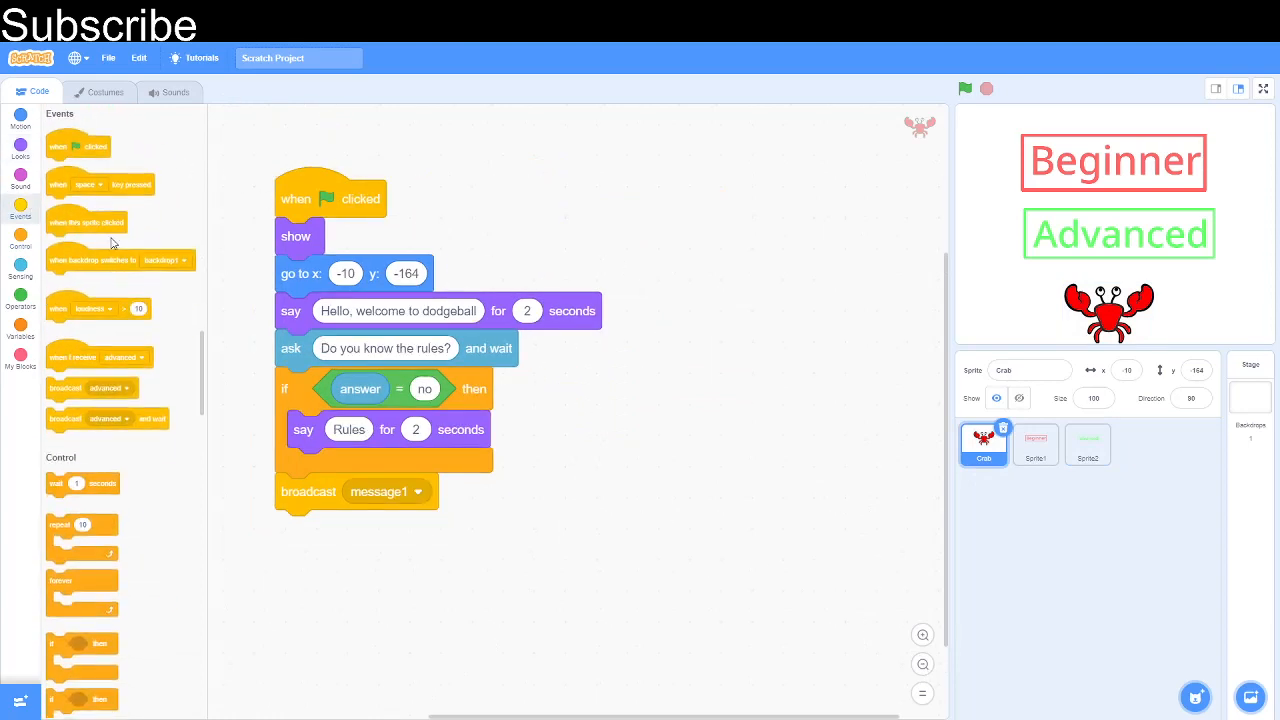
{"action": "left_click_drag", "start_coordinate": [330, 198], "coordinate": [678, 156]}
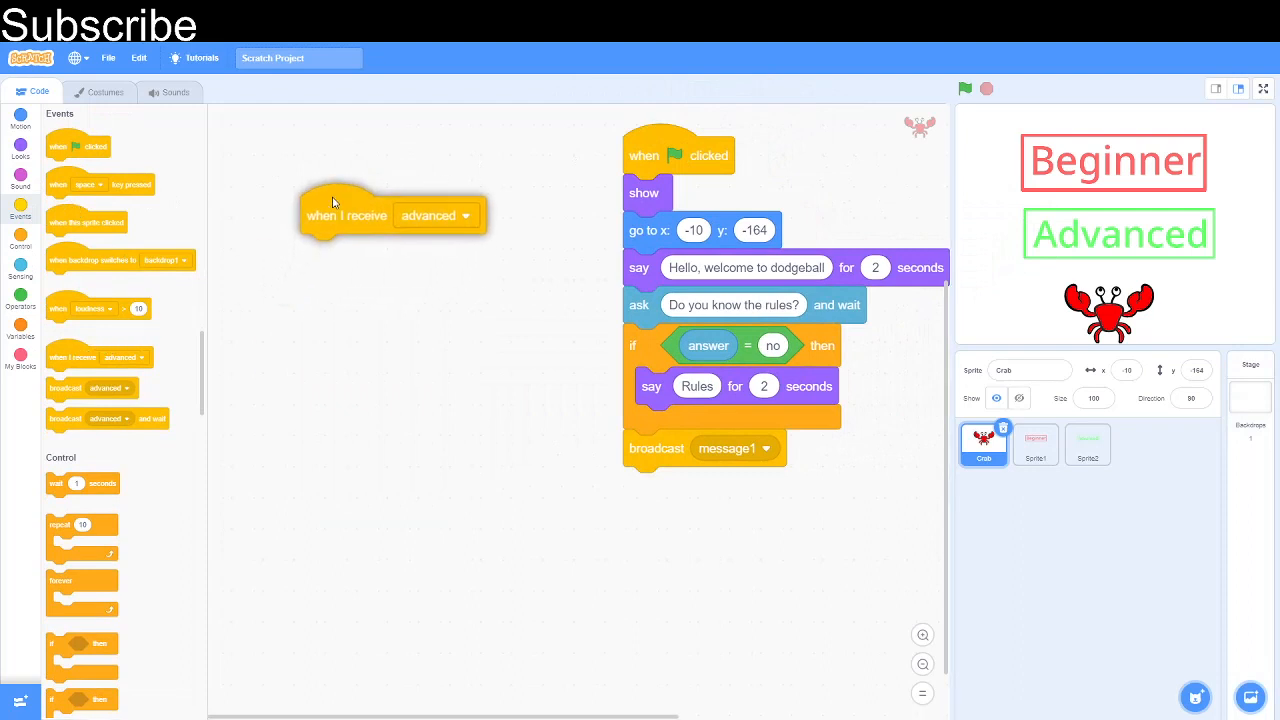
{"action": "left_click", "coordinate": [464, 216]}
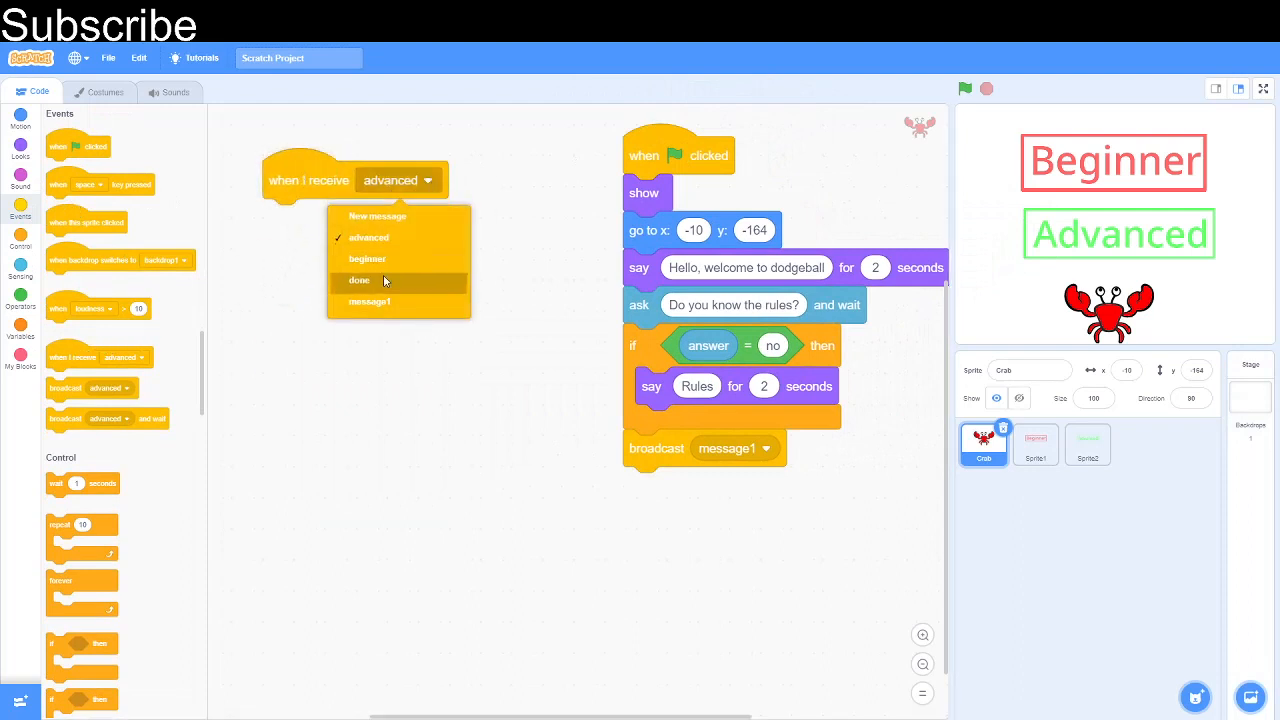
{"action": "left_click", "coordinate": [358, 280]}
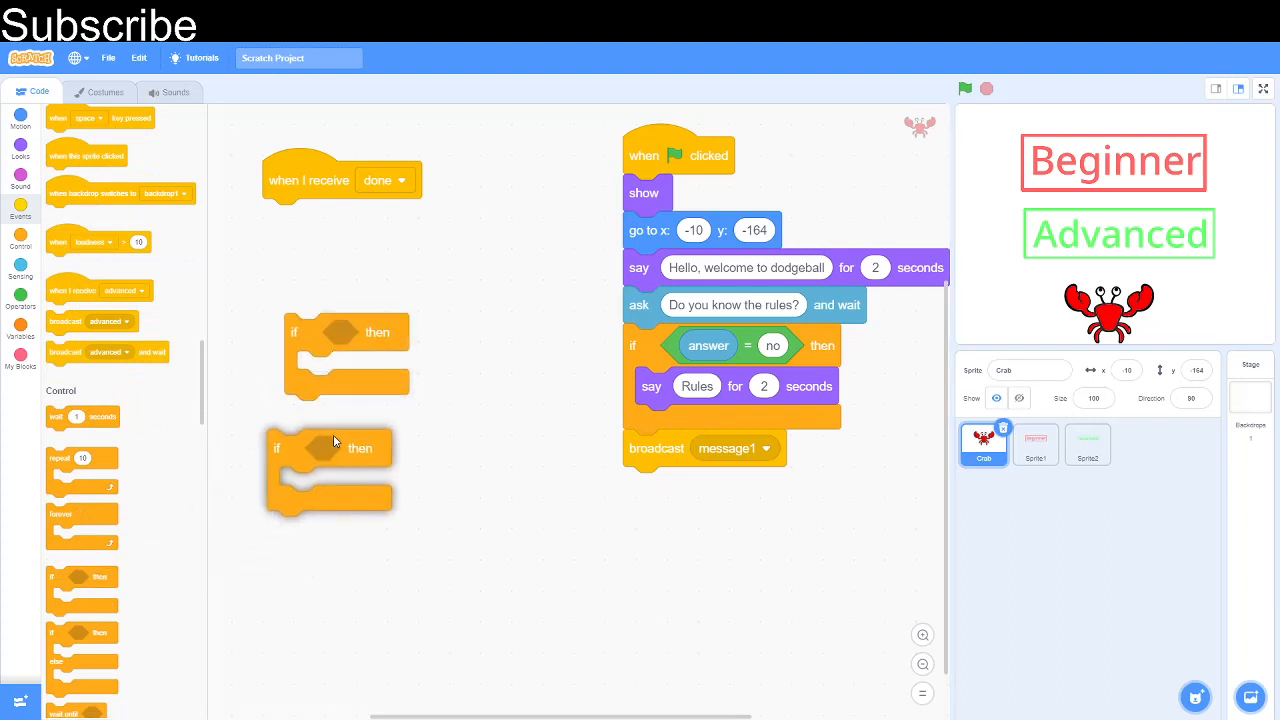
{"action": "left_click_drag", "start_coordinate": [328, 448], "coordinate": [346, 412]}
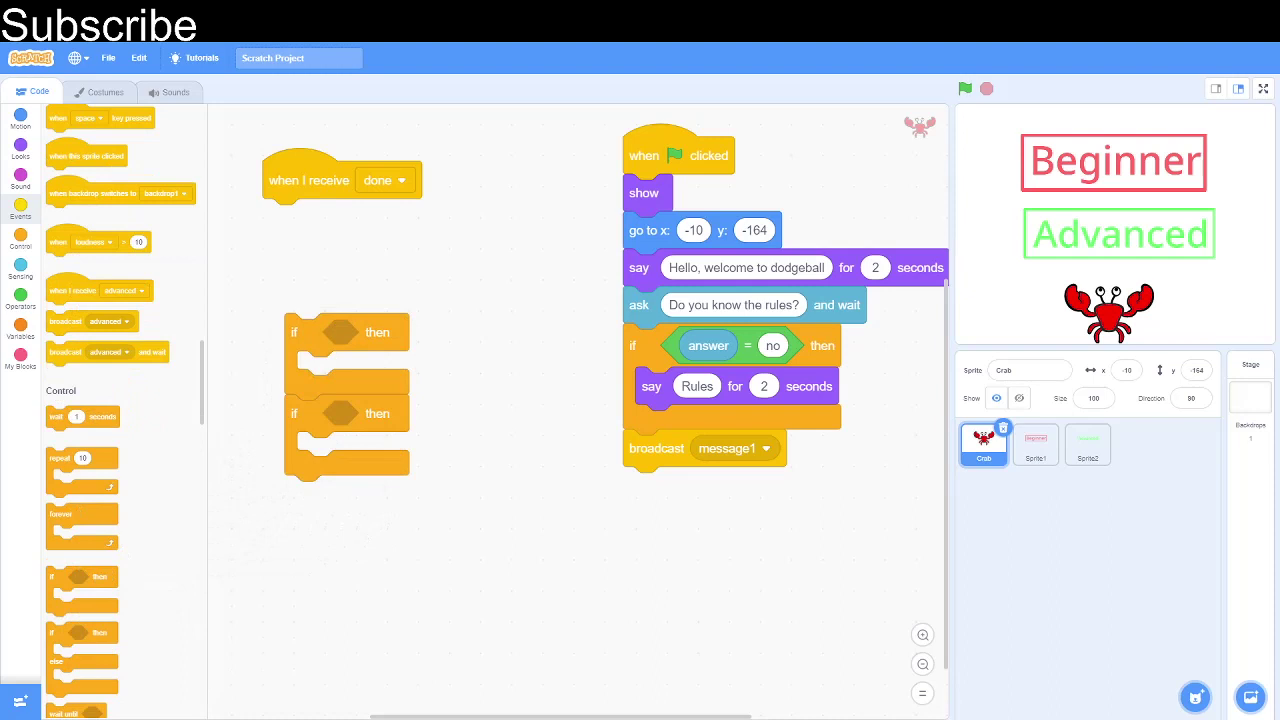
{"action": "scroll", "scroll_direction": "down", "scroll_amount": 3}
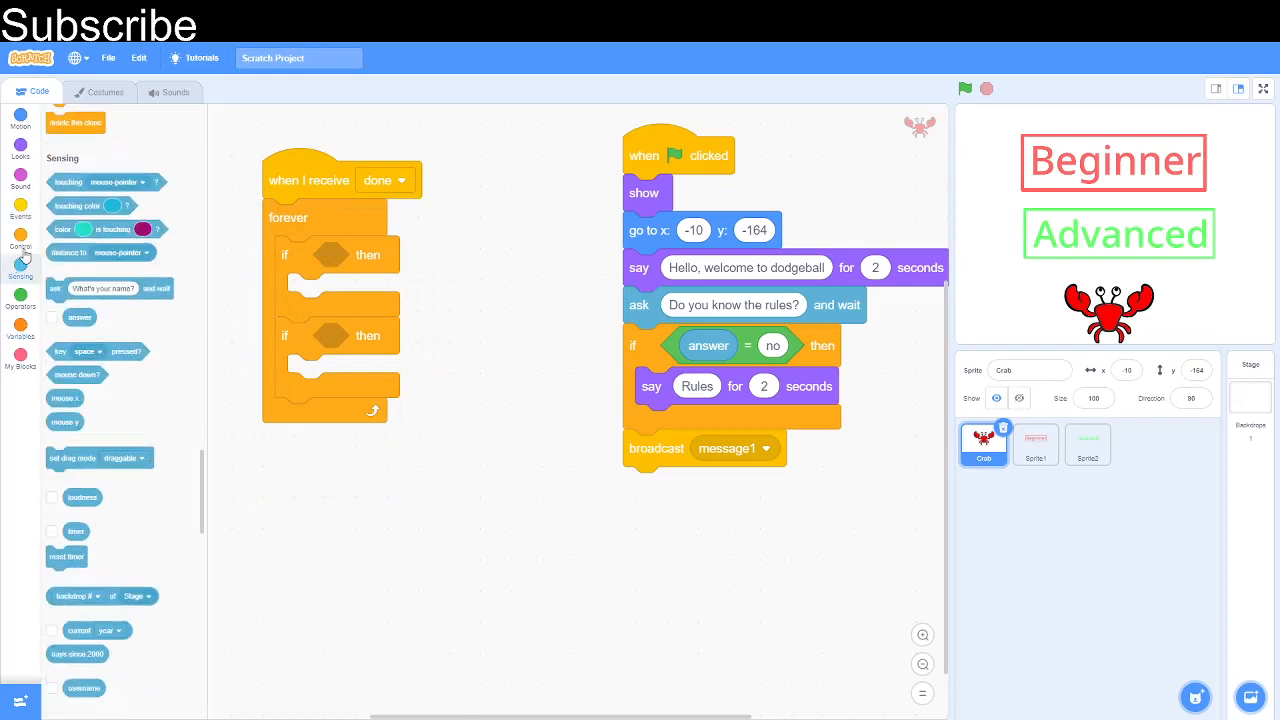
{"action": "scroll", "scroll_direction": "down", "scroll_amount": 3}
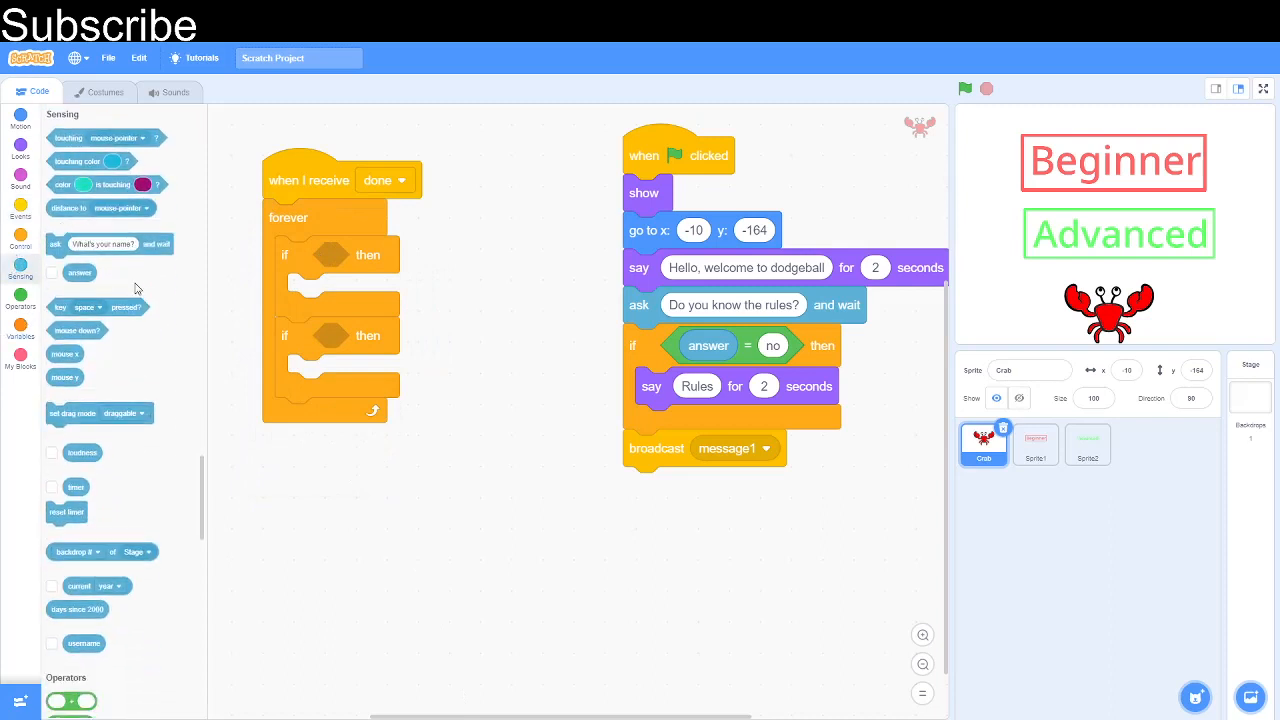
{"action": "mouse_move", "coordinate": [180, 308]}
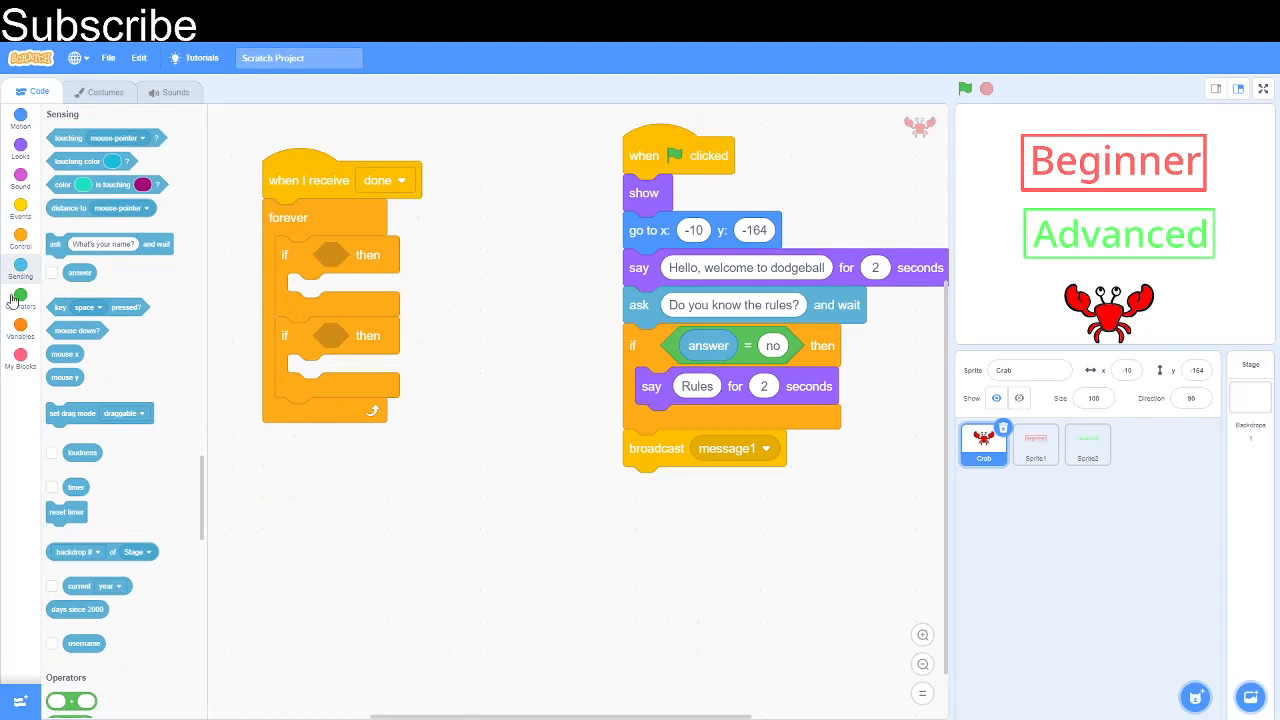
Step: Check left and right arrow keys and change x by -15 and 15 respectively
{"action": "left_click_drag", "start_coordinate": [96, 308], "coordinate": [476, 388]}
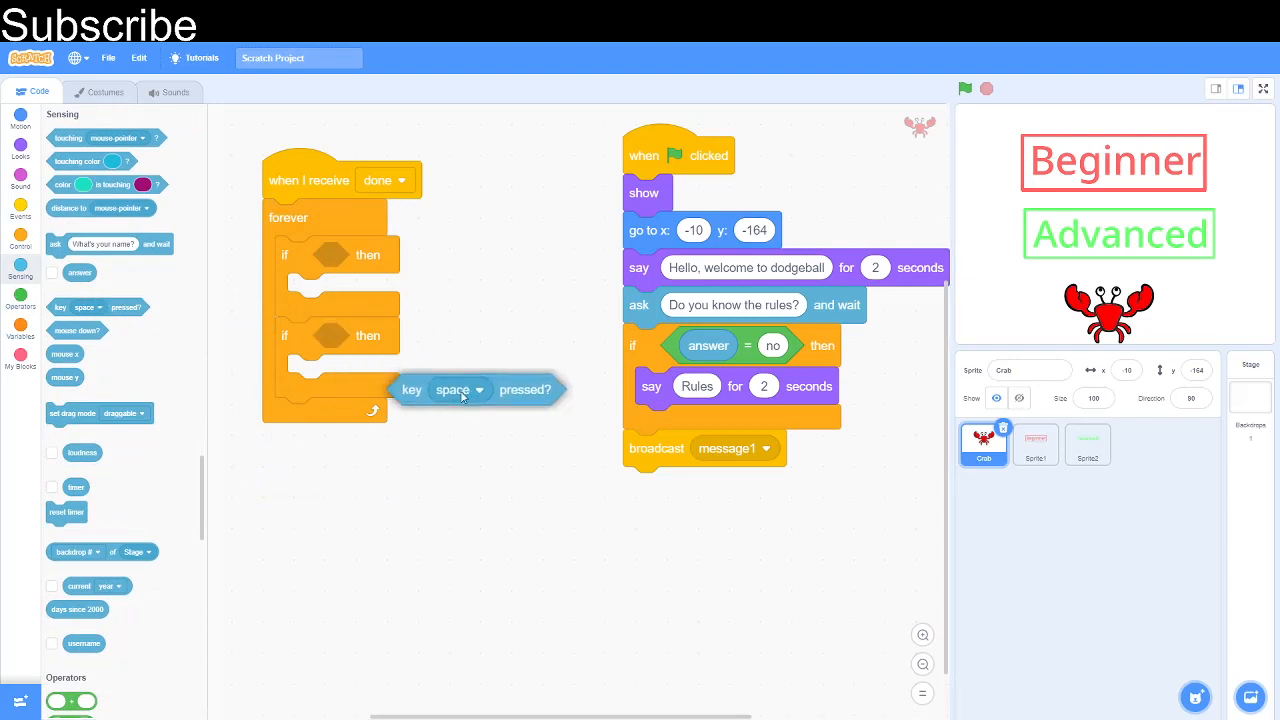
{"action": "left_click", "coordinate": [460, 388]}
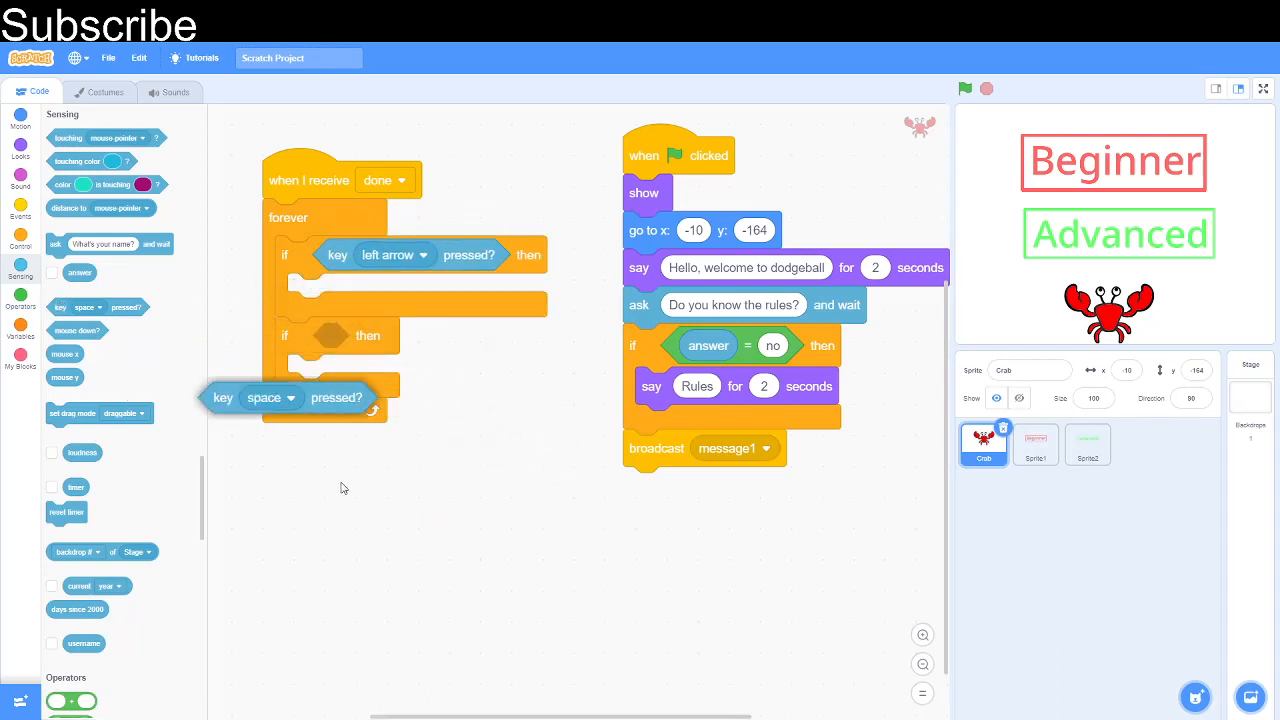
{"action": "left_click", "coordinate": [272, 396]}
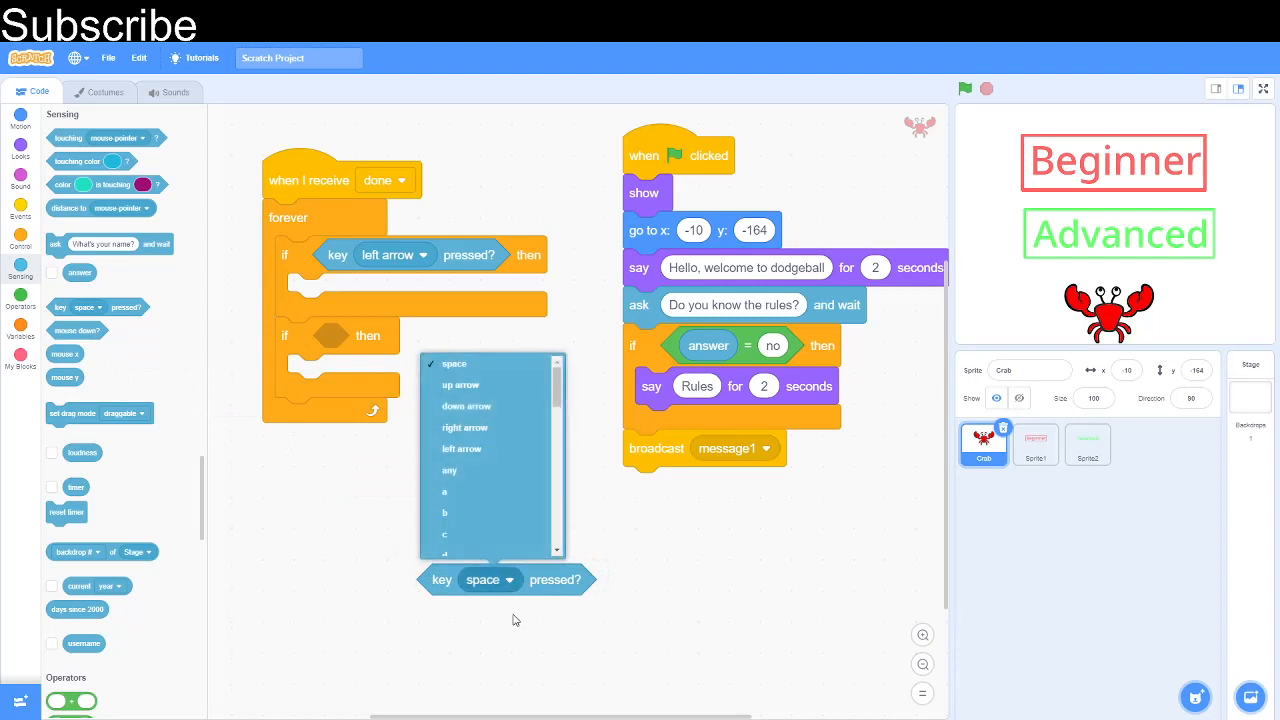
{"action": "mouse_move", "coordinate": [464, 428]}
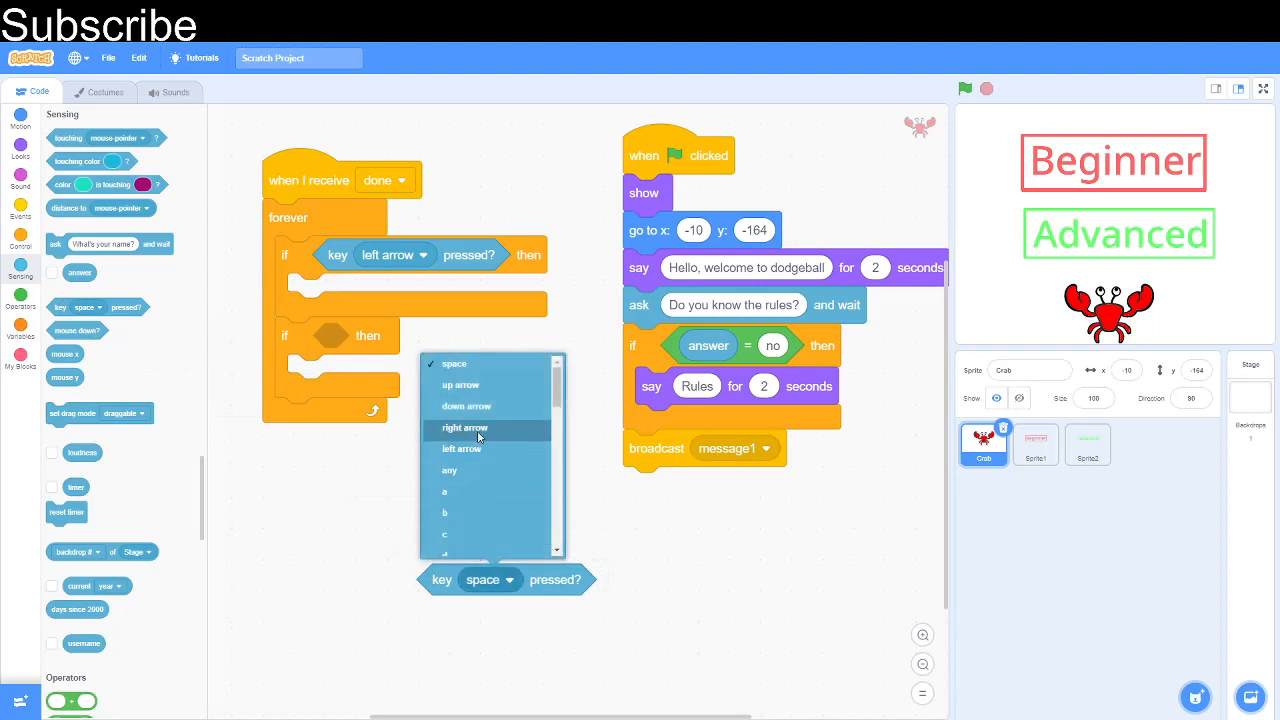
{"action": "left_click", "coordinate": [464, 428]}
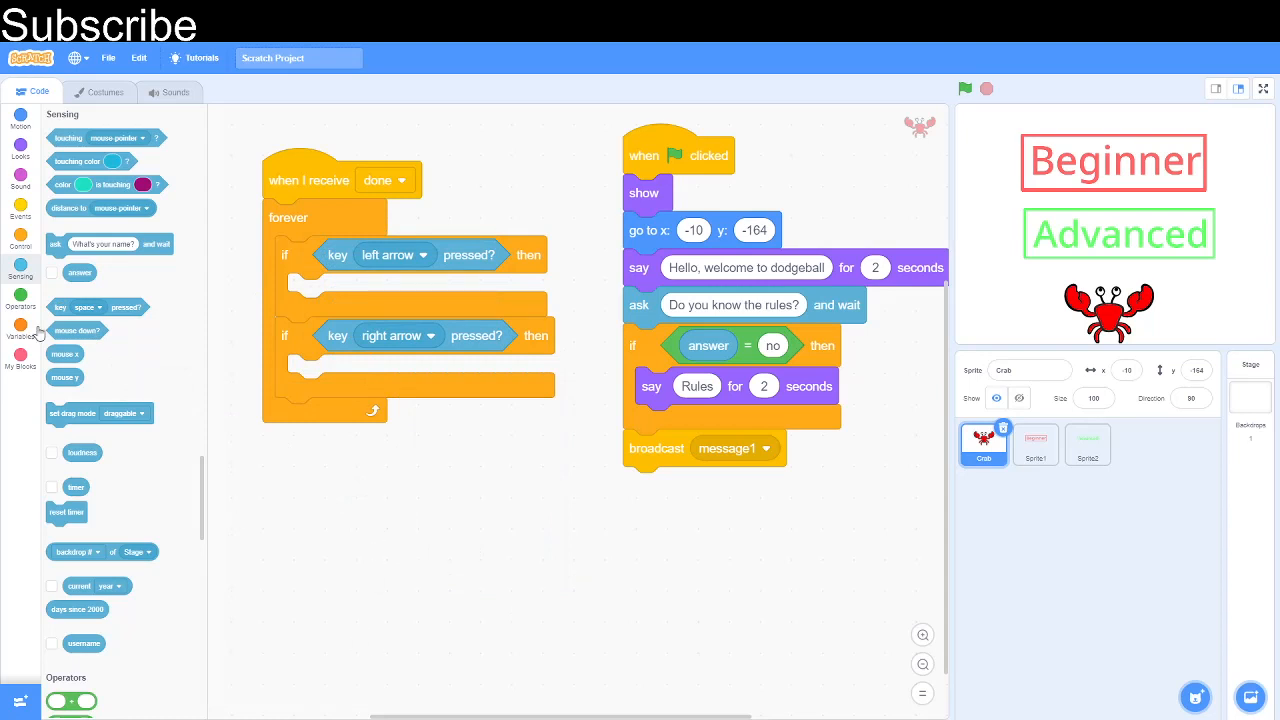
{"action": "left_click", "coordinate": [20, 124]}
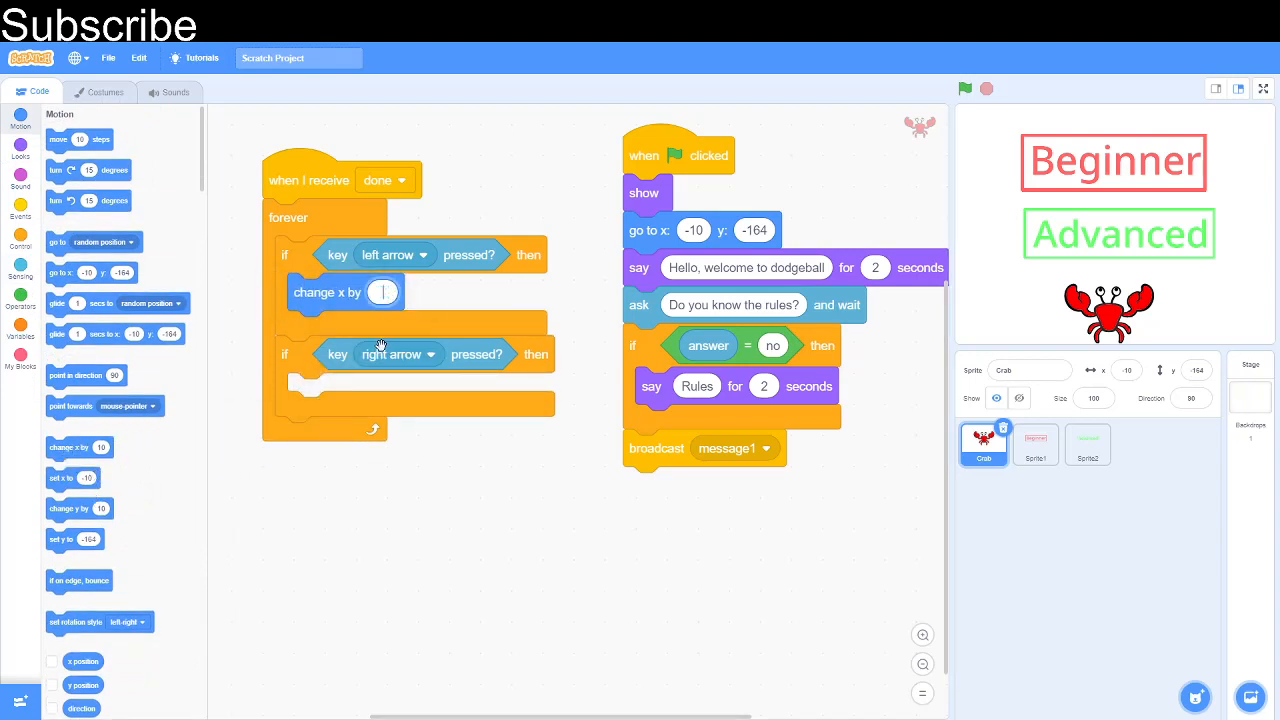
{"action": "type", "text": "-15"}
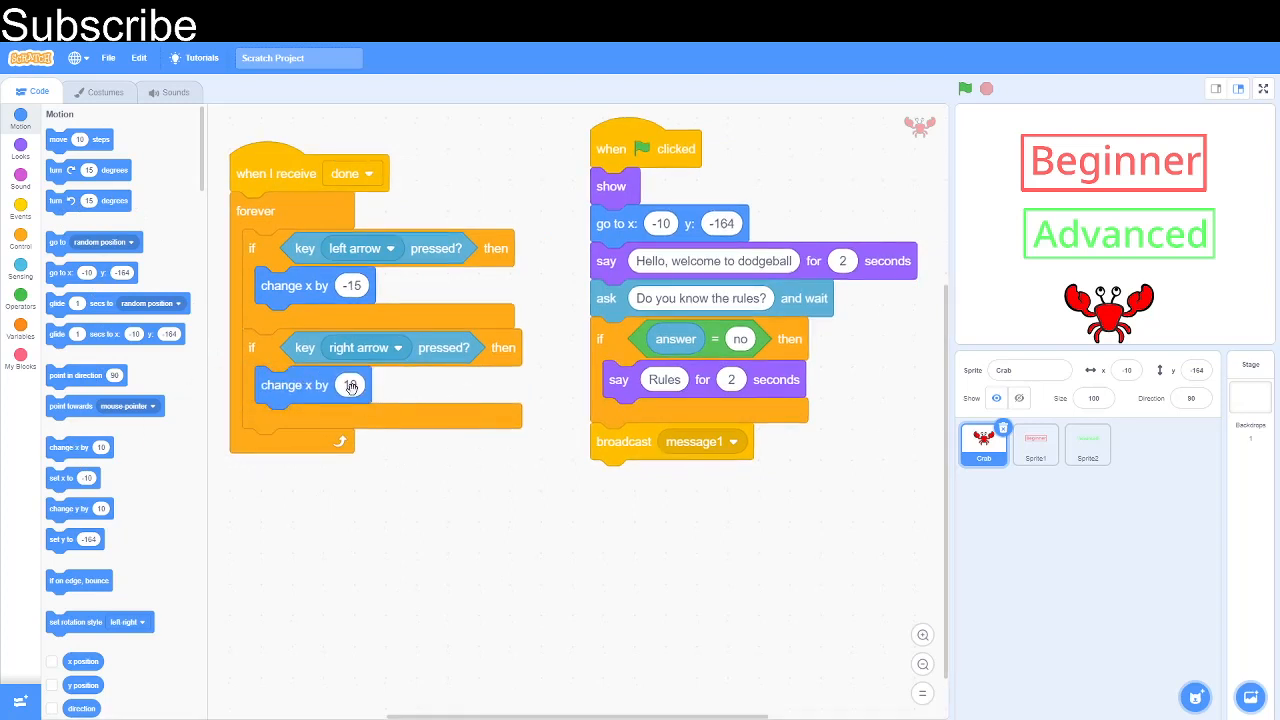
{"action": "left_click", "coordinate": [350, 384]}
{"action": "type", "text": "15"}
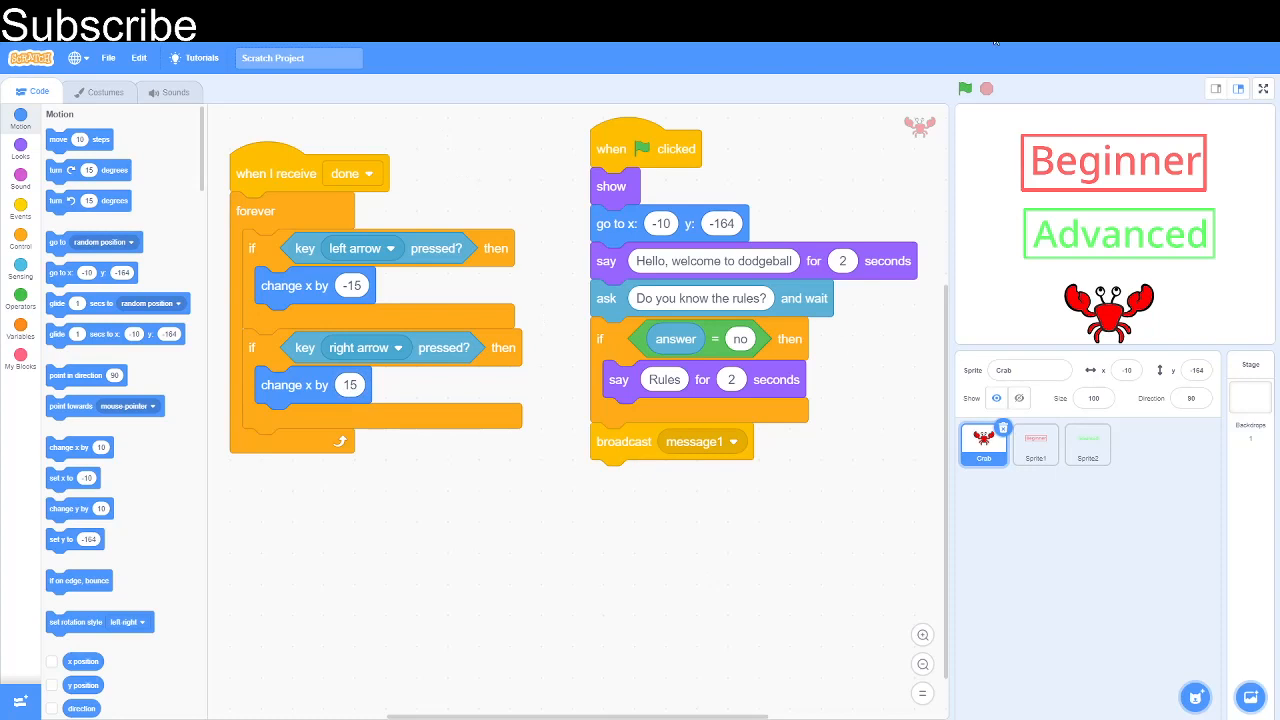
{"action": "left_click", "coordinate": [964, 88]}
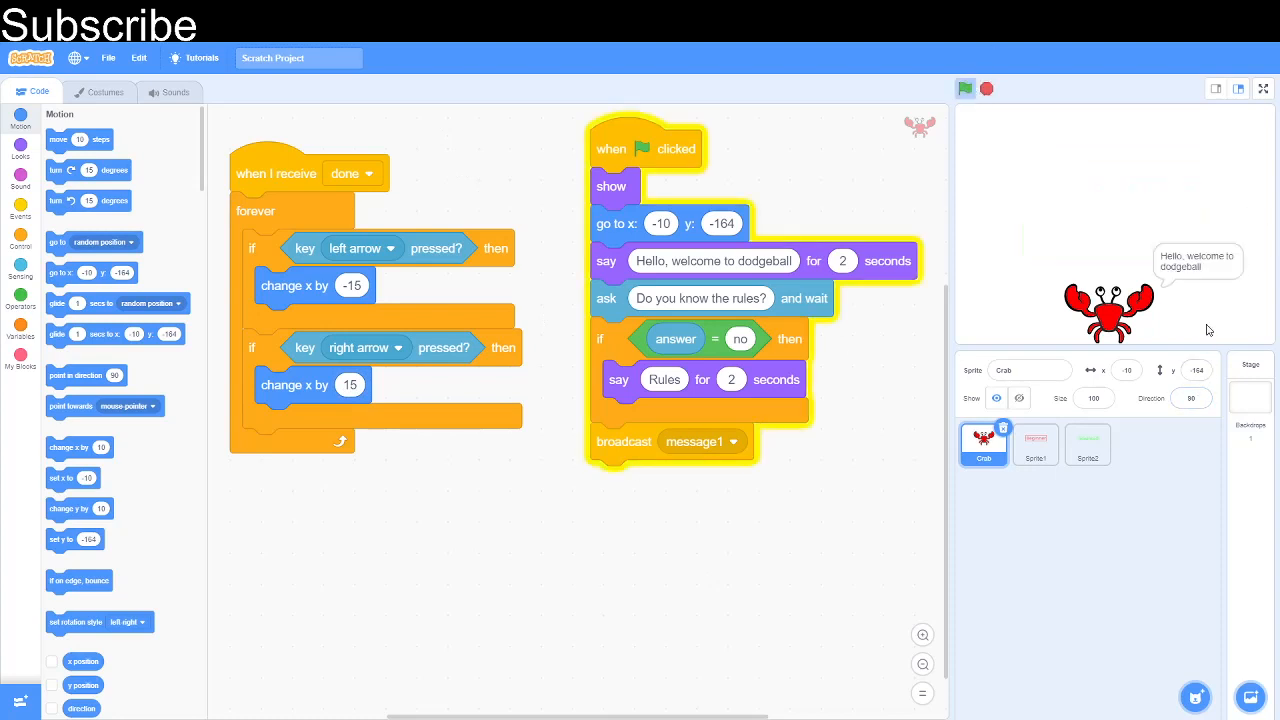
{"action": "left_click", "coordinate": [964, 88]}
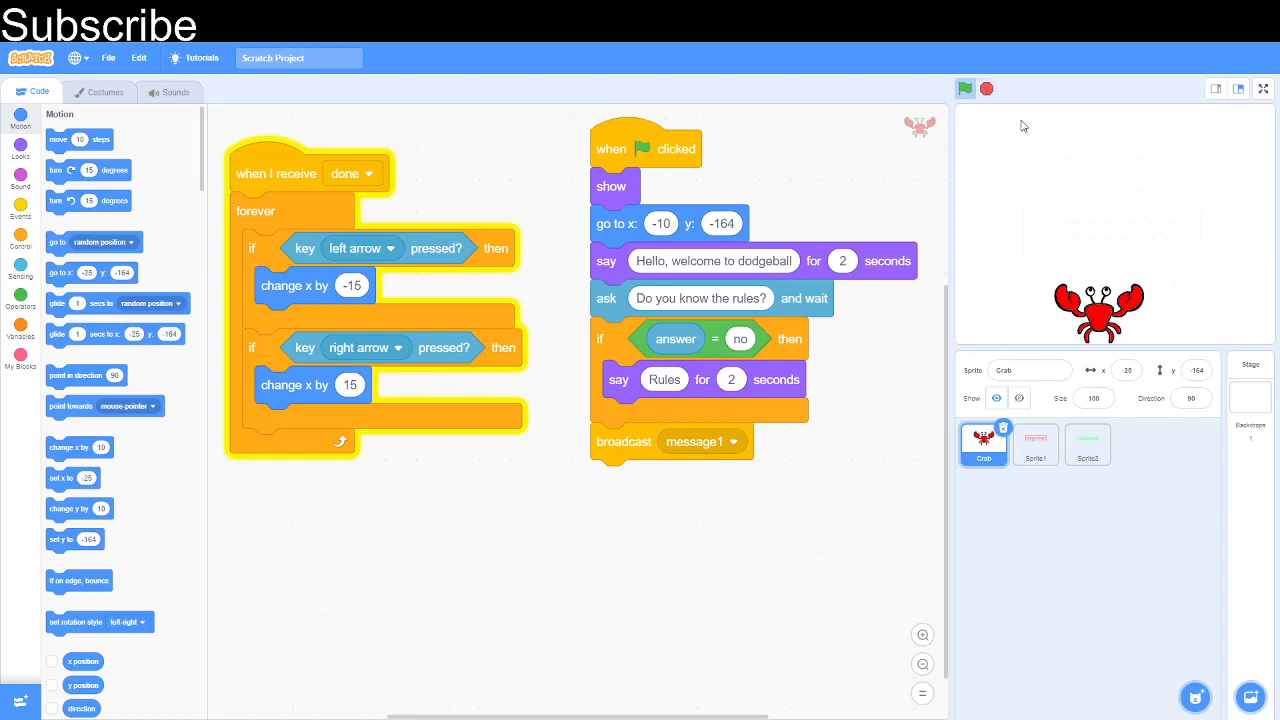
{"action": "left_click", "coordinate": [984, 88]}
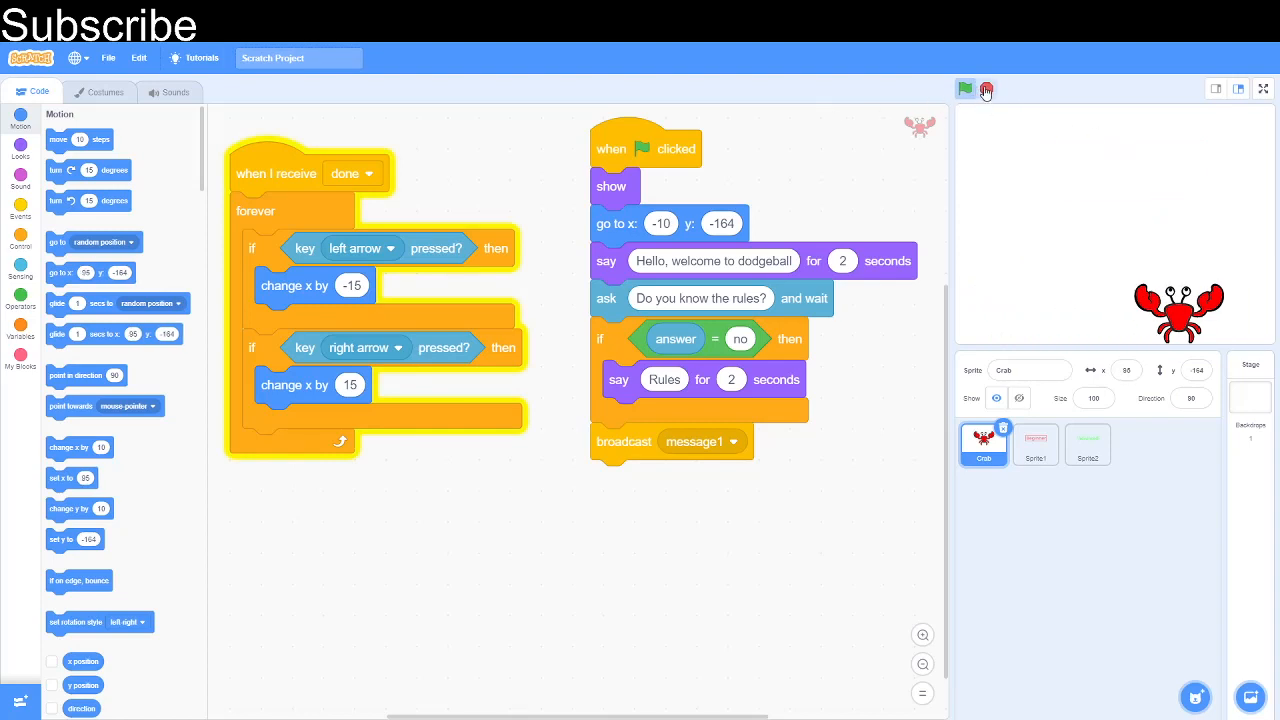
{"action": "left_click", "coordinate": [964, 88]}
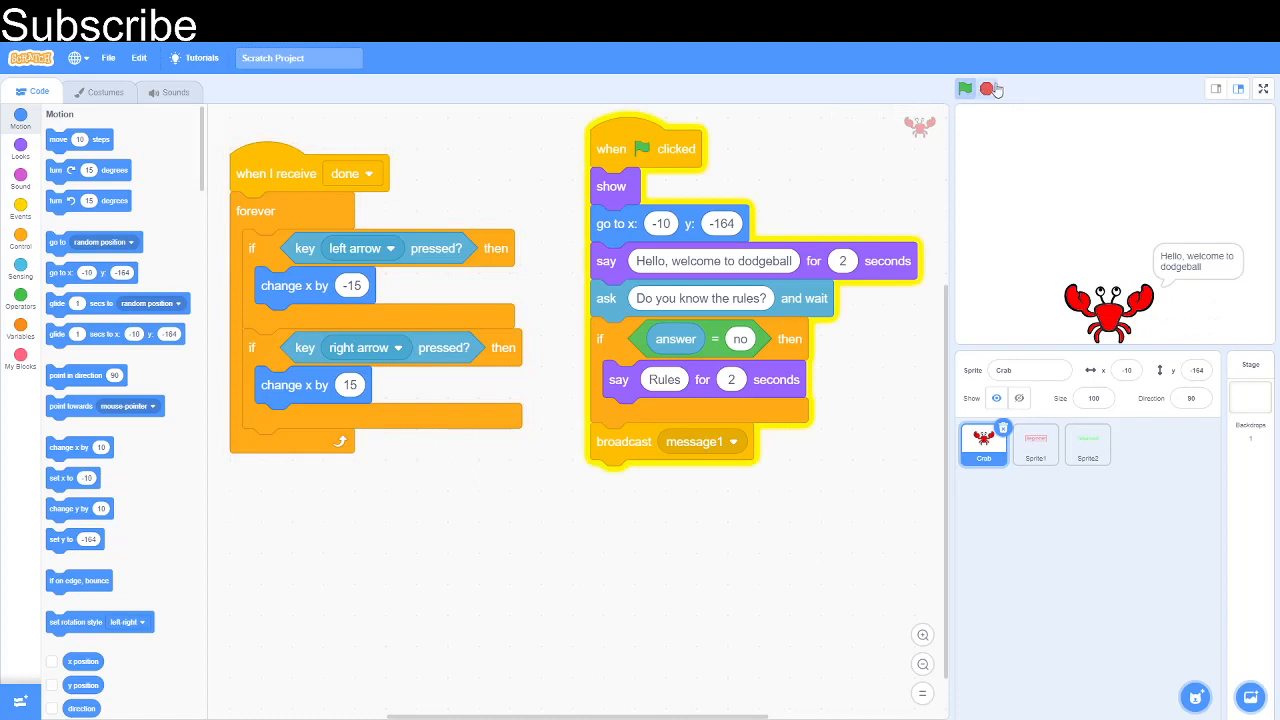
{"action": "left_click", "coordinate": [982, 88]}
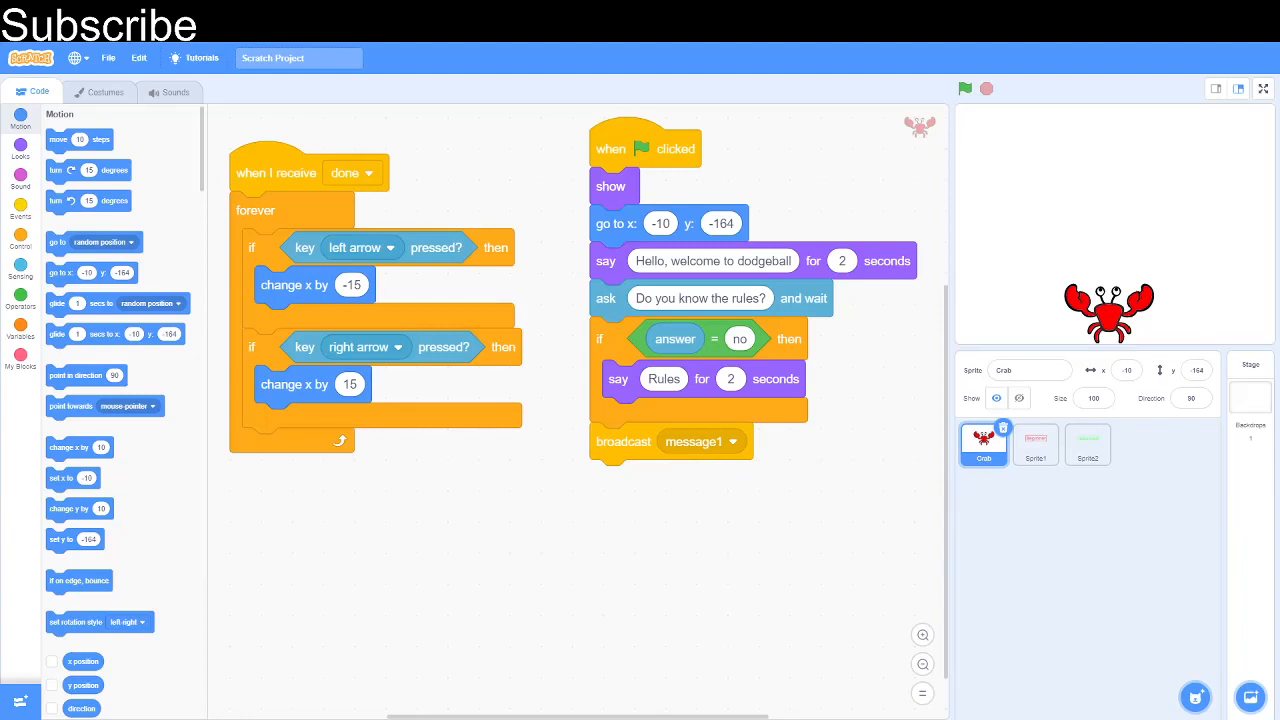
{"action": "mouse_move", "coordinate": [1170, 684]}
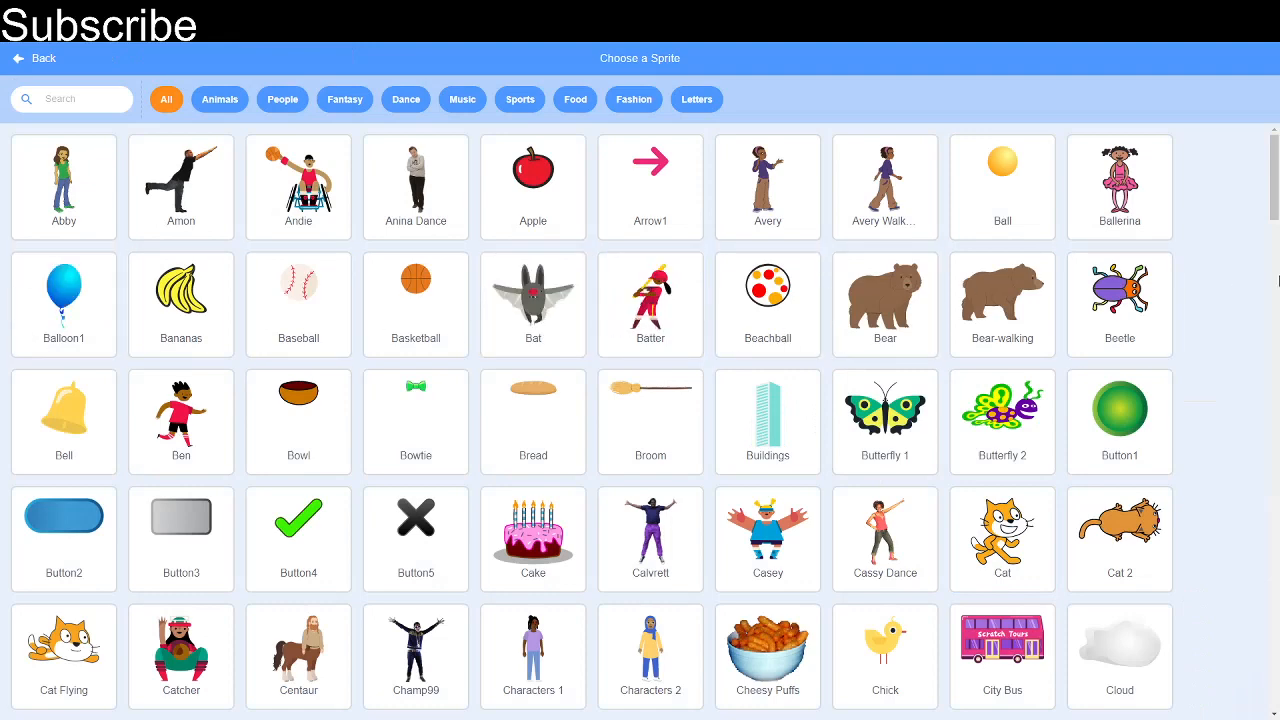
{"action": "mouse_move", "coordinate": [740, 280]}
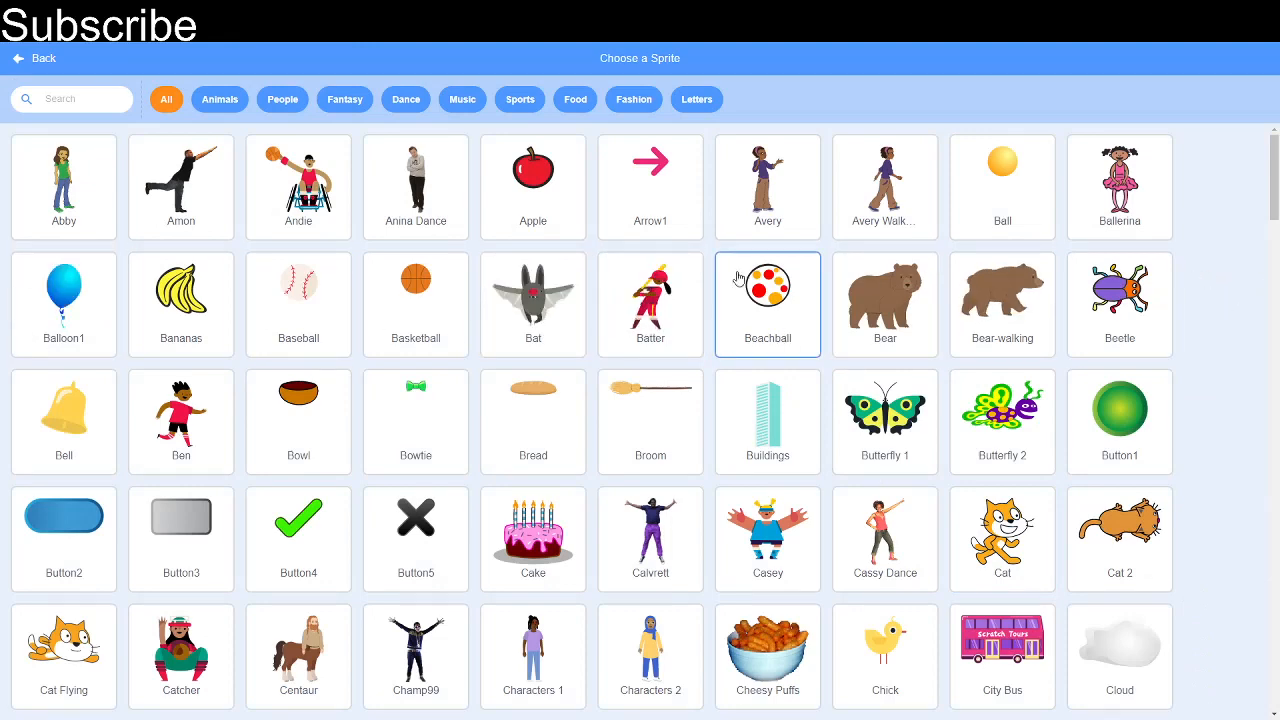
Step: Add the Beachball sprite near the top of the stage and start its flag script with hide
{"action": "left_click", "coordinate": [768, 284]}
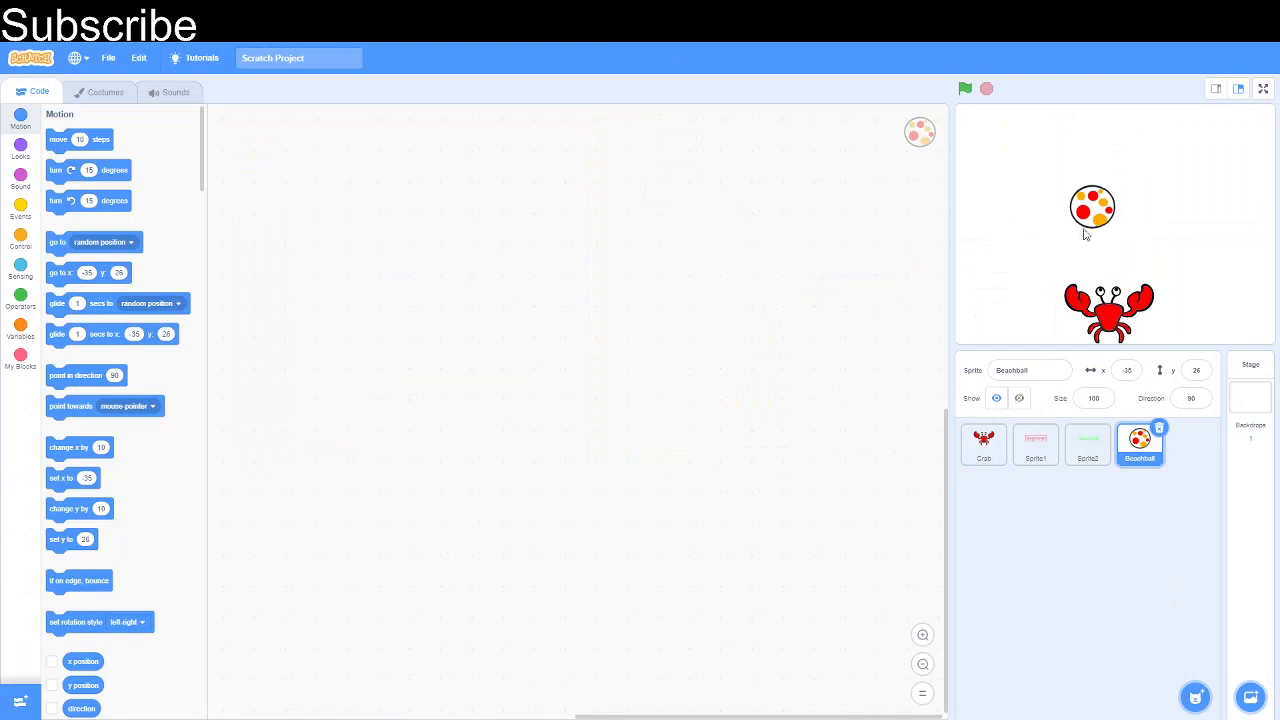
{"action": "left_click_drag", "start_coordinate": [1092, 208], "coordinate": [1112, 126]}
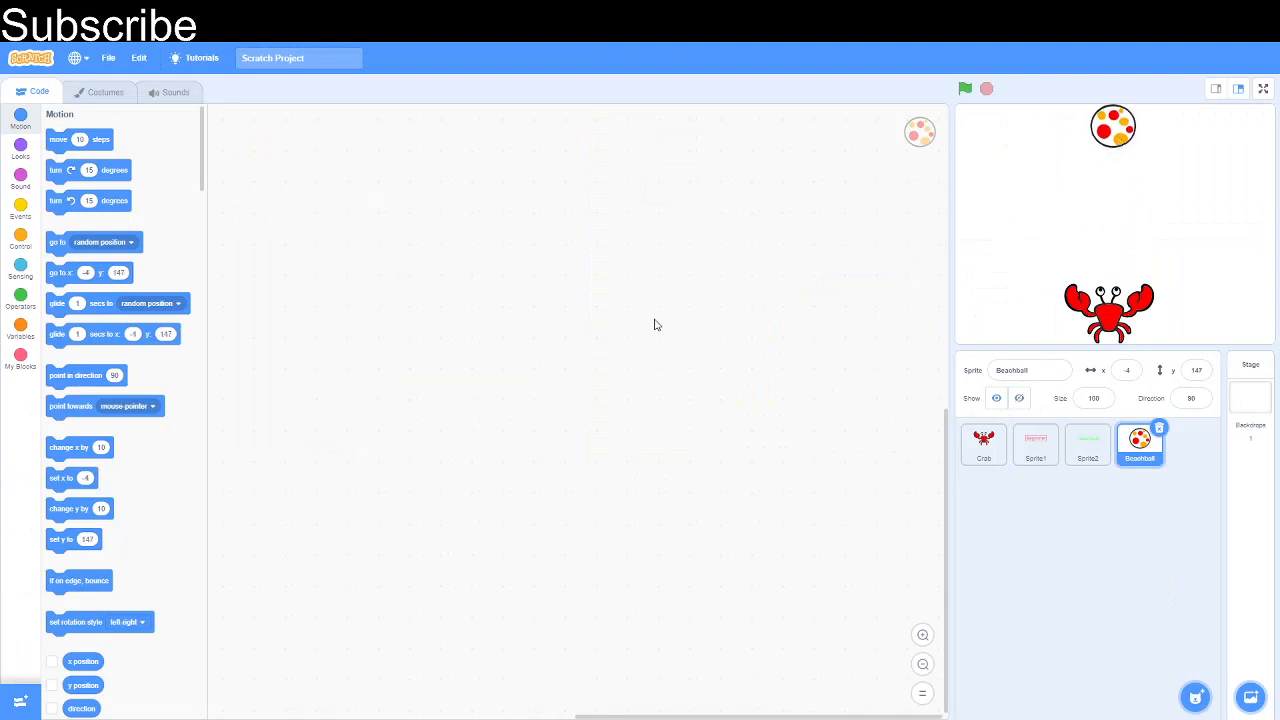
{"action": "mouse_move", "coordinate": [24, 216]}
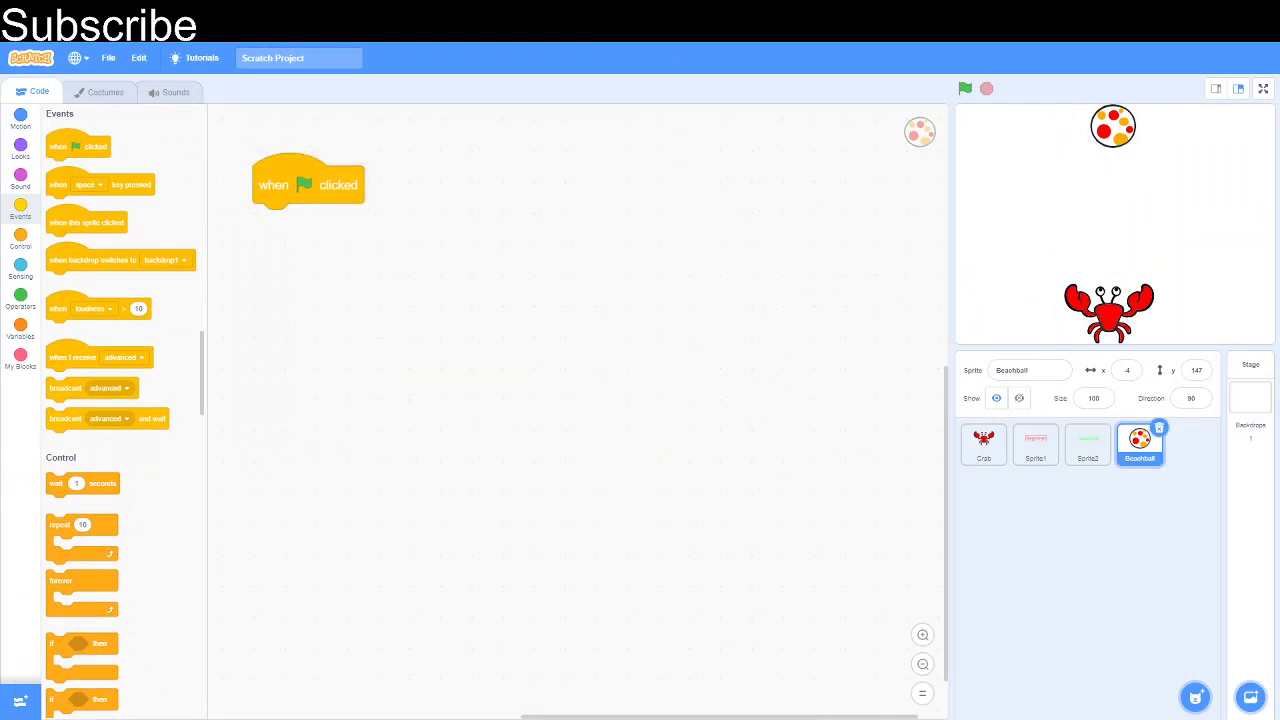
{"action": "left_click", "coordinate": [20, 152]}
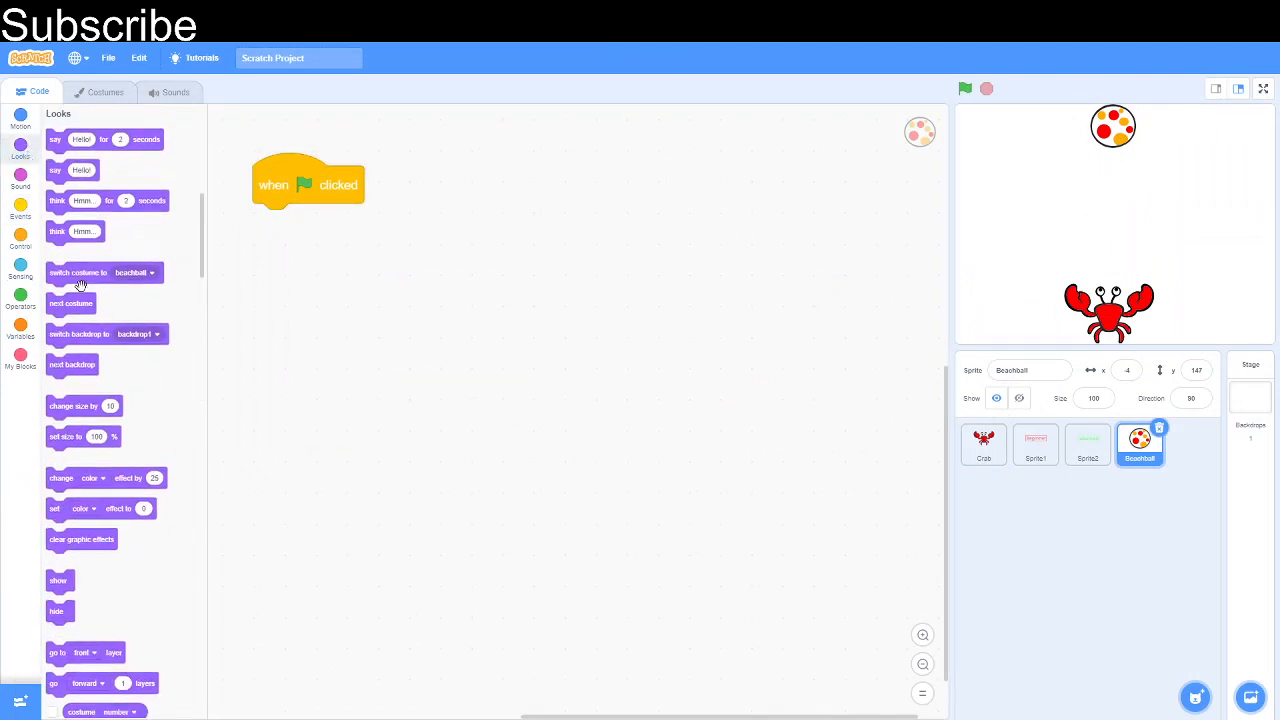
{"action": "left_click_drag", "start_coordinate": [56, 612], "coordinate": [218, 276]}
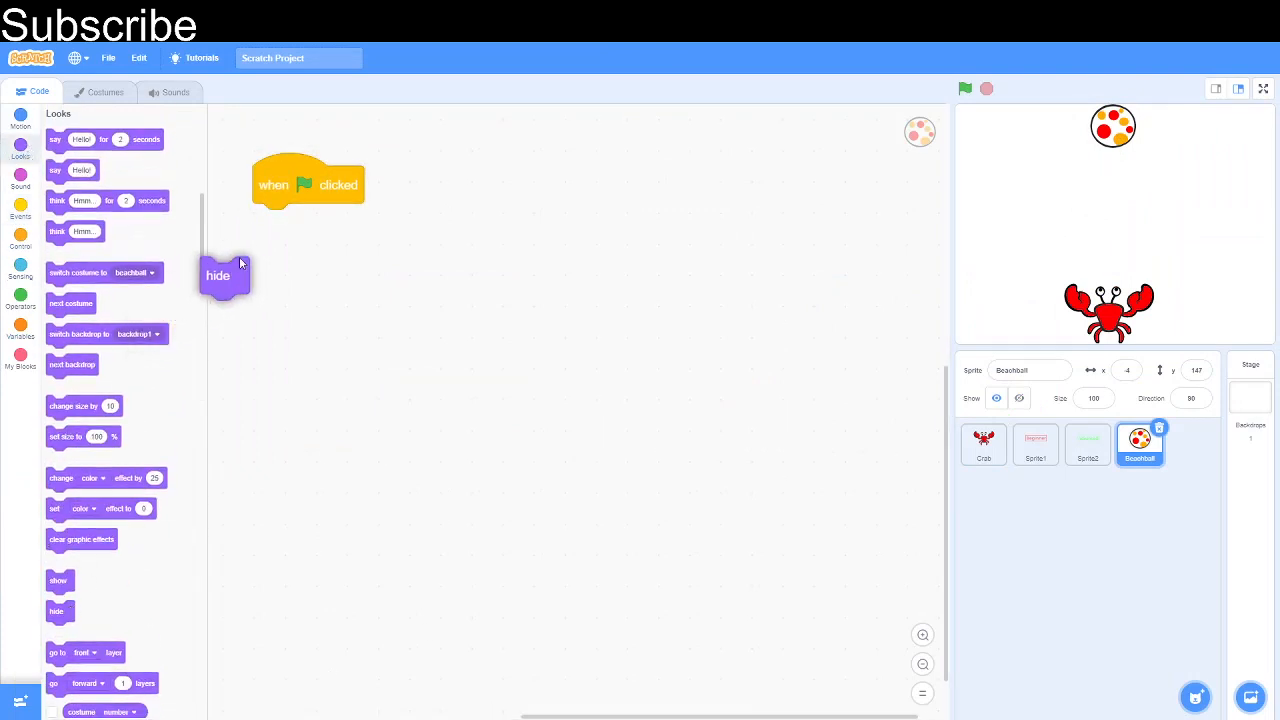
Step: Have the ball go to a random position and set y to 180 at the start
{"action": "left_click_drag", "start_coordinate": [216, 276], "coordinate": [270, 222]}
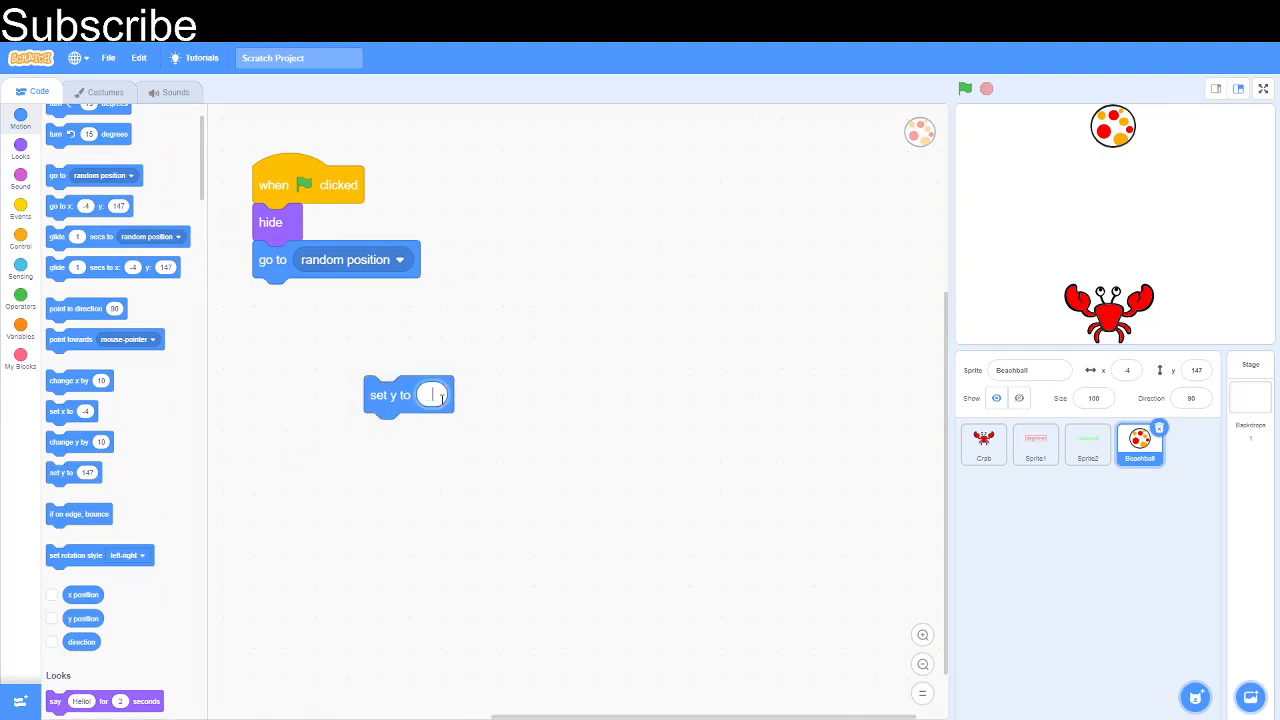
{"action": "type", "text": "180"}
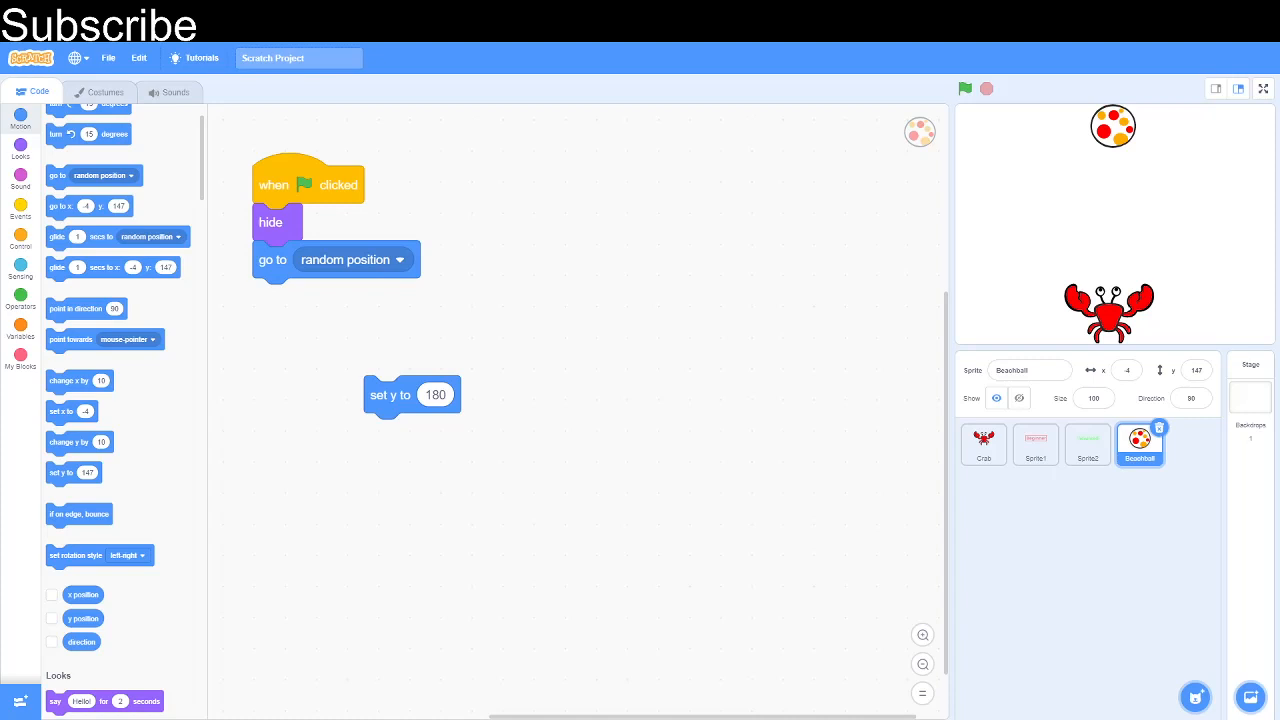
{"action": "left_click_drag", "start_coordinate": [390, 394], "coordinate": [280, 296]}
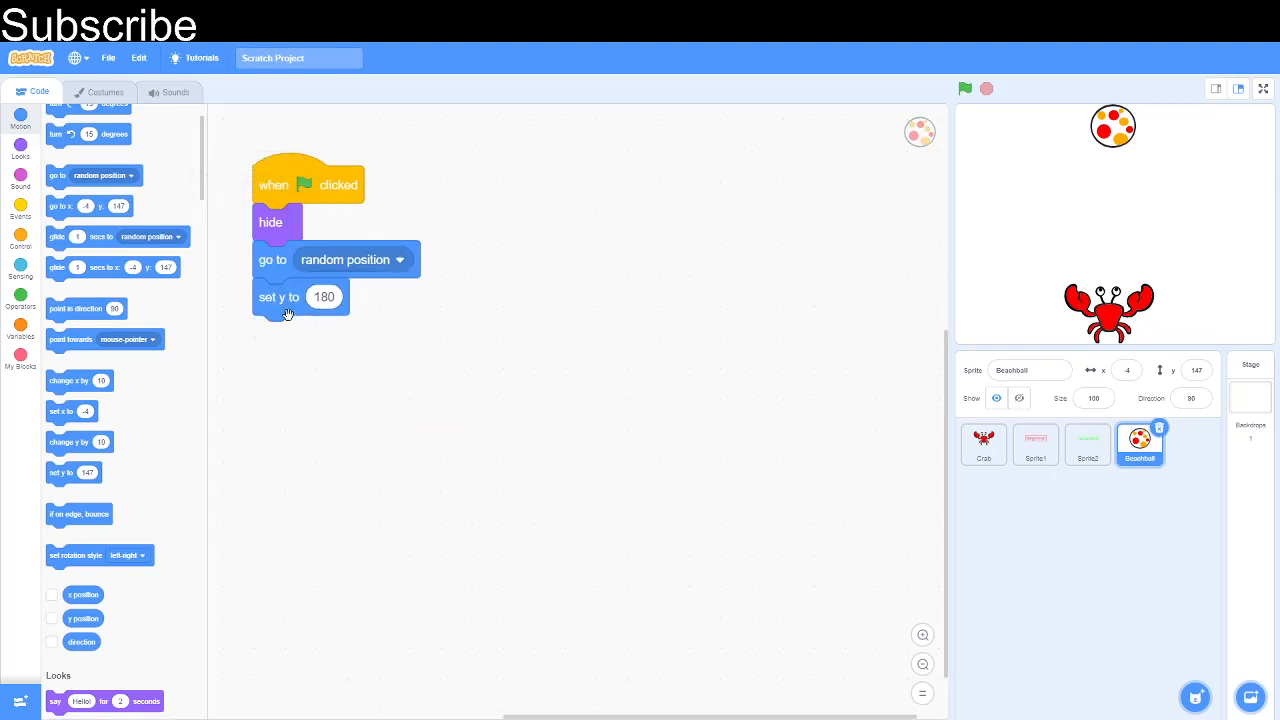
{"action": "left_click_drag", "start_coordinate": [284, 316], "coordinate": [756, 276]}
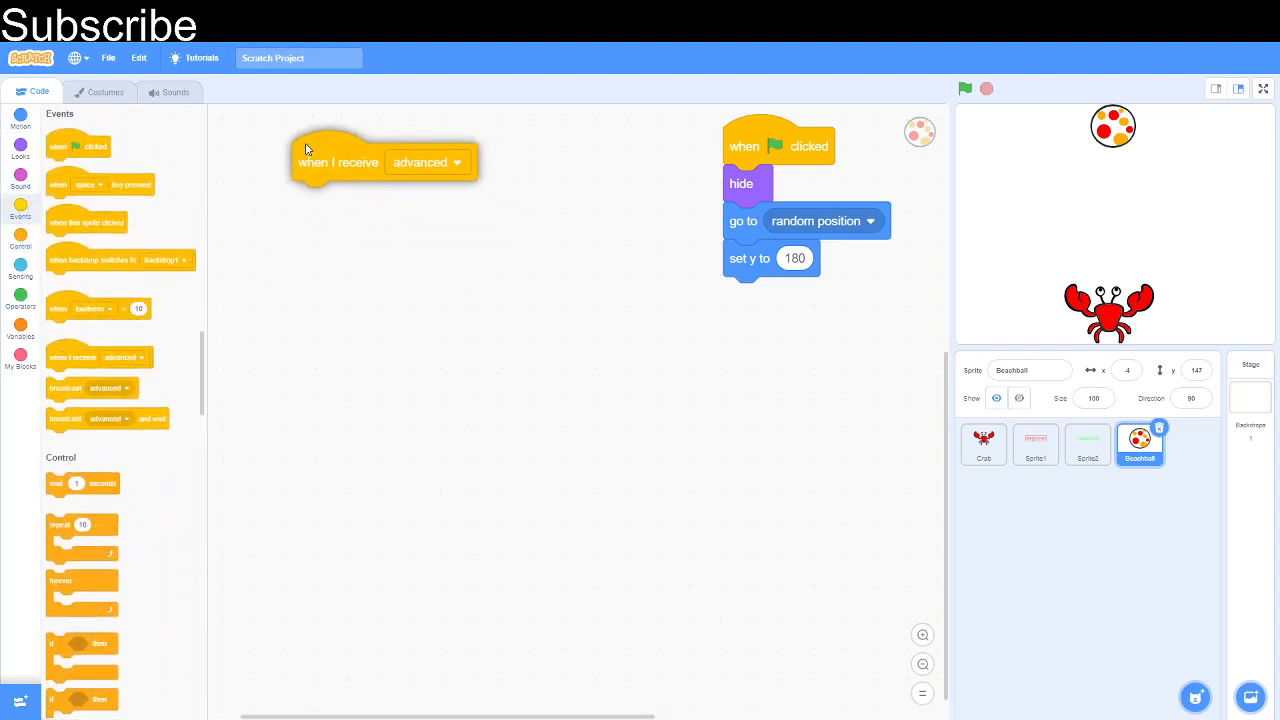
Step: Make the script respond to the beginner message and wait 1 second
{"action": "left_click", "coordinate": [456, 160]}
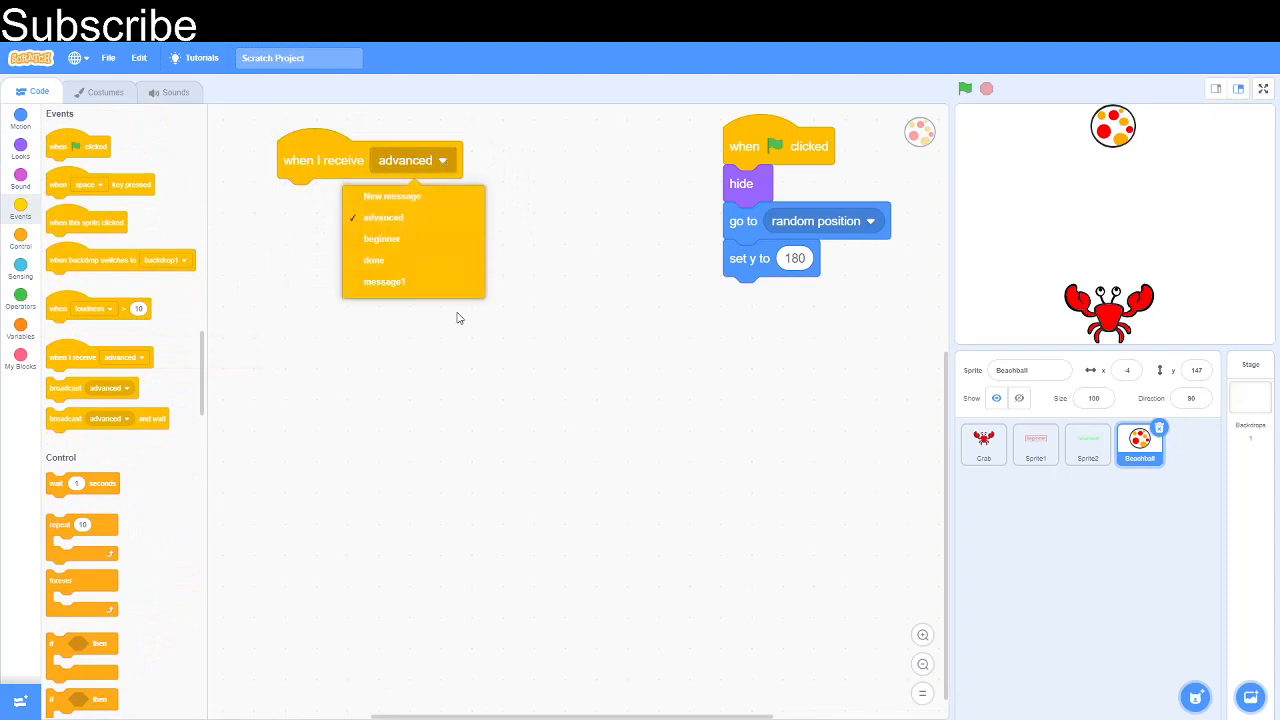
{"action": "left_click", "coordinate": [380, 238]}
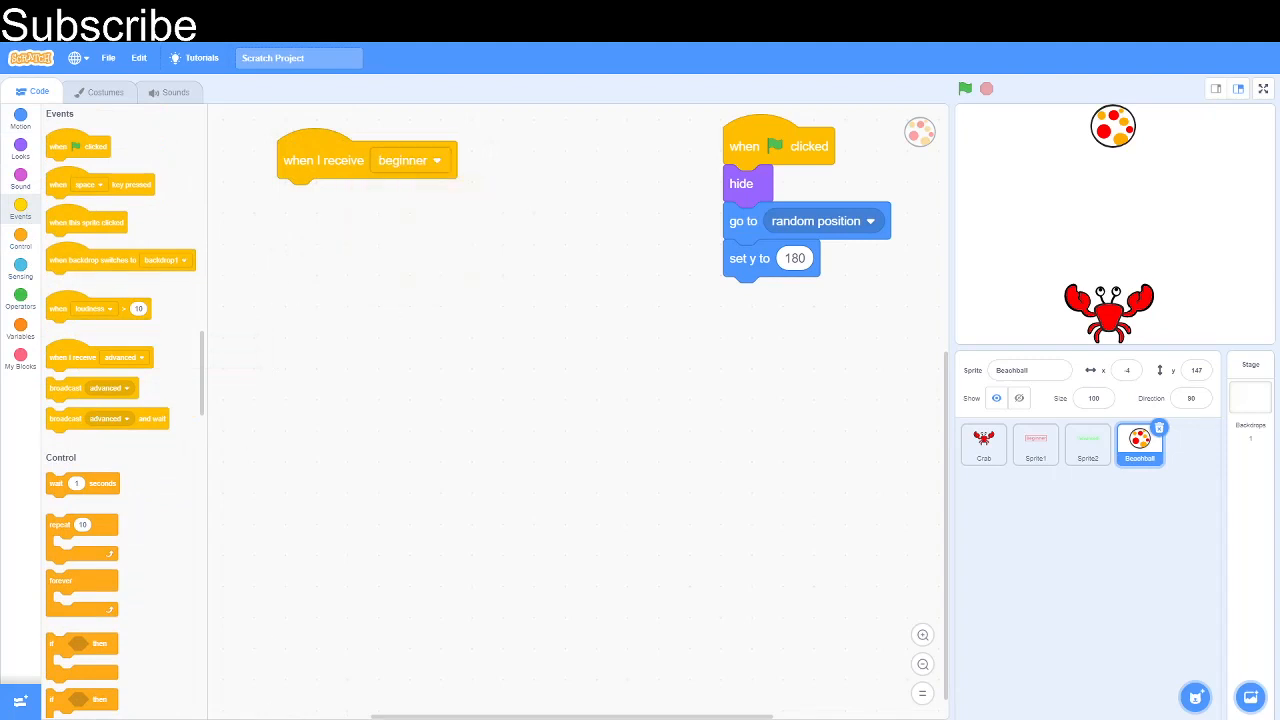
{"action": "mouse_move", "coordinate": [168, 300]}
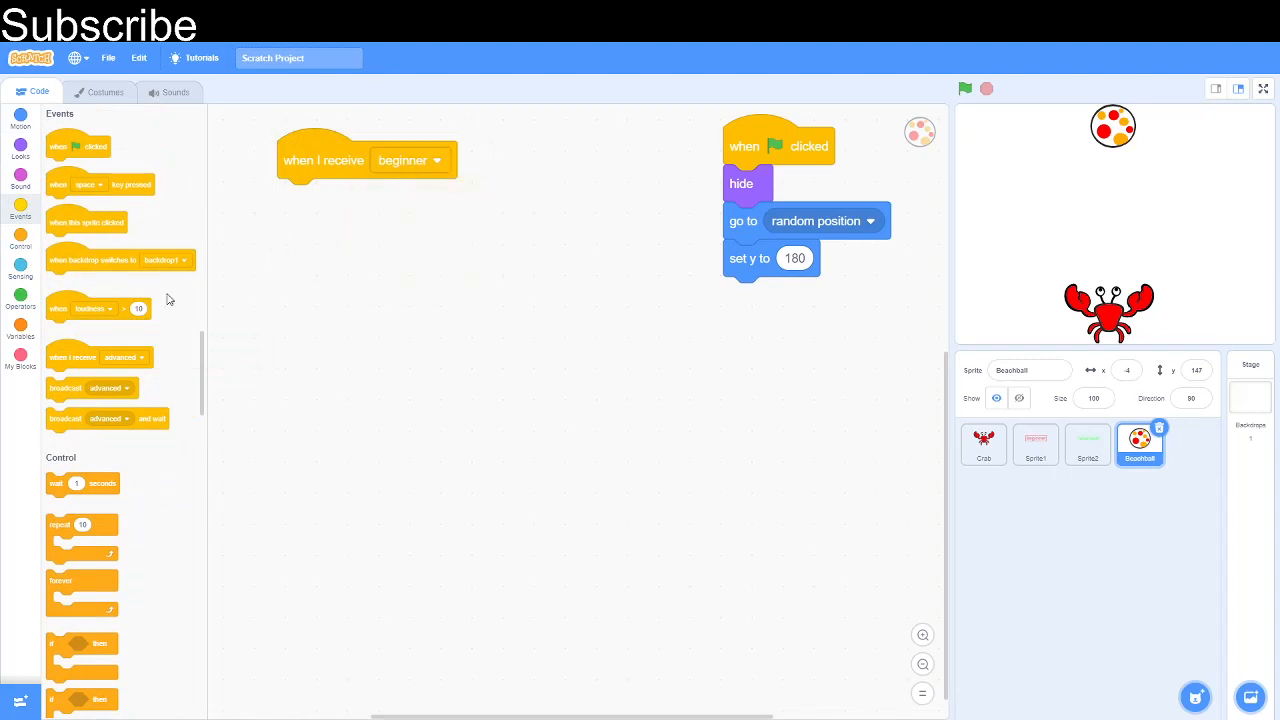
{"action": "left_click_drag", "start_coordinate": [82, 482], "coordinate": [500, 252]}
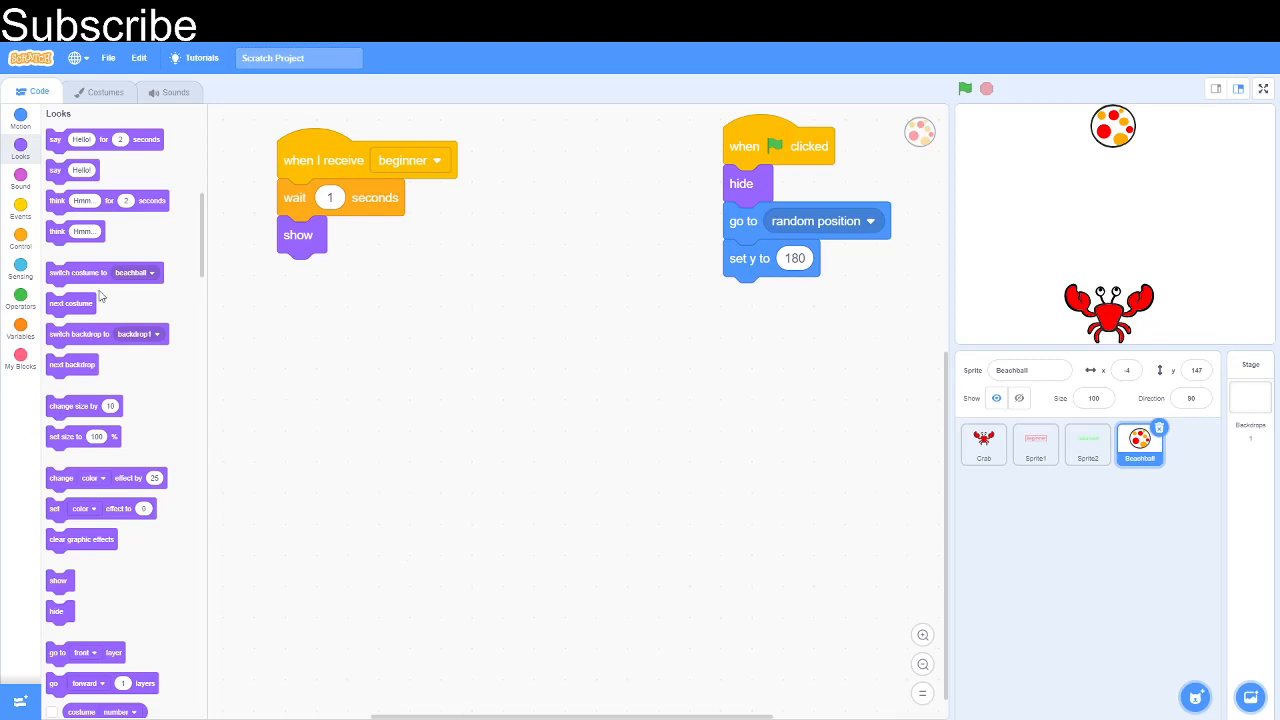
Step: Repeat until touching Crab, changing y by -5 each time inside the loop
{"action": "left_click", "coordinate": [20, 216]}
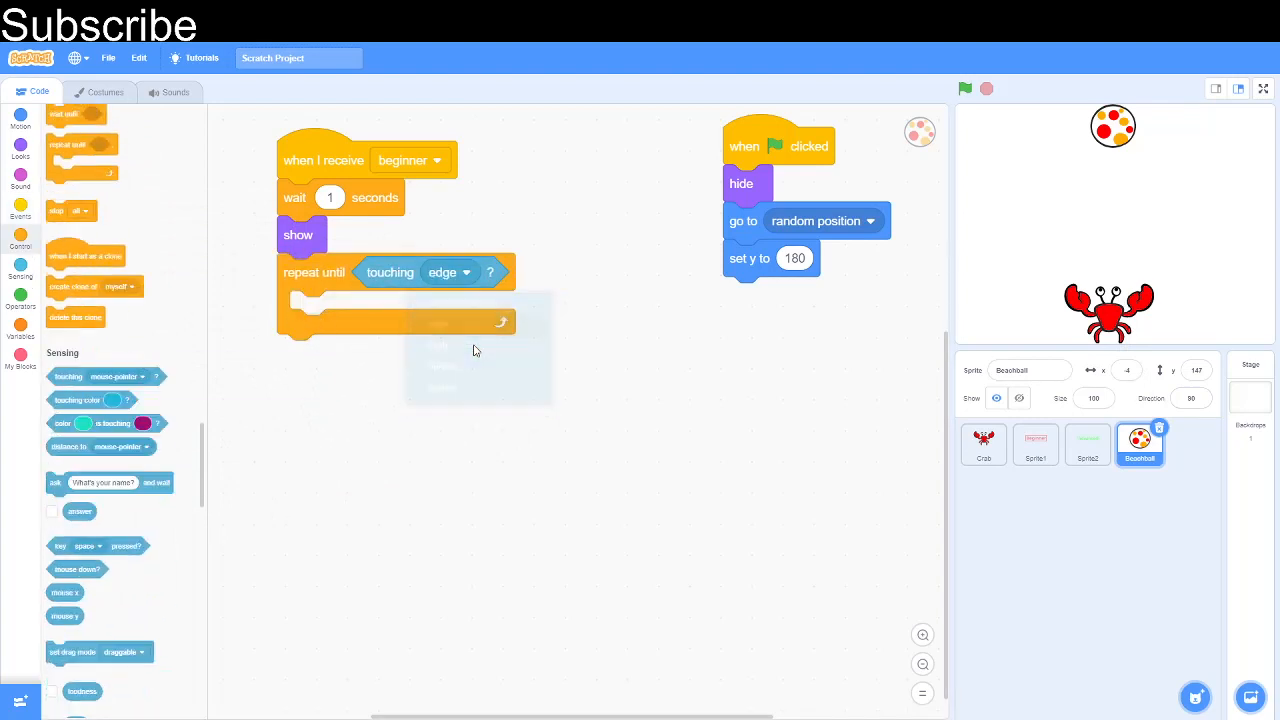
{"action": "left_click", "coordinate": [448, 272]}
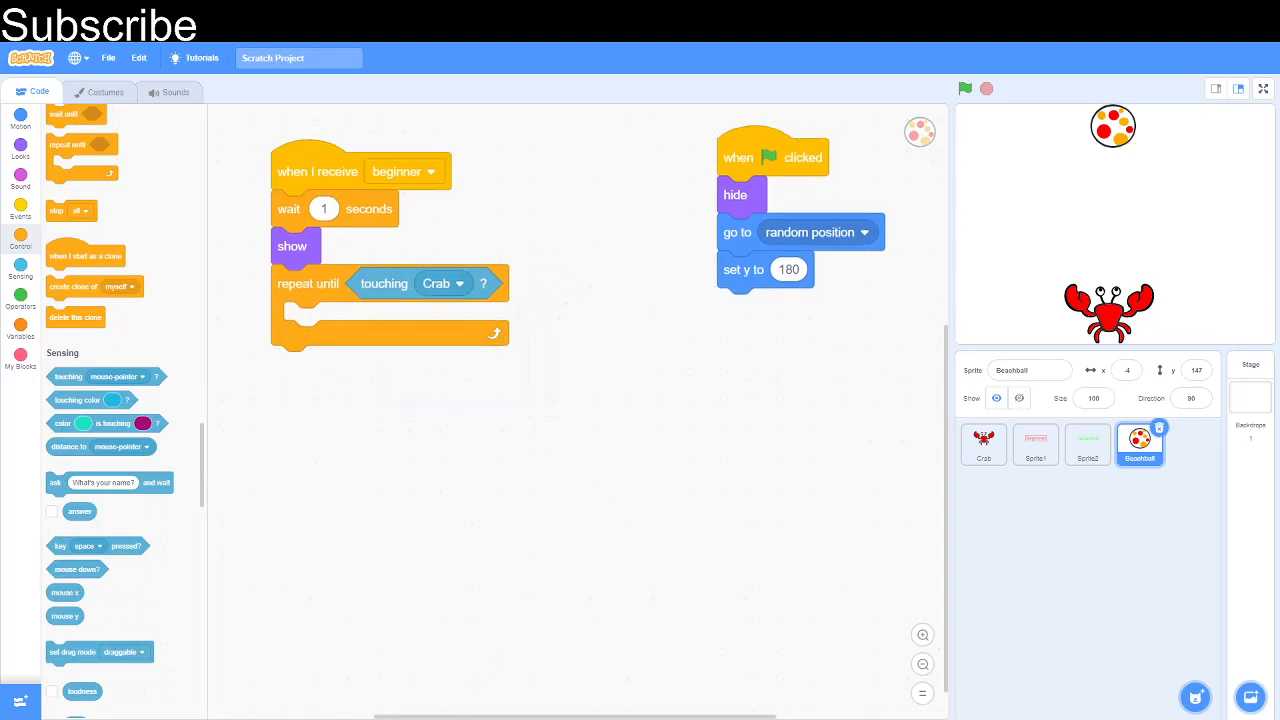
{"action": "mouse_move", "coordinate": [28, 178]}
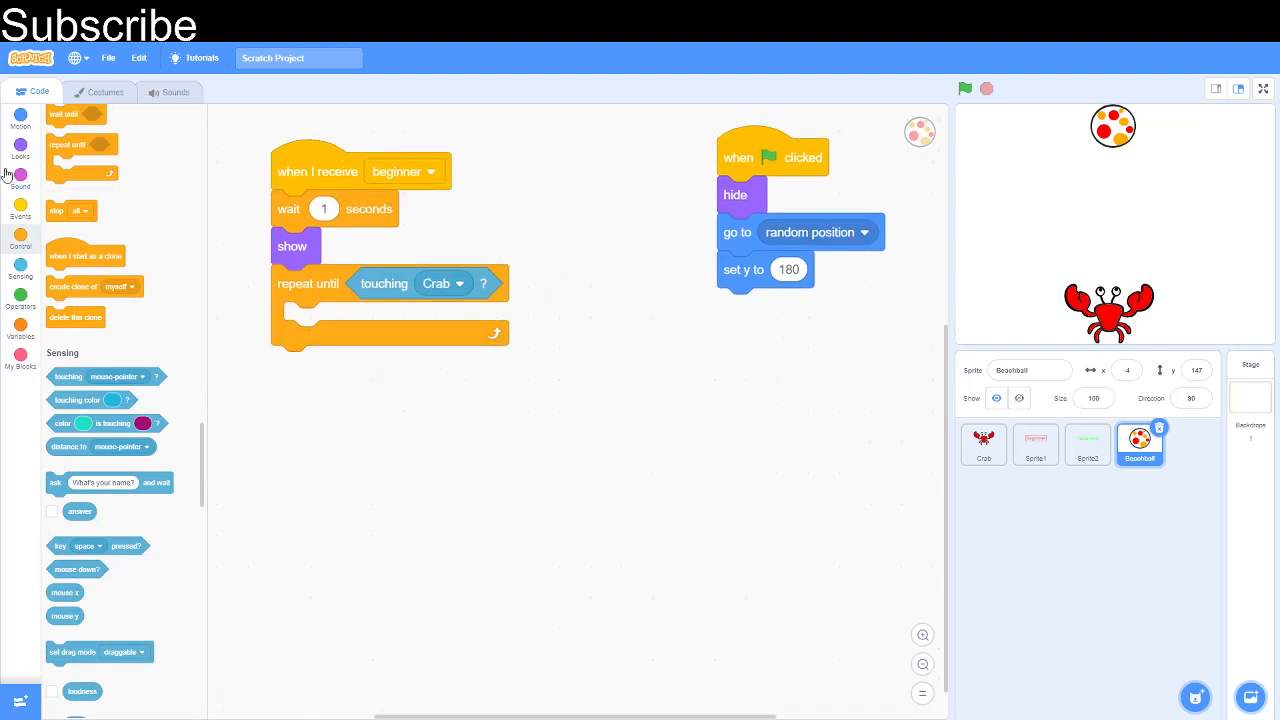
{"action": "left_click", "coordinate": [18, 124]}
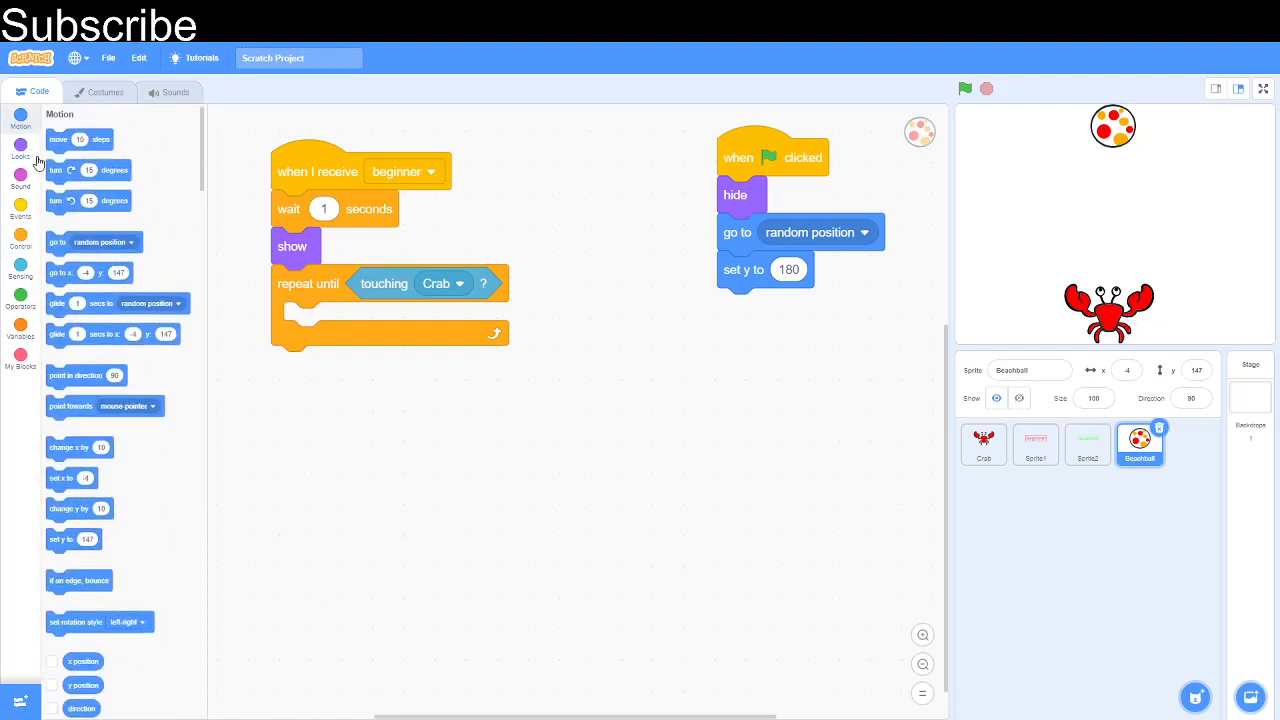
{"action": "left_click_drag", "start_coordinate": [80, 508], "coordinate": [304, 336]}
{"action": "type", "text": "-5"}
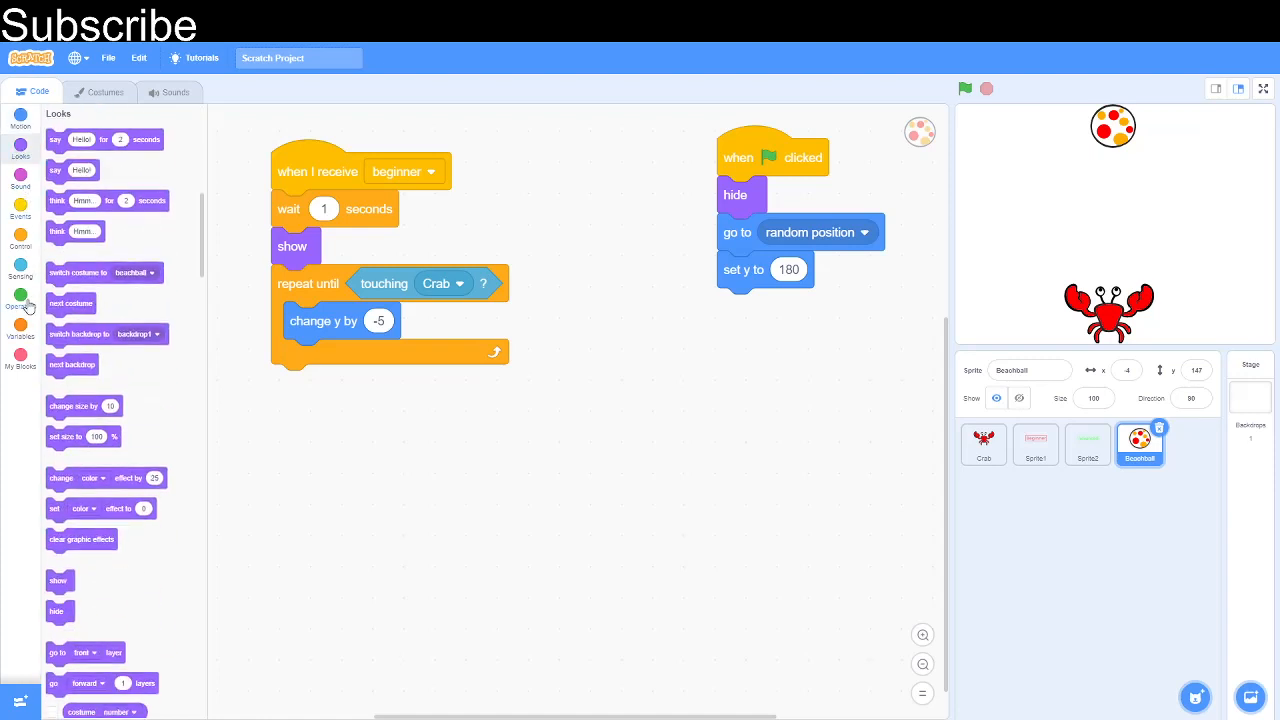
Step: Inside the loop, if y position < -160 go to a random position and set y to 180
{"action": "left_click", "coordinate": [20, 212]}
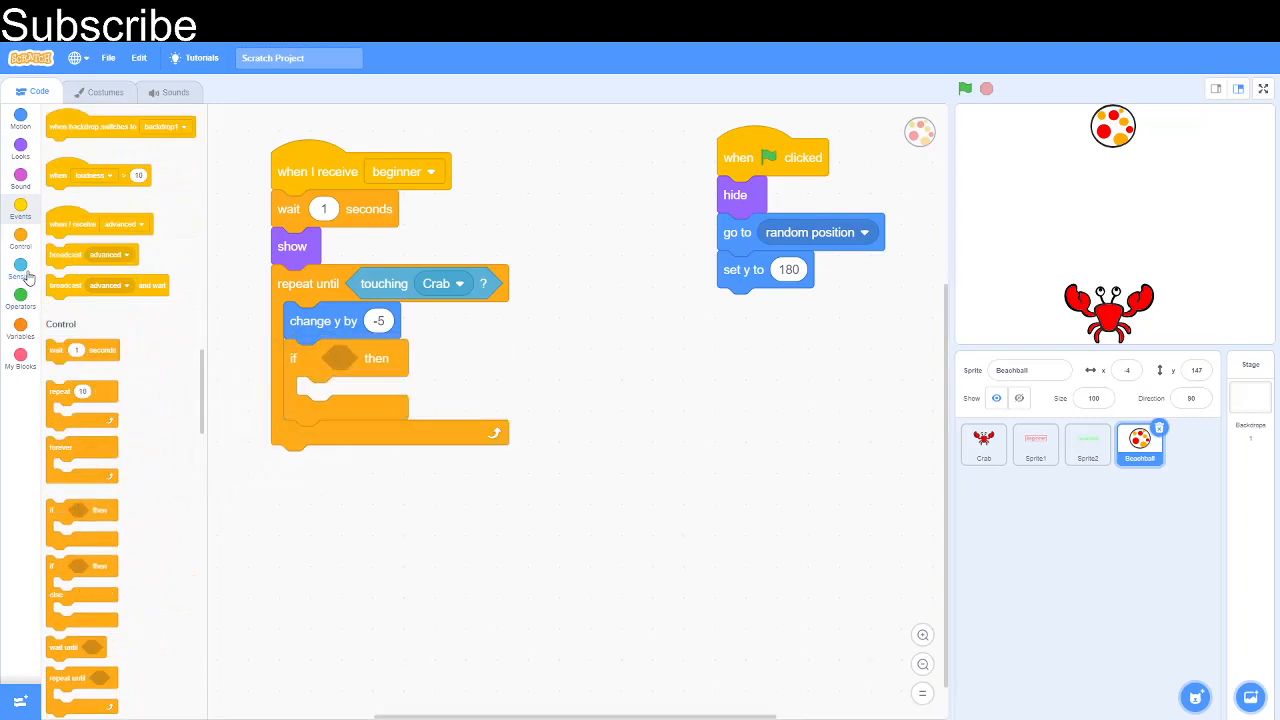
{"action": "left_click", "coordinate": [18, 270]}
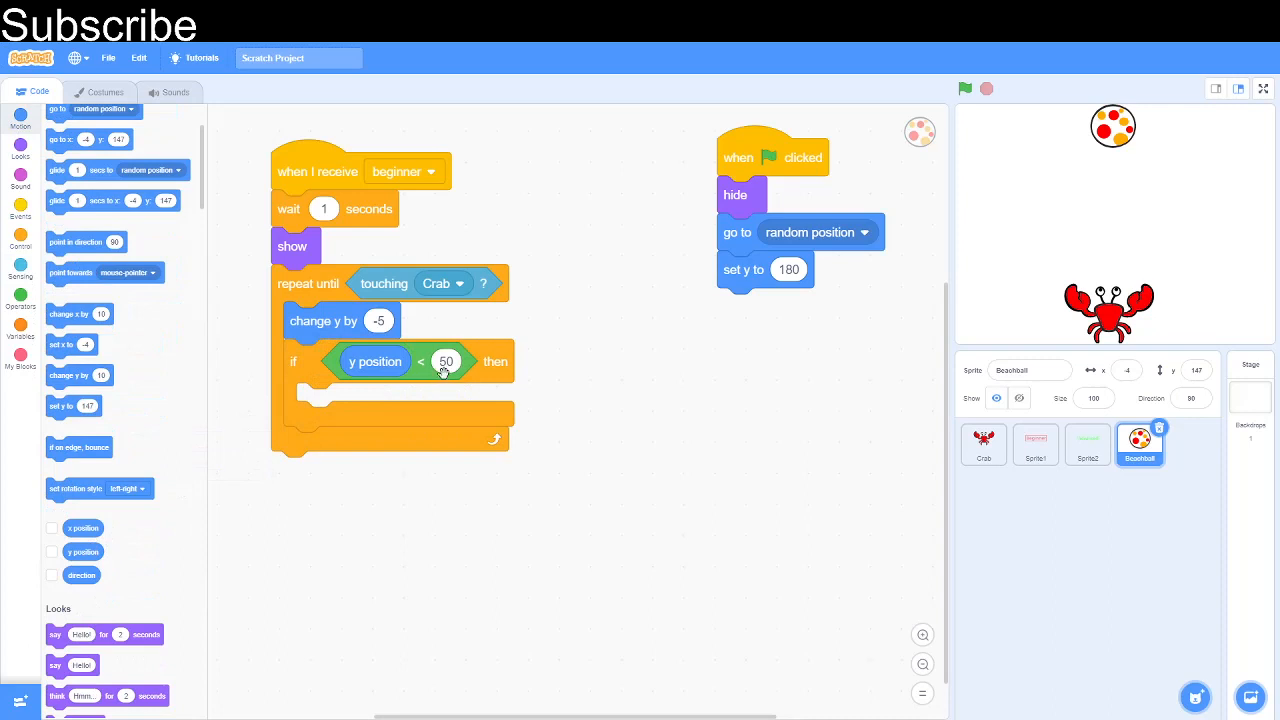
{"action": "type", "text": "-160"}
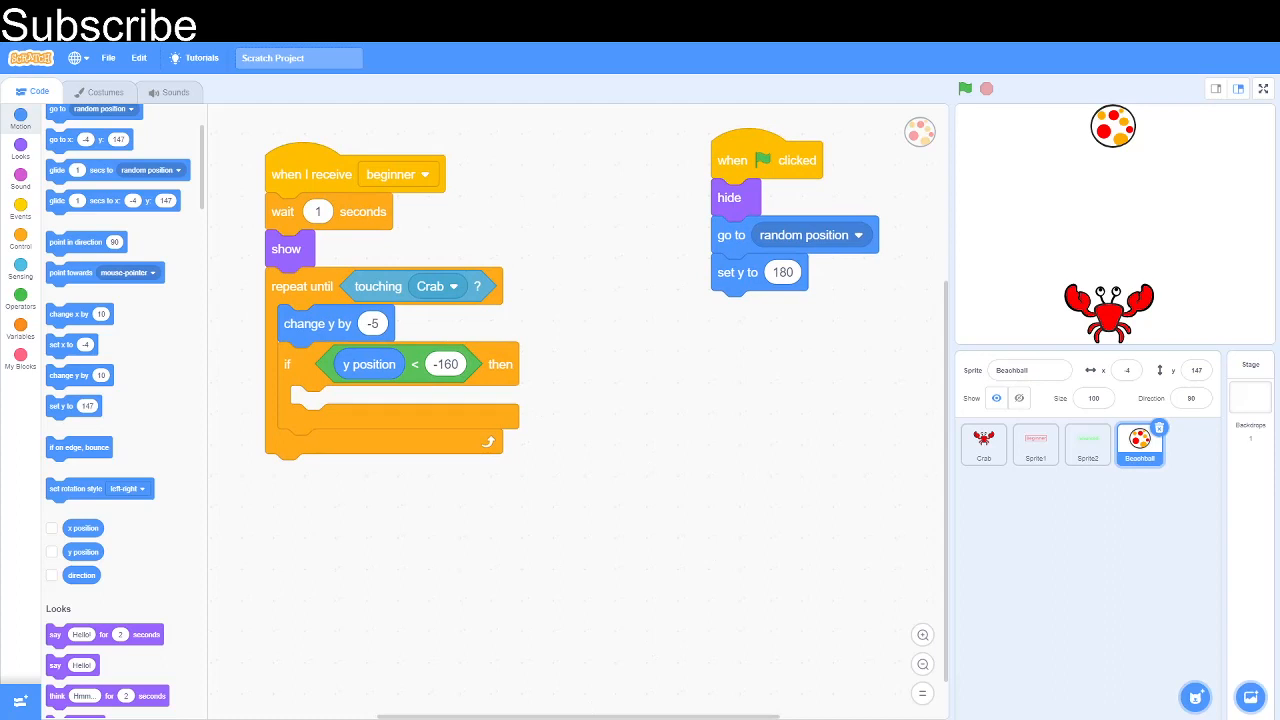
{"action": "right_click", "coordinate": [732, 236]}
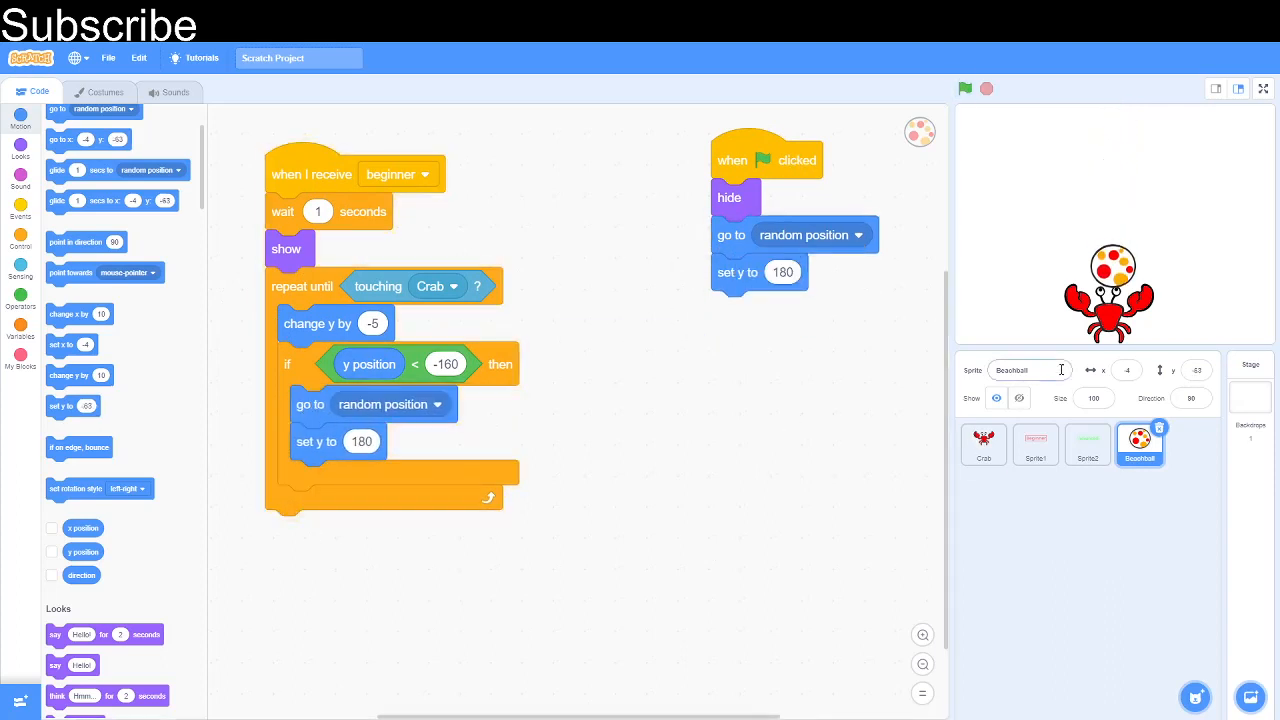
{"action": "mouse_move", "coordinate": [670, 378]}
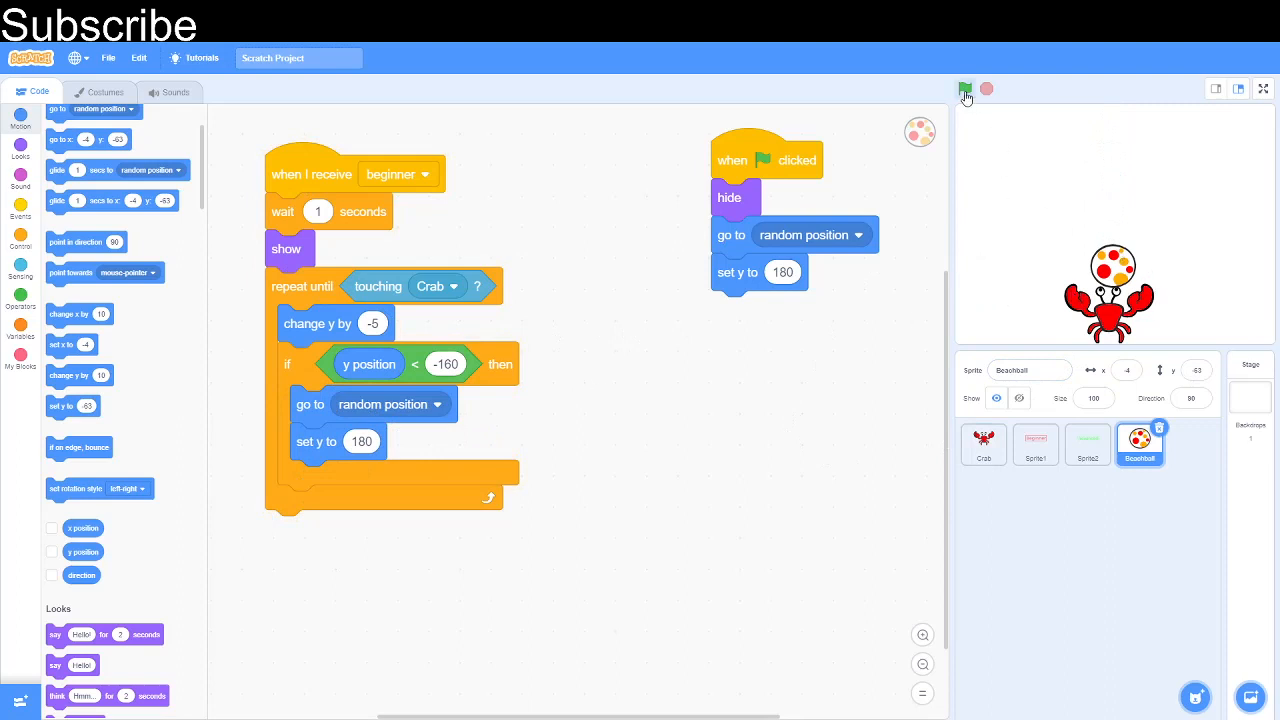
{"action": "mouse_move", "coordinate": [964, 94]}
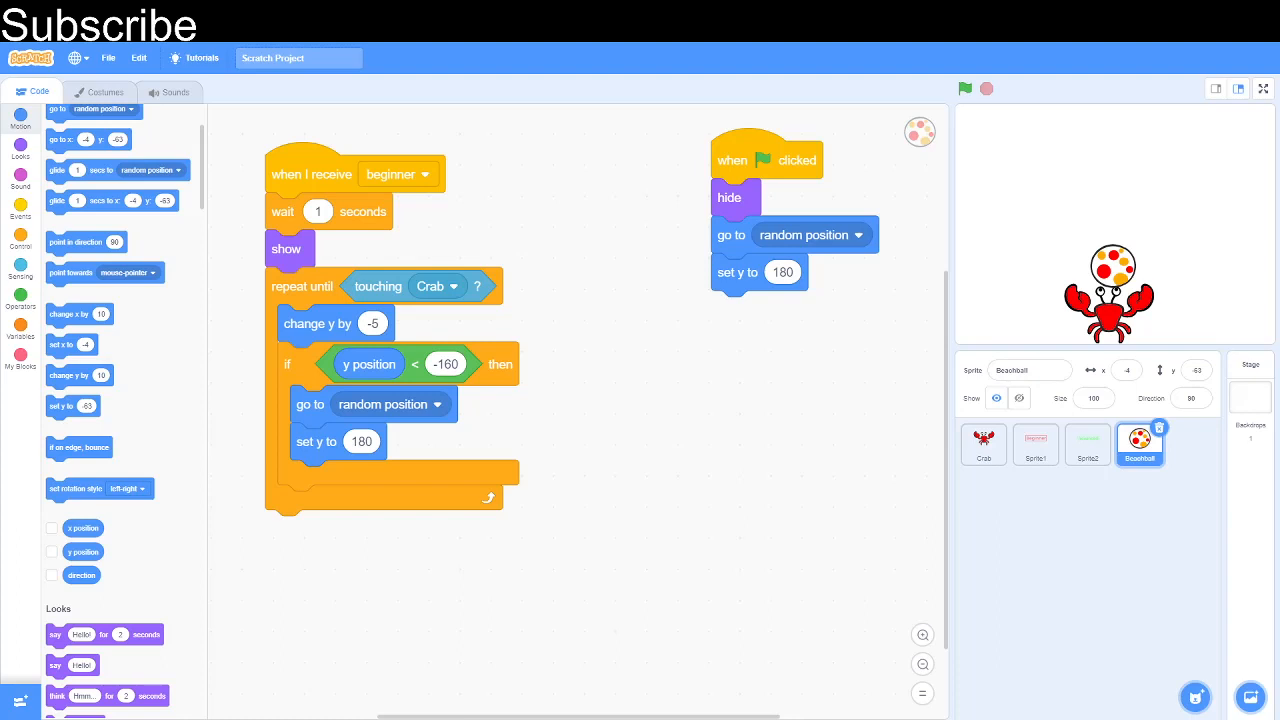
{"action": "mouse_move", "coordinate": [20, 206]}
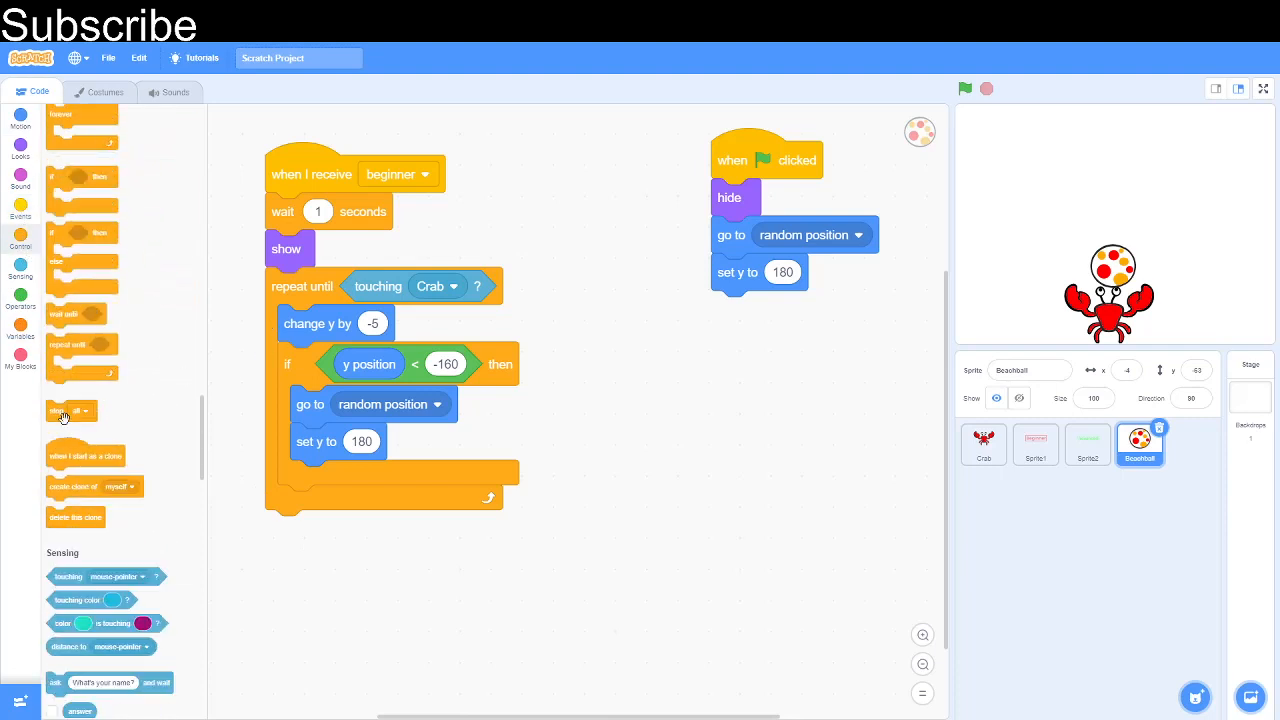
Step: Add stop all after the loop and duplicate the Beachball sprite for more balls
{"action": "left_click_drag", "start_coordinate": [70, 412], "coordinate": [284, 528]}
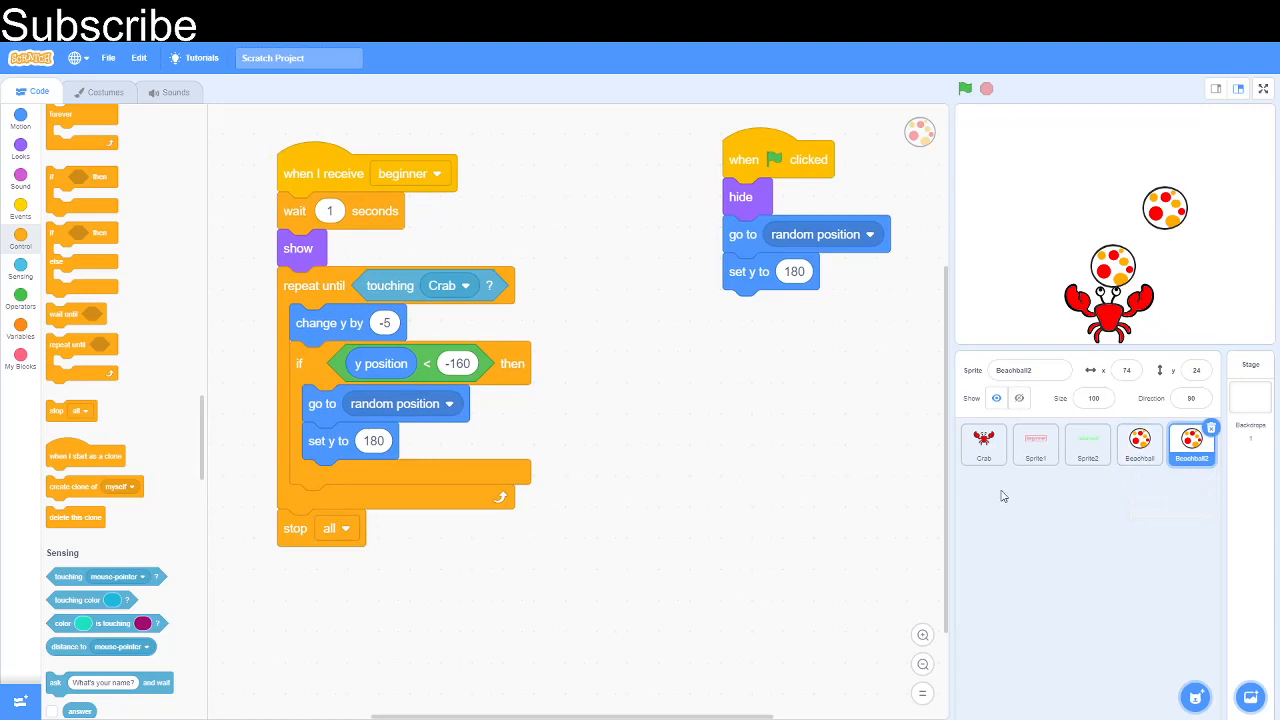
{"action": "right_click", "coordinate": [1190, 444]}
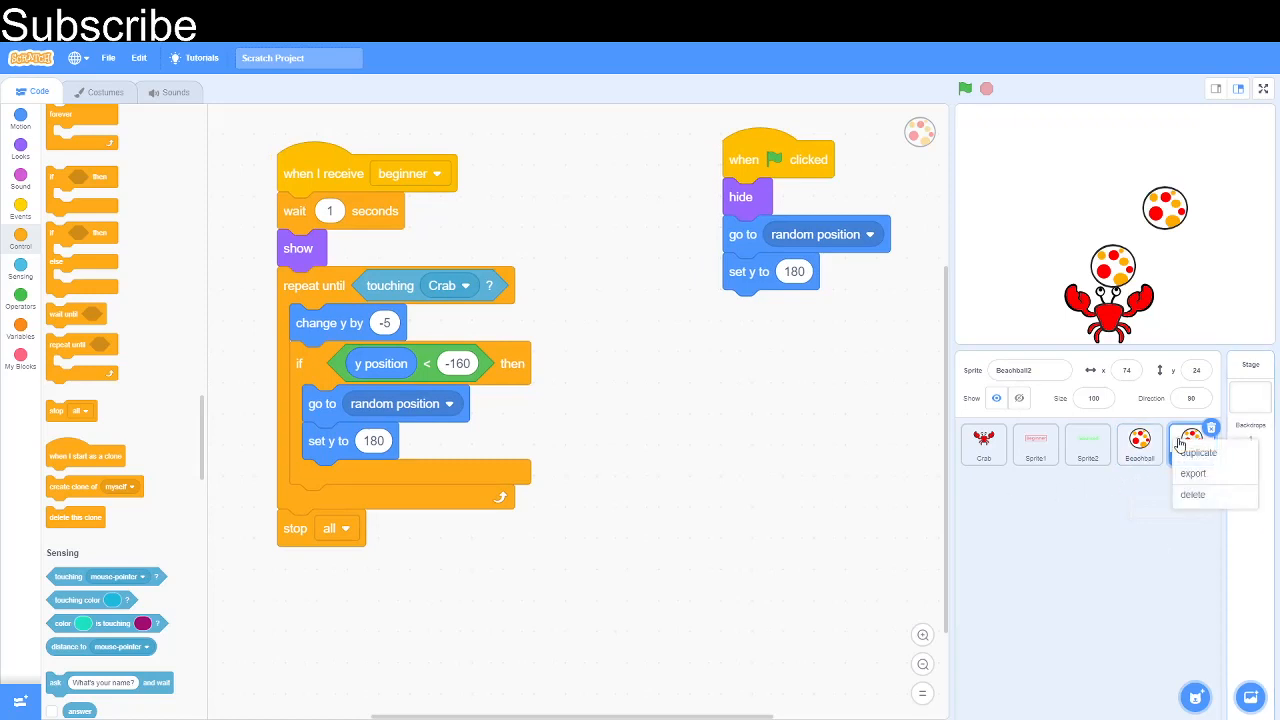
{"action": "left_click", "coordinate": [1196, 452]}
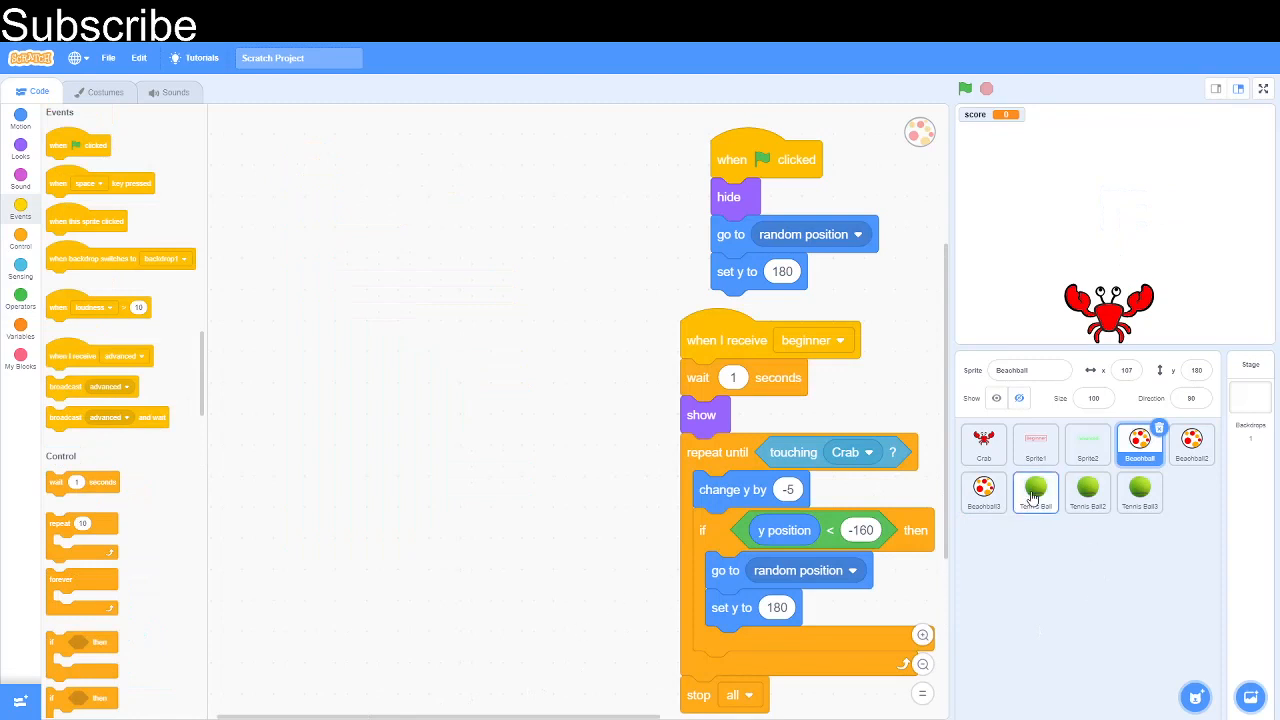
Step: Set the tennis ball's drop to advanced and rename the variable to score on the beach ball
{"action": "left_click", "coordinate": [1138, 492]}
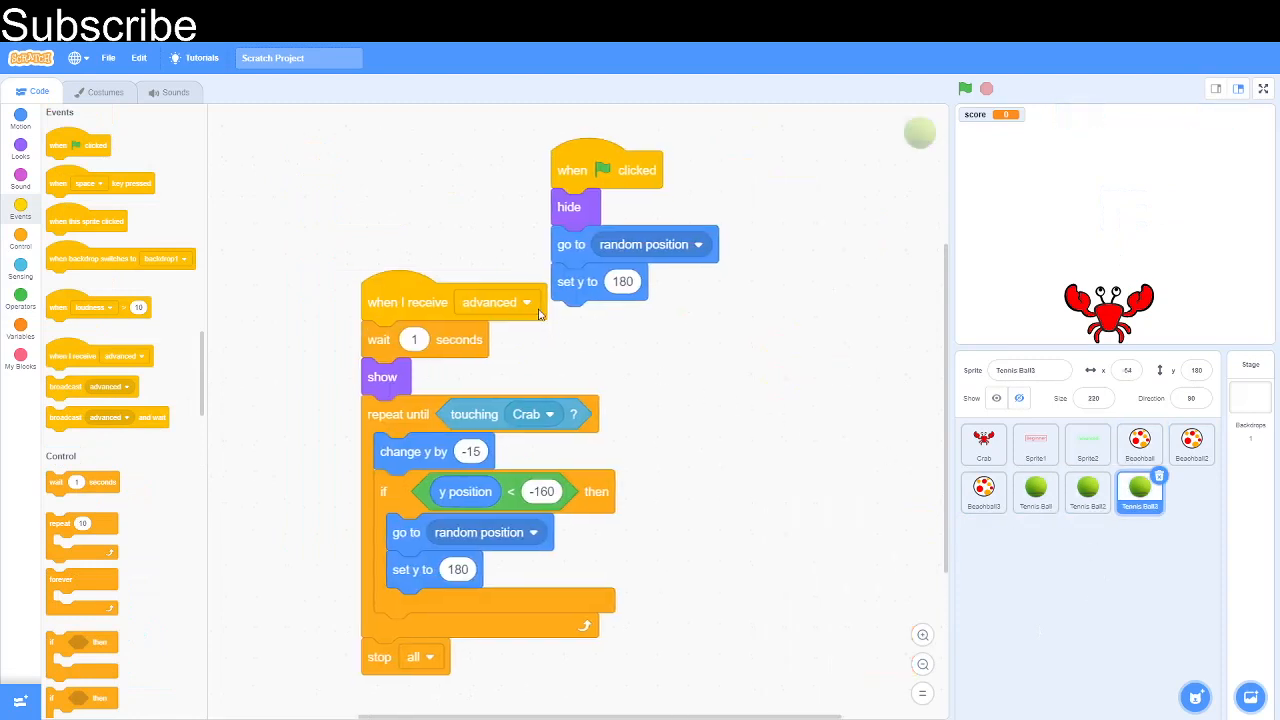
{"action": "mouse_move", "coordinate": [692, 396]}
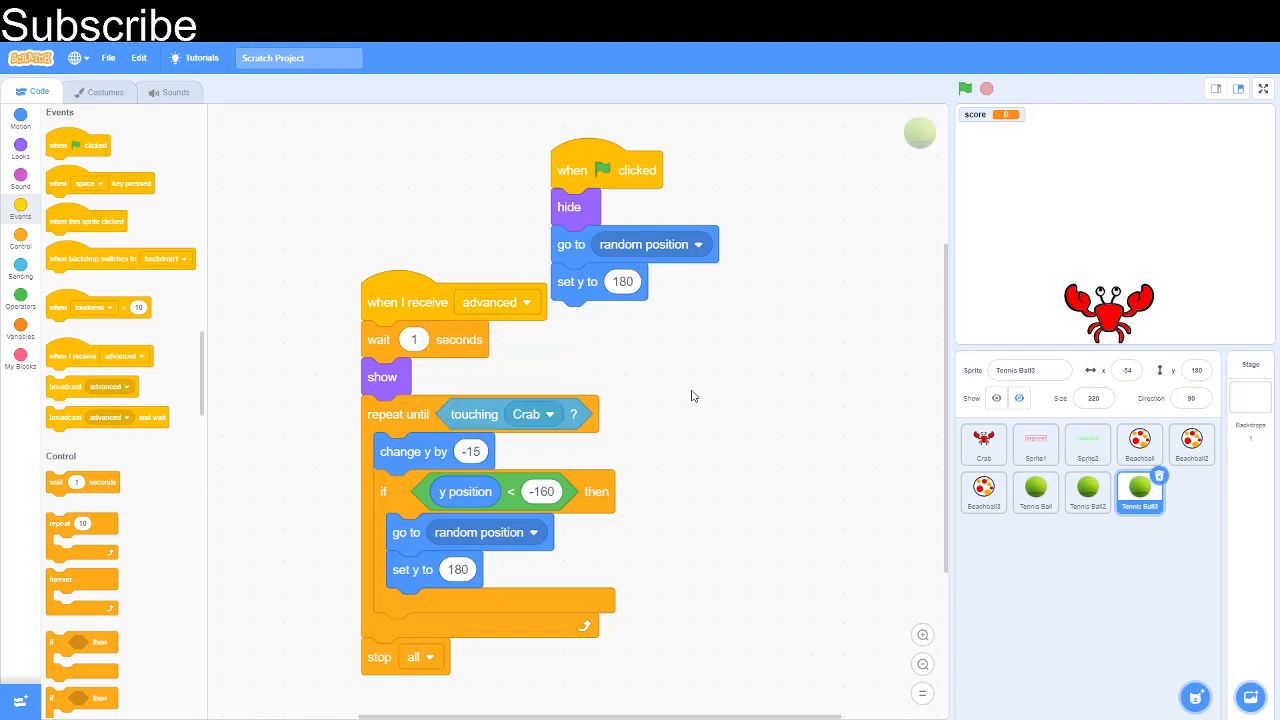
{"action": "mouse_move", "coordinate": [1032, 458]}
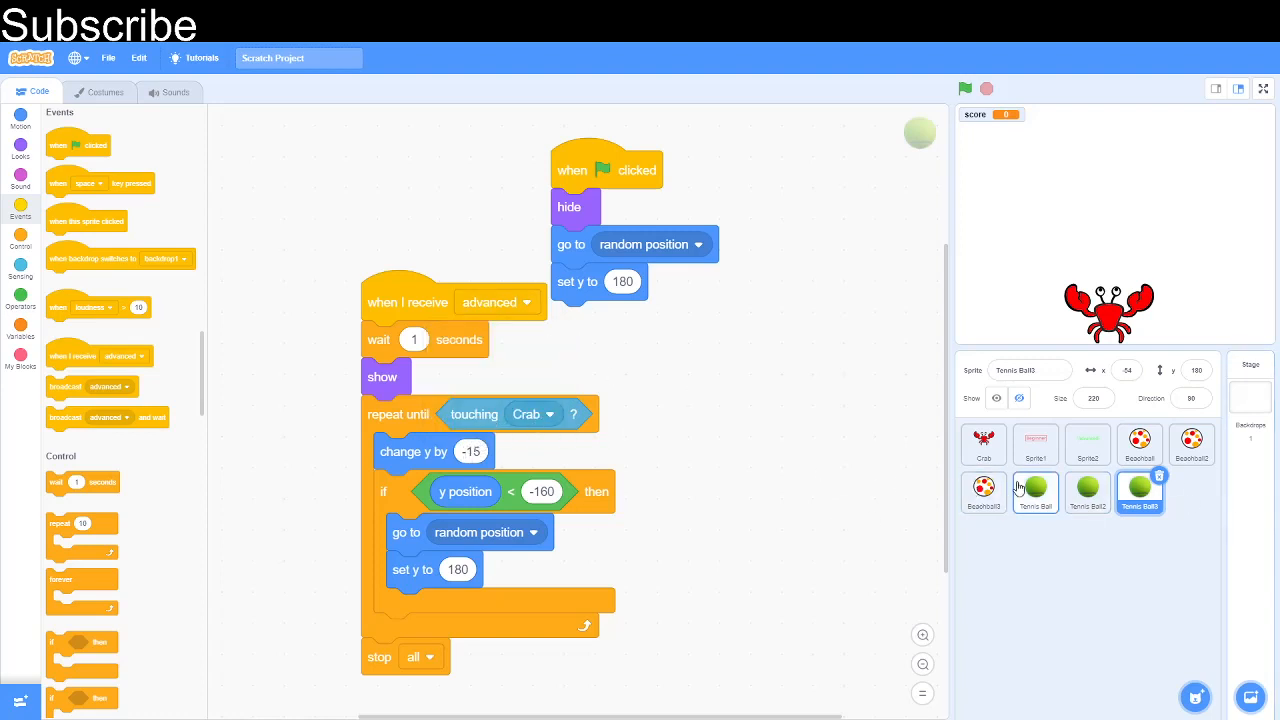
{"action": "left_click", "coordinate": [1140, 444]}
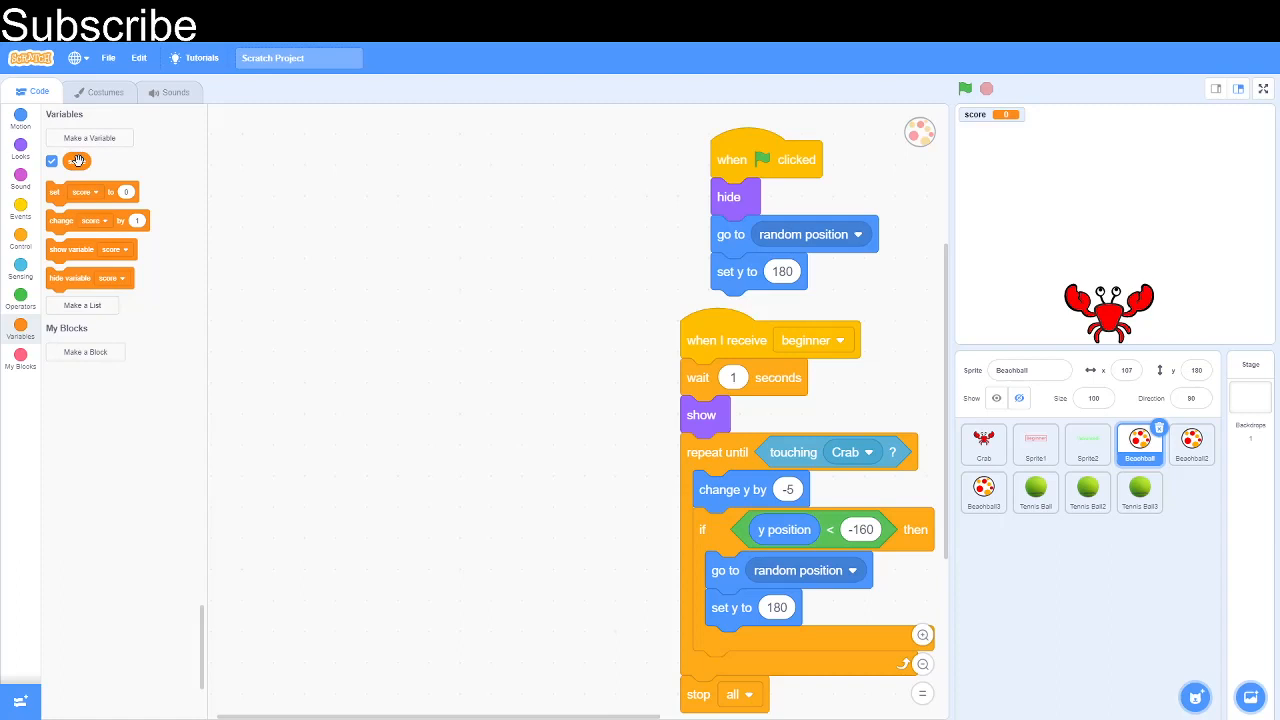
{"action": "right_click", "coordinate": [76, 160]}
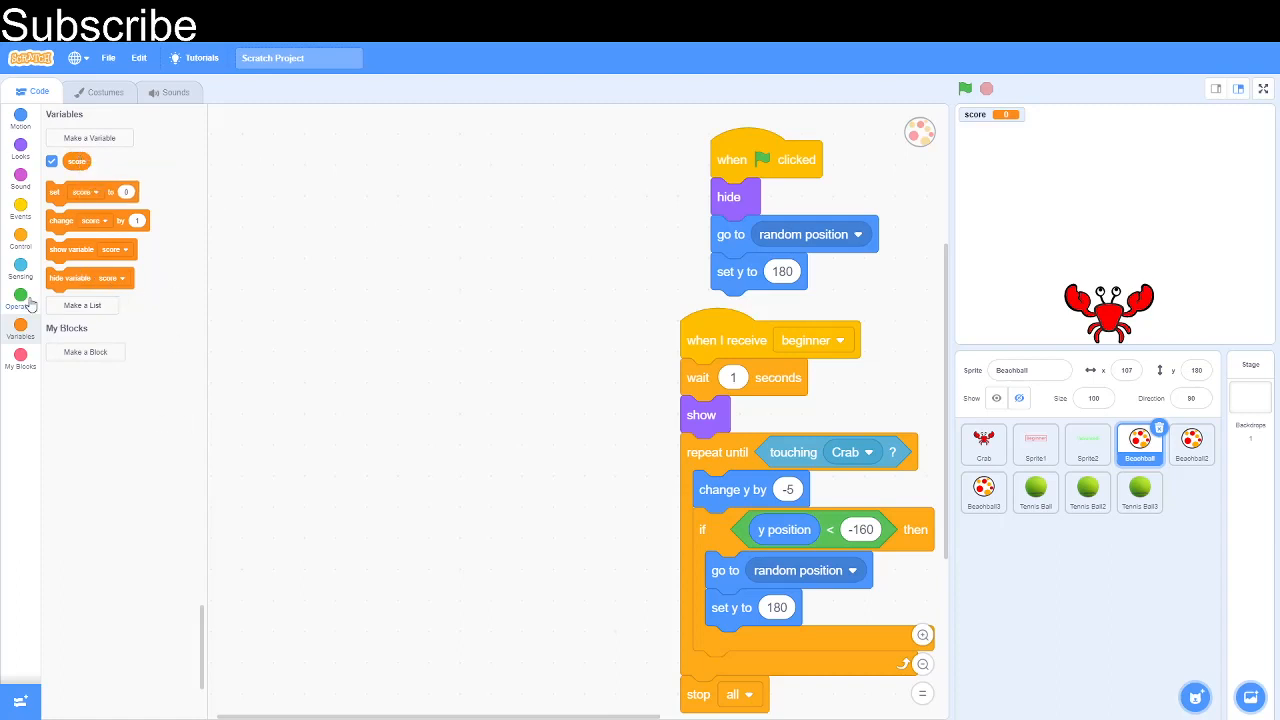
Step: On beginner, show the score and change it by 1 each second until touching Crab
{"action": "left_click", "coordinate": [20, 204]}
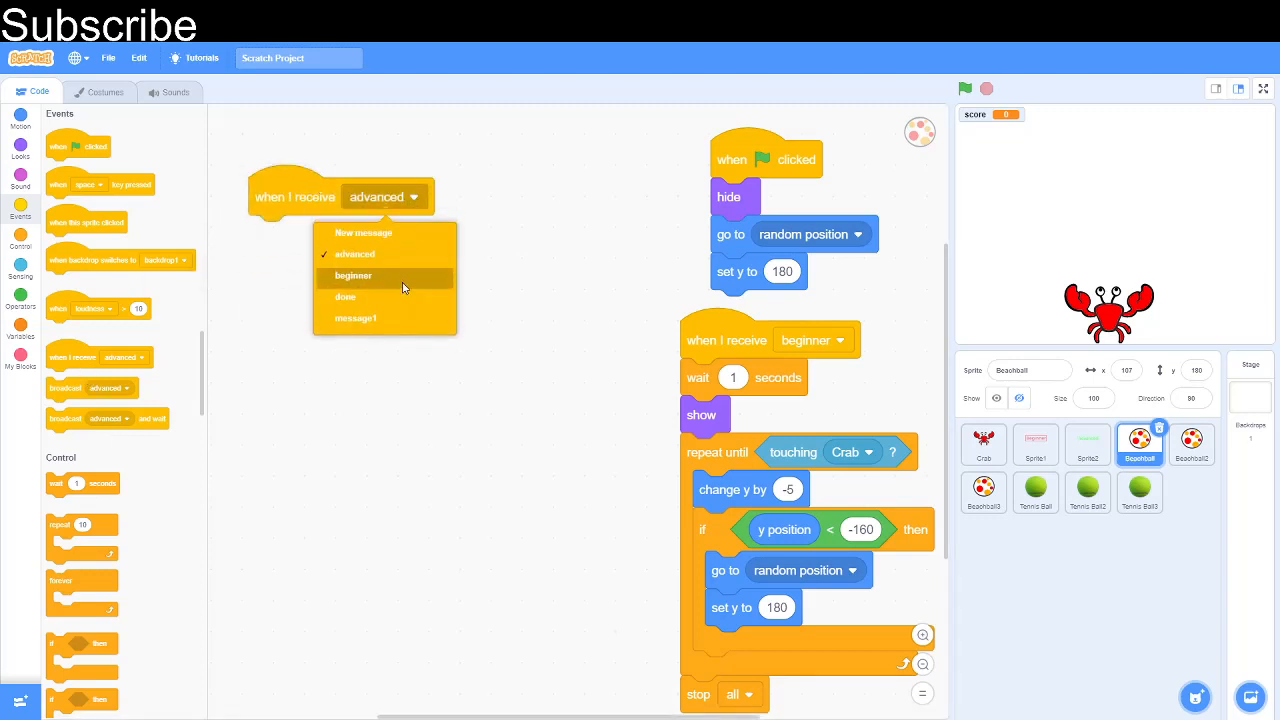
{"action": "left_click", "coordinate": [352, 276]}
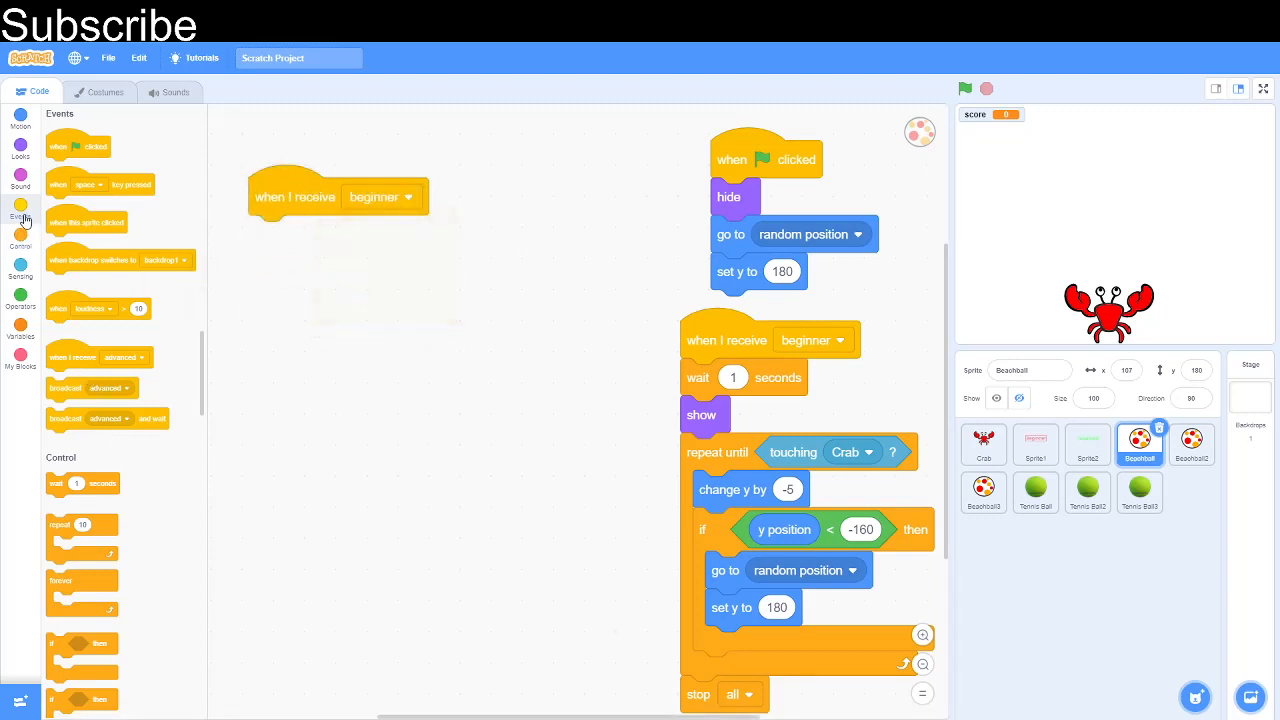
{"action": "left_click", "coordinate": [20, 304]}
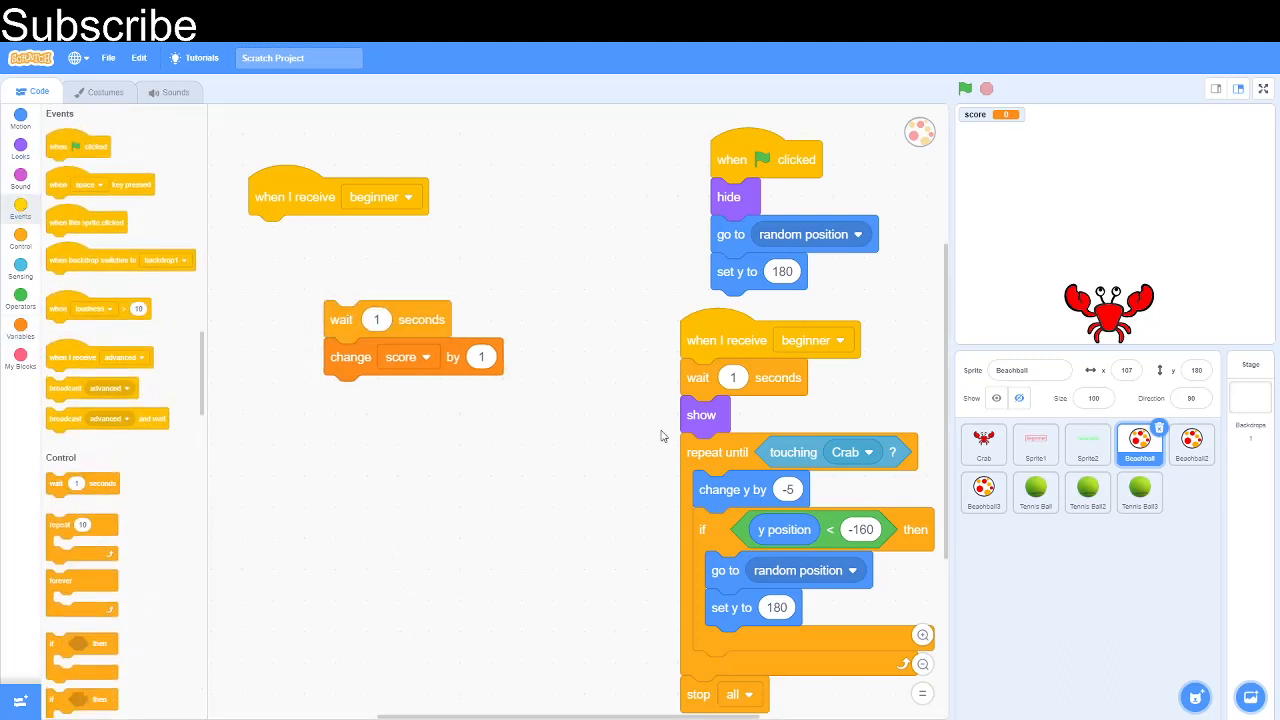
{"action": "mouse_move", "coordinate": [20, 184]}
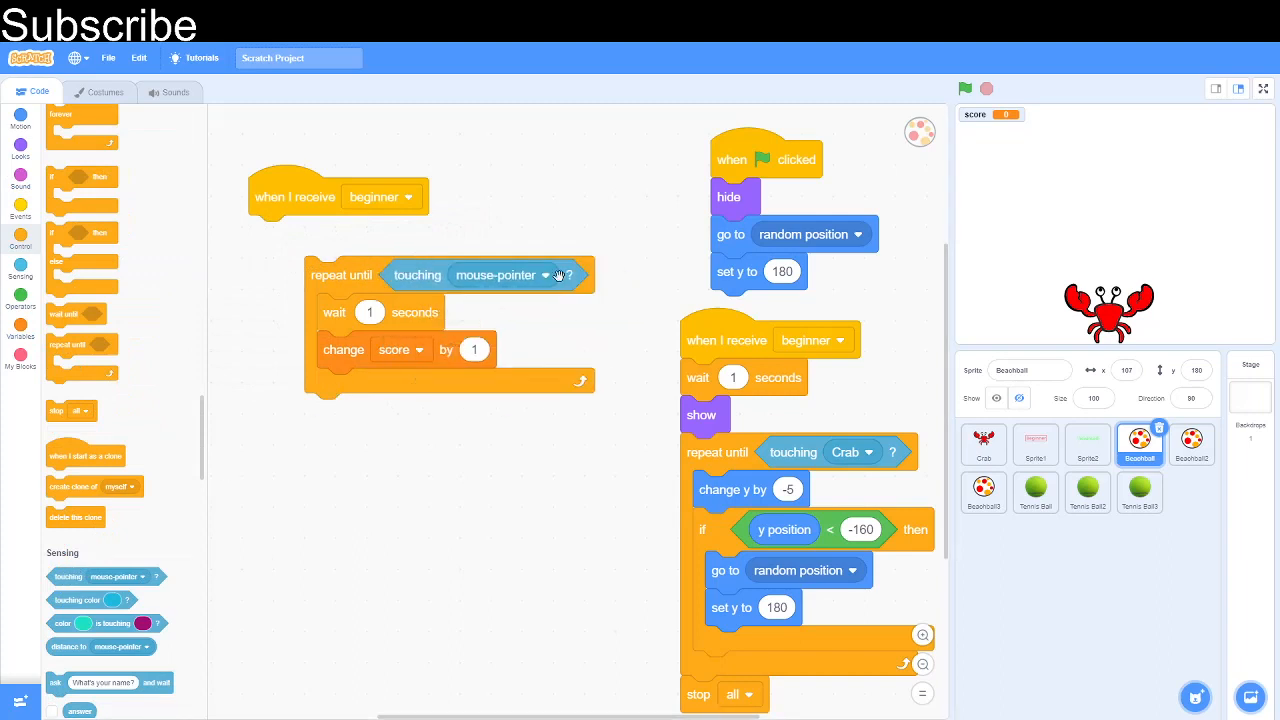
{"action": "left_click", "coordinate": [542, 276]}
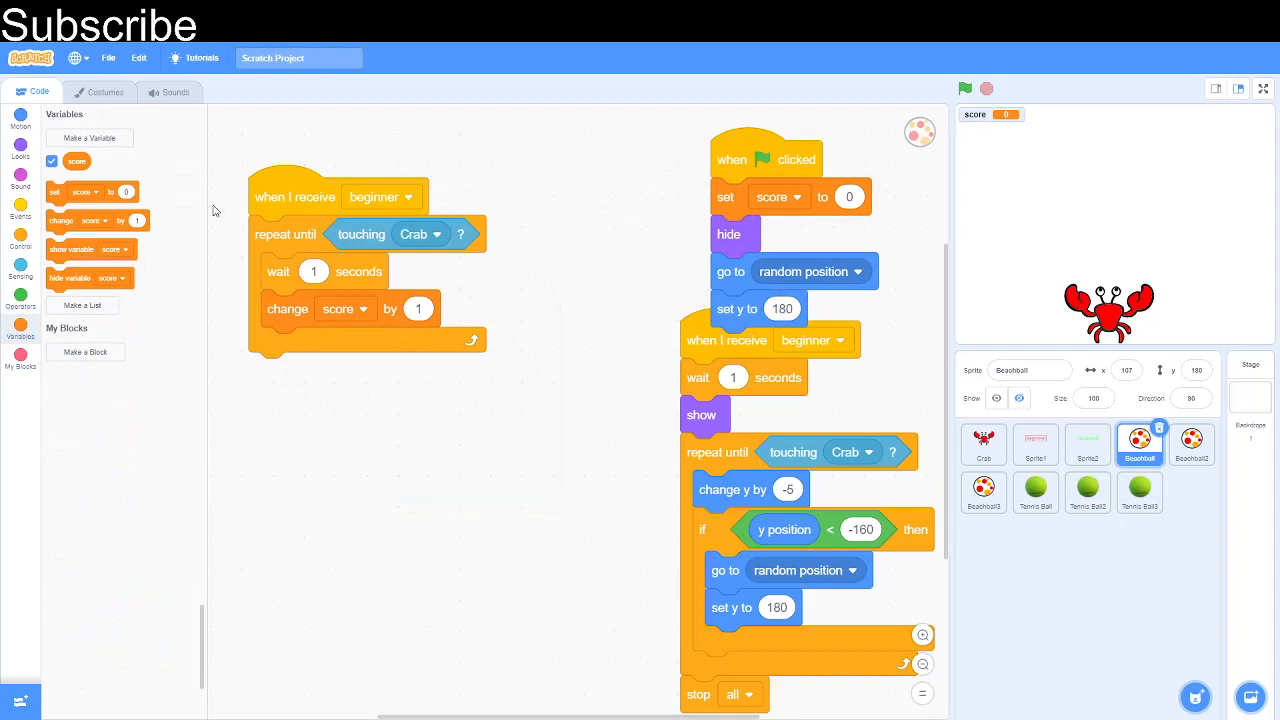
{"action": "mouse_move", "coordinate": [80, 278]}
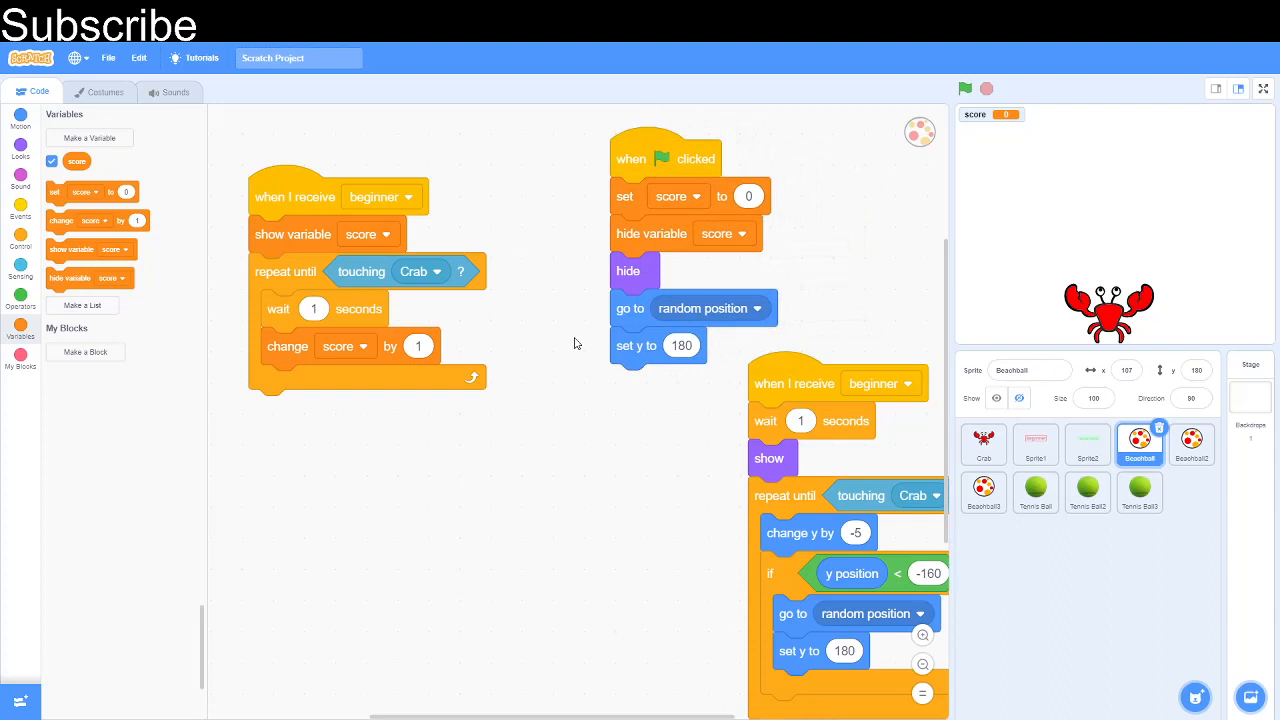
{"action": "mouse_move", "coordinate": [440, 424]}
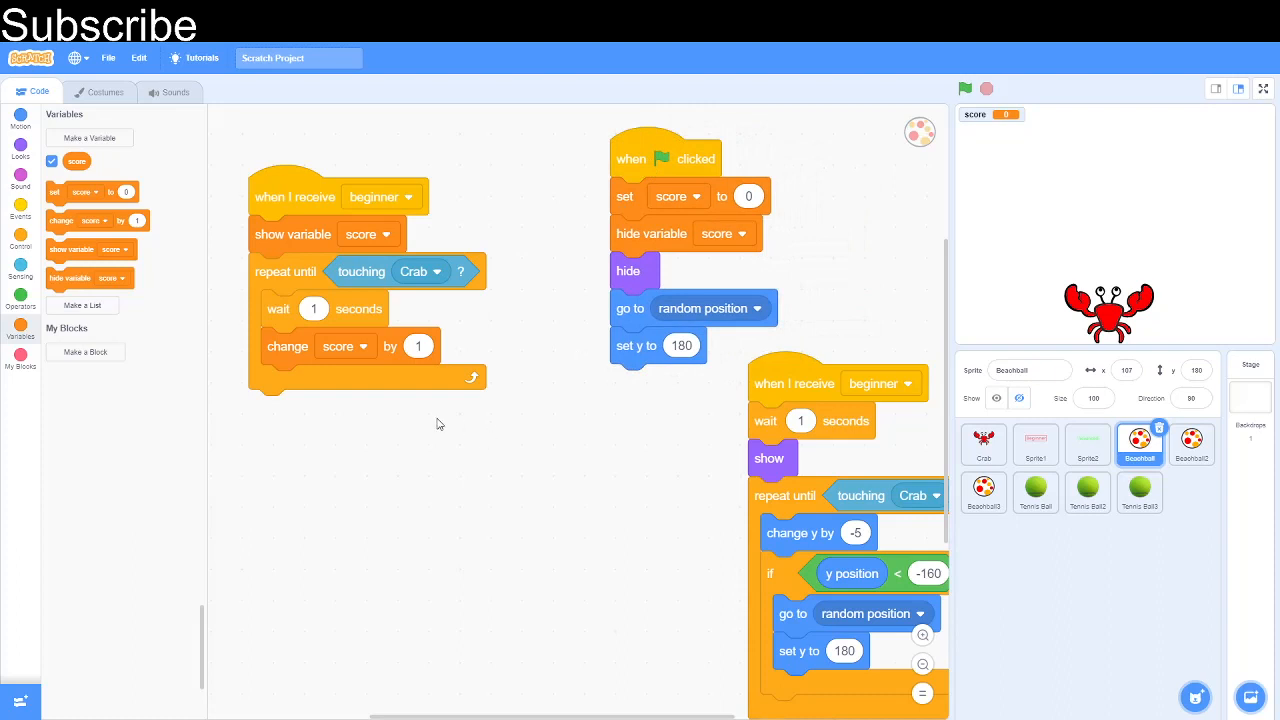
{"action": "mouse_move", "coordinate": [800, 356]}
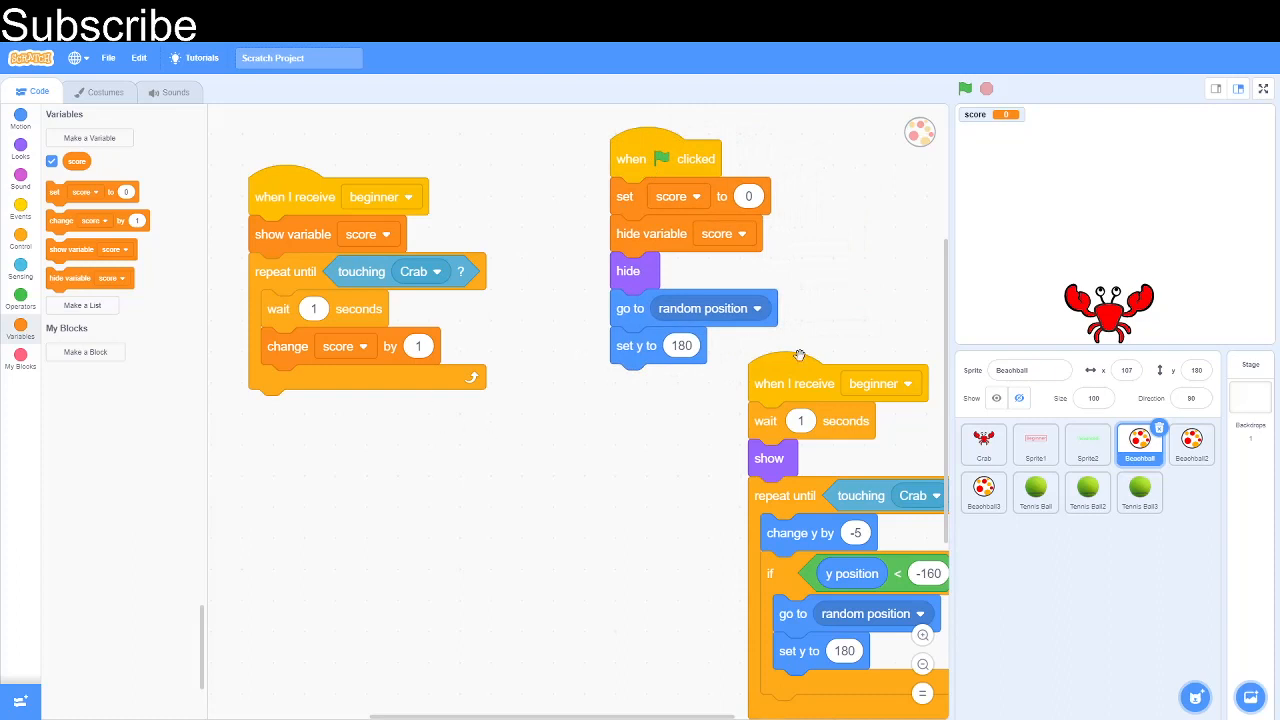
Step: On advanced, show the score and repeat until touching Crab on the tennis ball
{"action": "left_click", "coordinate": [1036, 492]}
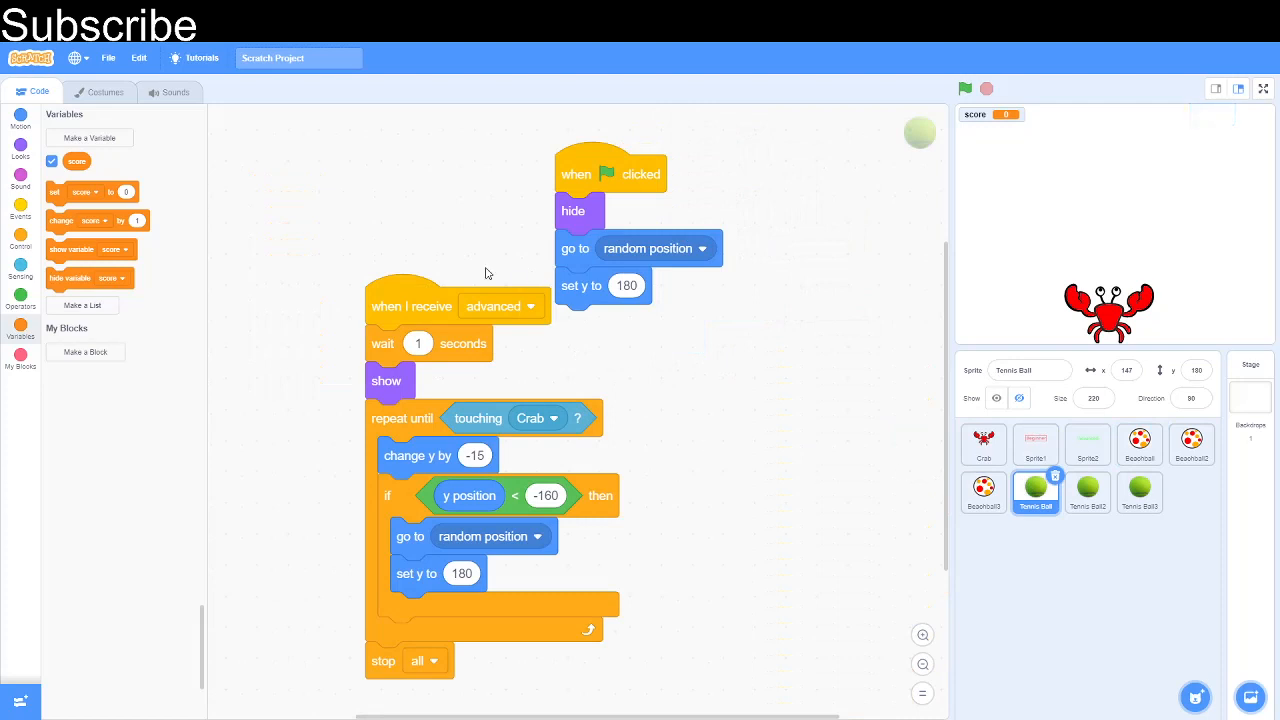
{"action": "mouse_move", "coordinate": [512, 318]}
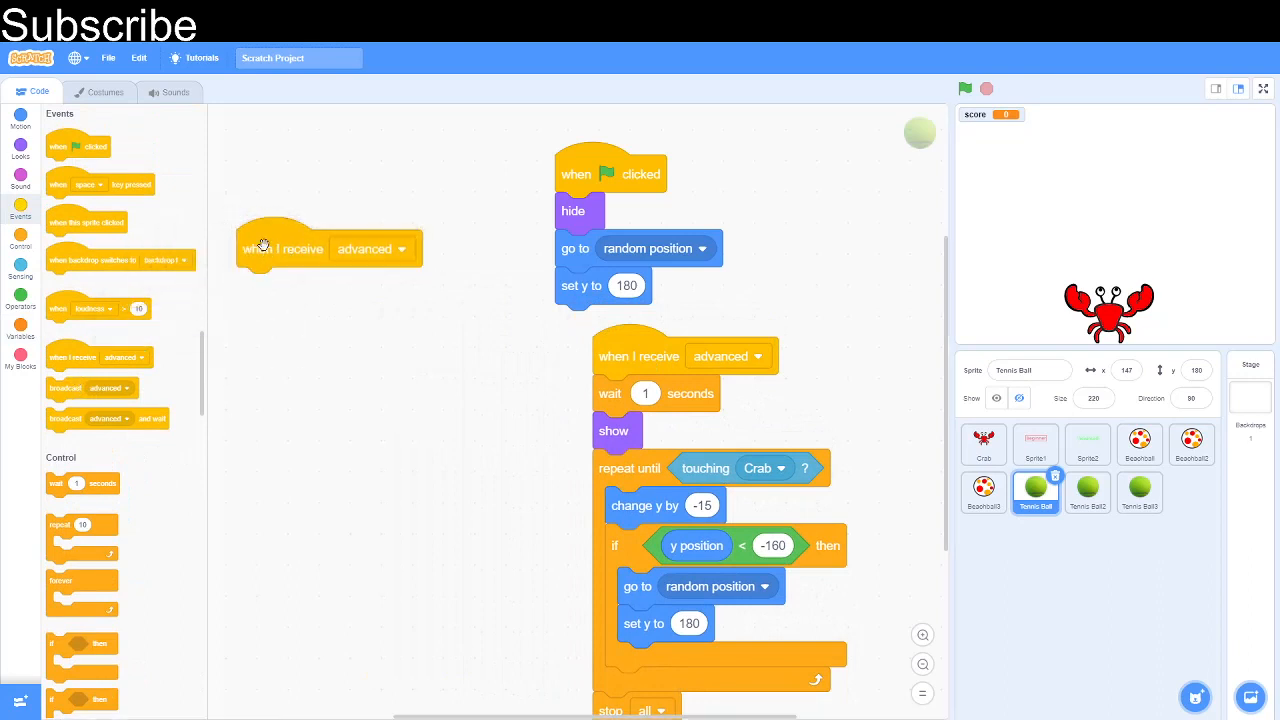
{"action": "scroll", "scroll_direction": "down", "scroll_amount": 3}
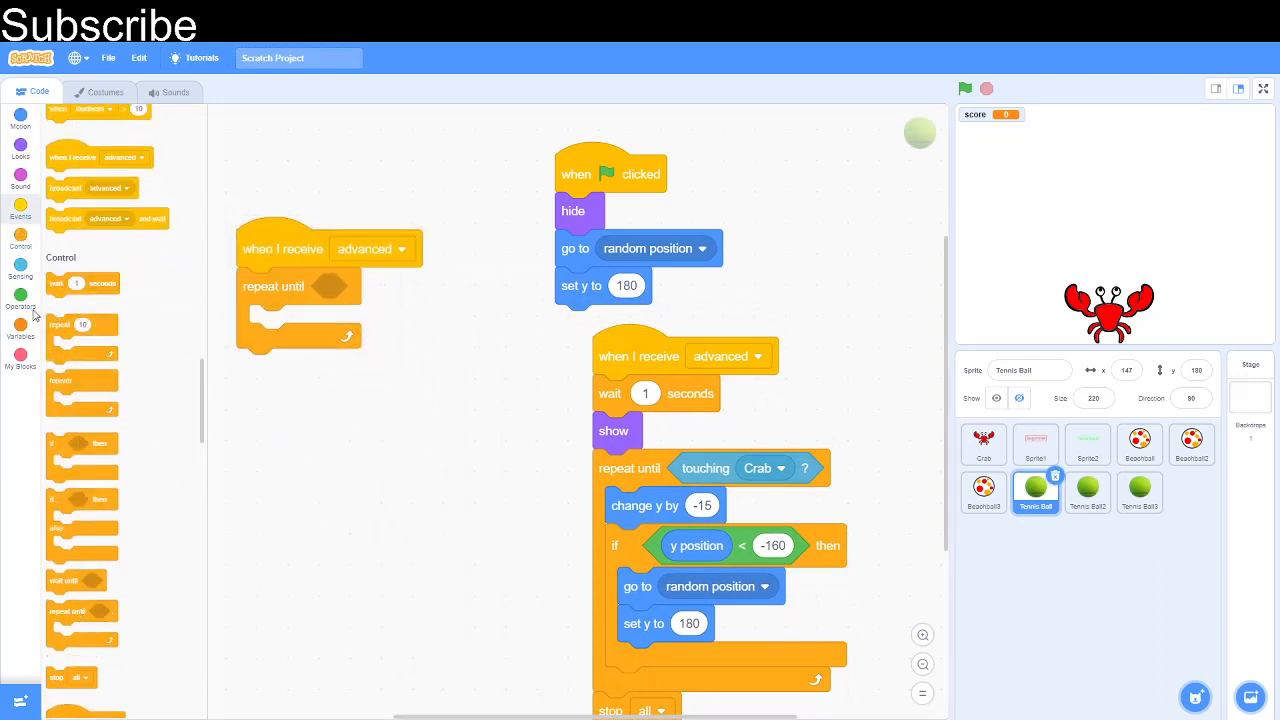
{"action": "left_click", "coordinate": [20, 272]}
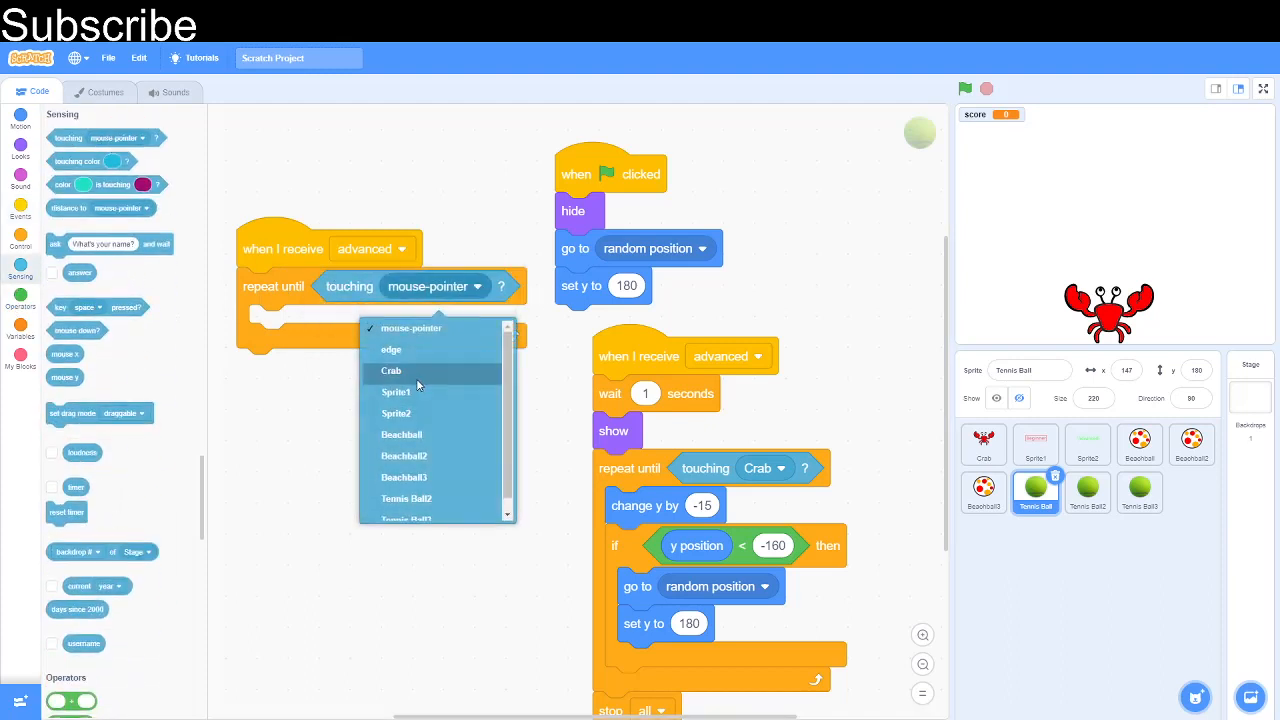
{"action": "left_click", "coordinate": [392, 370]}
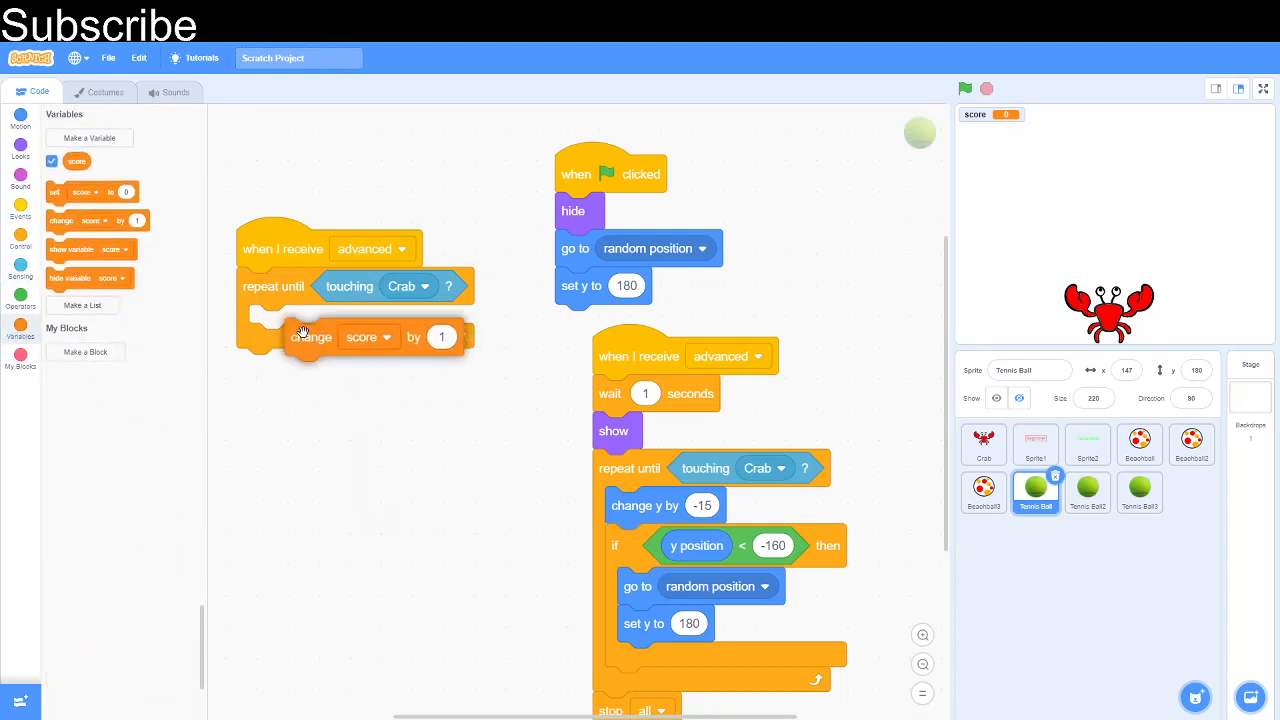
{"action": "left_click", "coordinate": [20, 212]}
{"action": "type", "text": "3"}
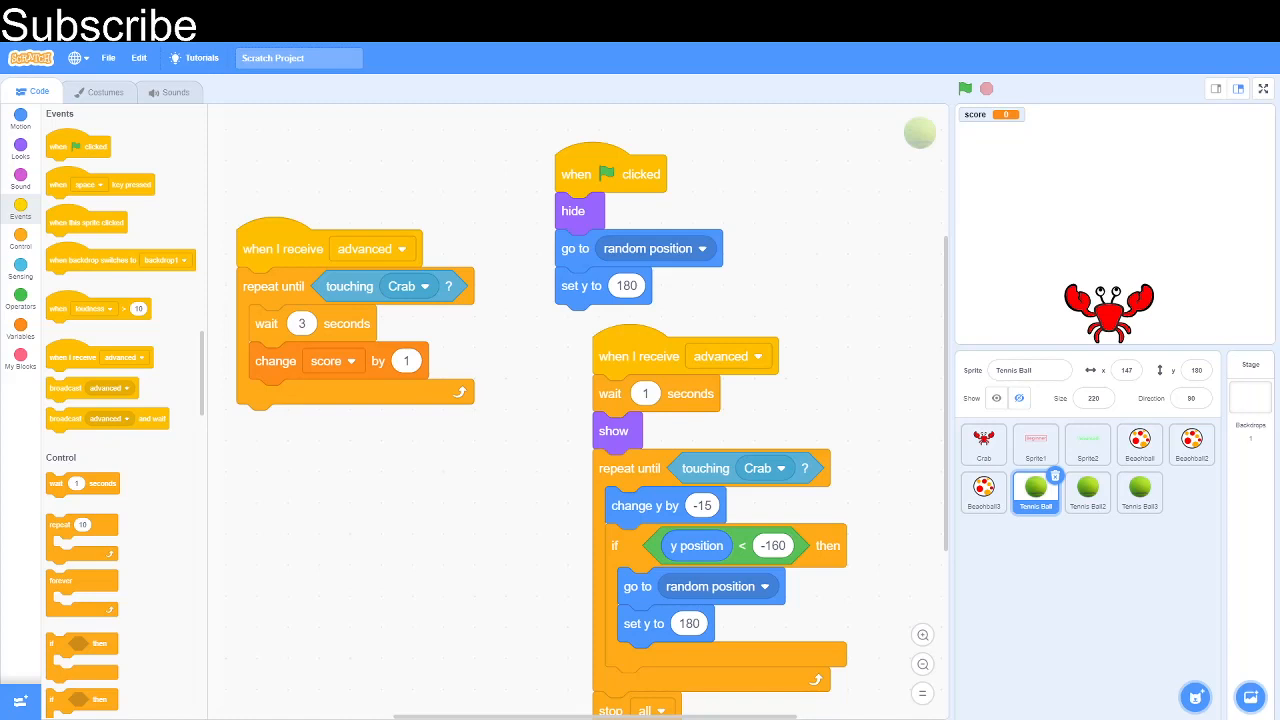
Step: Wait 3 seconds and change score by 1 inside the loop, snapping it under show variable
{"action": "scroll", "scroll_direction": "down", "scroll_amount": 3}
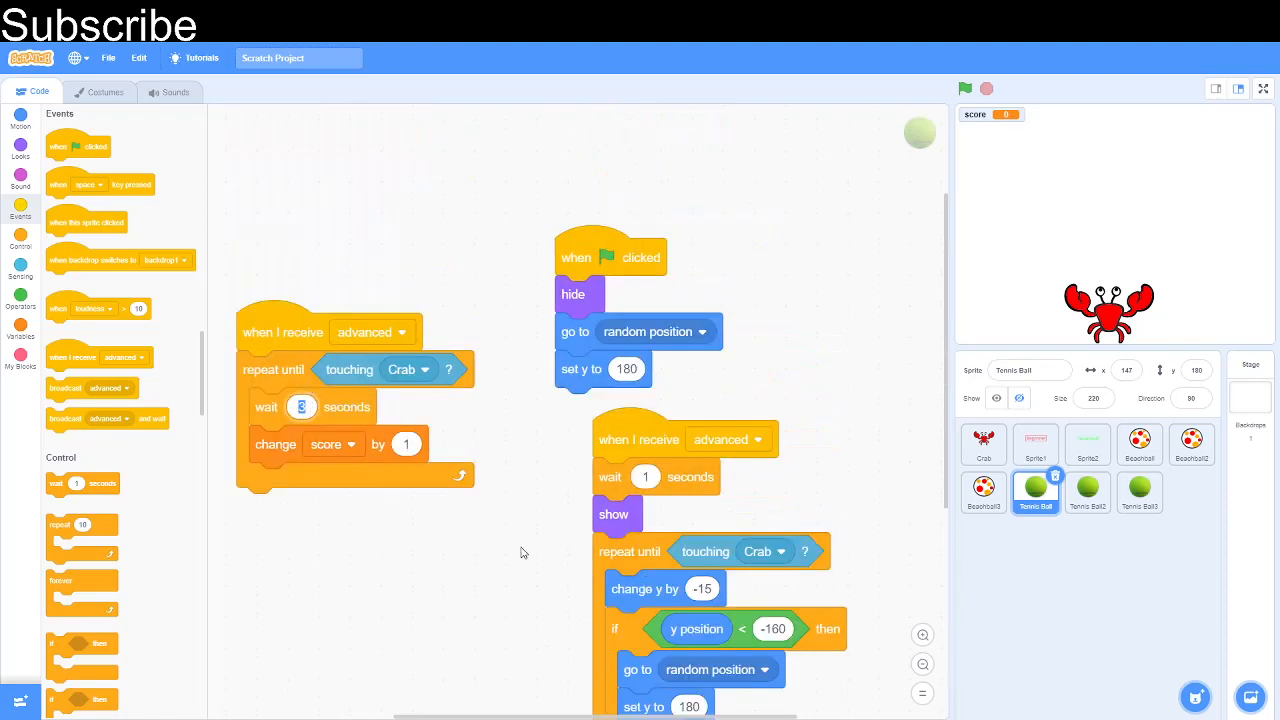
{"action": "scroll", "scroll_direction": "down", "scroll_amount": 3}
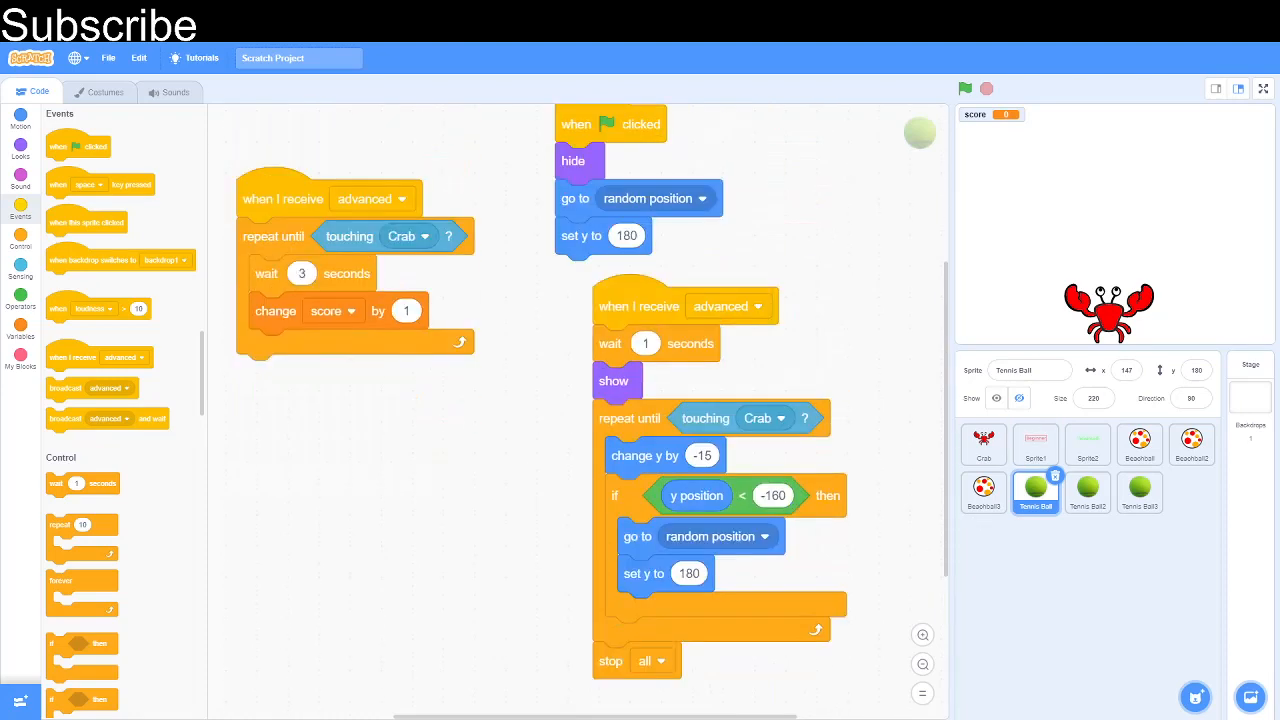
{"action": "mouse_move", "coordinate": [470, 696]}
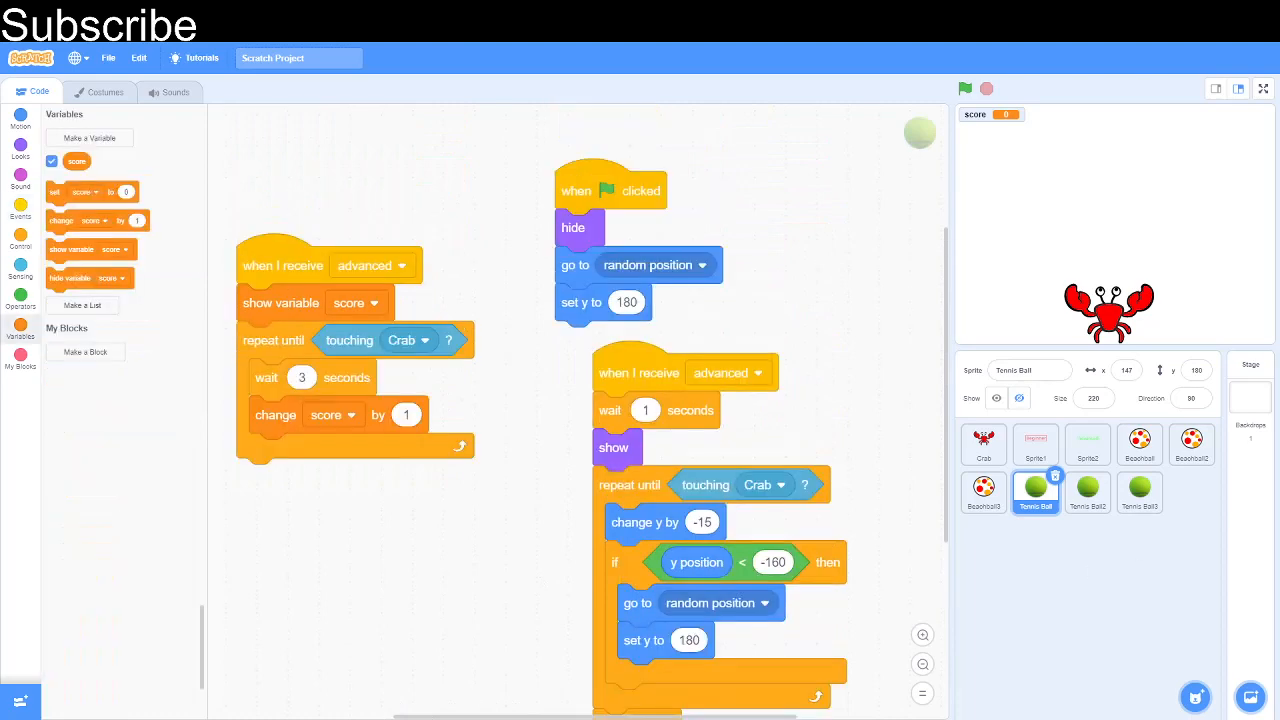
{"action": "left_click_drag", "start_coordinate": [272, 340], "coordinate": [310, 428]}
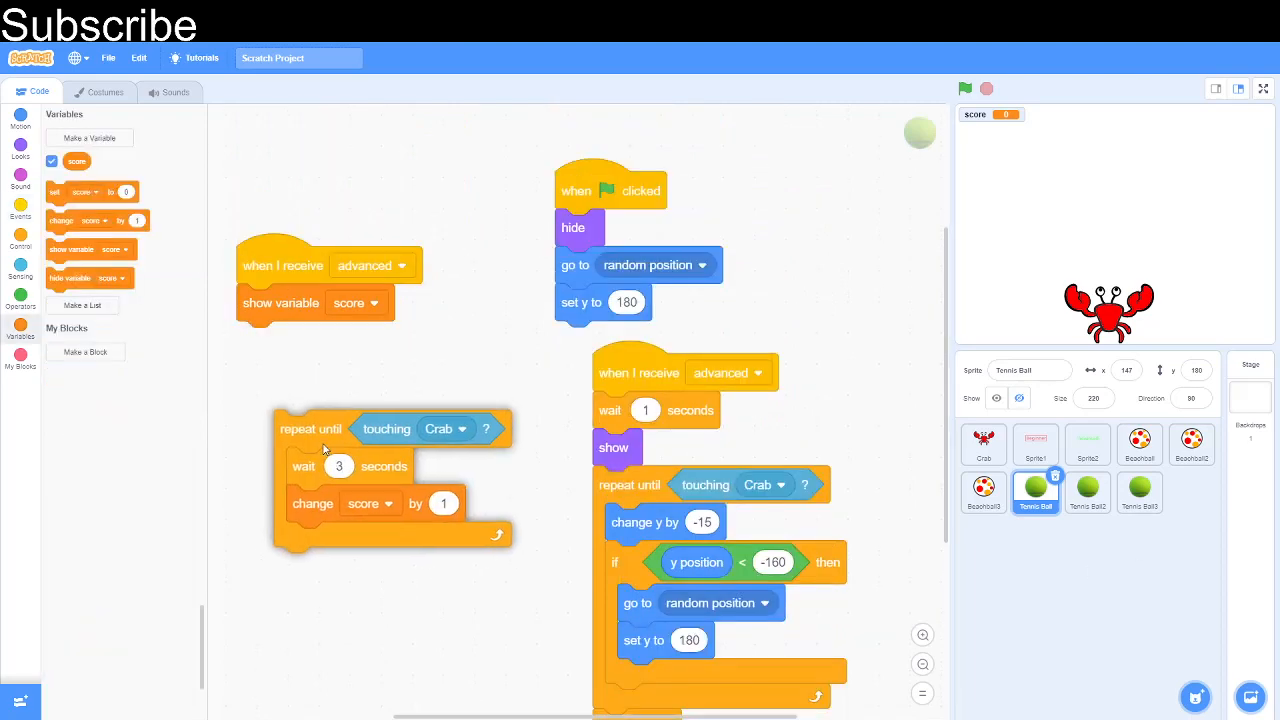
{"action": "left_click_drag", "start_coordinate": [310, 428], "coordinate": [314, 404]}
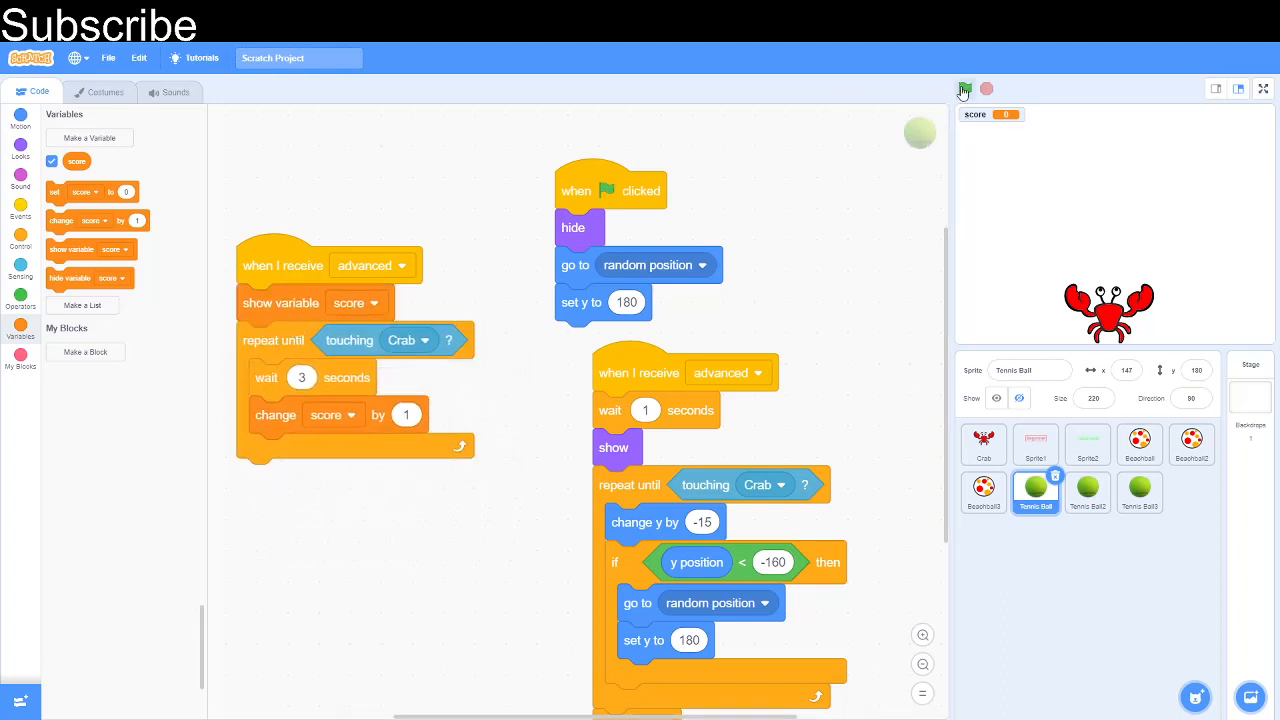
Step: Run the game with the green flag and answer the rules question
{"action": "left_click", "coordinate": [964, 88]}
{"action": "type", "text": "ye"}
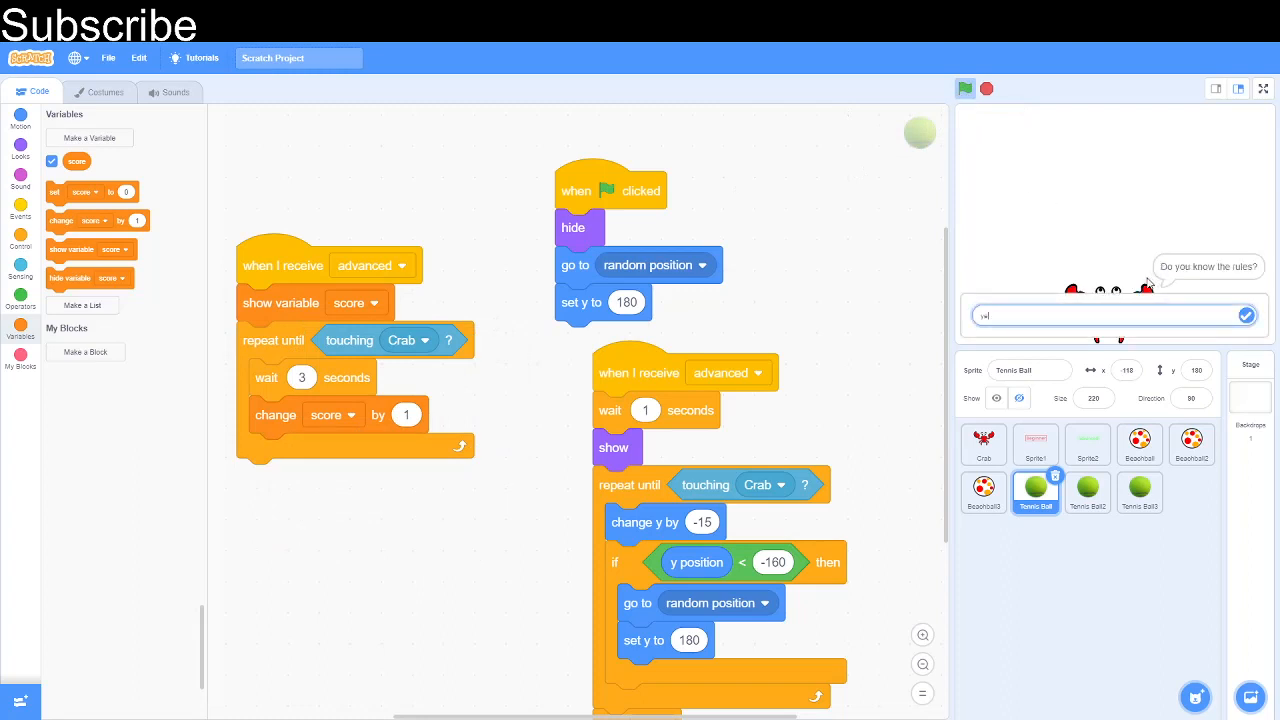
{"action": "left_click", "coordinate": [964, 88]}
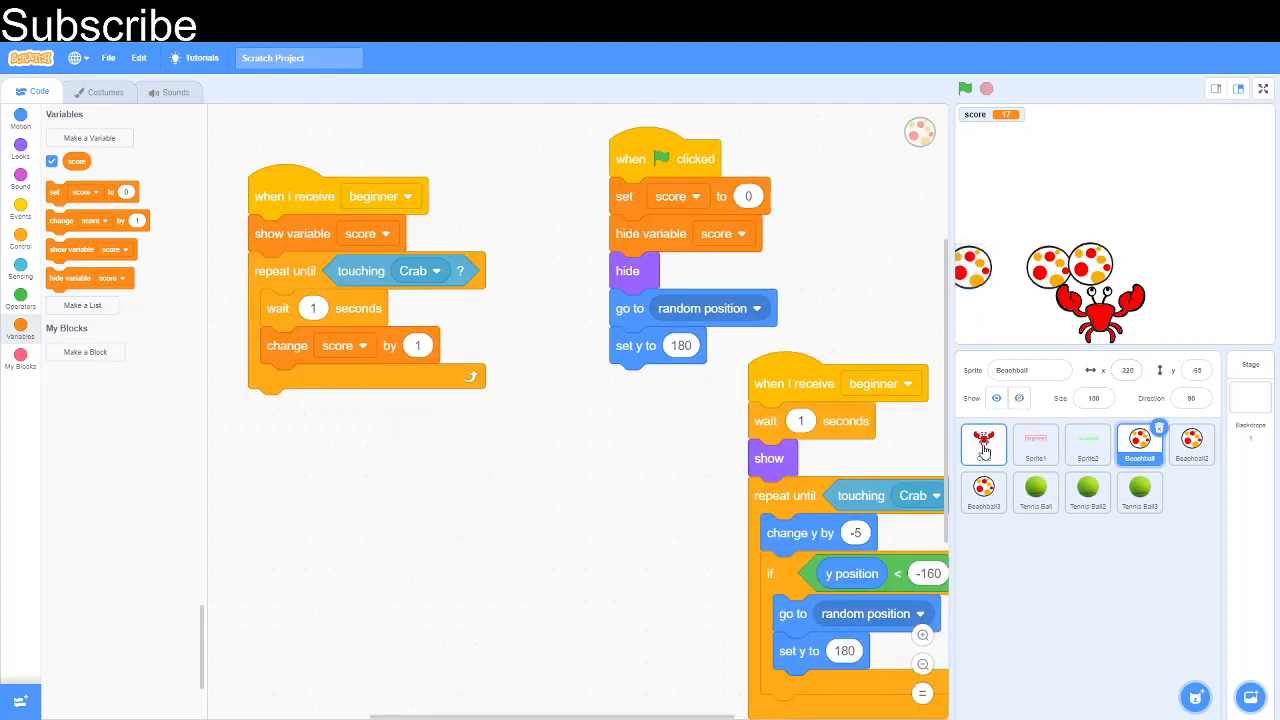
Step: In the crab's right-arrow branch, if x position > 175 change x by -15
{"action": "left_click", "coordinate": [984, 444]}
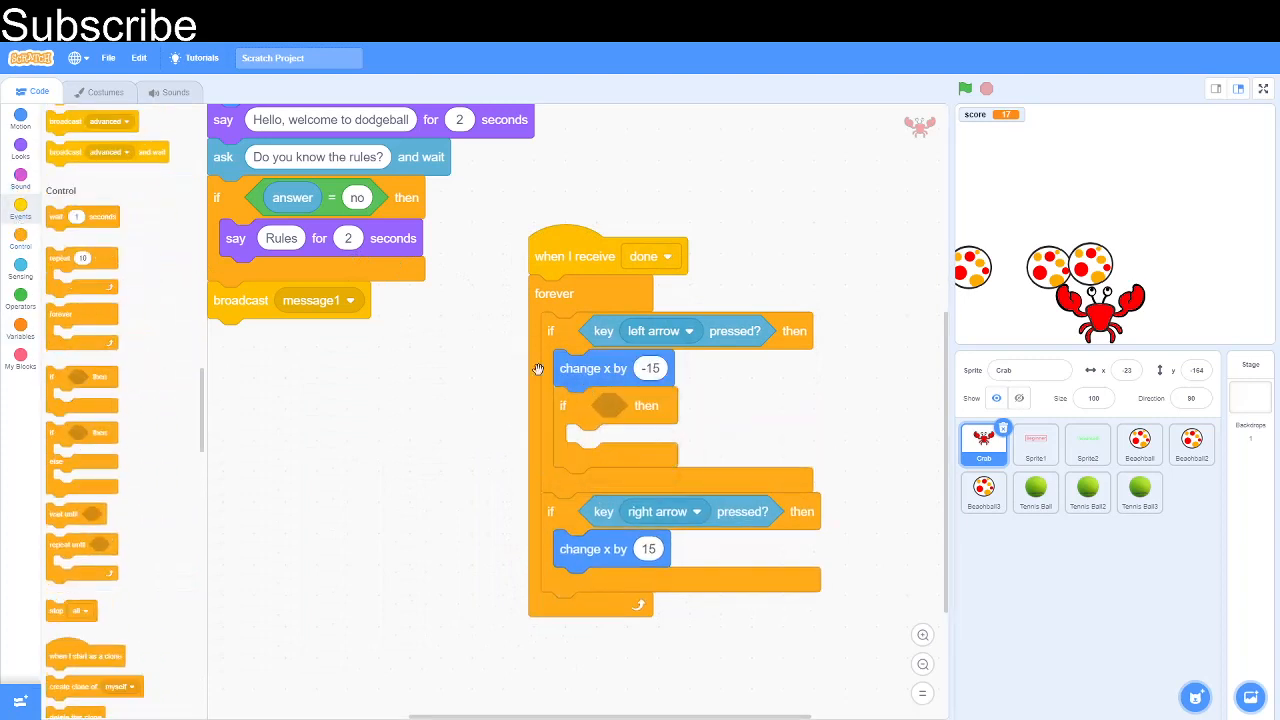
{"action": "left_click", "coordinate": [18, 128]}
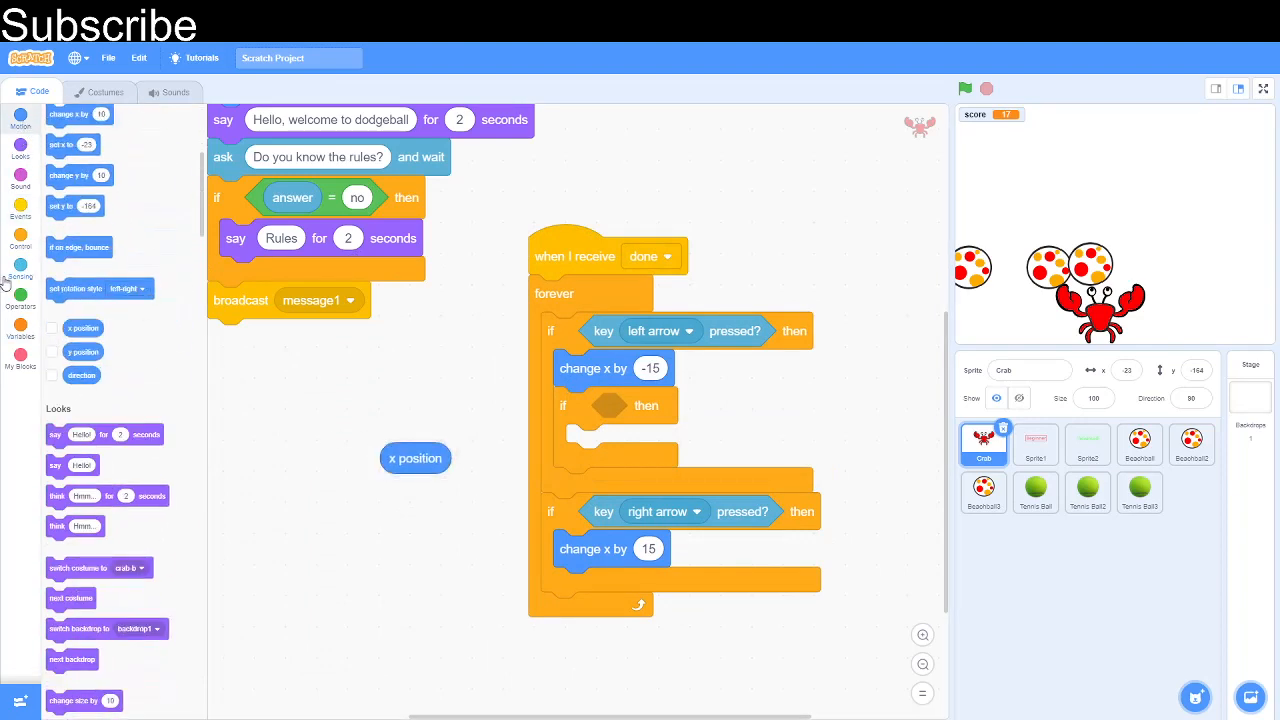
{"action": "left_click", "coordinate": [20, 298]}
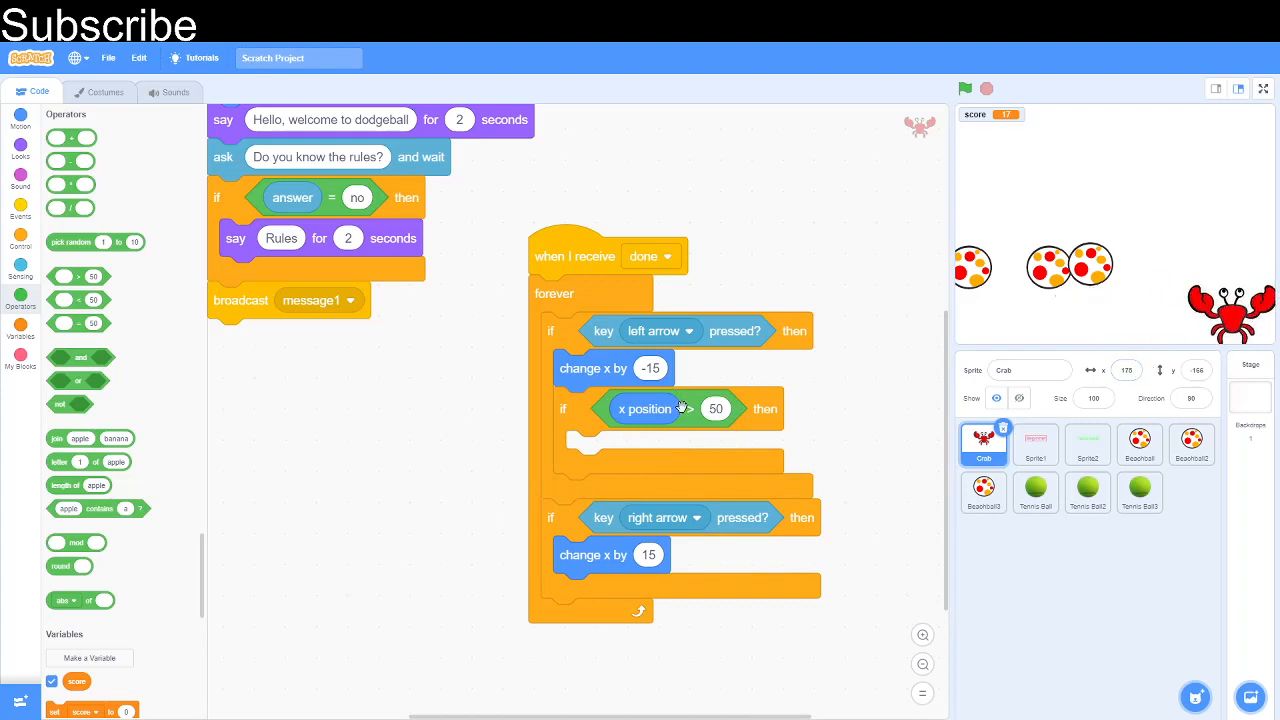
{"action": "left_click", "coordinate": [716, 408]}
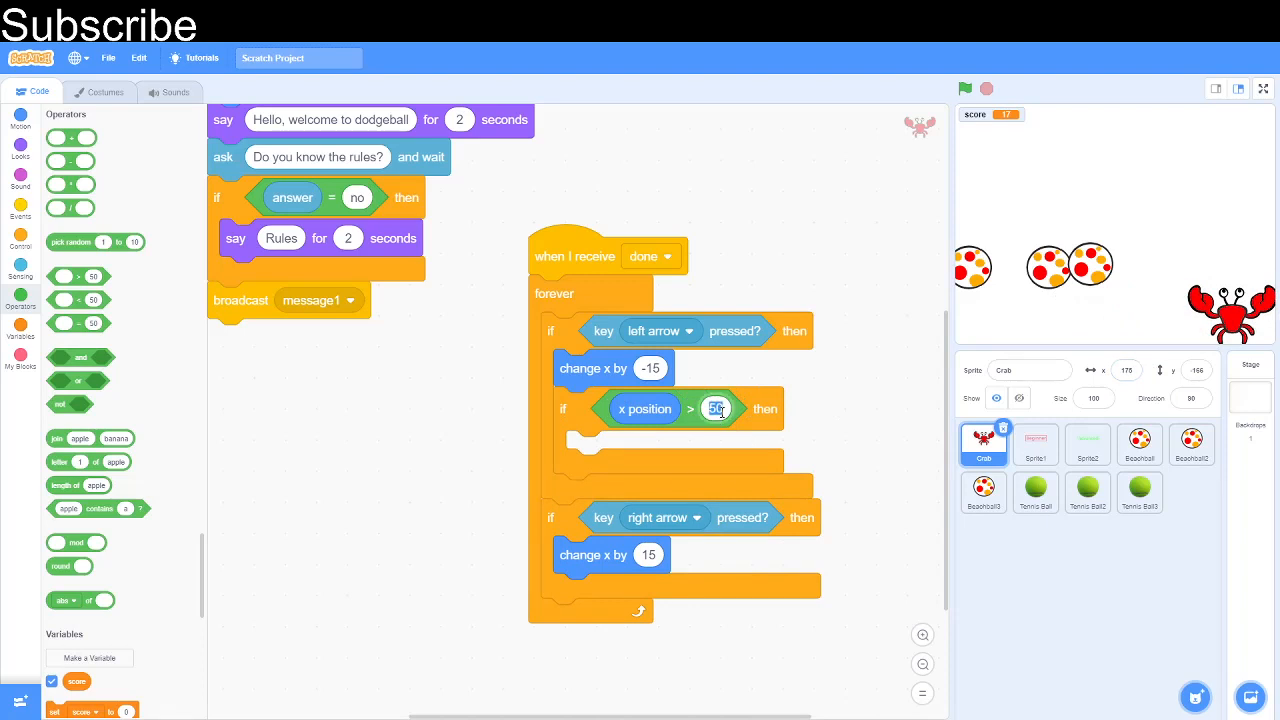
{"action": "type", "text": "175"}
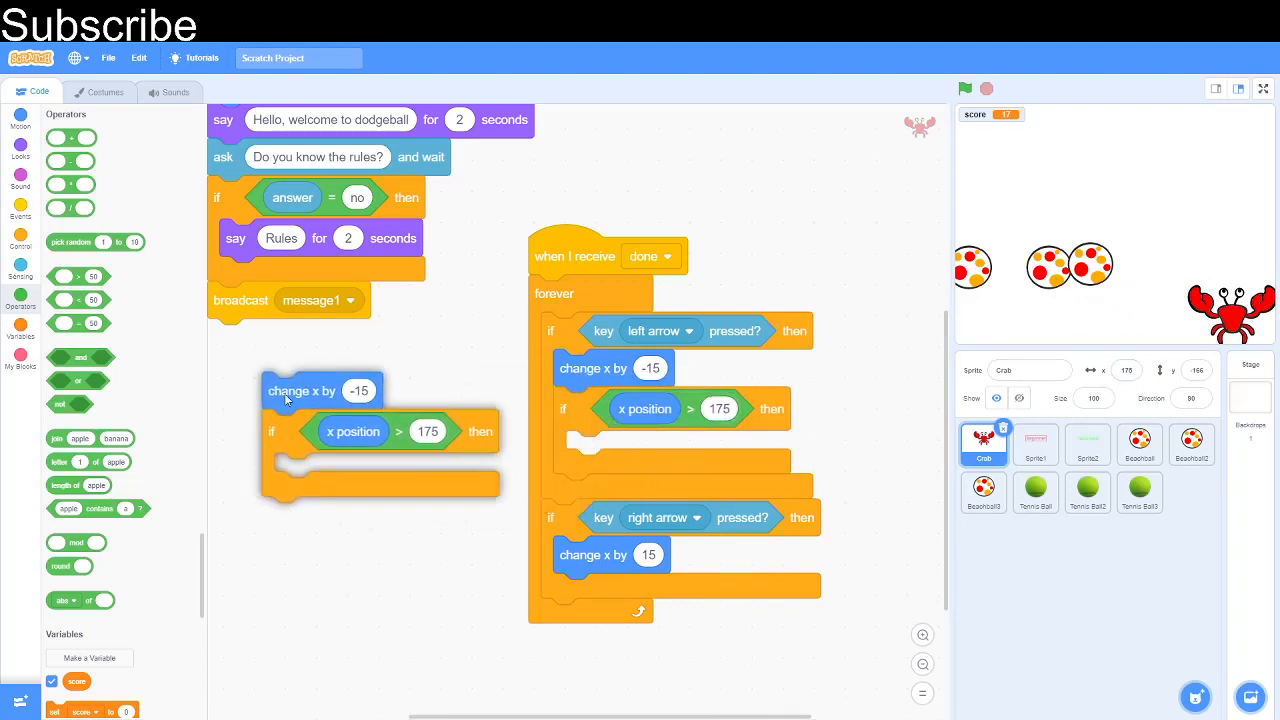
{"action": "left_click_drag", "start_coordinate": [272, 432], "coordinate": [172, 484]}
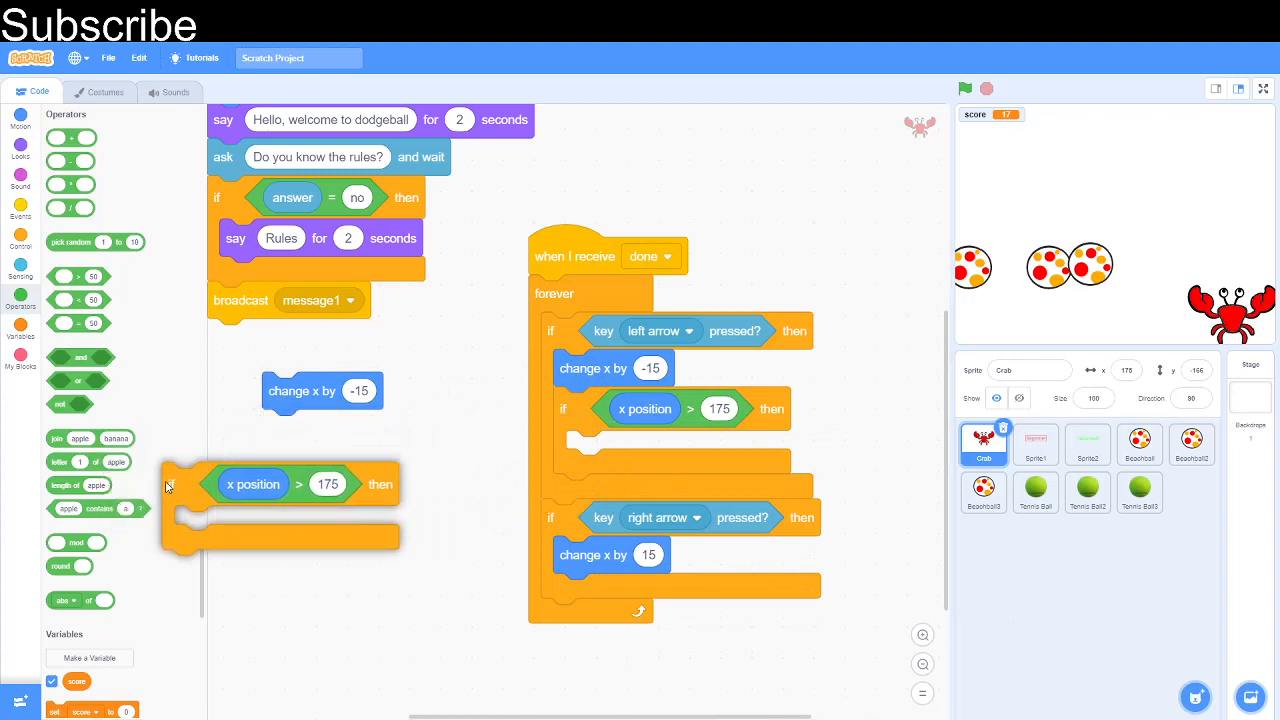
{"action": "left_click_drag", "start_coordinate": [252, 484], "coordinate": [676, 512]}
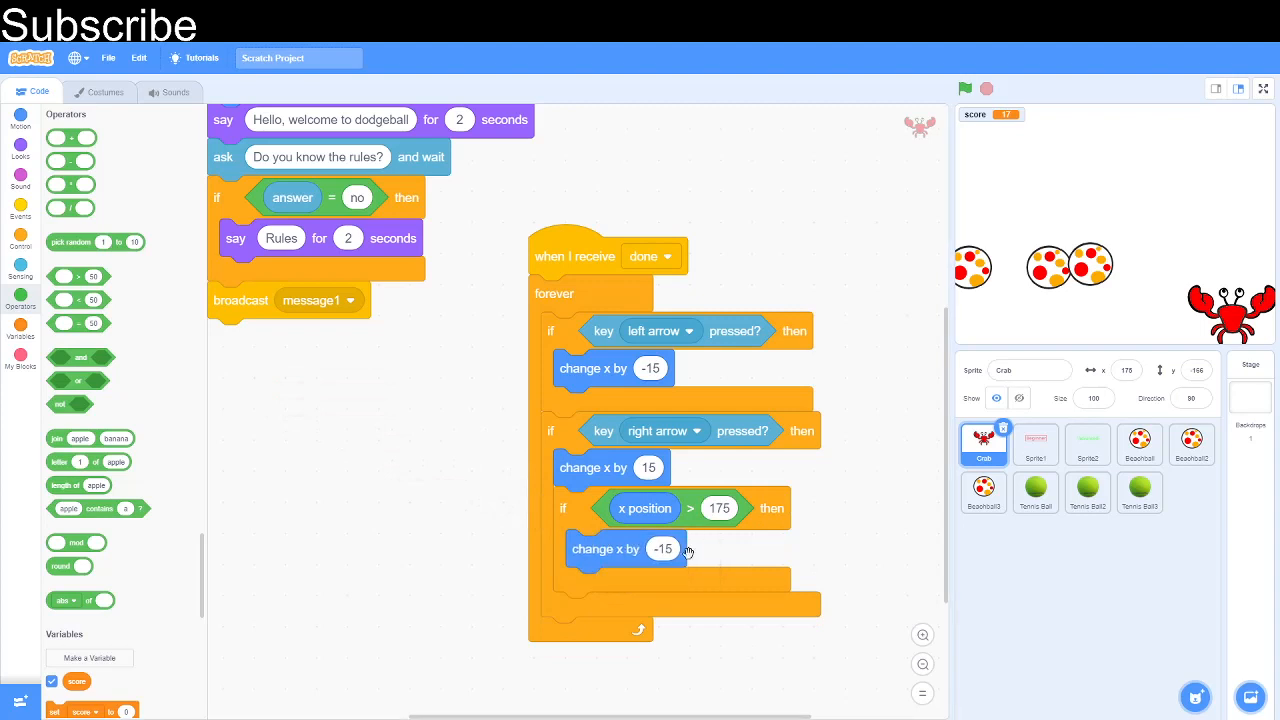
{"action": "mouse_move", "coordinate": [446, 276]}
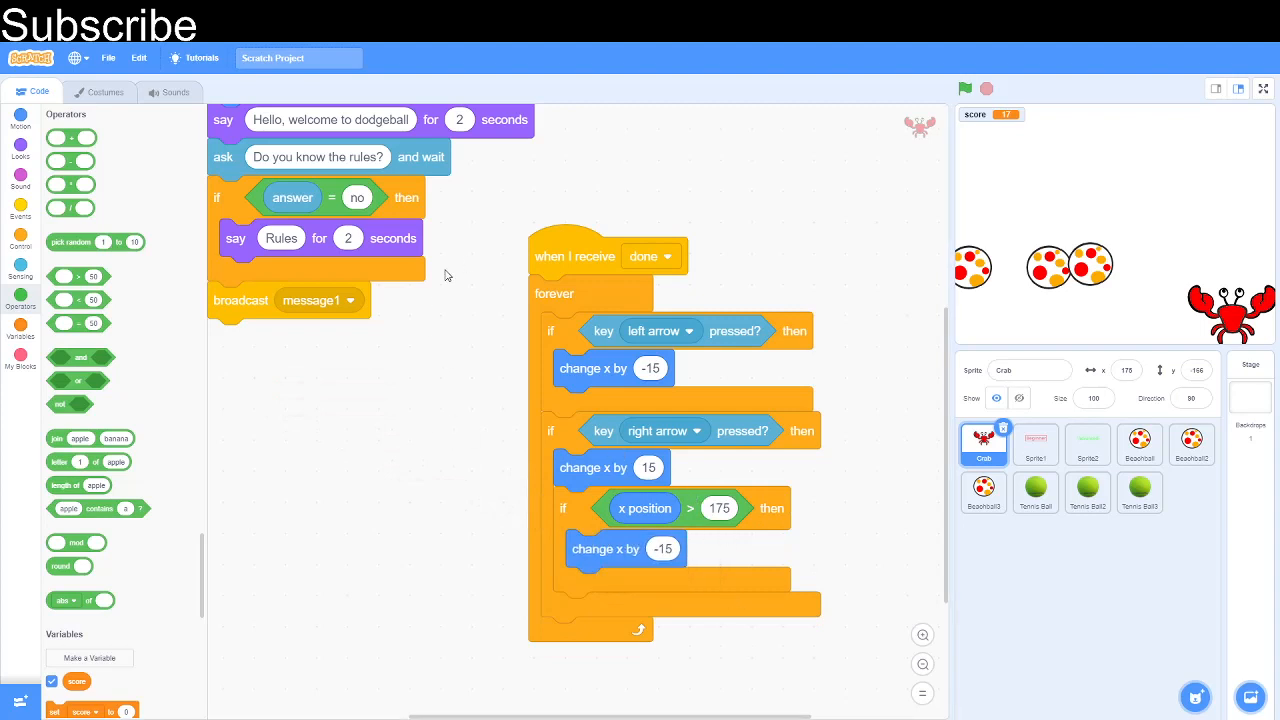
Step: Duplicate the check for the left-arrow branch: if x position < -175 change x by 15
{"action": "right_click", "coordinate": [604, 548]}
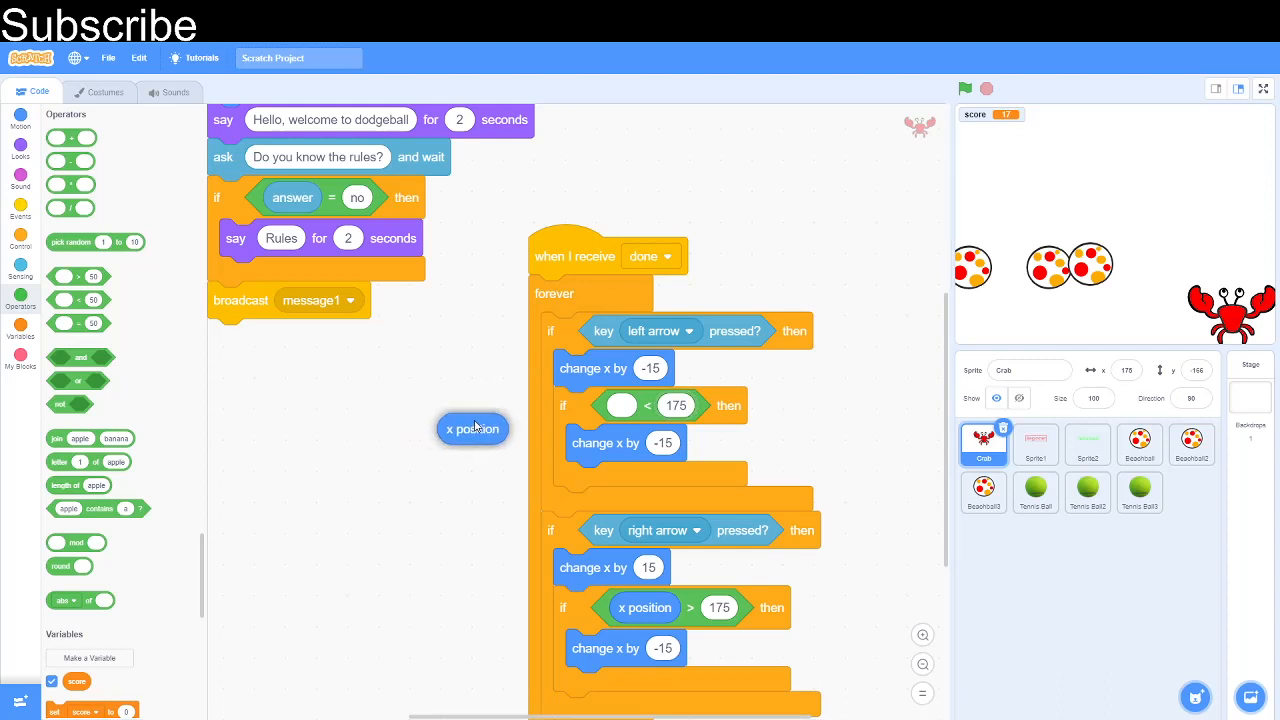
{"action": "left_click_drag", "start_coordinate": [472, 428], "coordinate": [644, 408]}
{"action": "type", "text": "-175"}
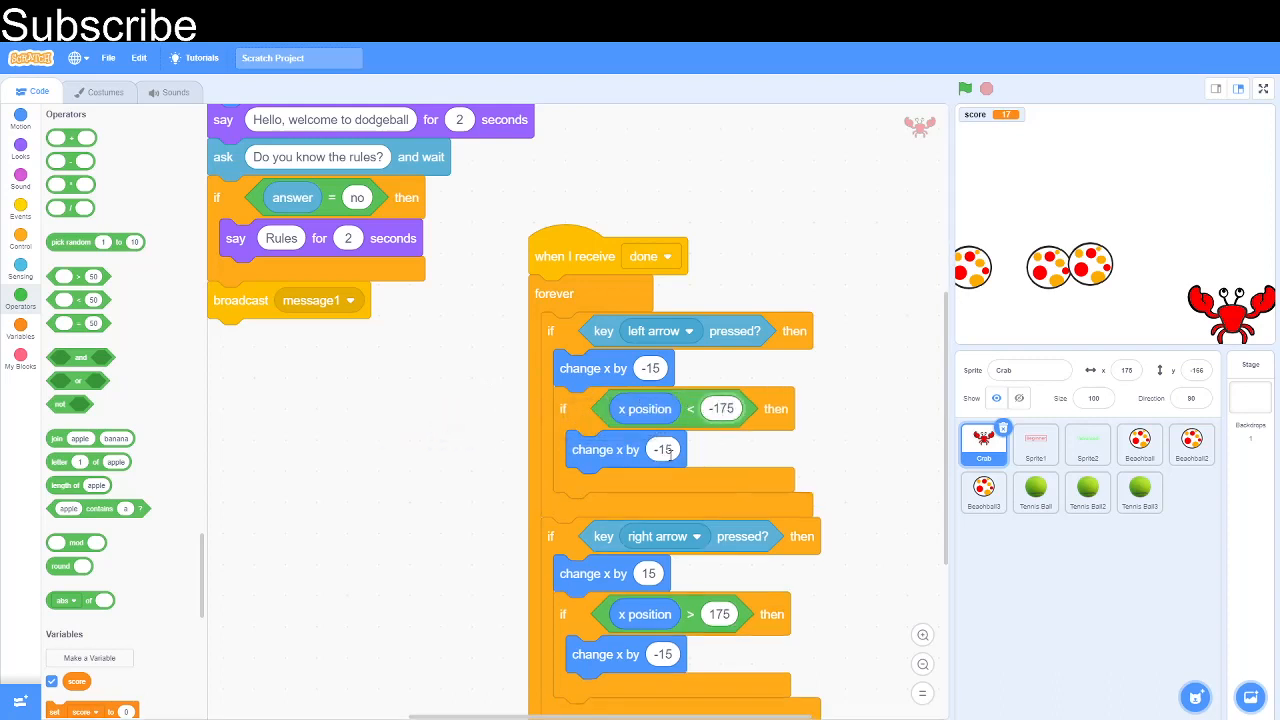
{"action": "left_click", "coordinate": [656, 448]}
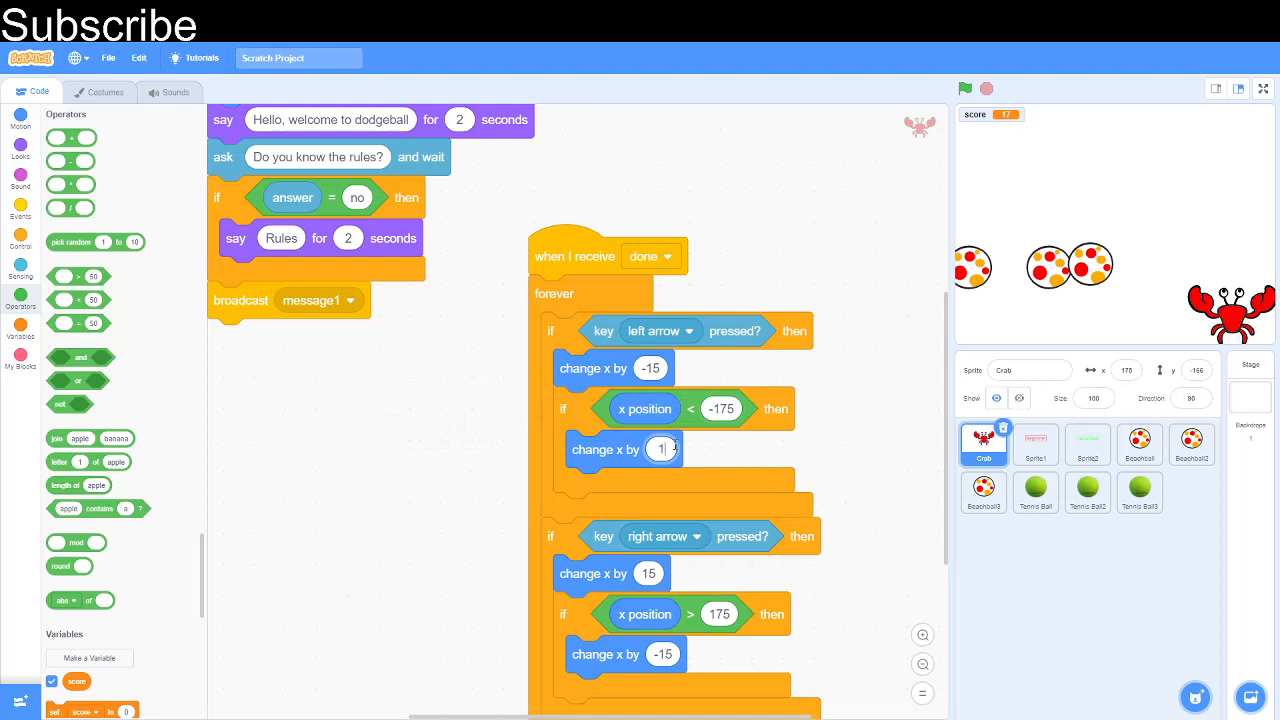
{"action": "type", "text": "15"}
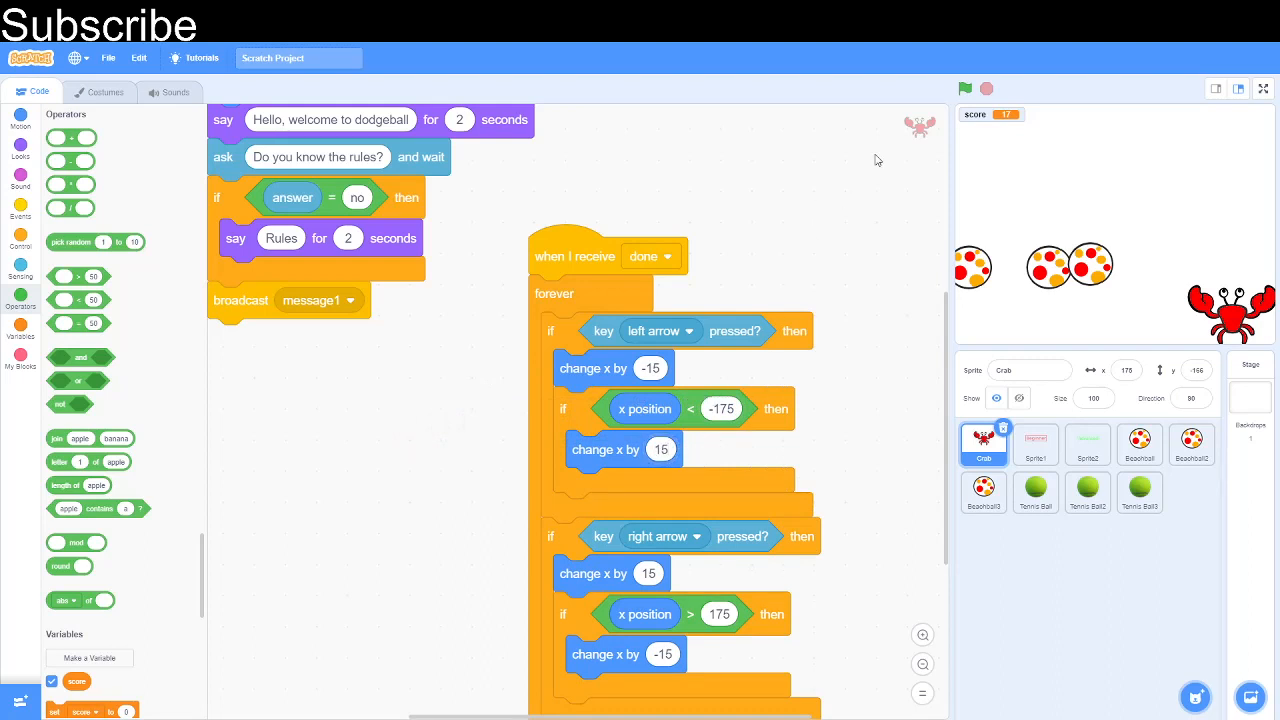
Step: Play a Beginner round to test the edge limits, then return to the tennis ball
{"action": "left_click", "coordinate": [964, 88]}
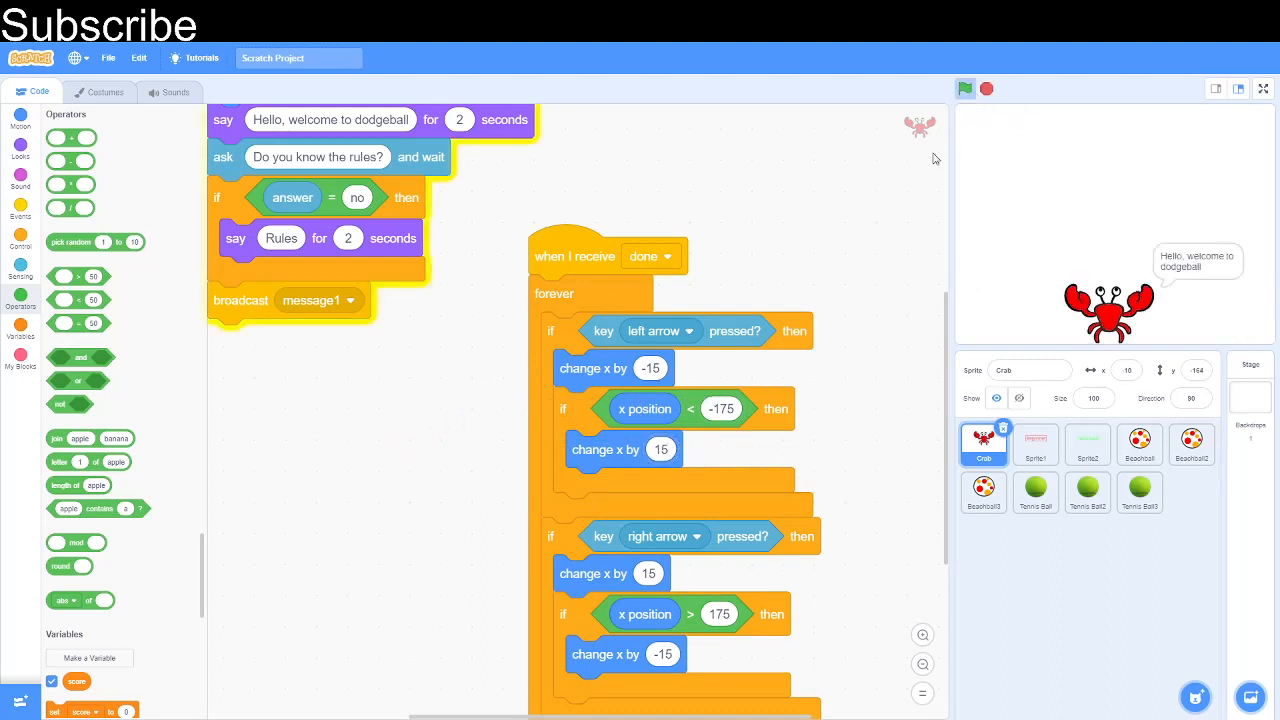
{"action": "left_click", "coordinate": [964, 88]}
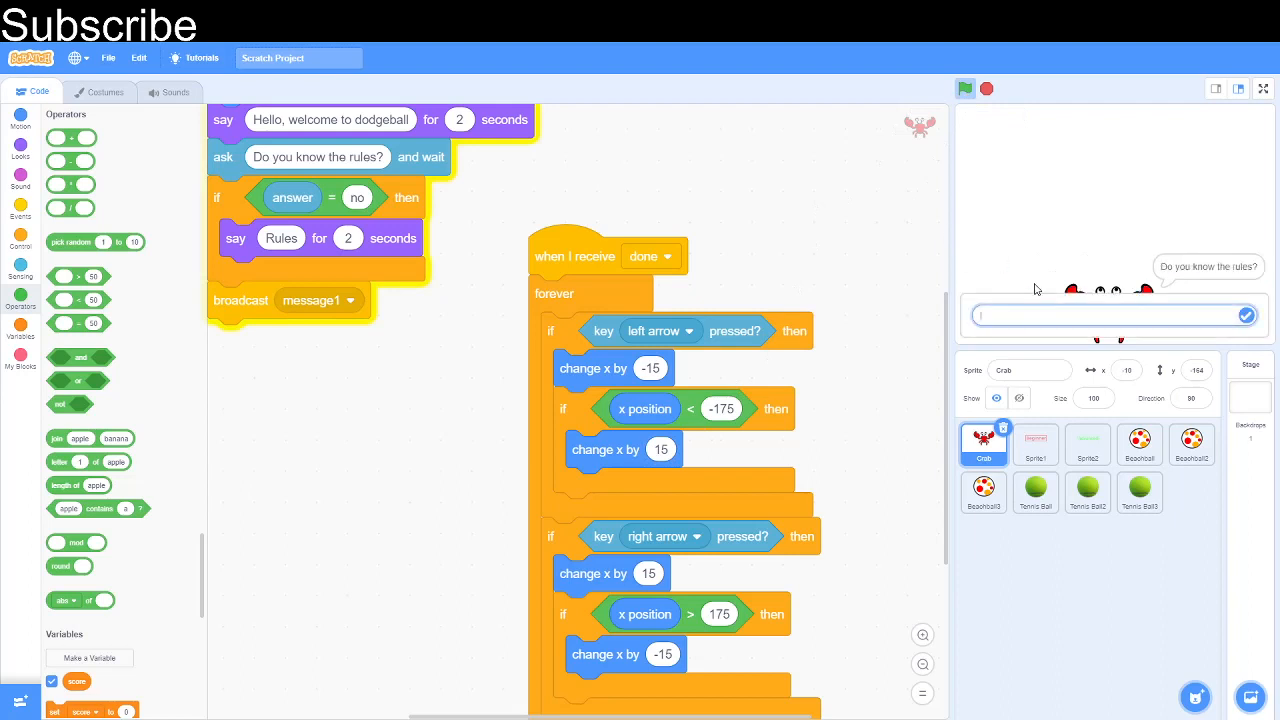
{"action": "left_click", "coordinate": [964, 88]}
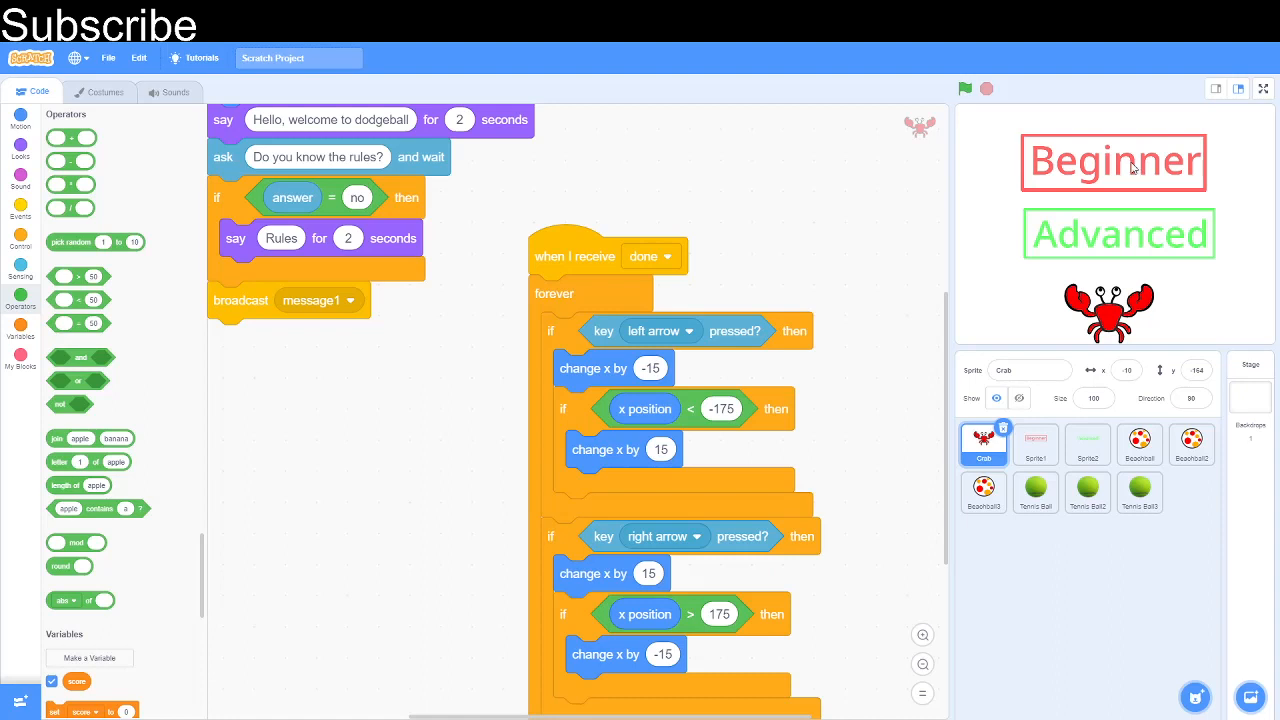
{"action": "left_click", "coordinate": [964, 88]}
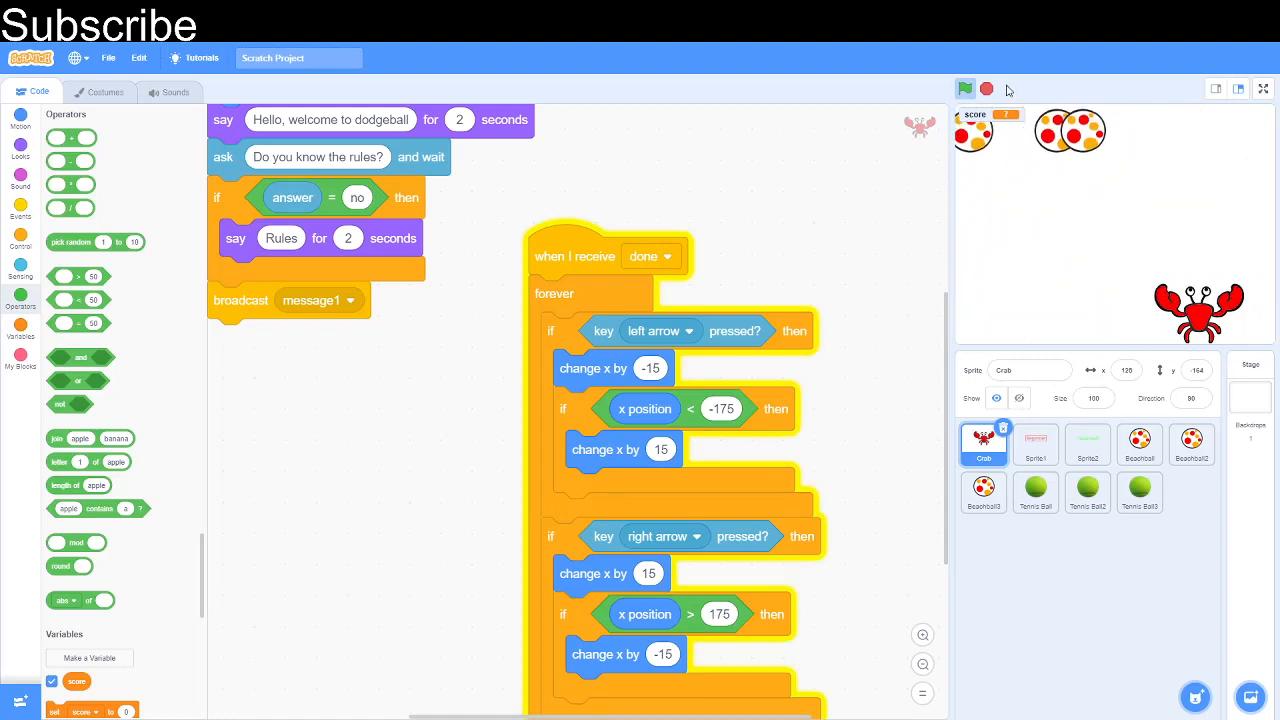
{"action": "left_click", "coordinate": [968, 88]}
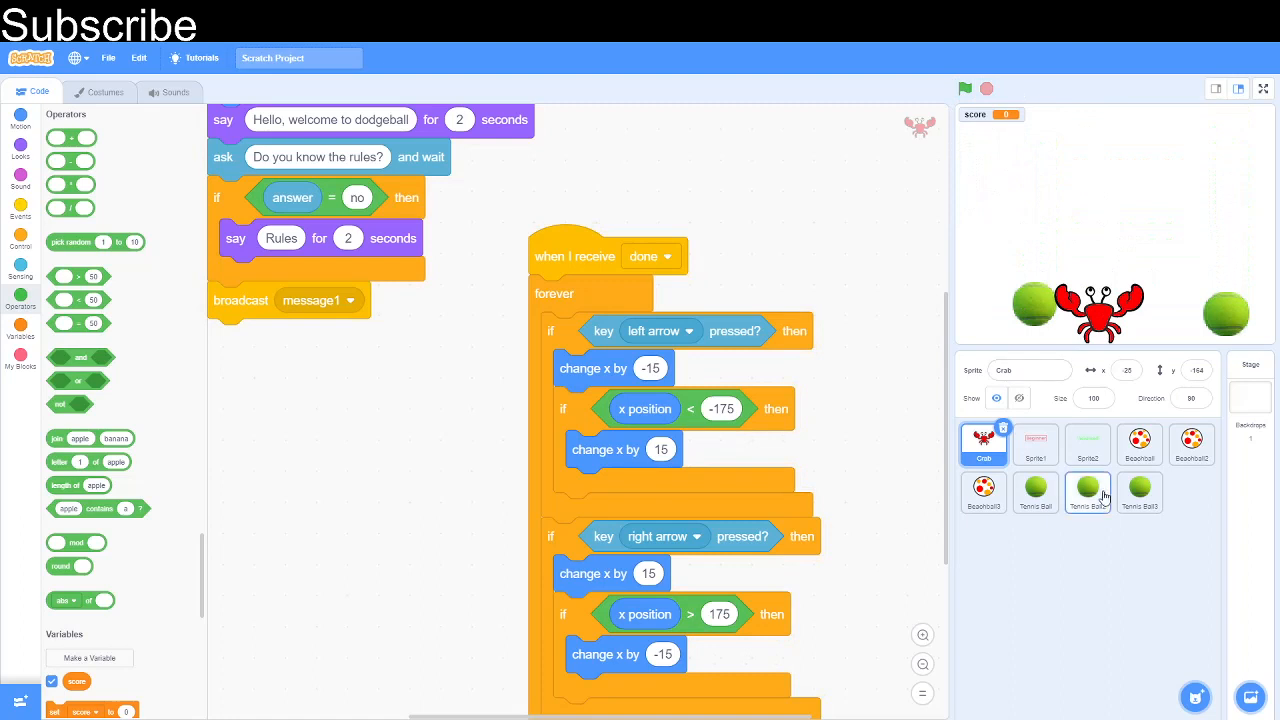
{"action": "left_click", "coordinate": [1140, 492]}
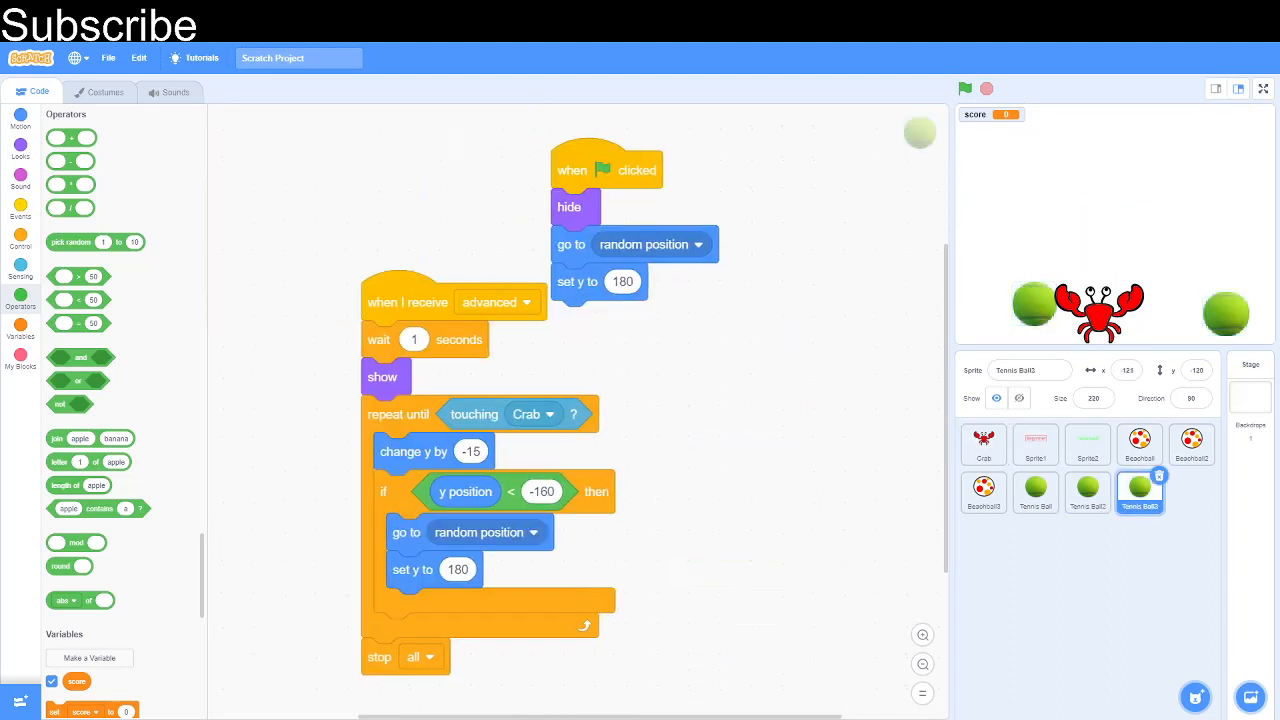